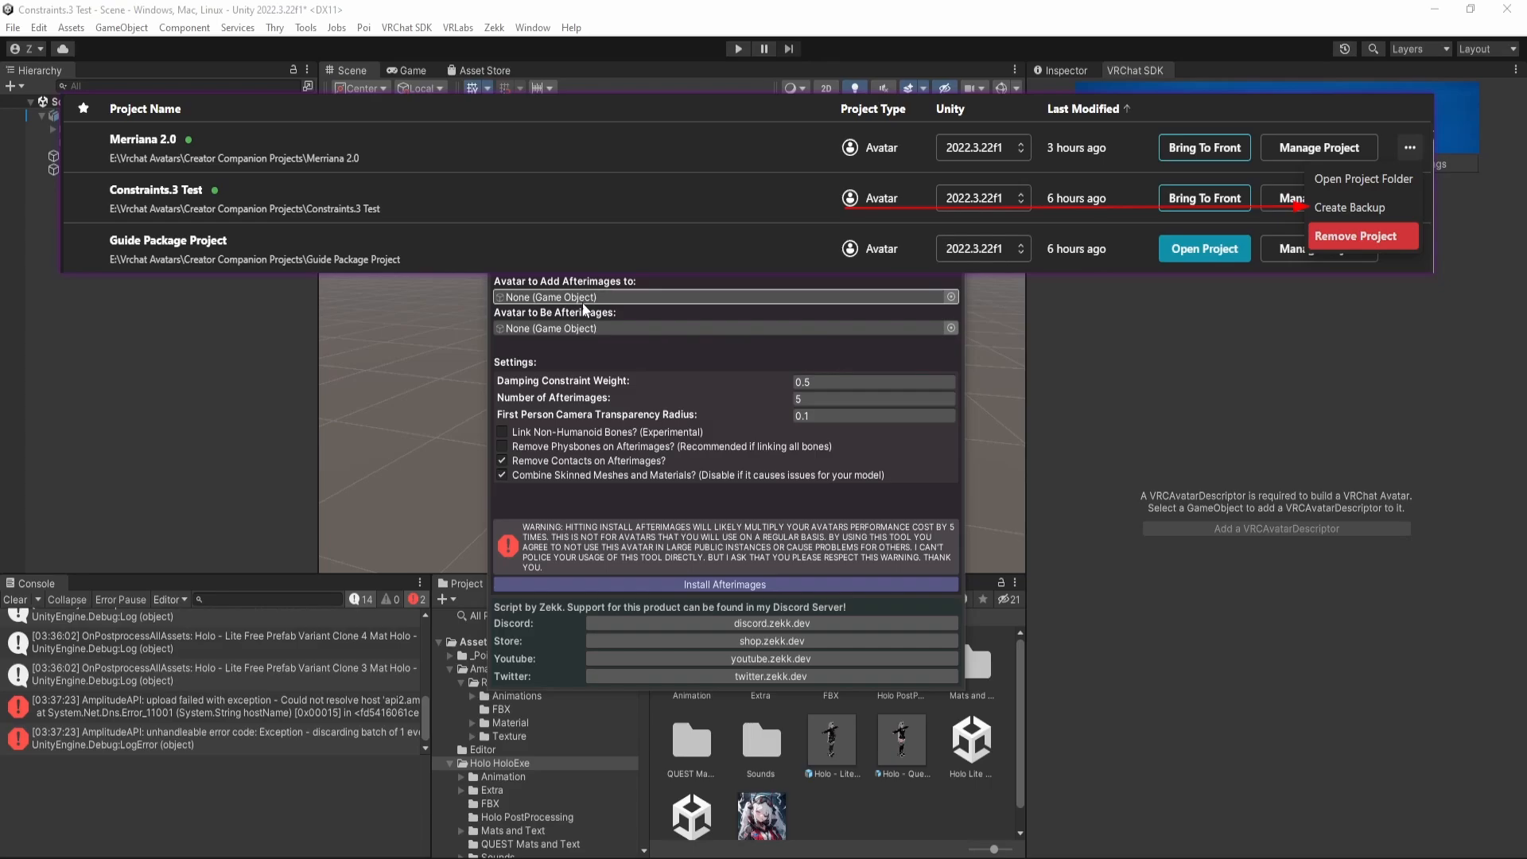
pyautogui.moveTo(589, 312)
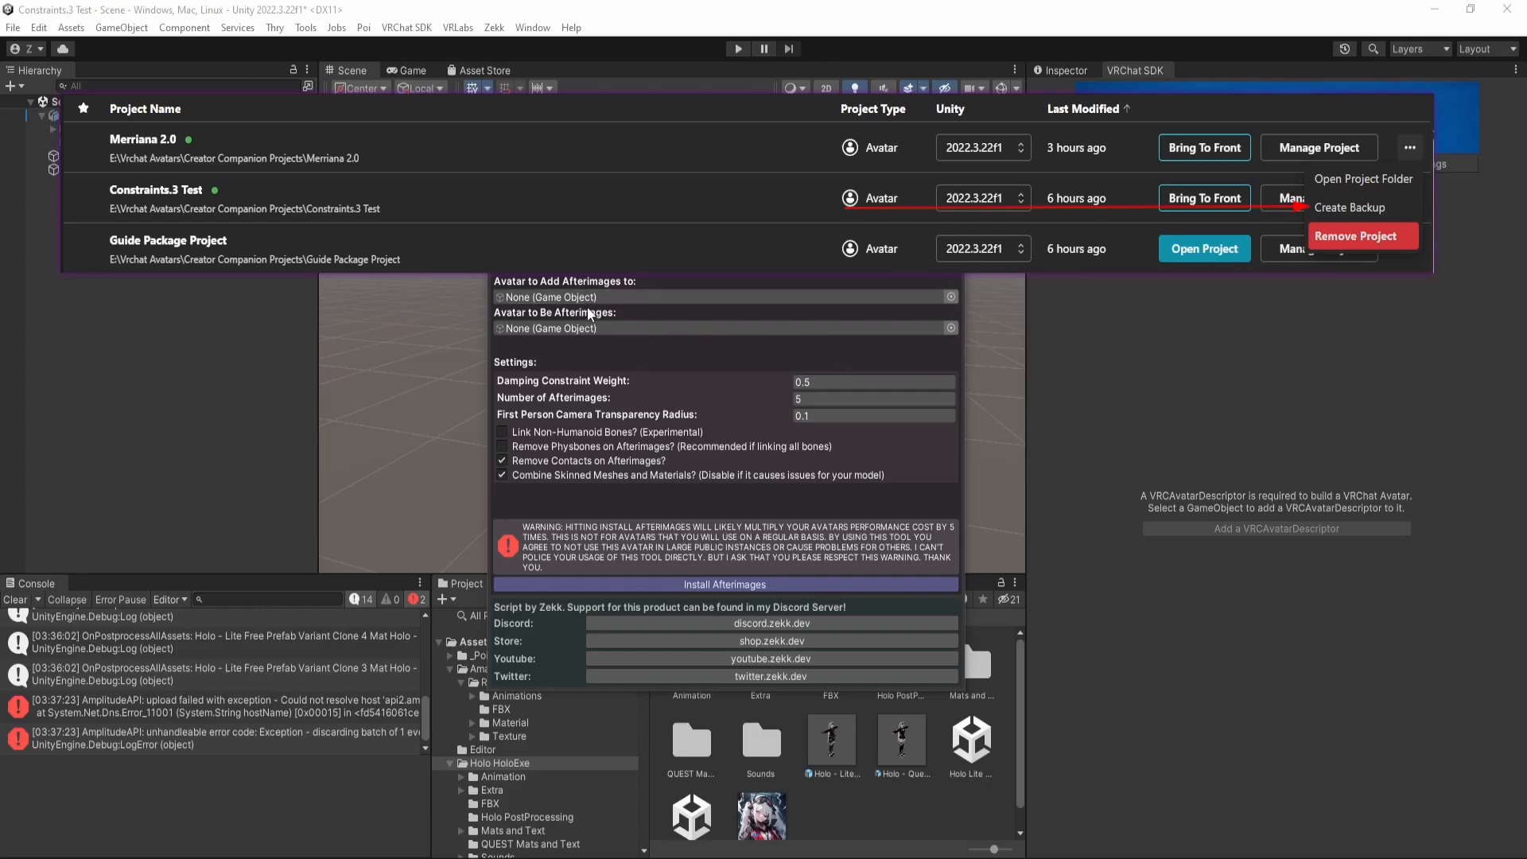
pyautogui.moveTo(1017, 207)
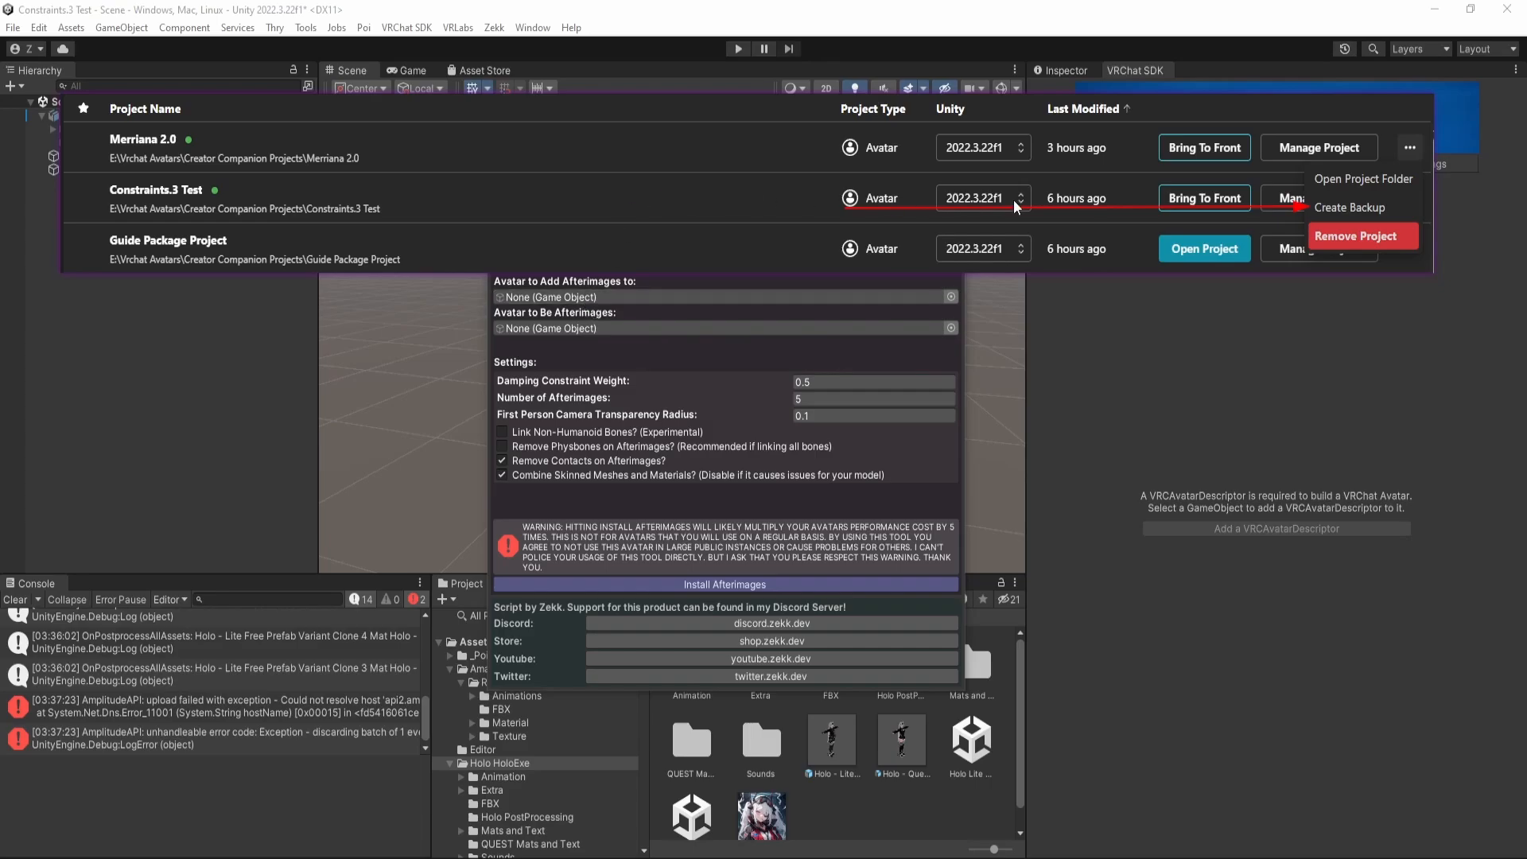
pyautogui.moveTo(1374, 195)
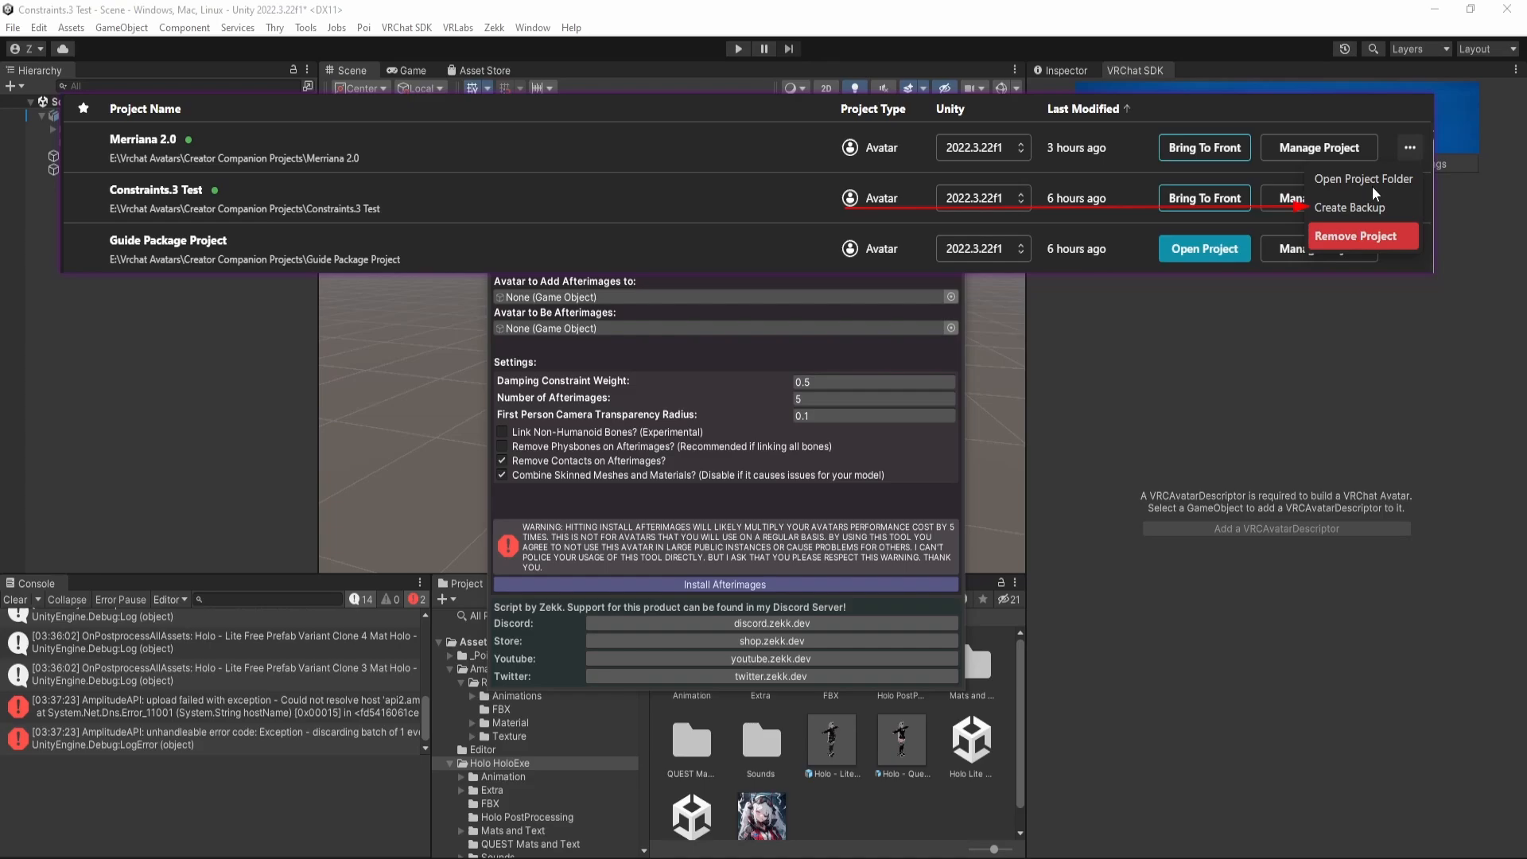
pyautogui.moveTo(1280, 216)
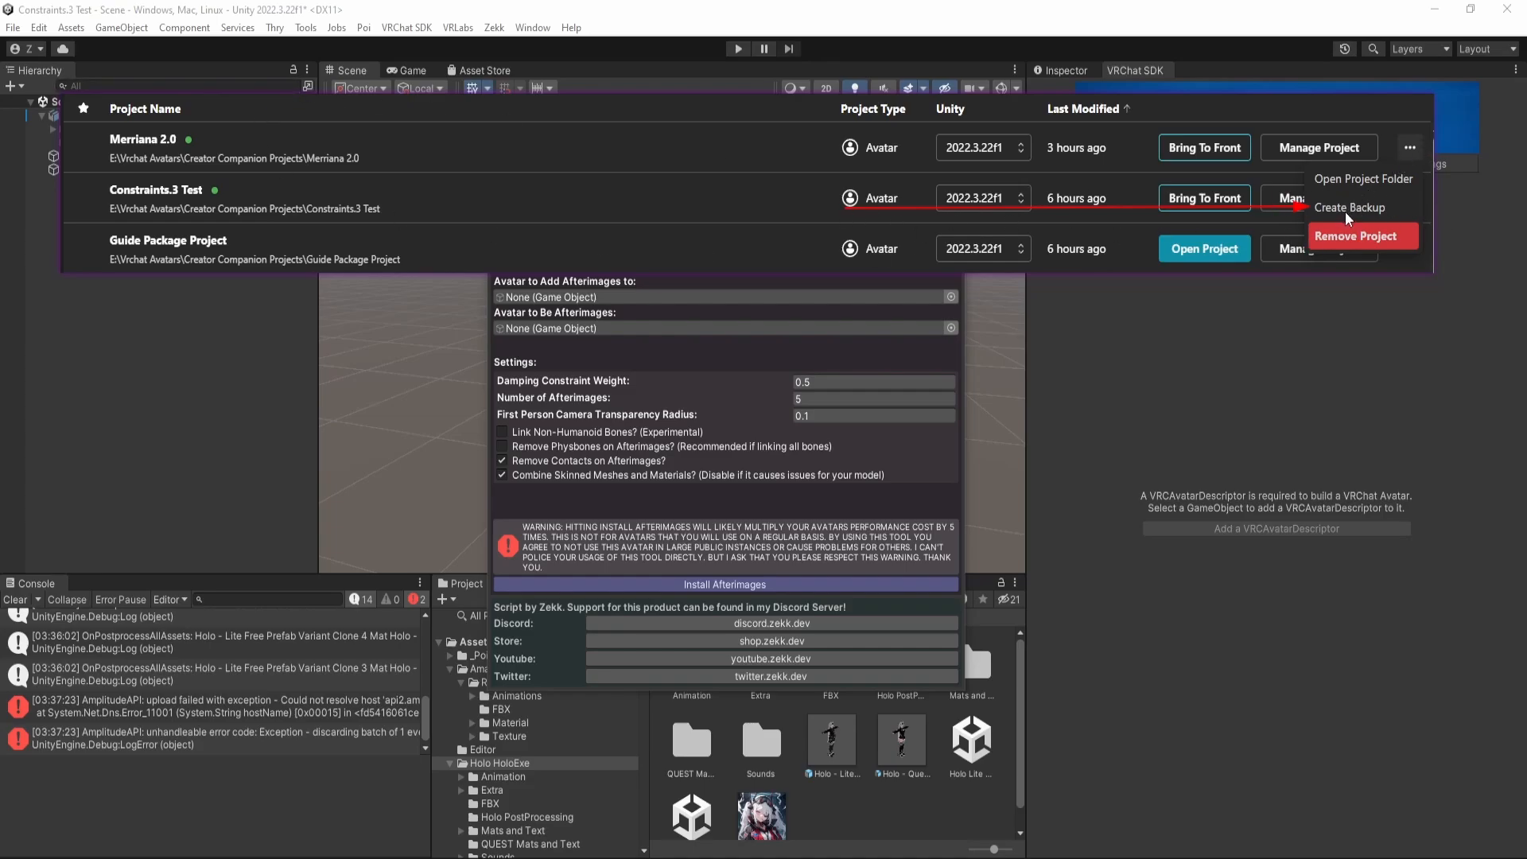
pyautogui.moveTo(1139, 449)
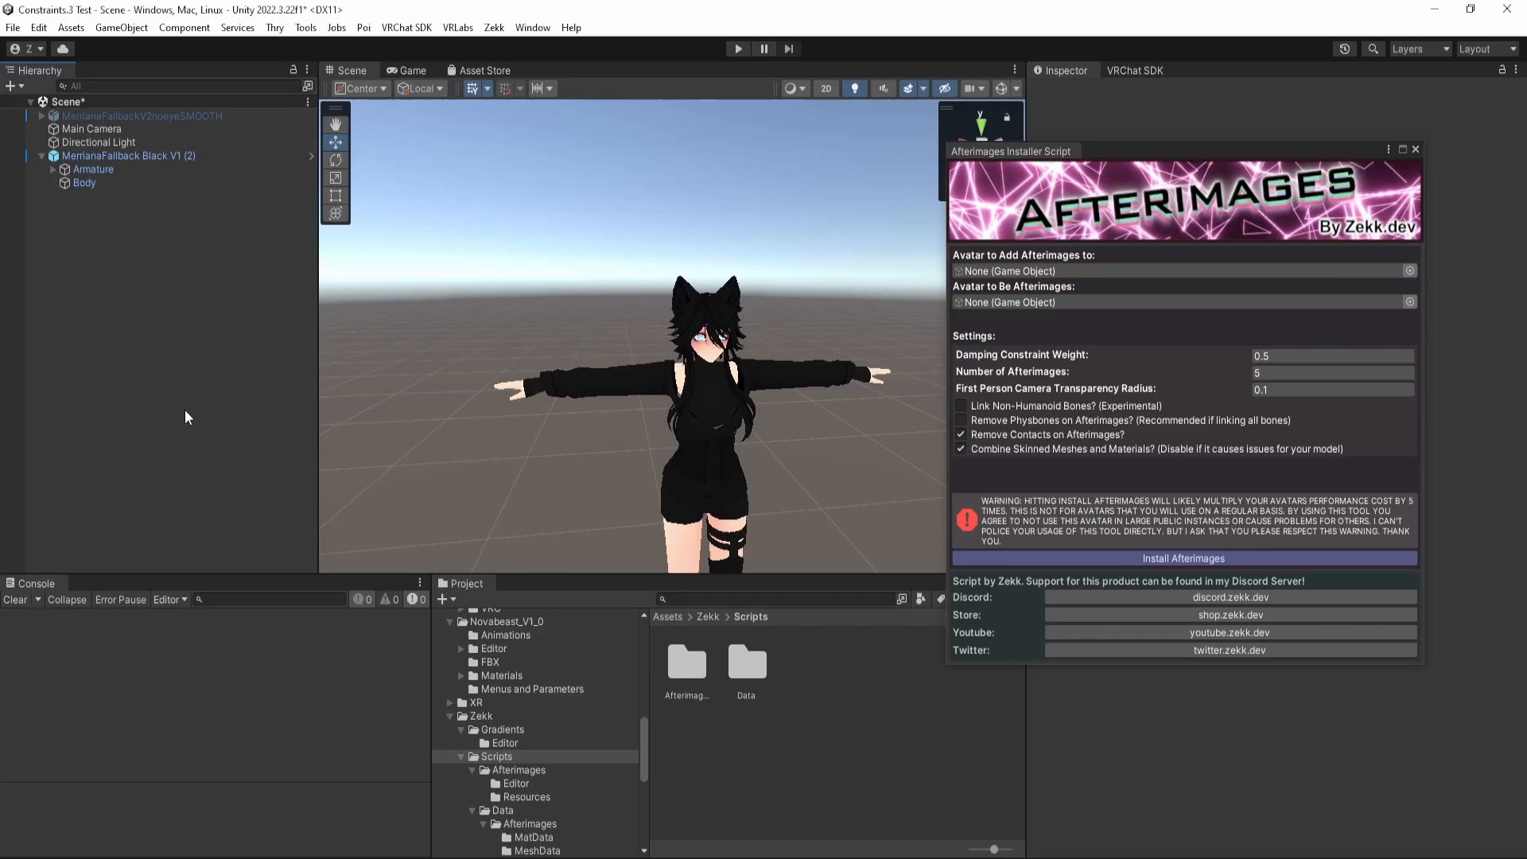
pyautogui.moveTo(942, 273)
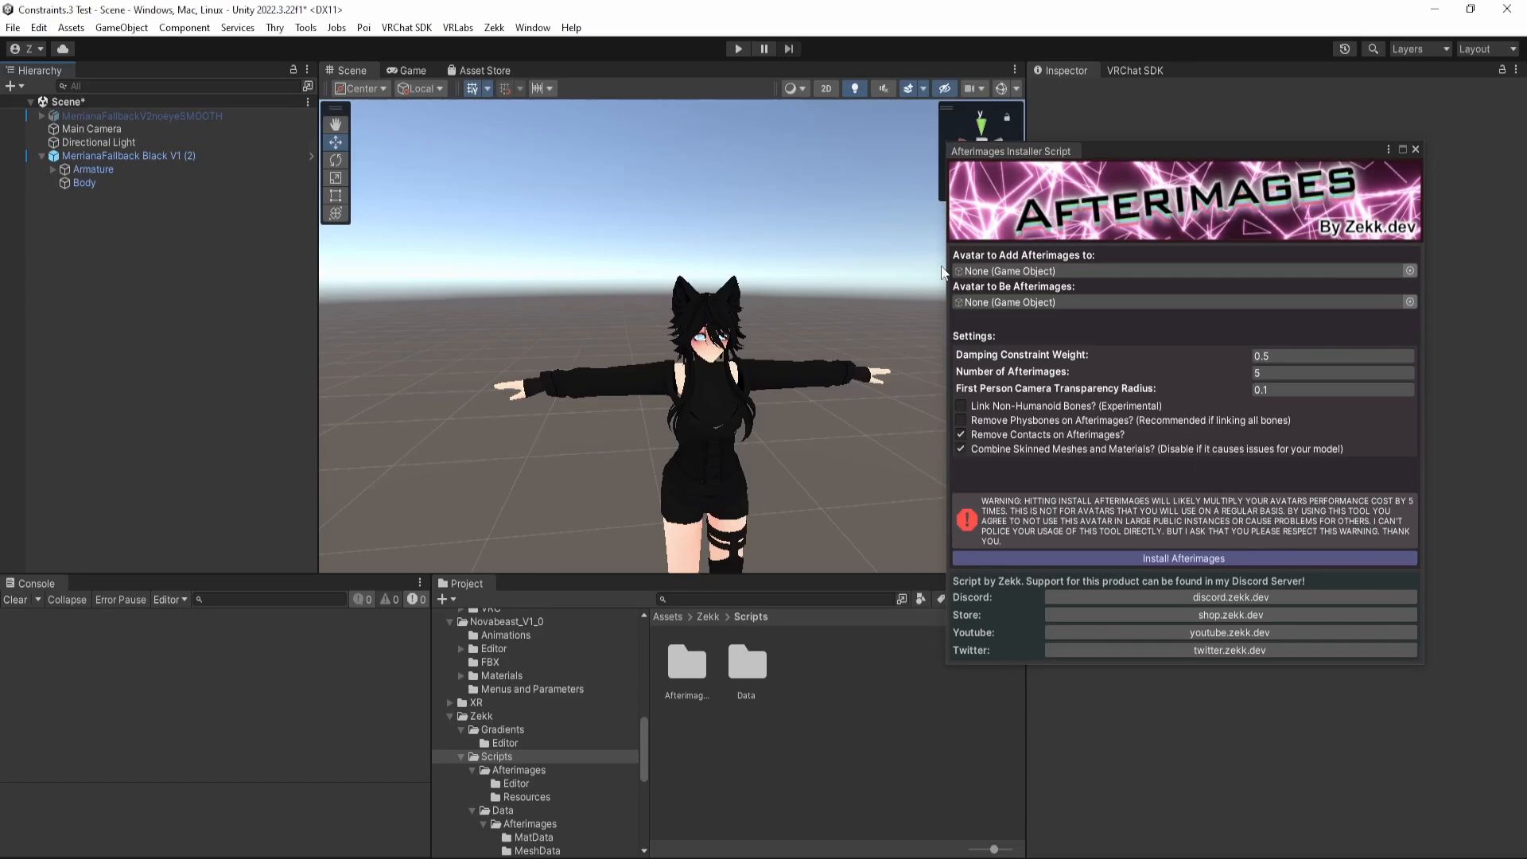
pyautogui.moveTo(1155, 358)
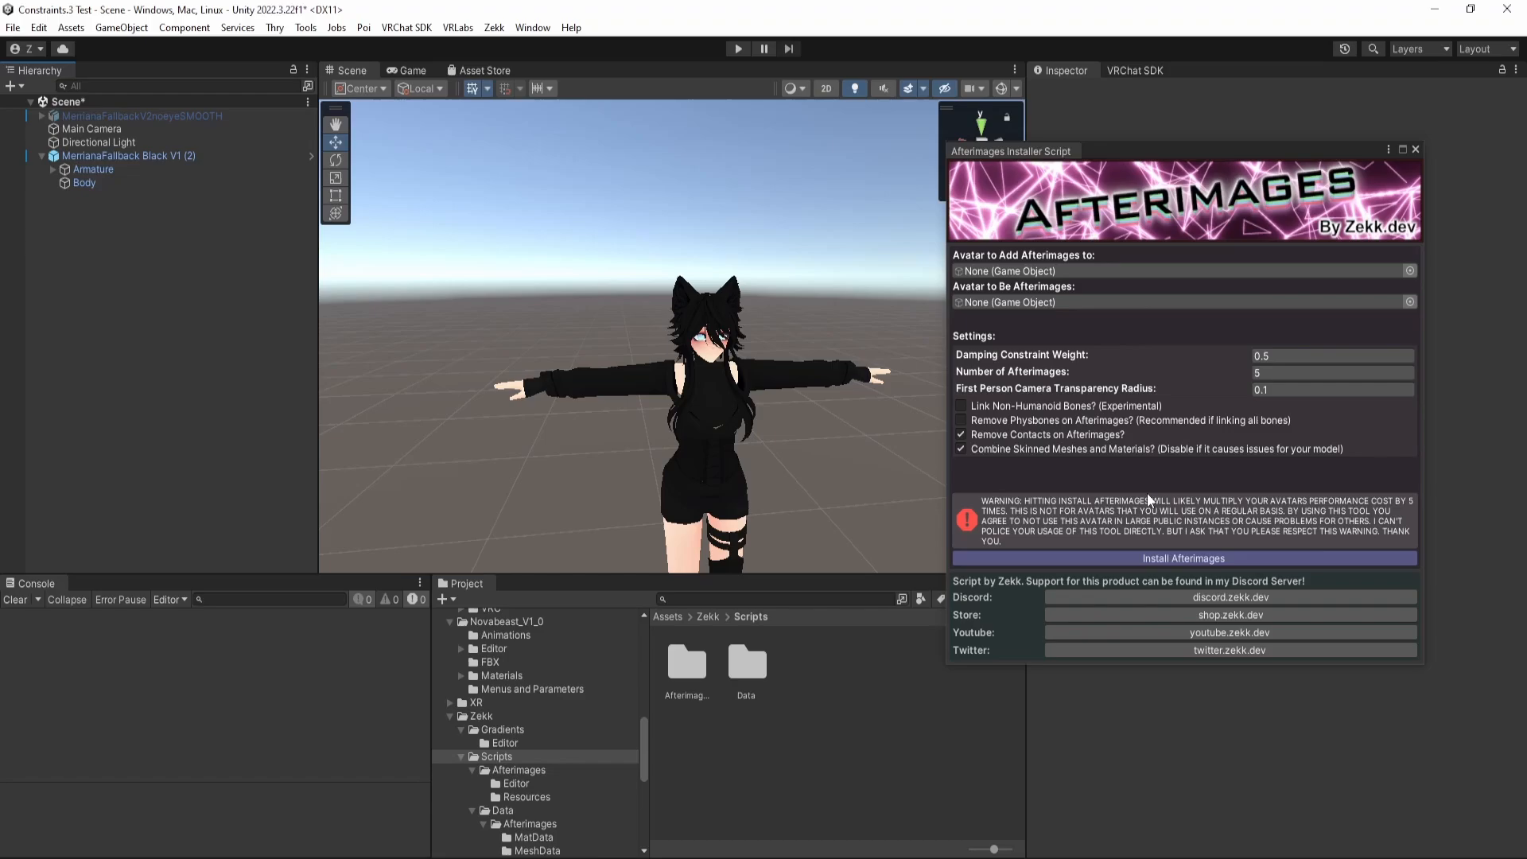
pyautogui.moveTo(468, 207)
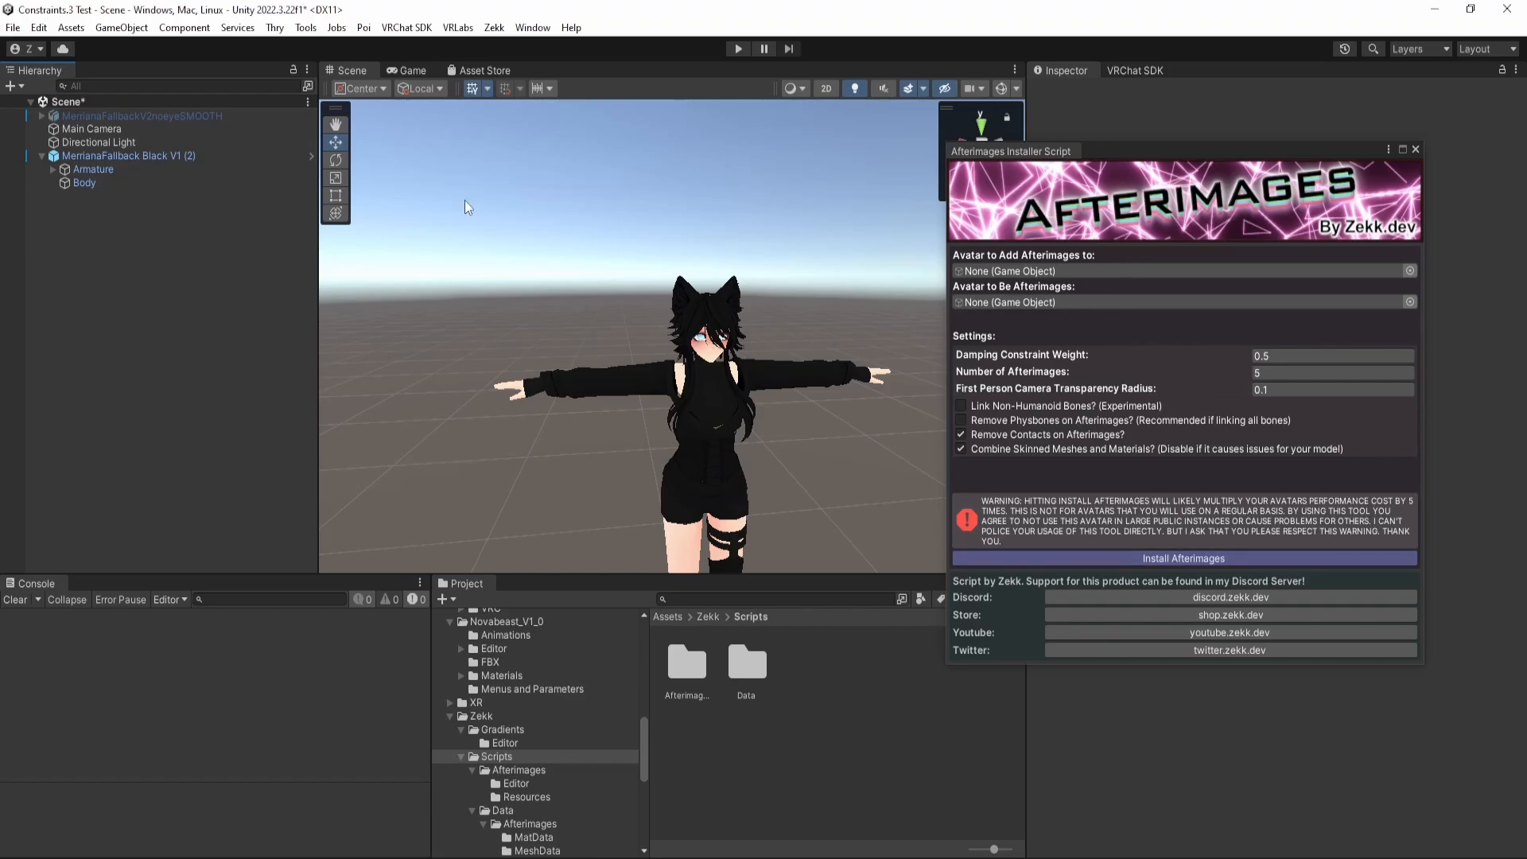
pyautogui.moveTo(129, 257)
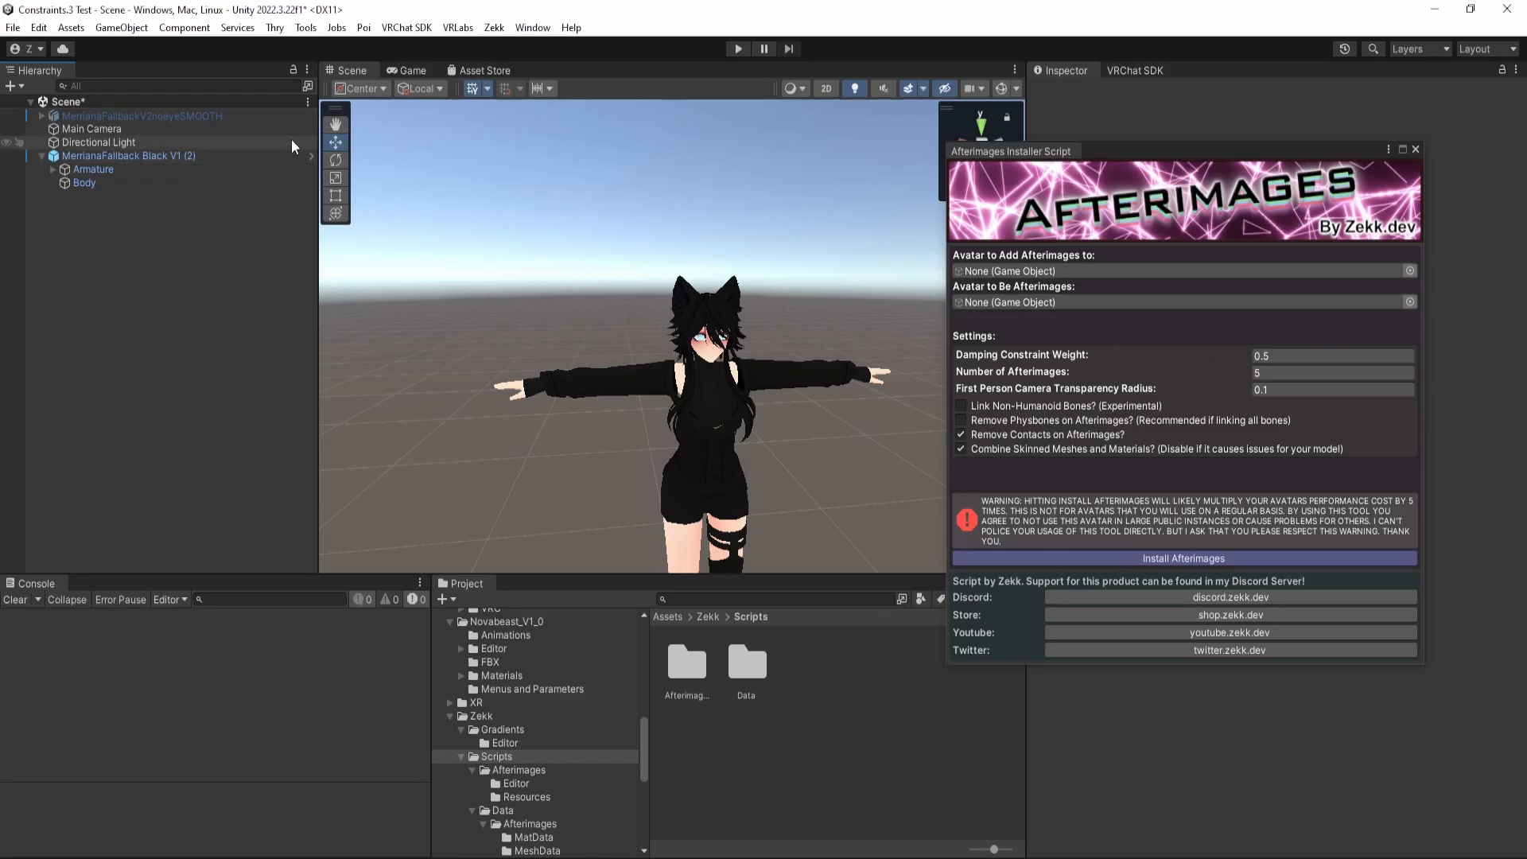
# Select the 'MerrianaFallback Black V1 (2)' avatar object in the Hierarchy.
pyautogui.click(130, 155)
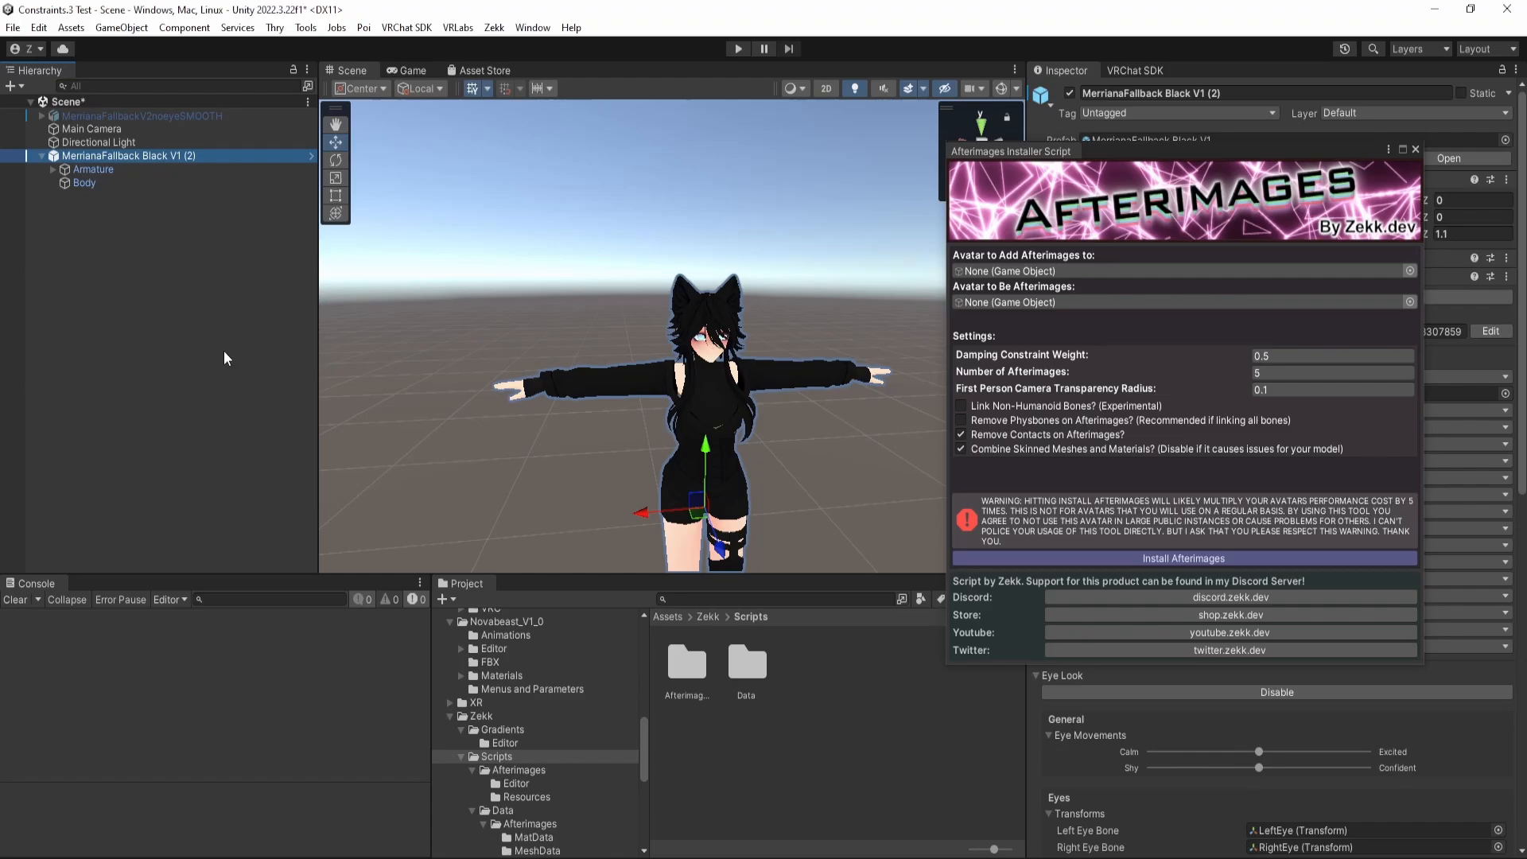
pyautogui.moveTo(1156, 139)
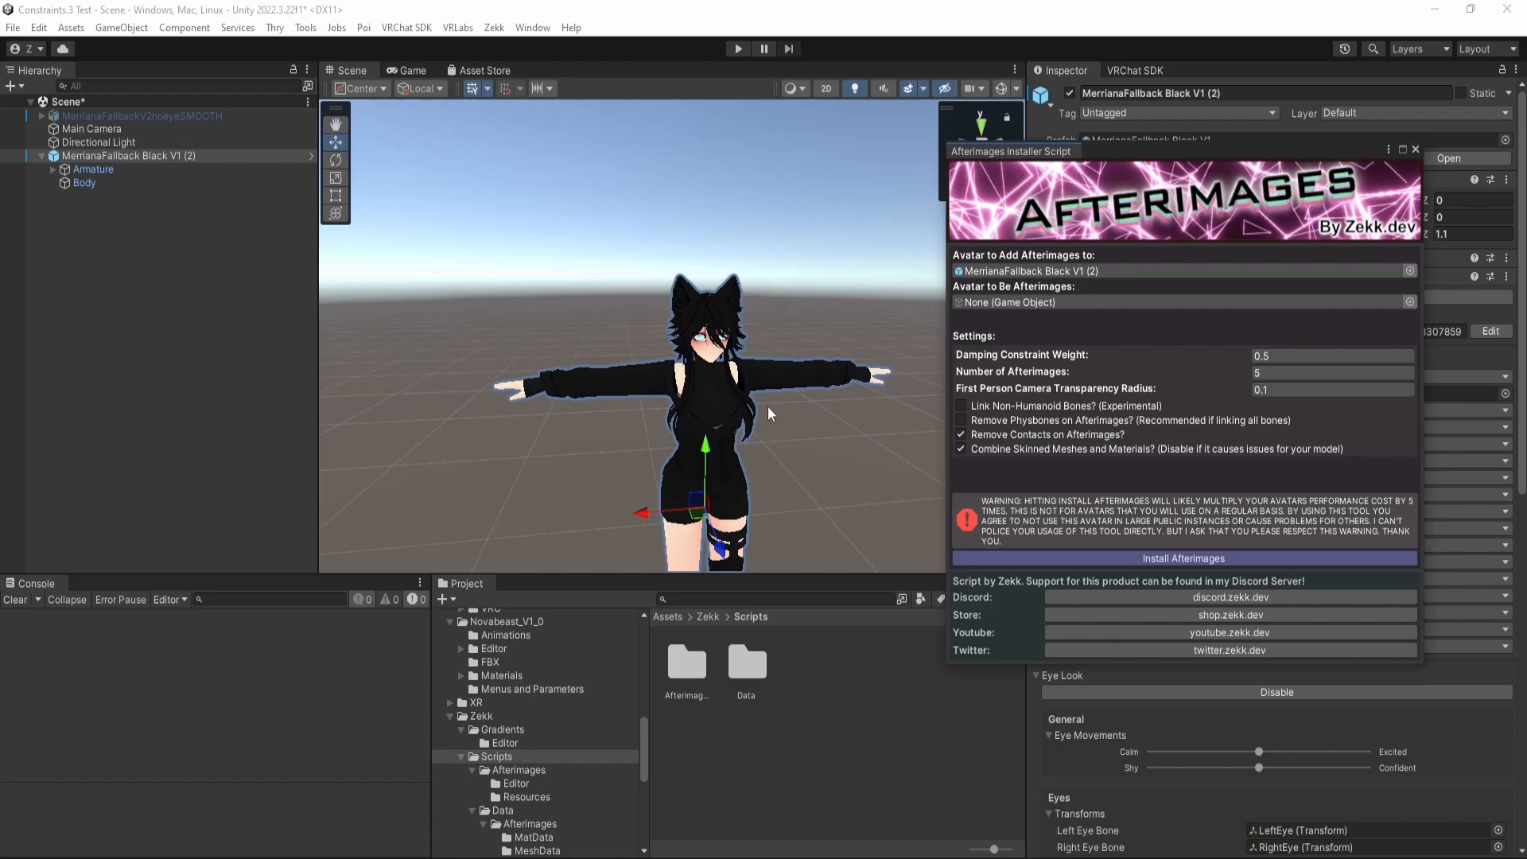
pyautogui.moveTo(983, 343)
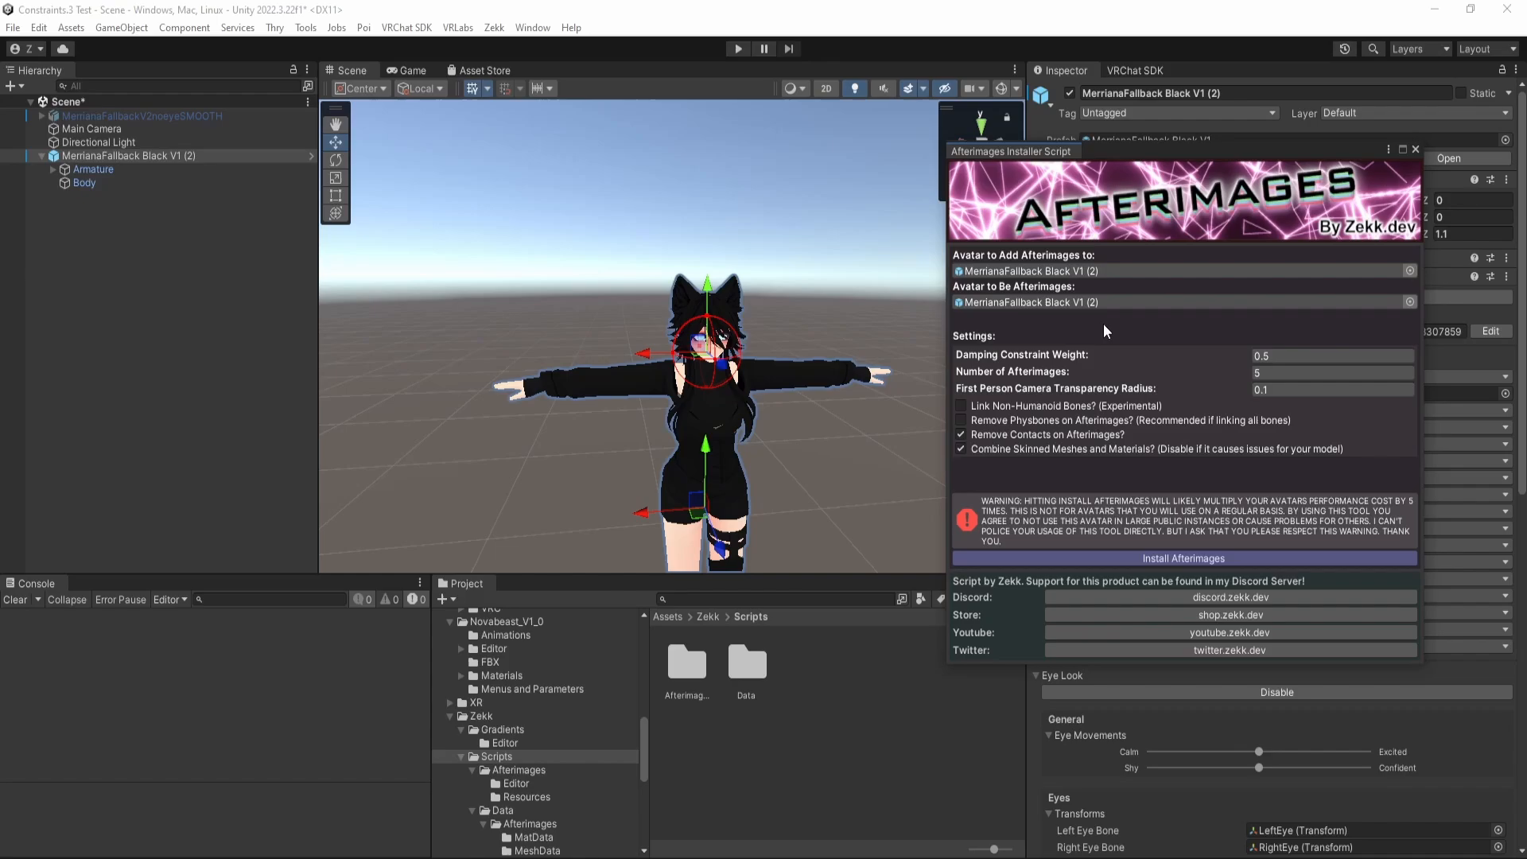
pyautogui.moveTo(747, 309)
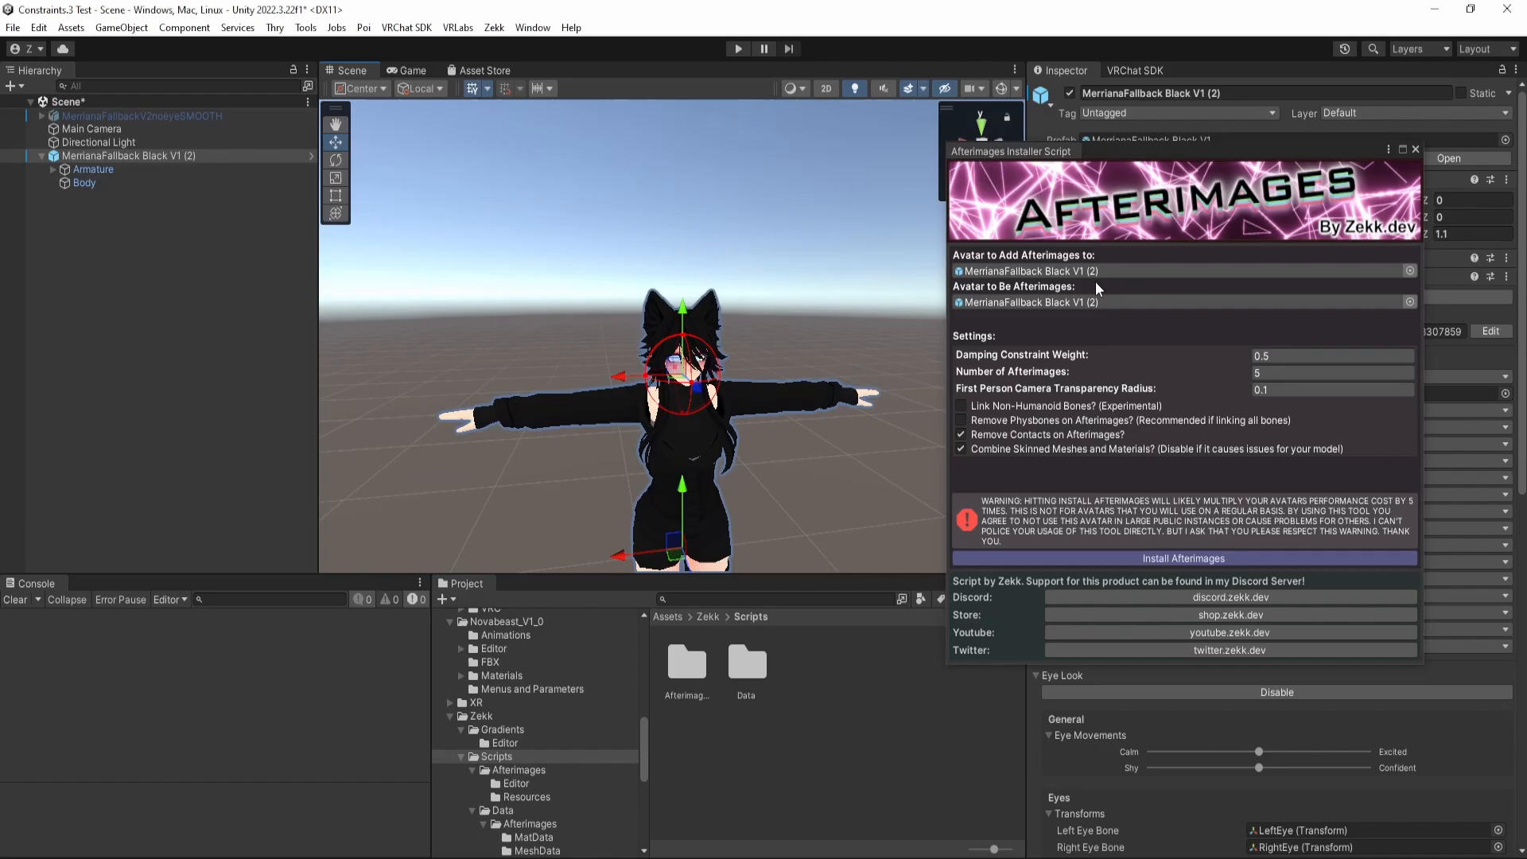
pyautogui.moveTo(1100, 270)
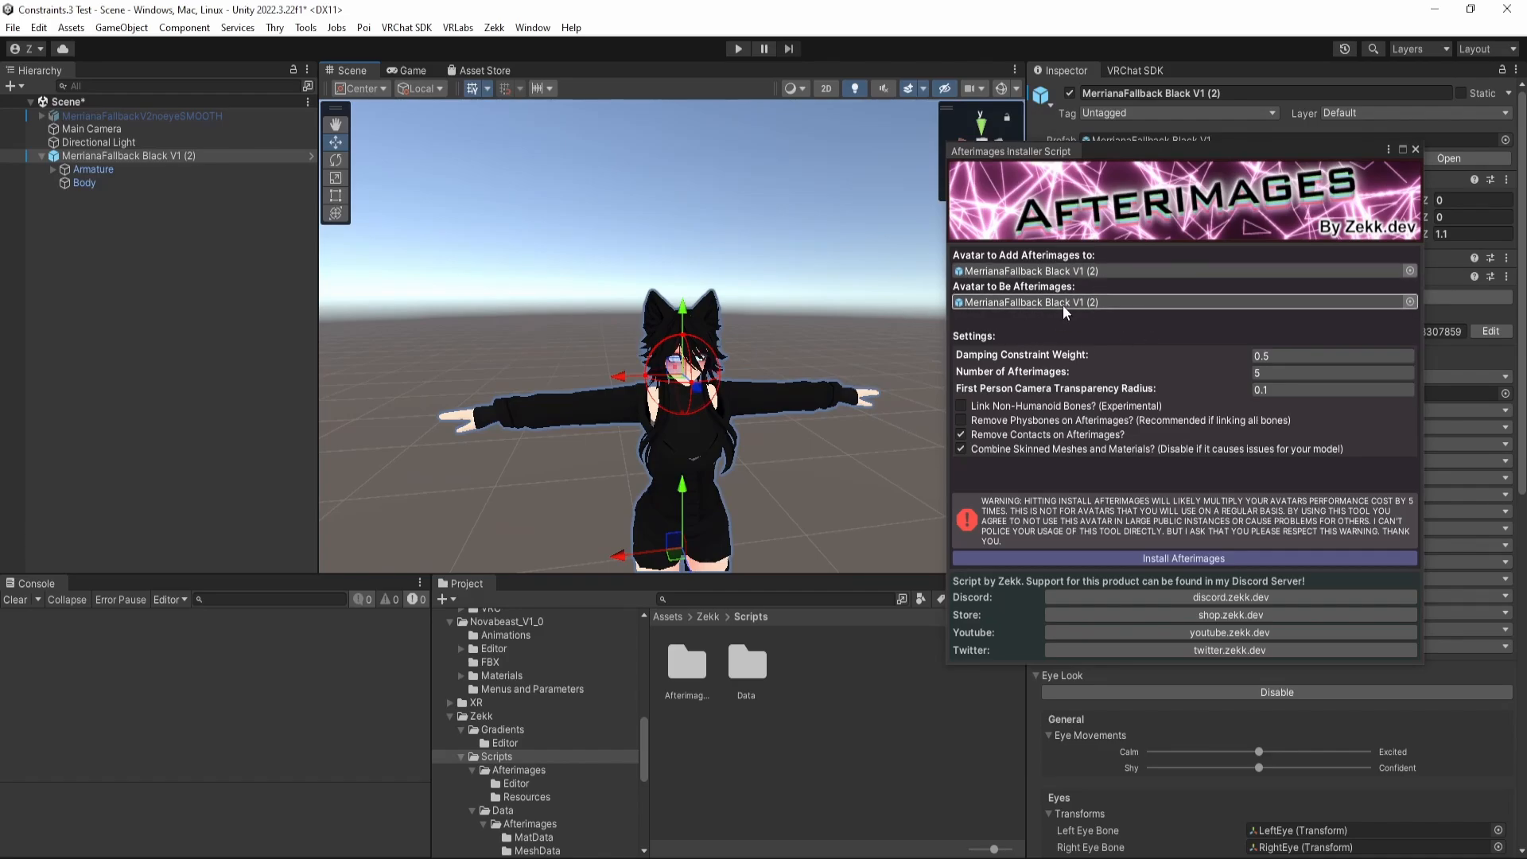
pyautogui.moveTo(805, 347)
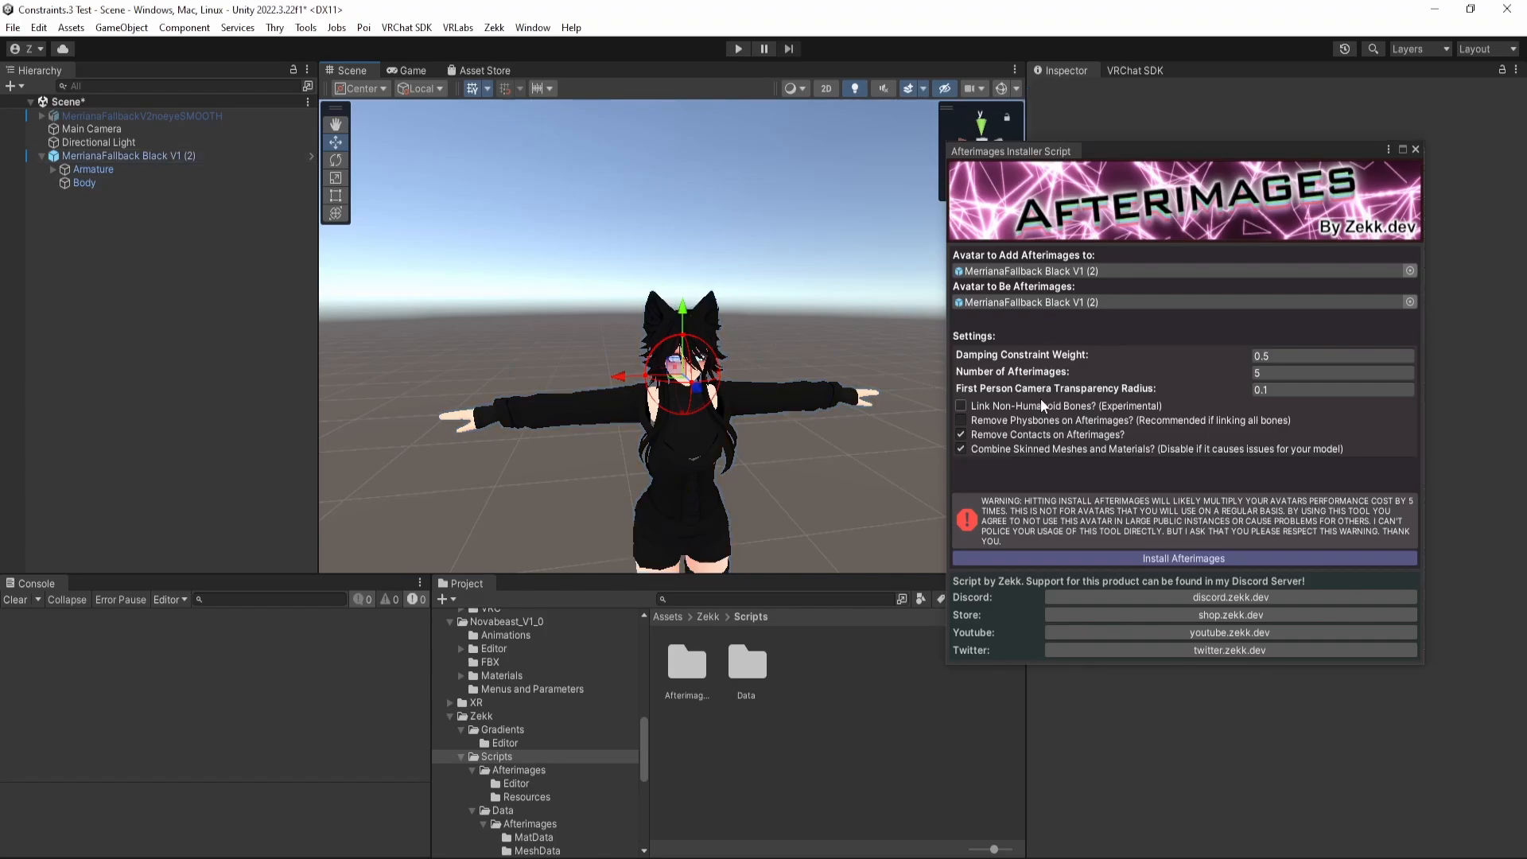
pyautogui.moveTo(1145, 392)
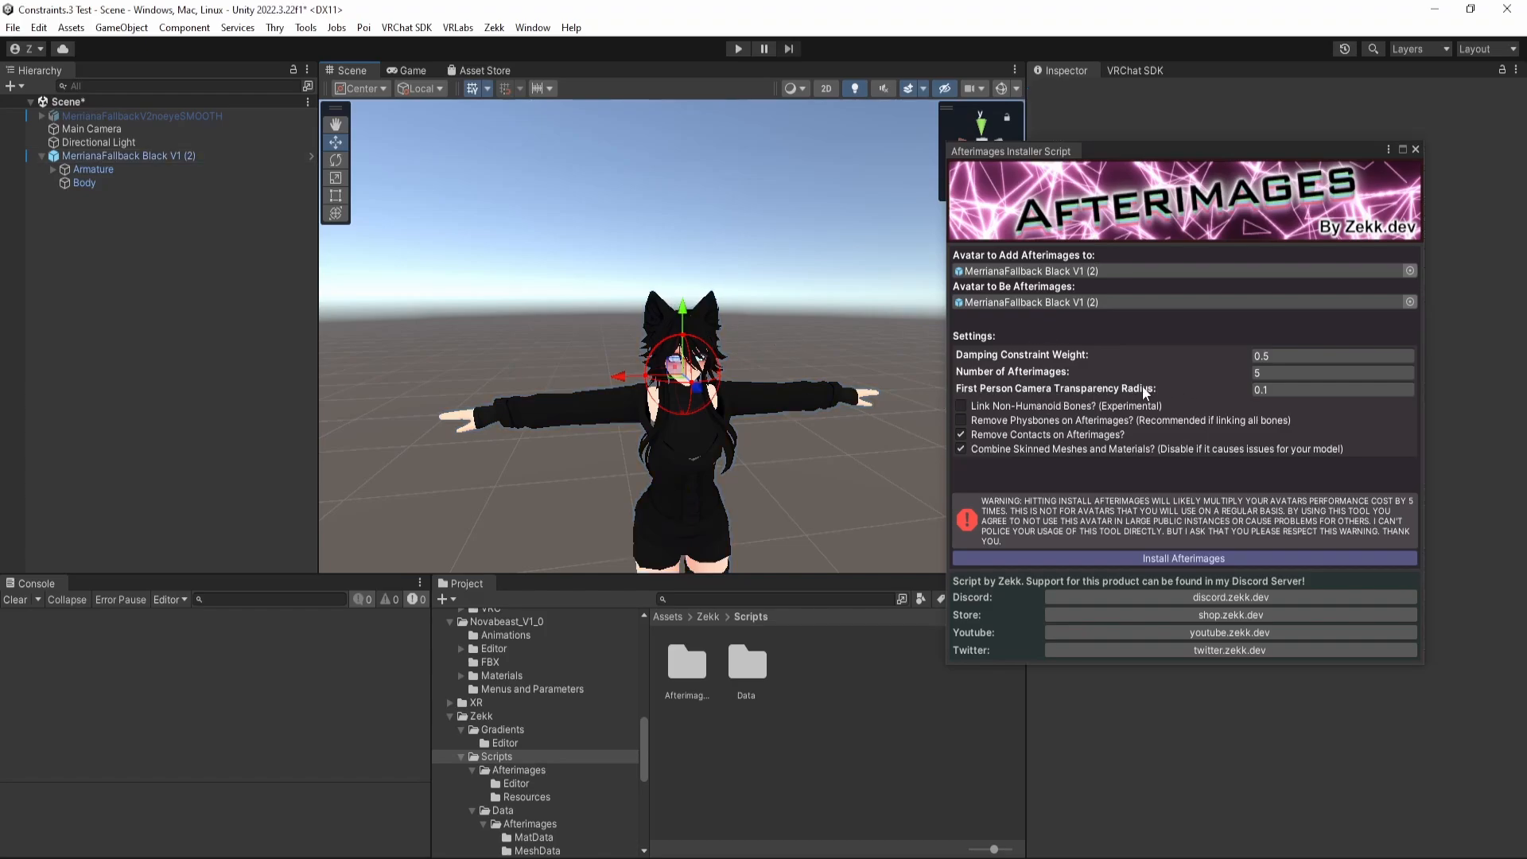
pyautogui.moveTo(758, 328)
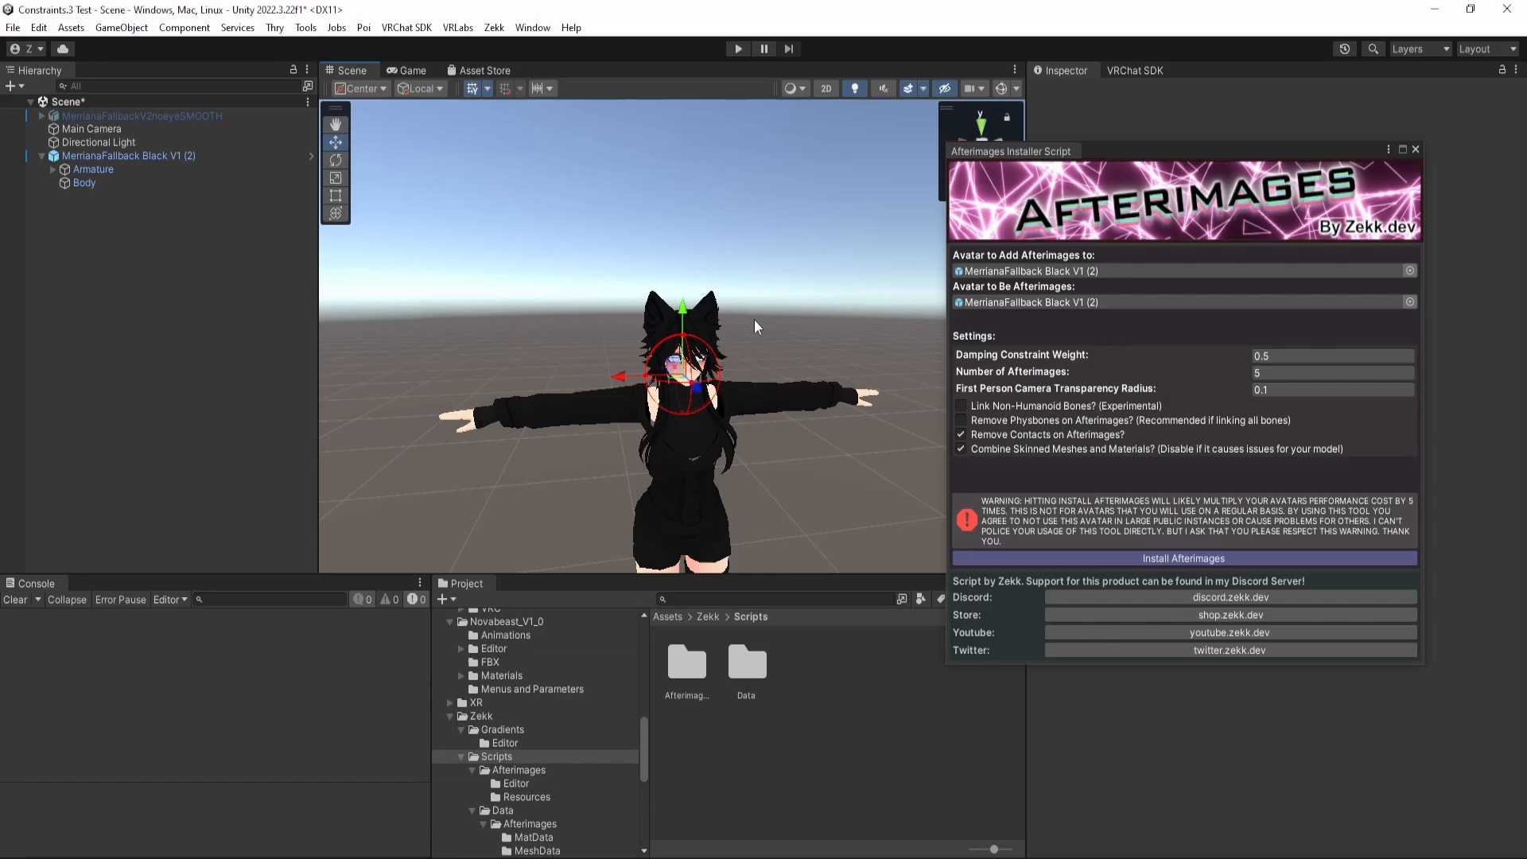
pyautogui.moveTo(761, 316)
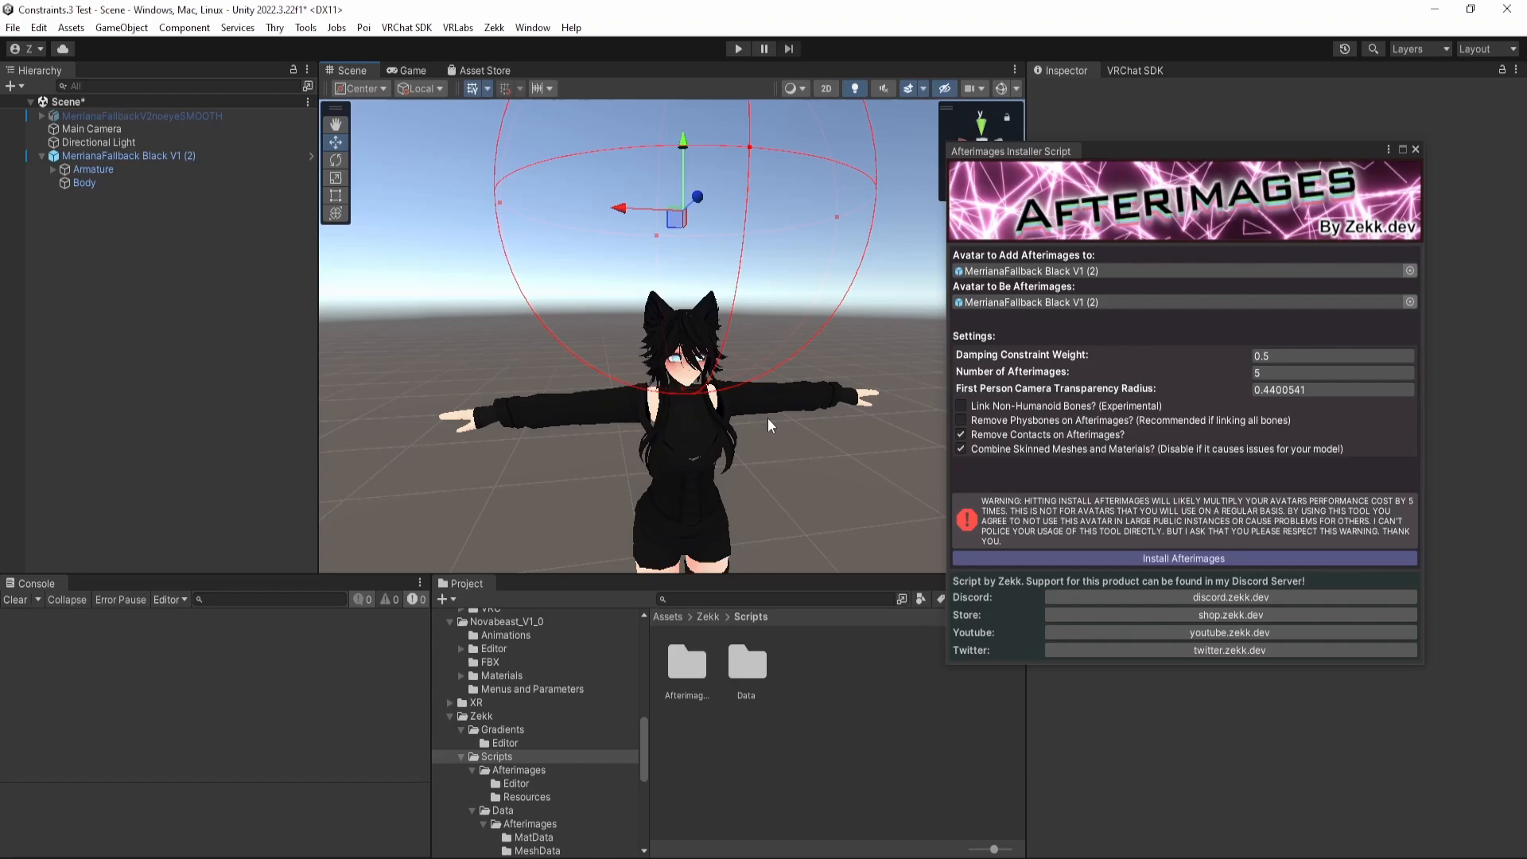
pyautogui.moveTo(775, 169)
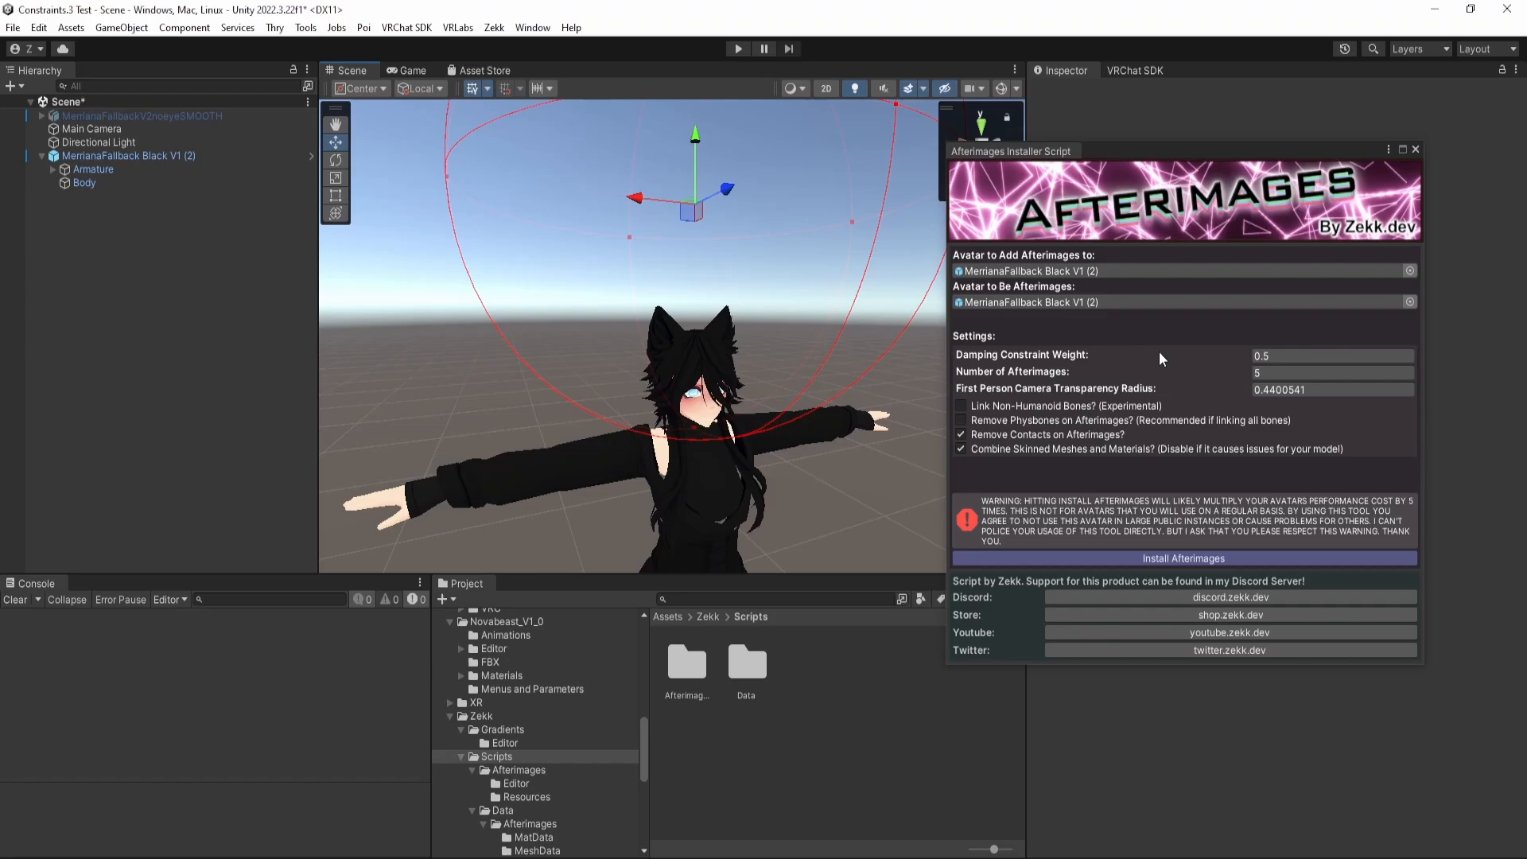
pyautogui.click(1333, 372)
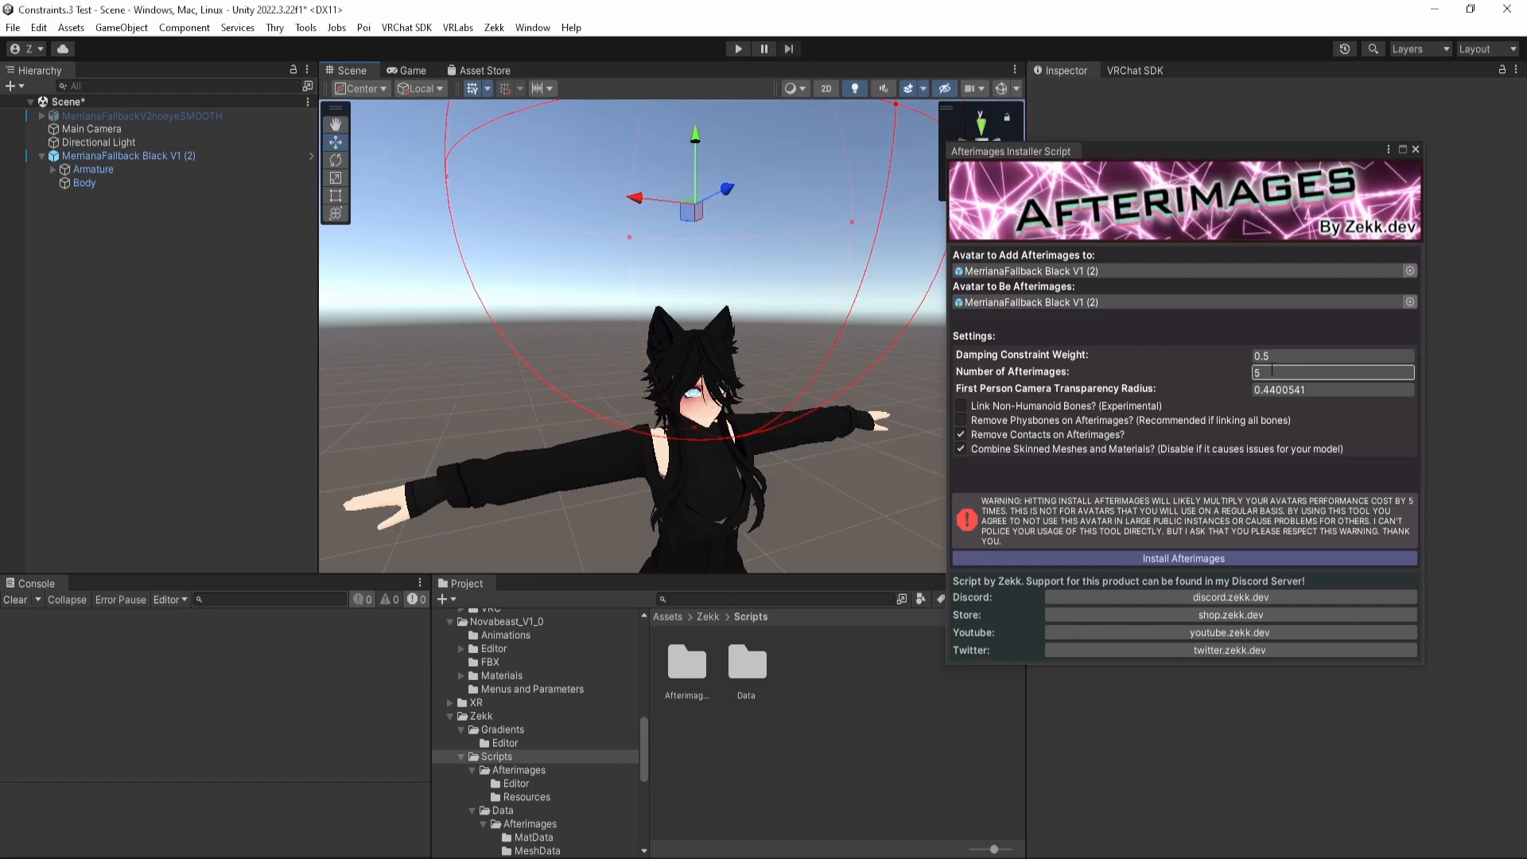
pyautogui.click(1333, 355)
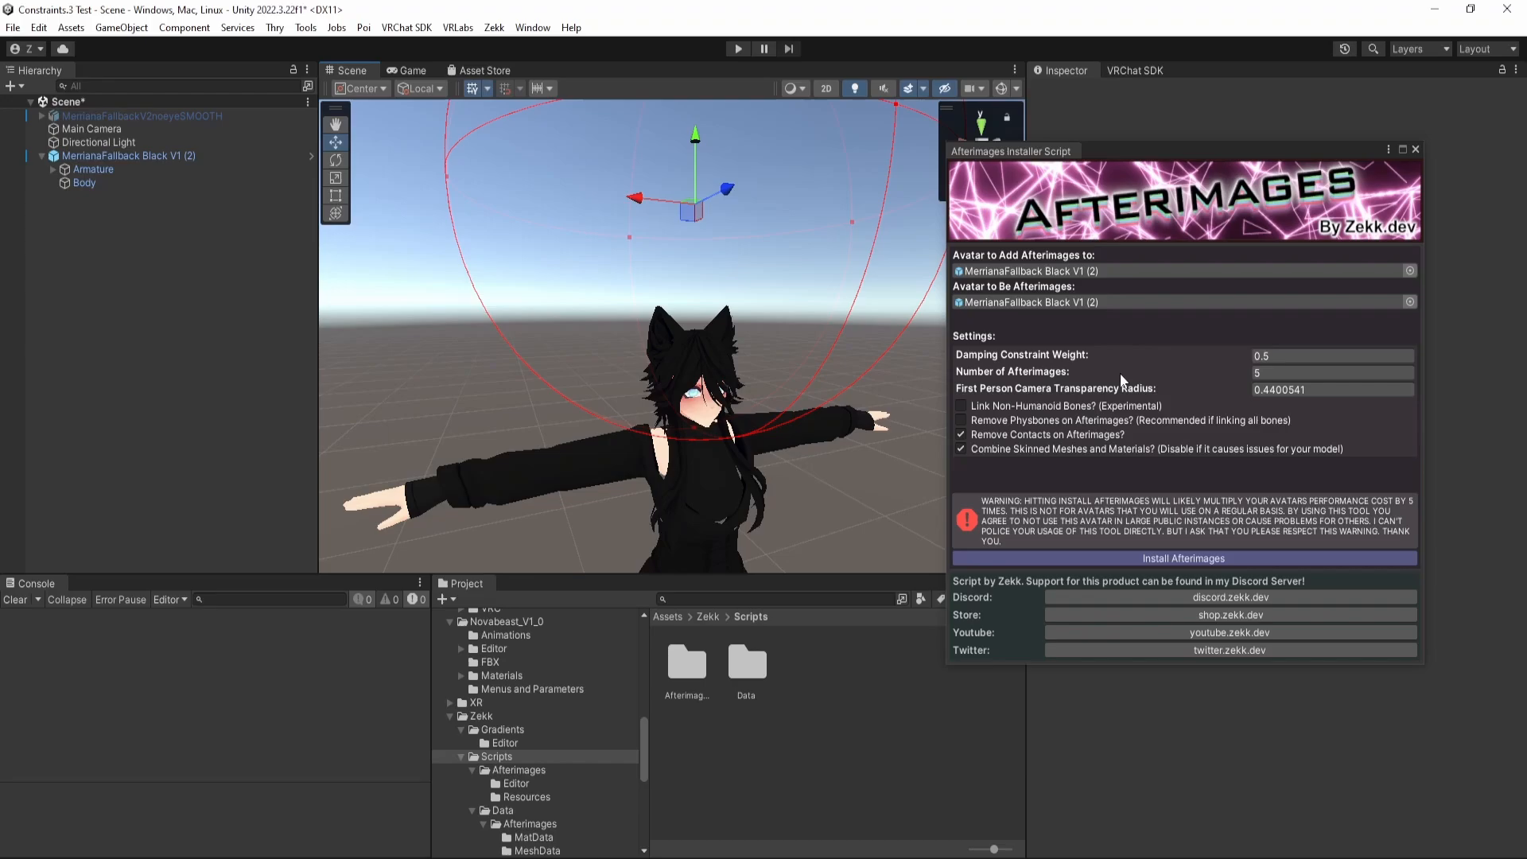
pyautogui.click(1333, 372)
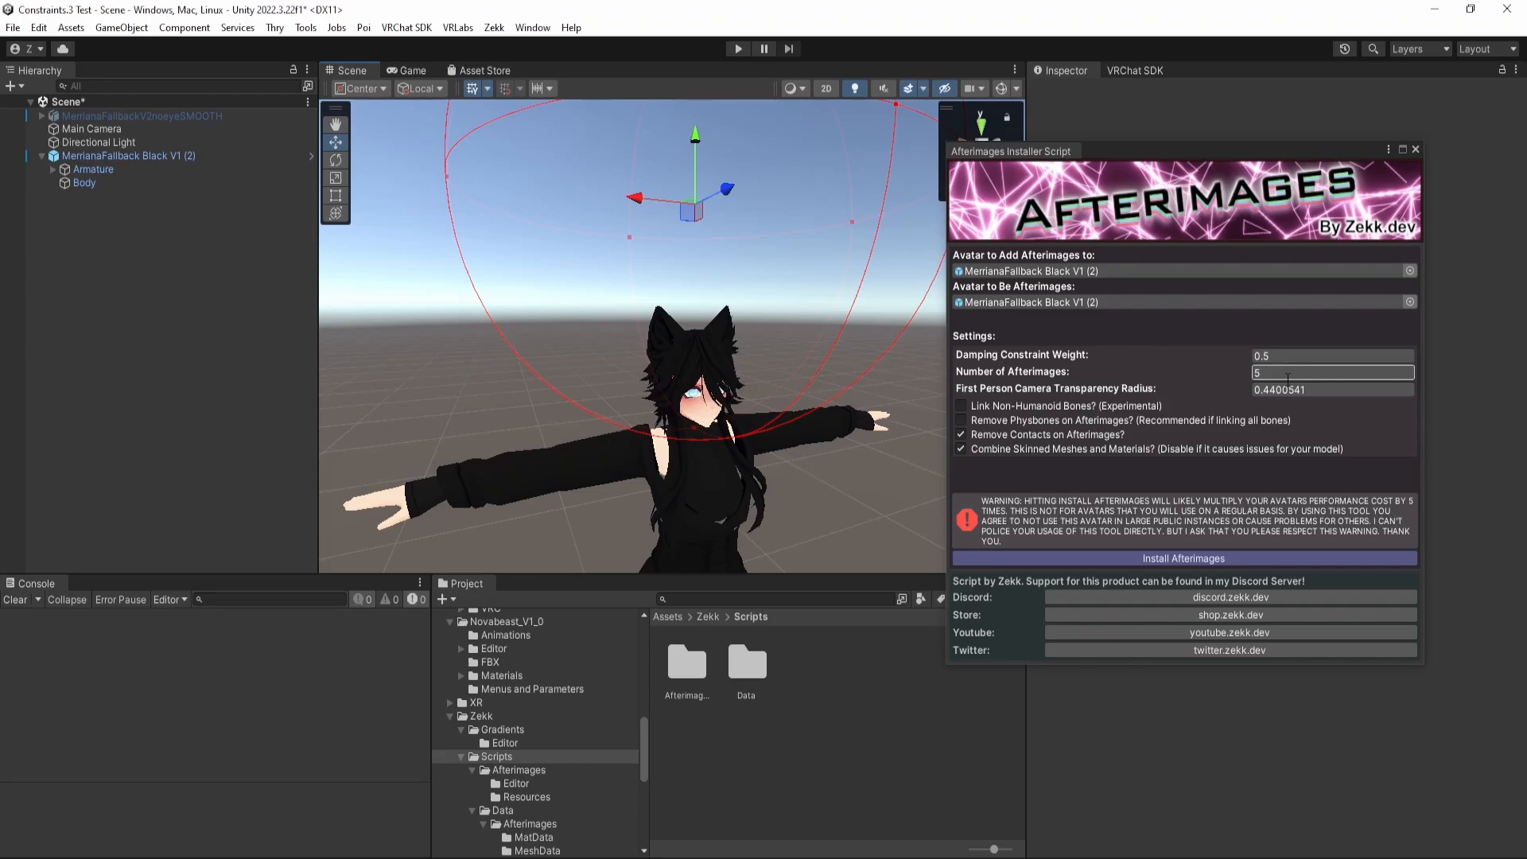
pyautogui.click(1333, 355)
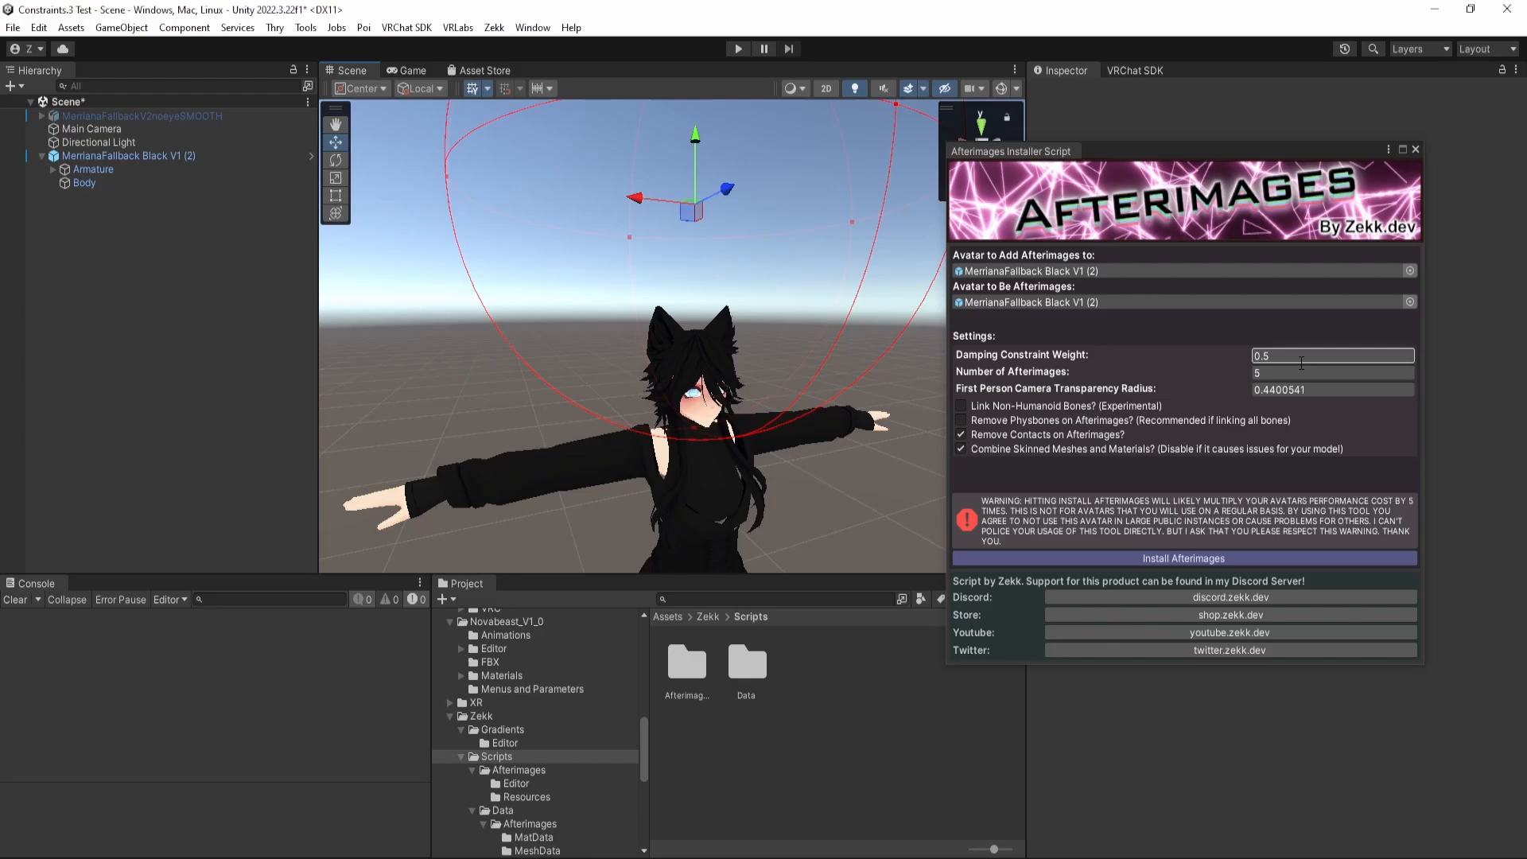
pyautogui.click(1334, 372)
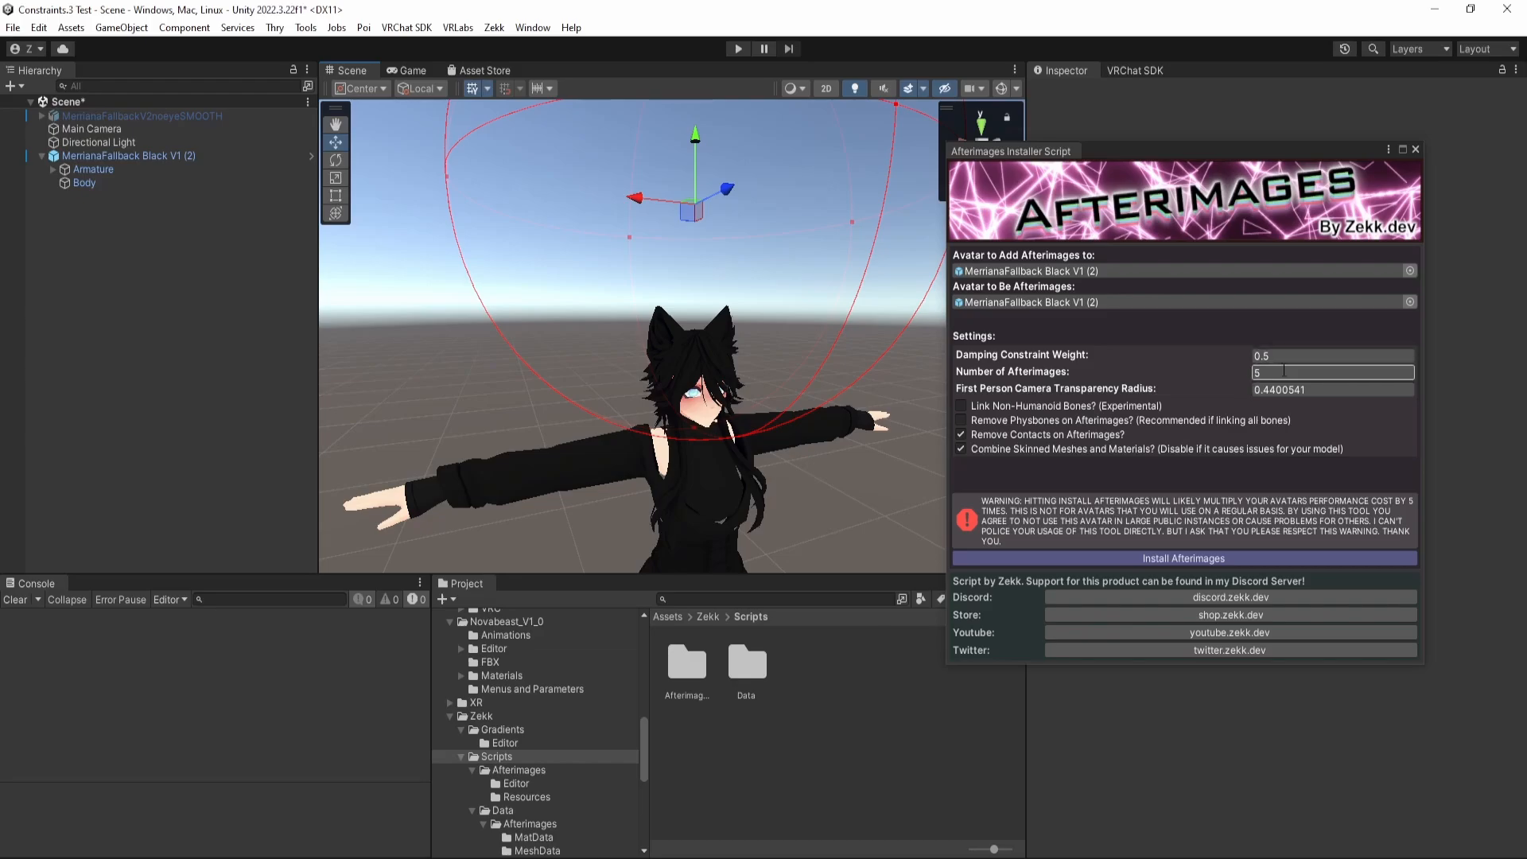
pyautogui.click(1334, 372)
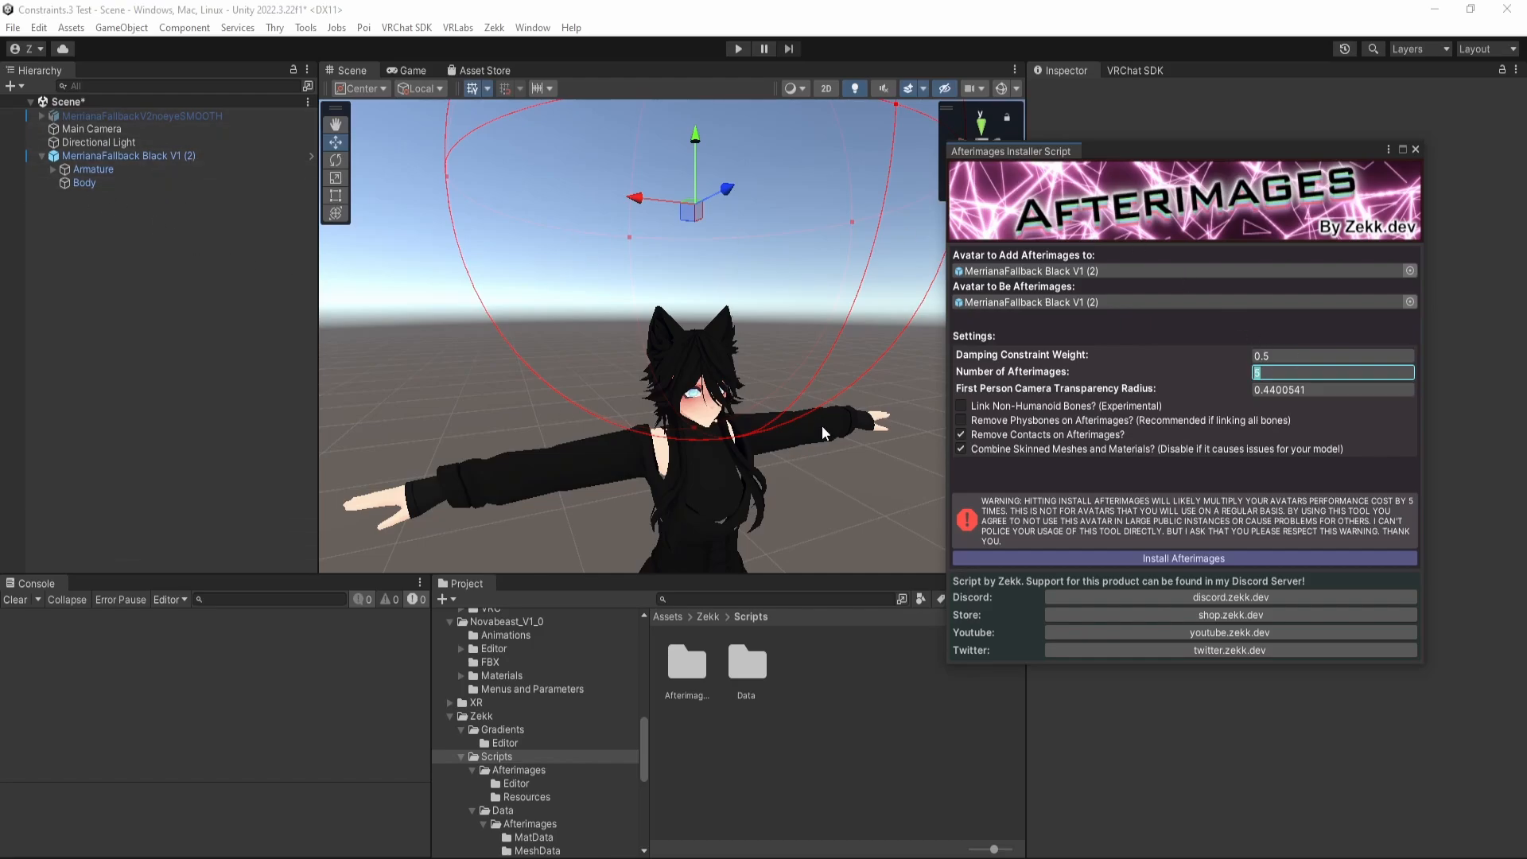
pyautogui.moveTo(751, 404)
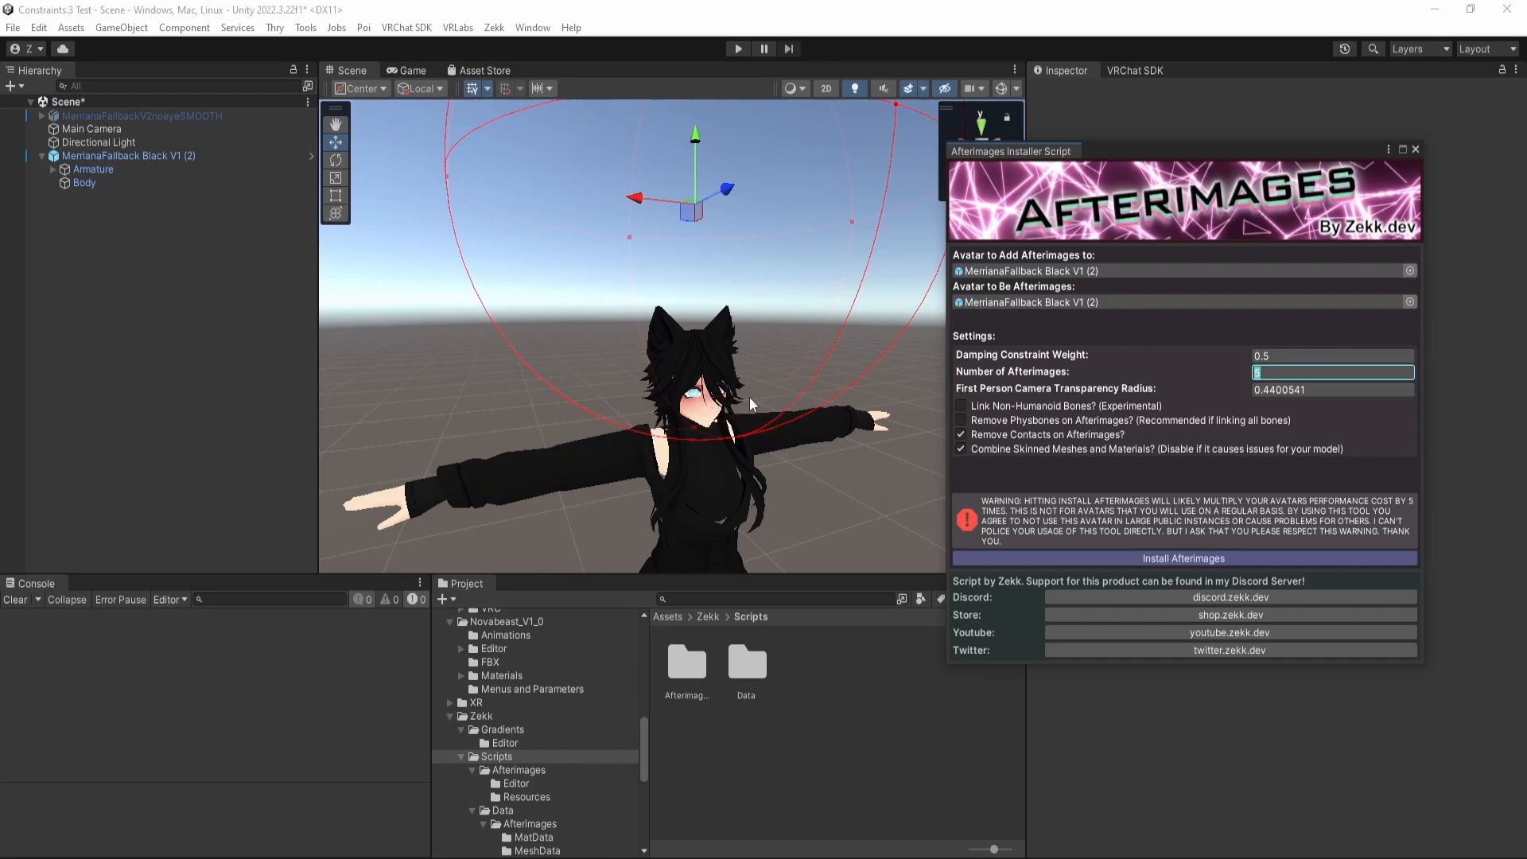
pyautogui.moveTo(803, 302)
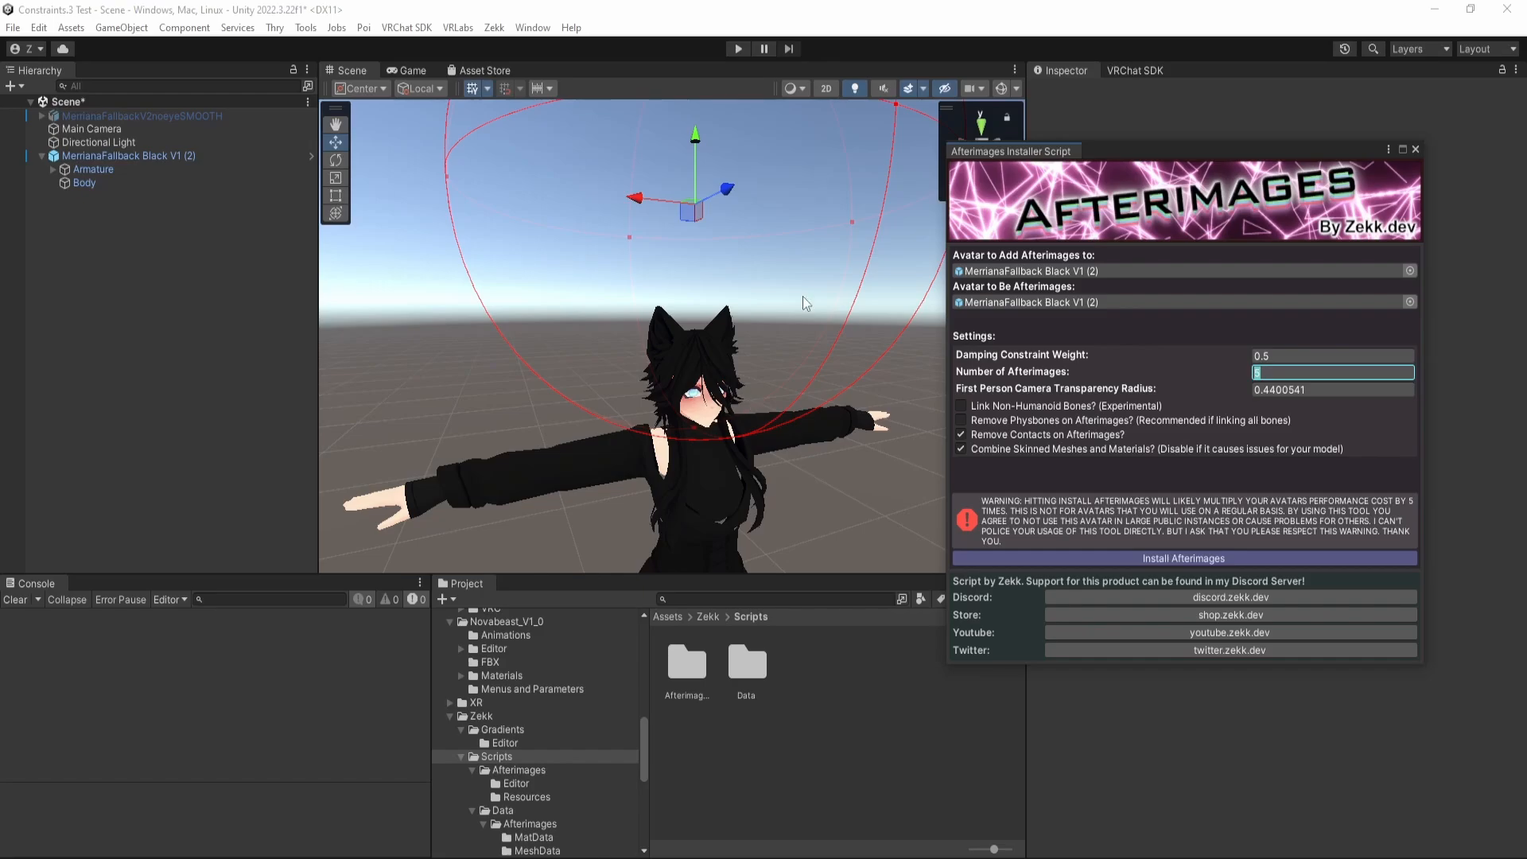
pyautogui.moveTo(1050, 394)
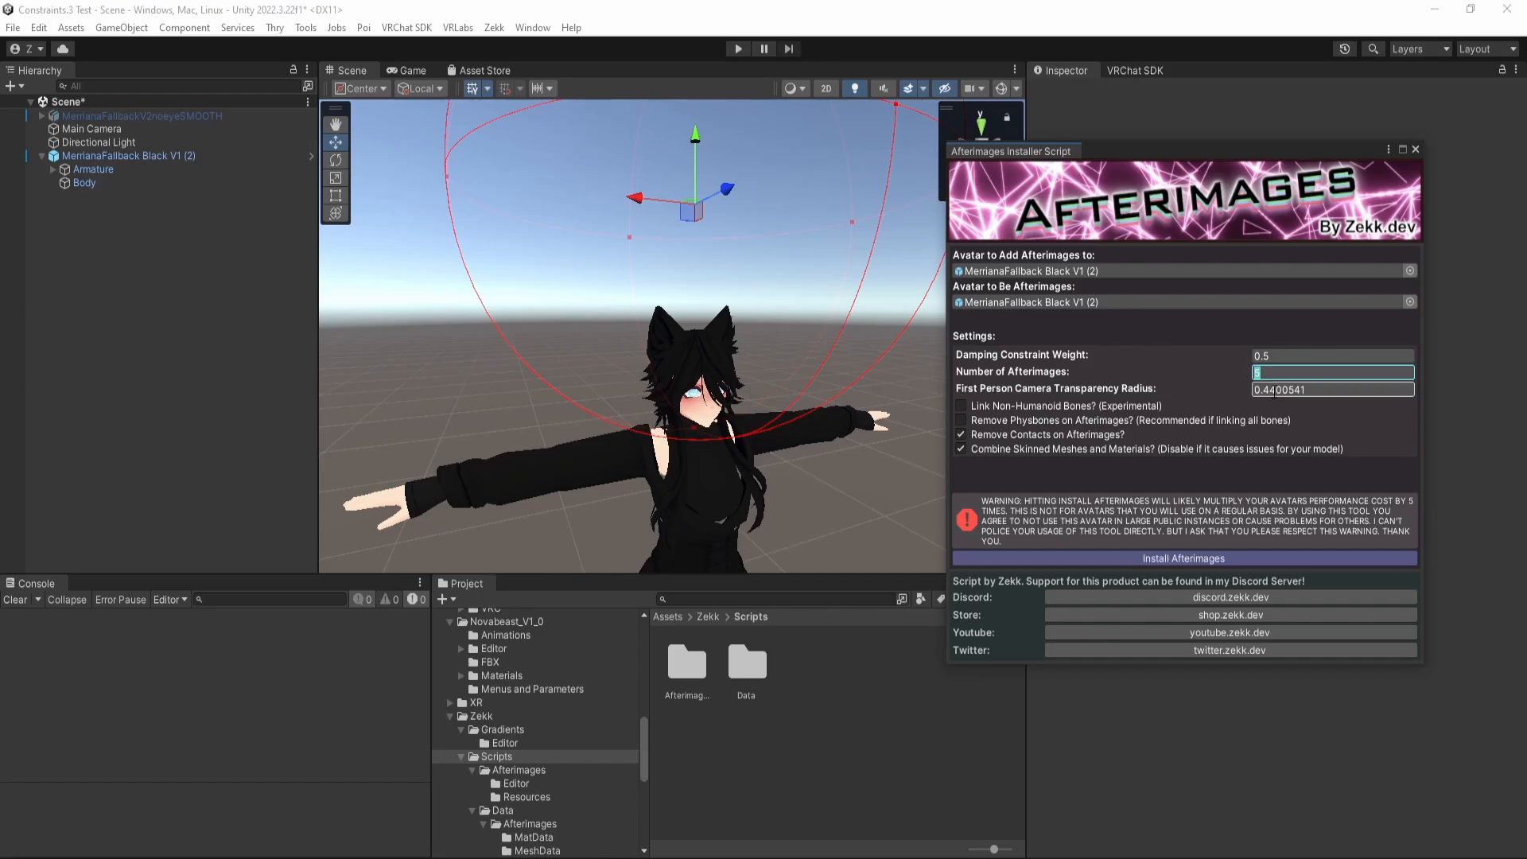
pyautogui.click(1333, 388)
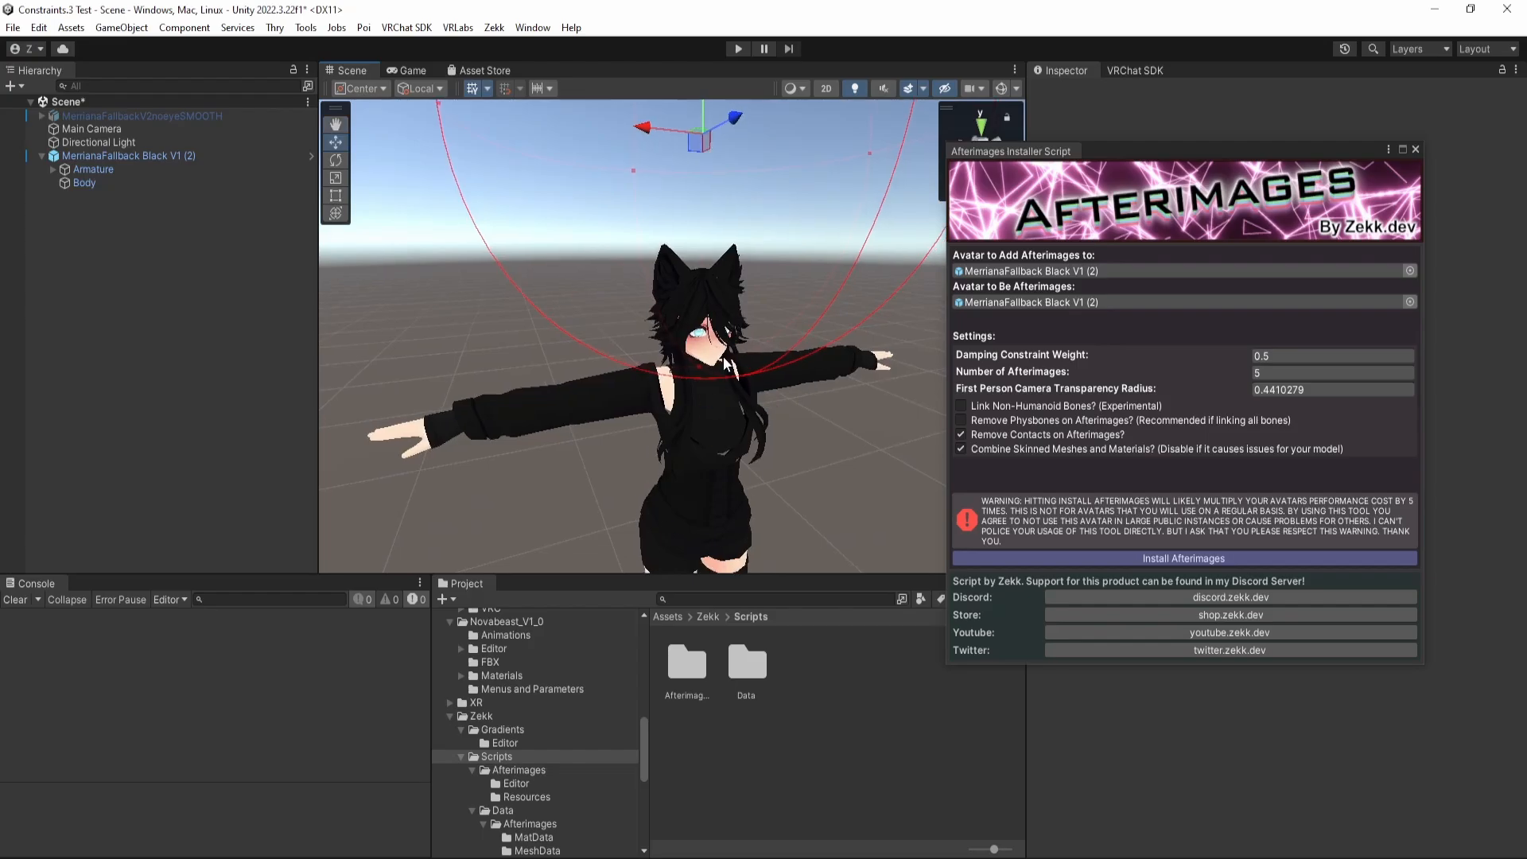
pyautogui.moveTo(725, 364)
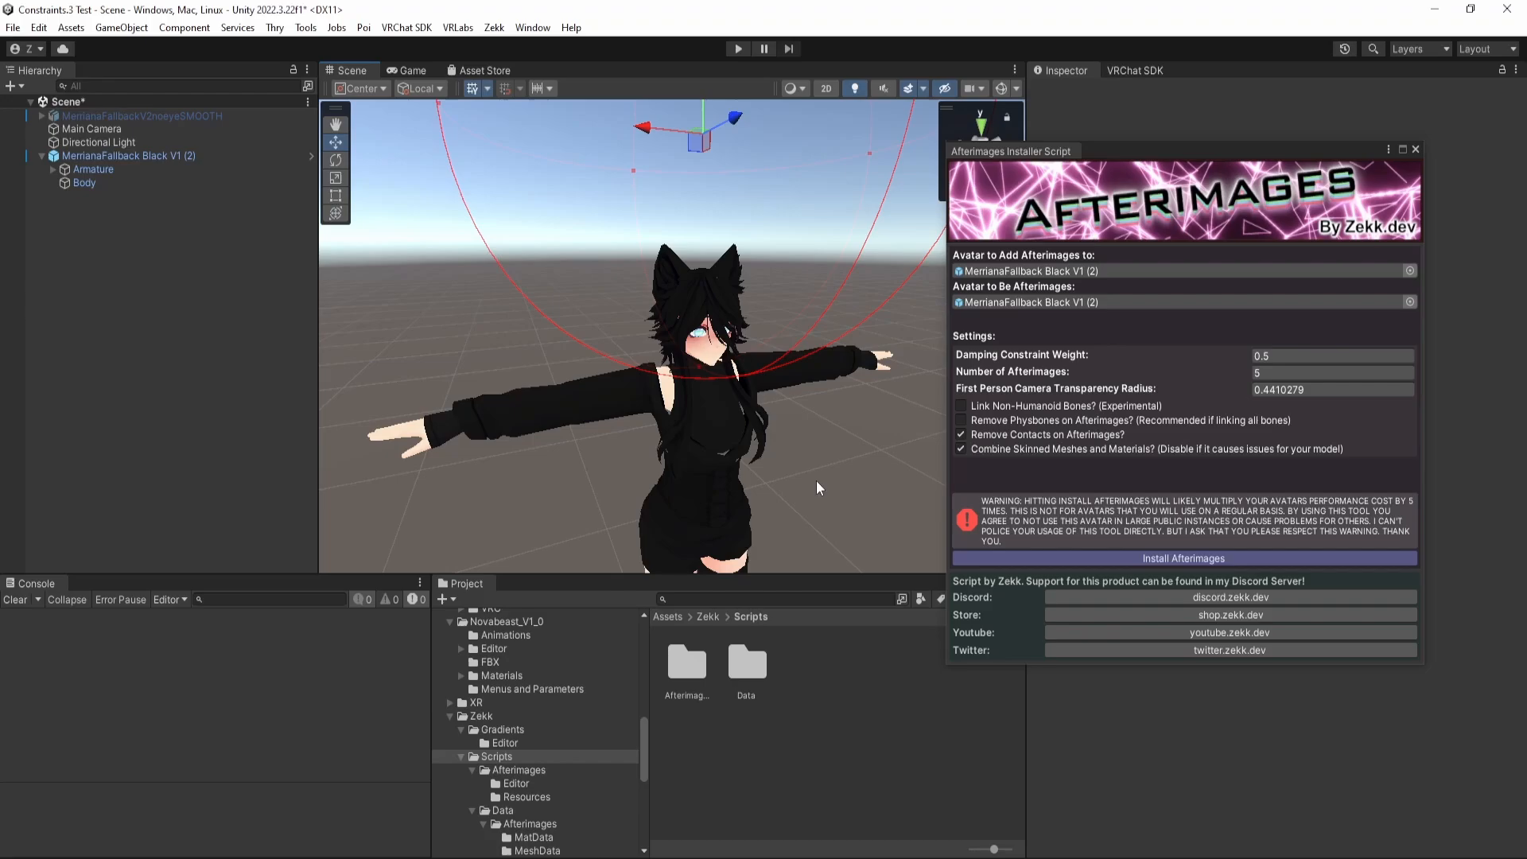
pyautogui.moveTo(729, 338)
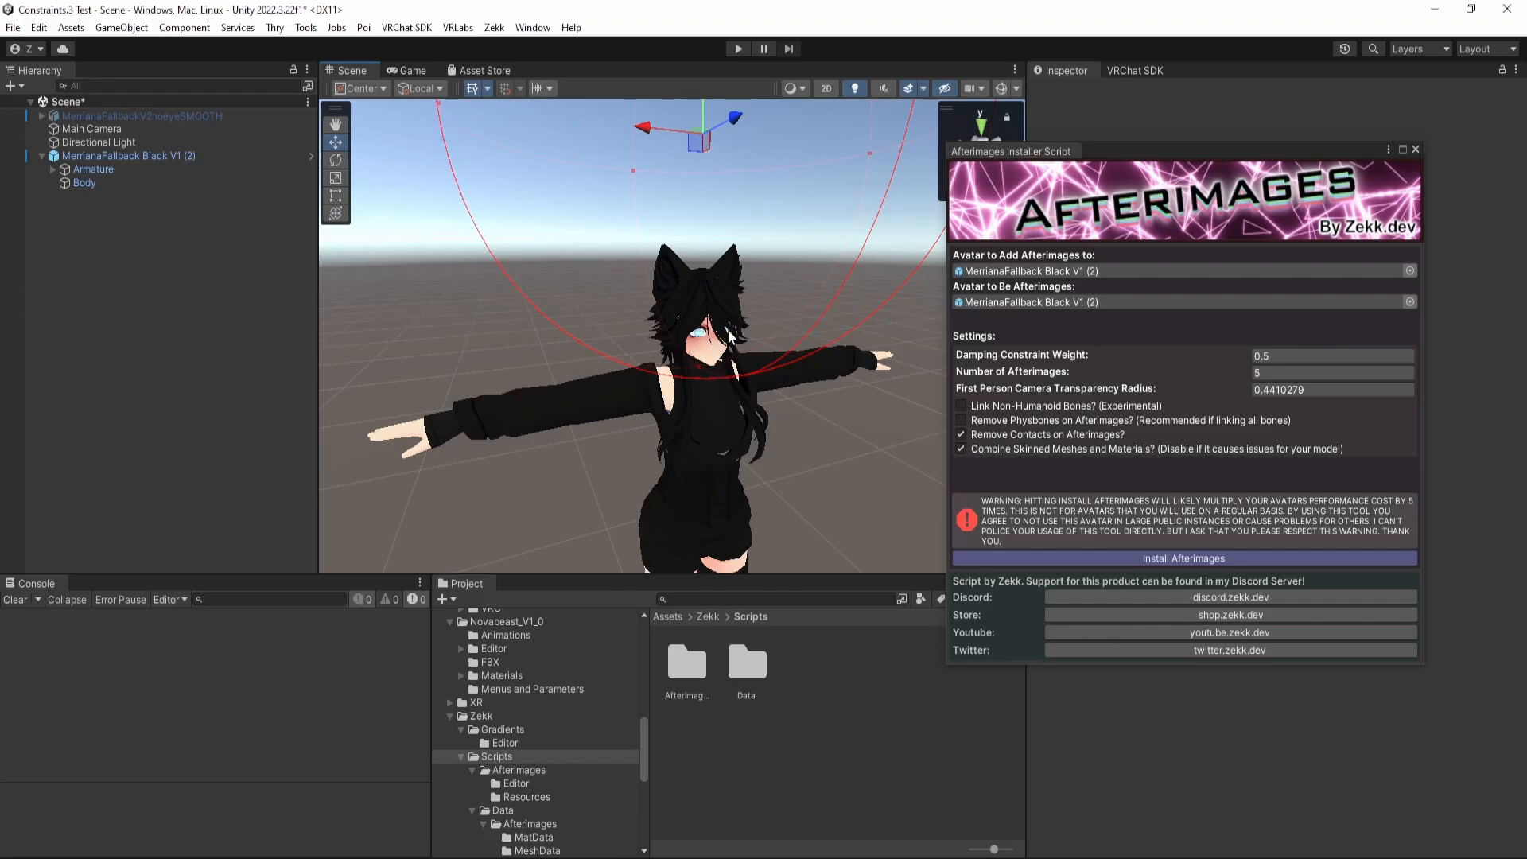
pyautogui.moveTo(729, 314)
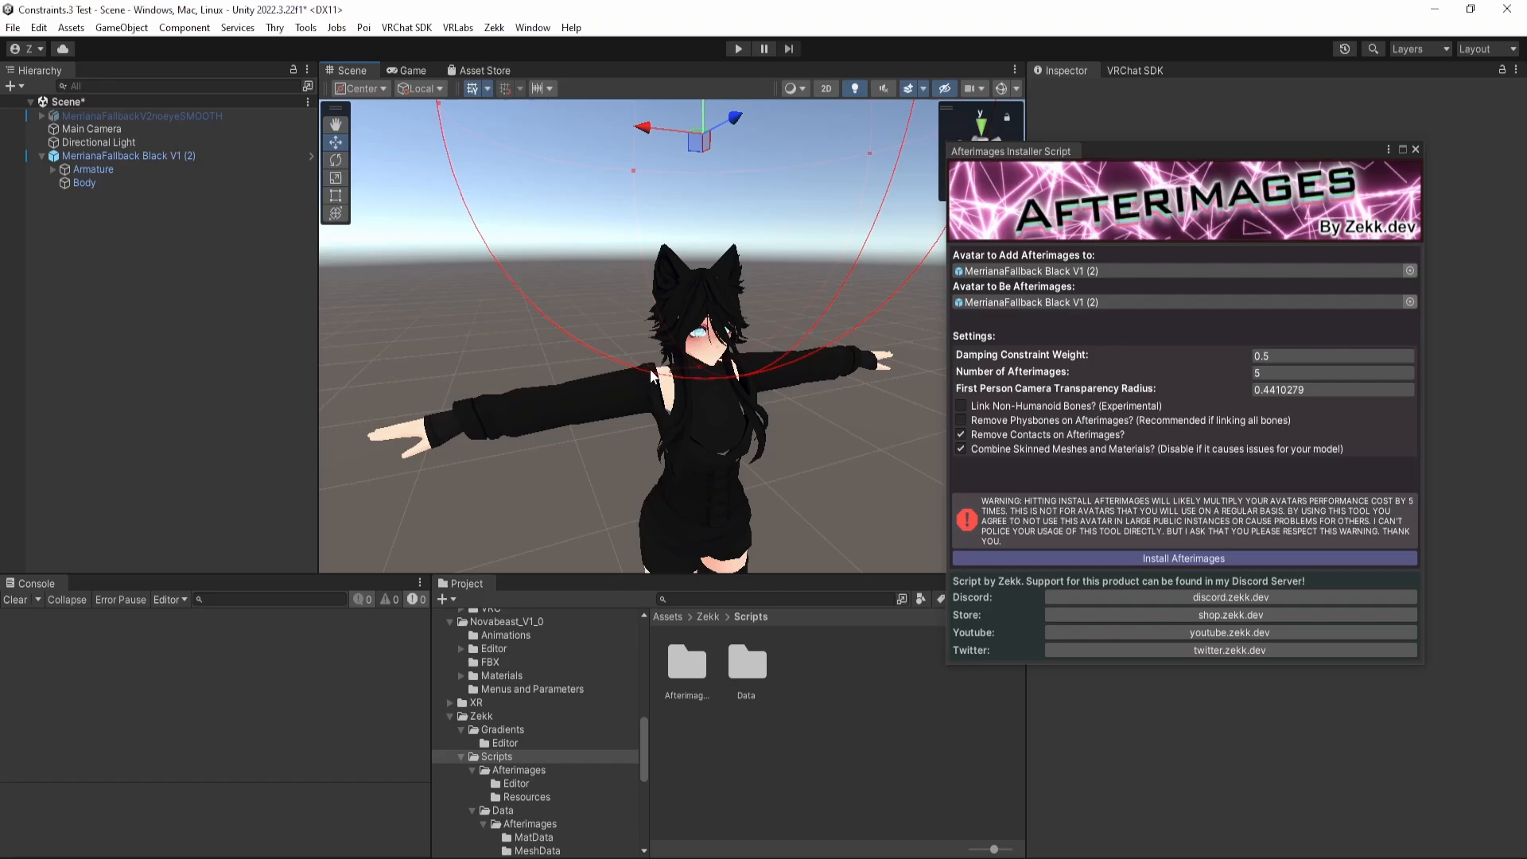
pyautogui.moveTo(776, 410)
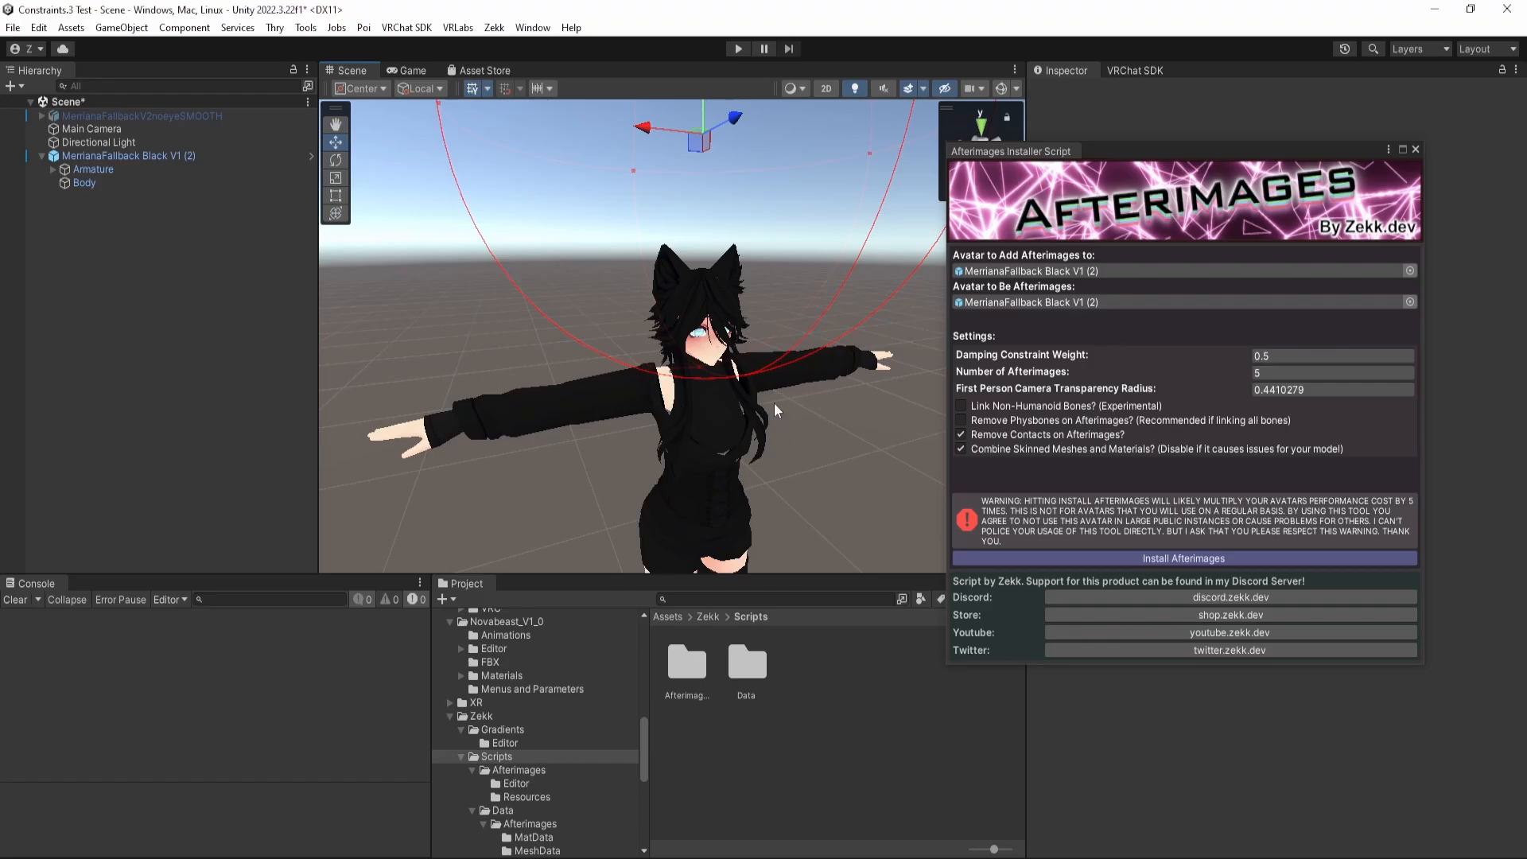
pyautogui.moveTo(649, 416)
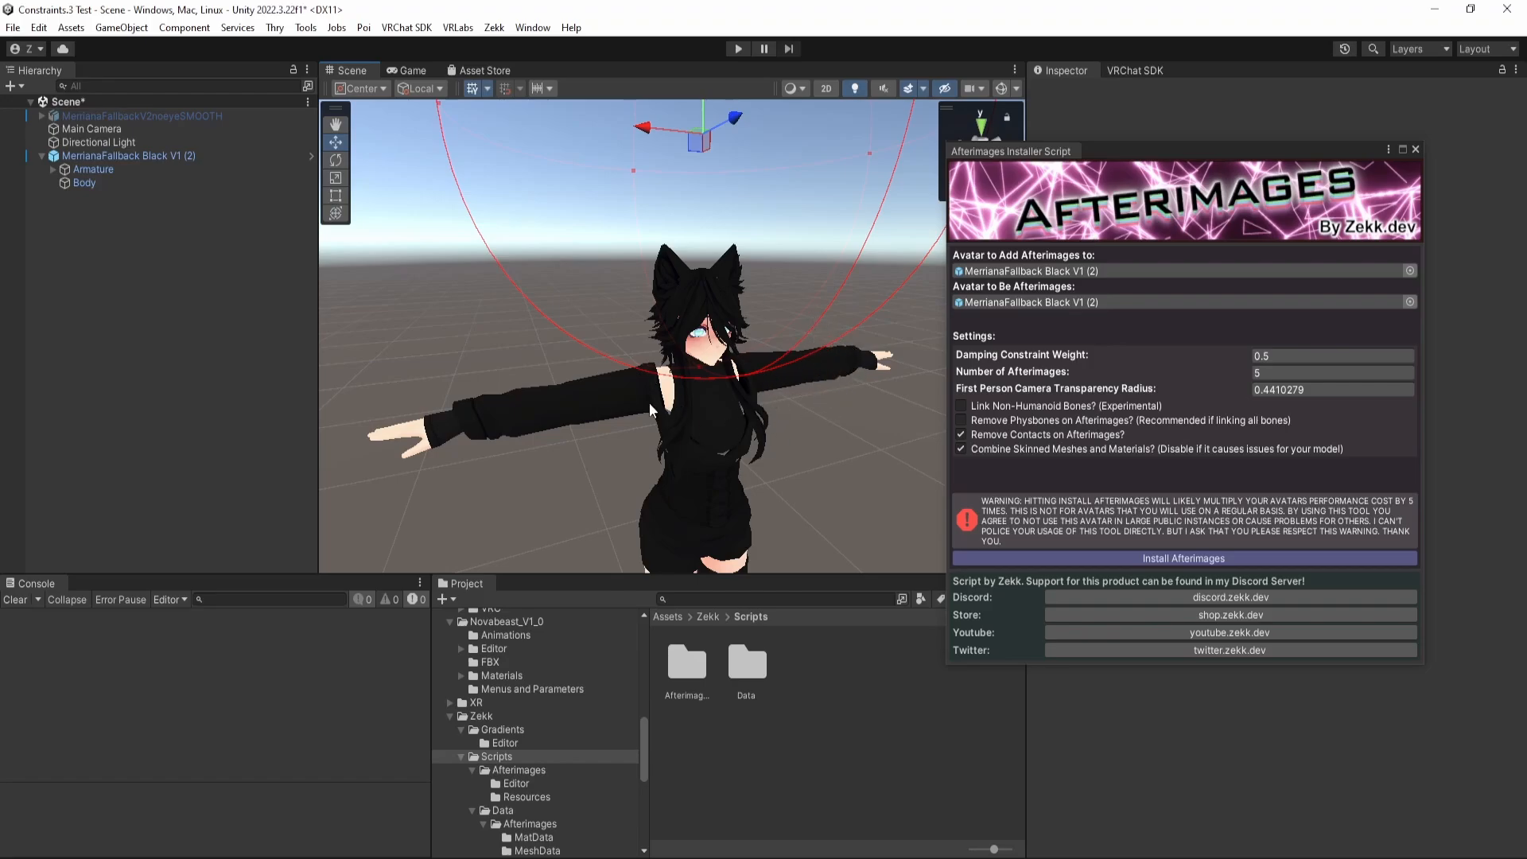
pyautogui.moveTo(726, 251)
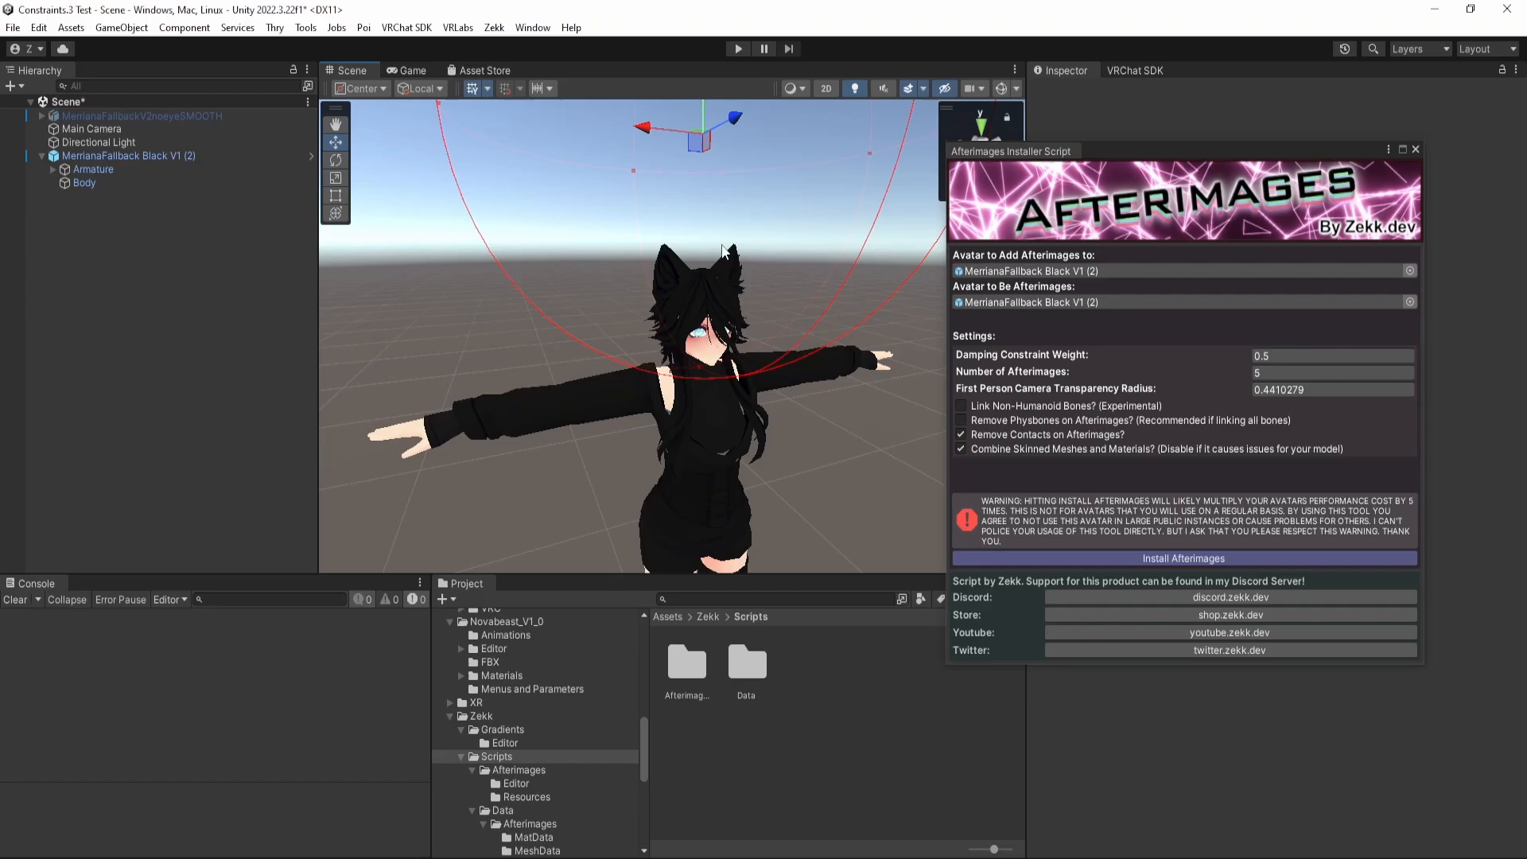
pyautogui.moveTo(803, 461)
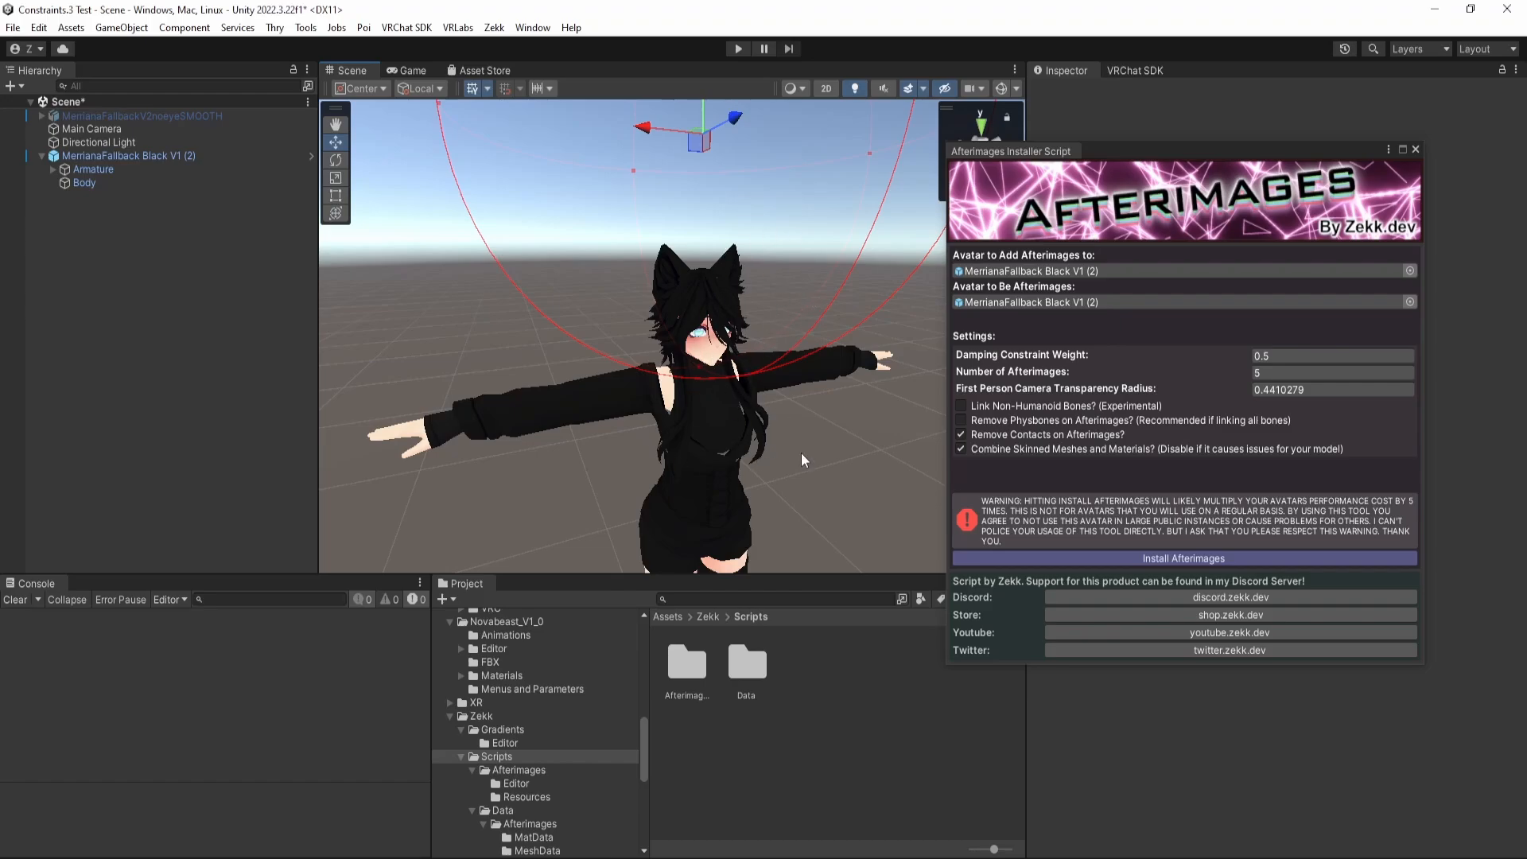
pyautogui.moveTo(766, 469)
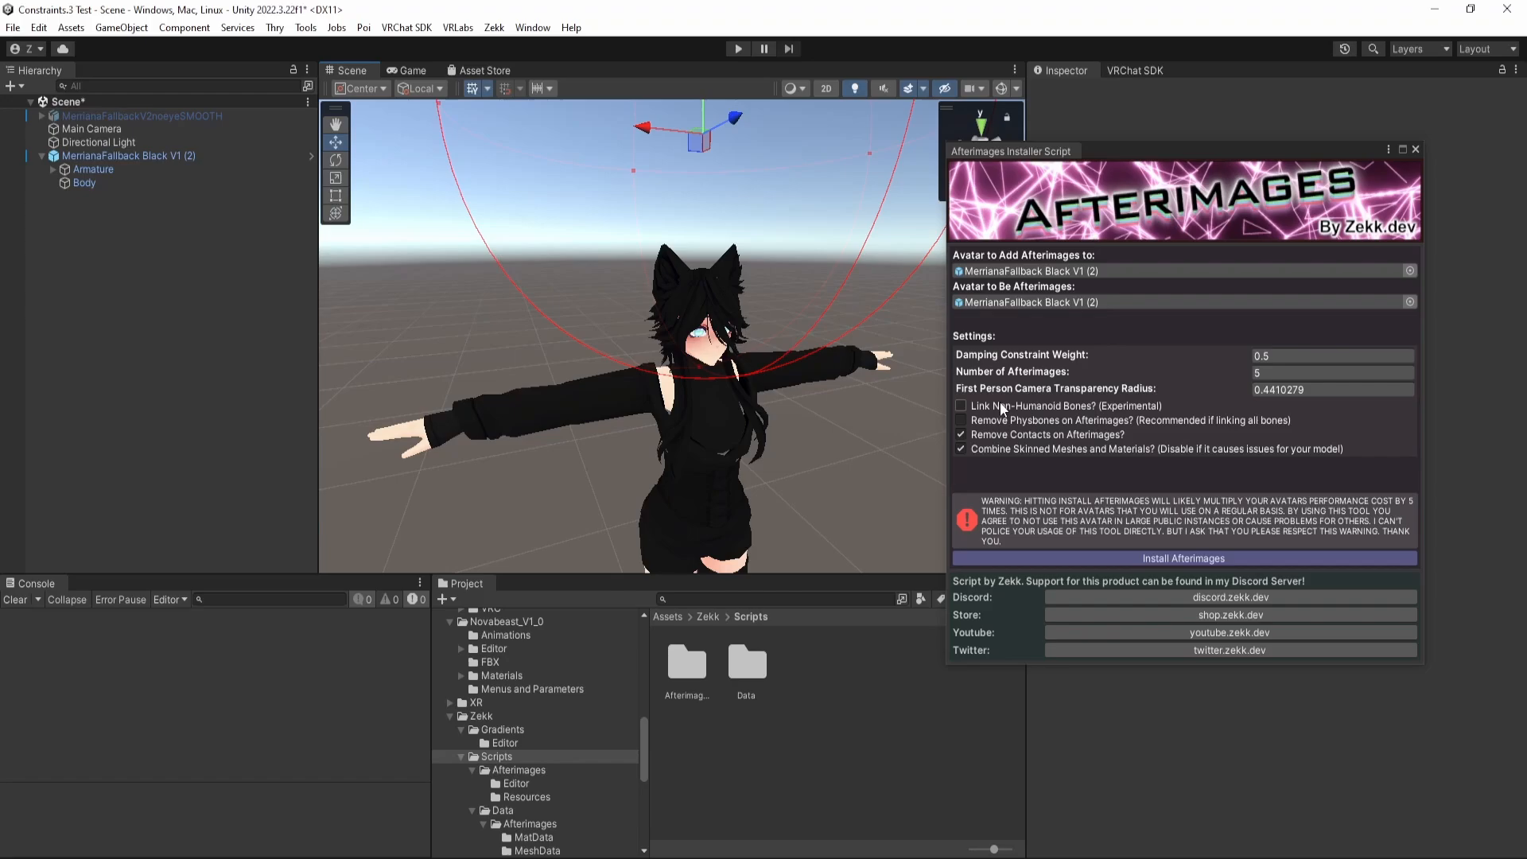
pyautogui.moveTo(1003, 407)
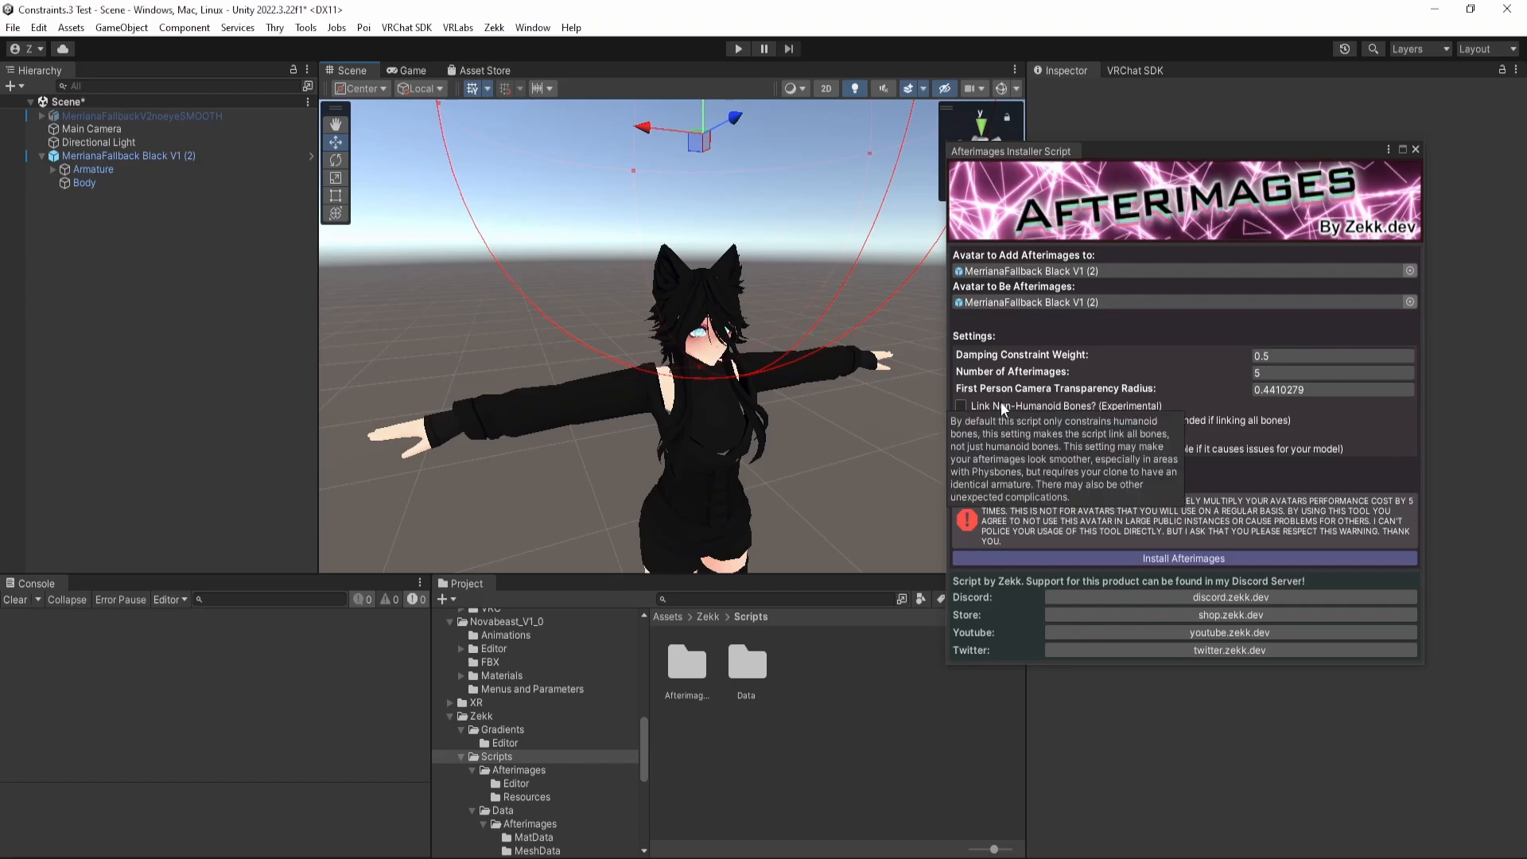
pyautogui.moveTo(1217, 476)
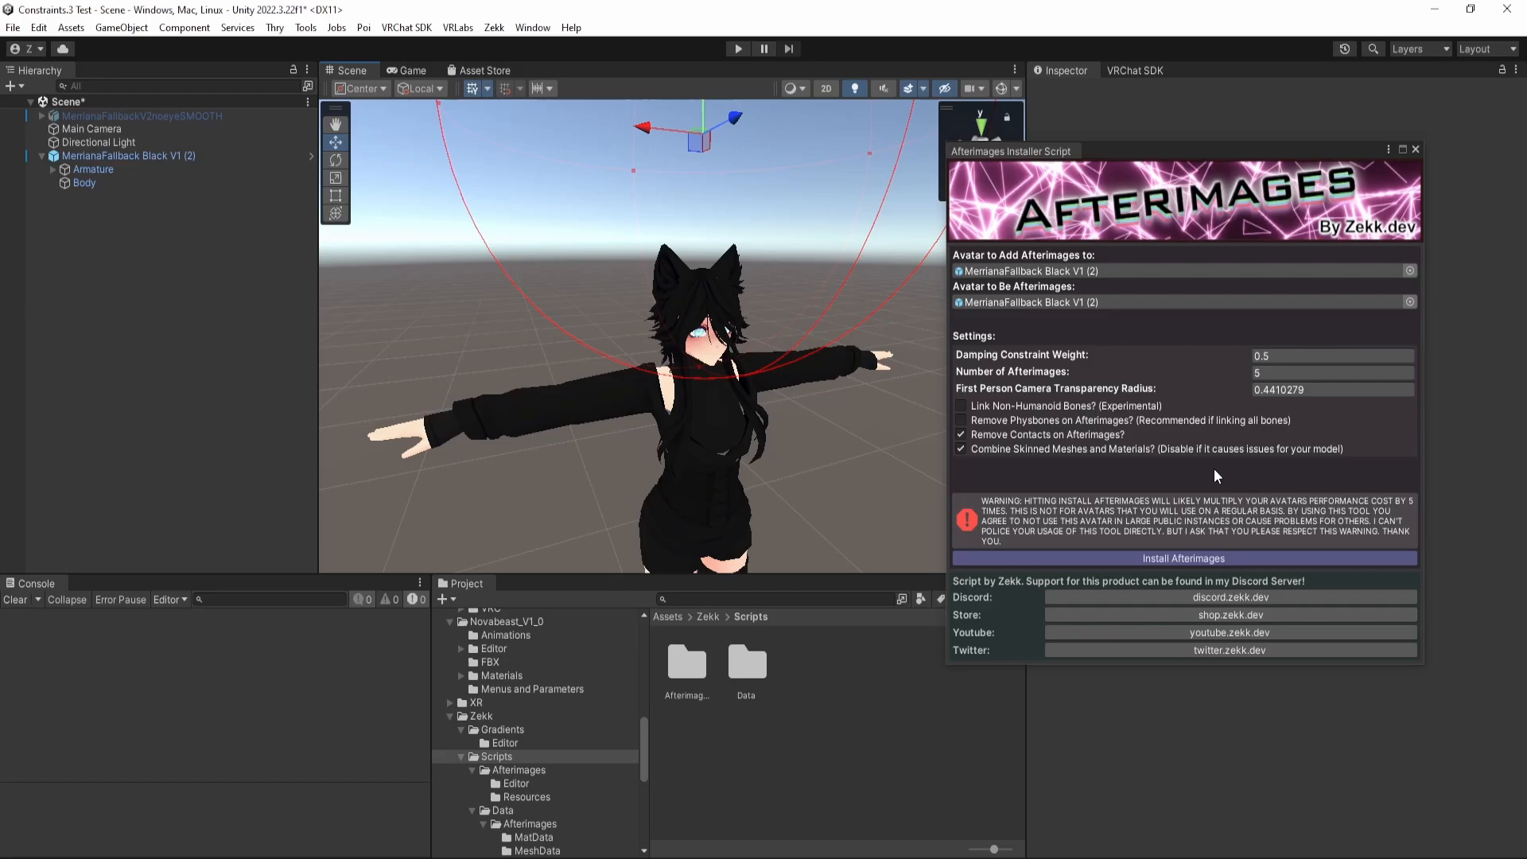
pyautogui.moveTo(1077, 409)
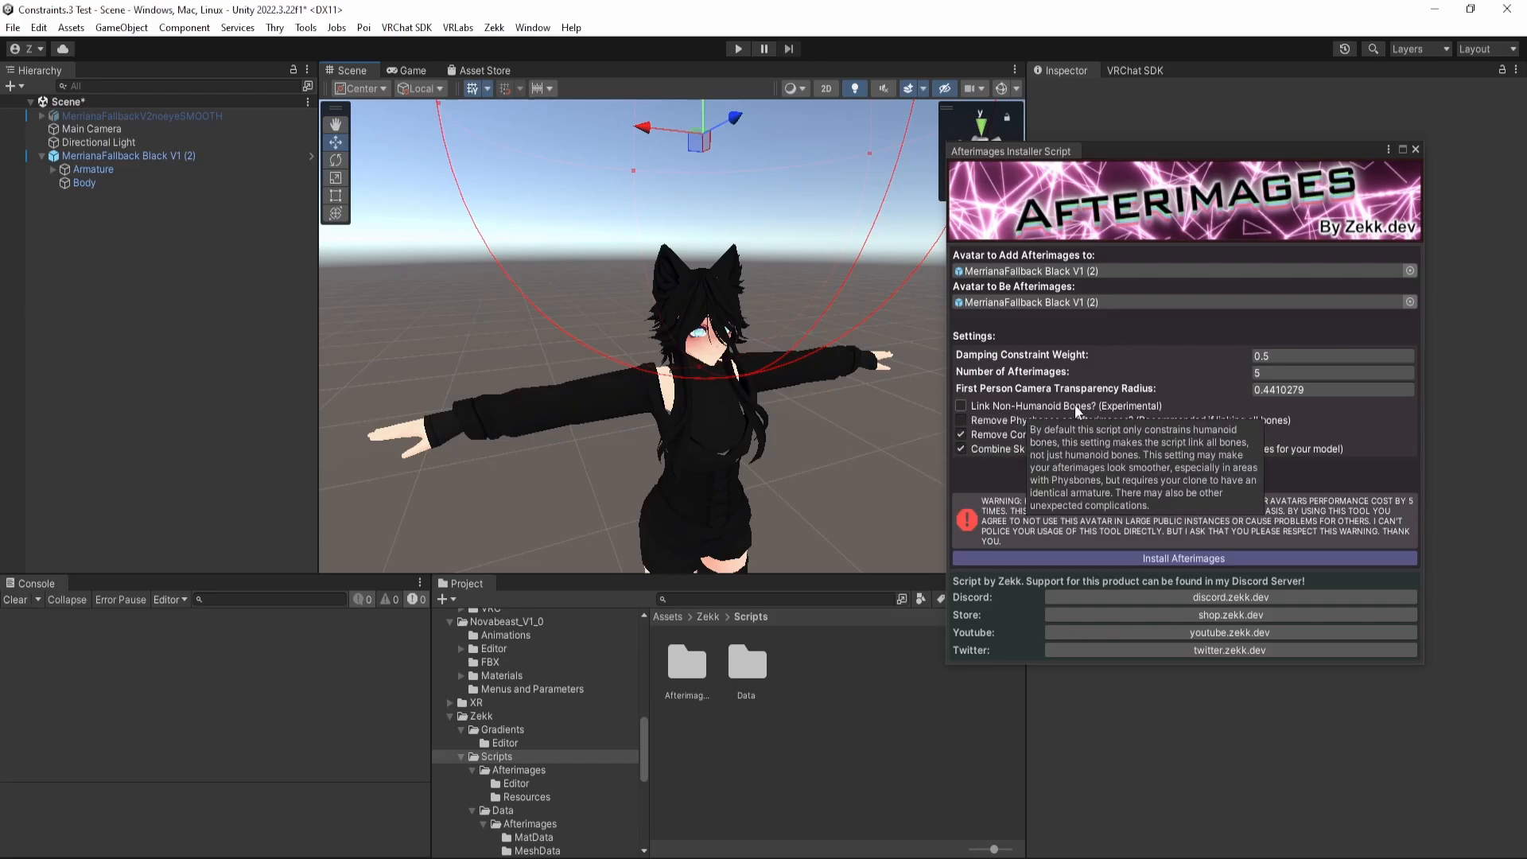
pyautogui.moveTo(1107, 517)
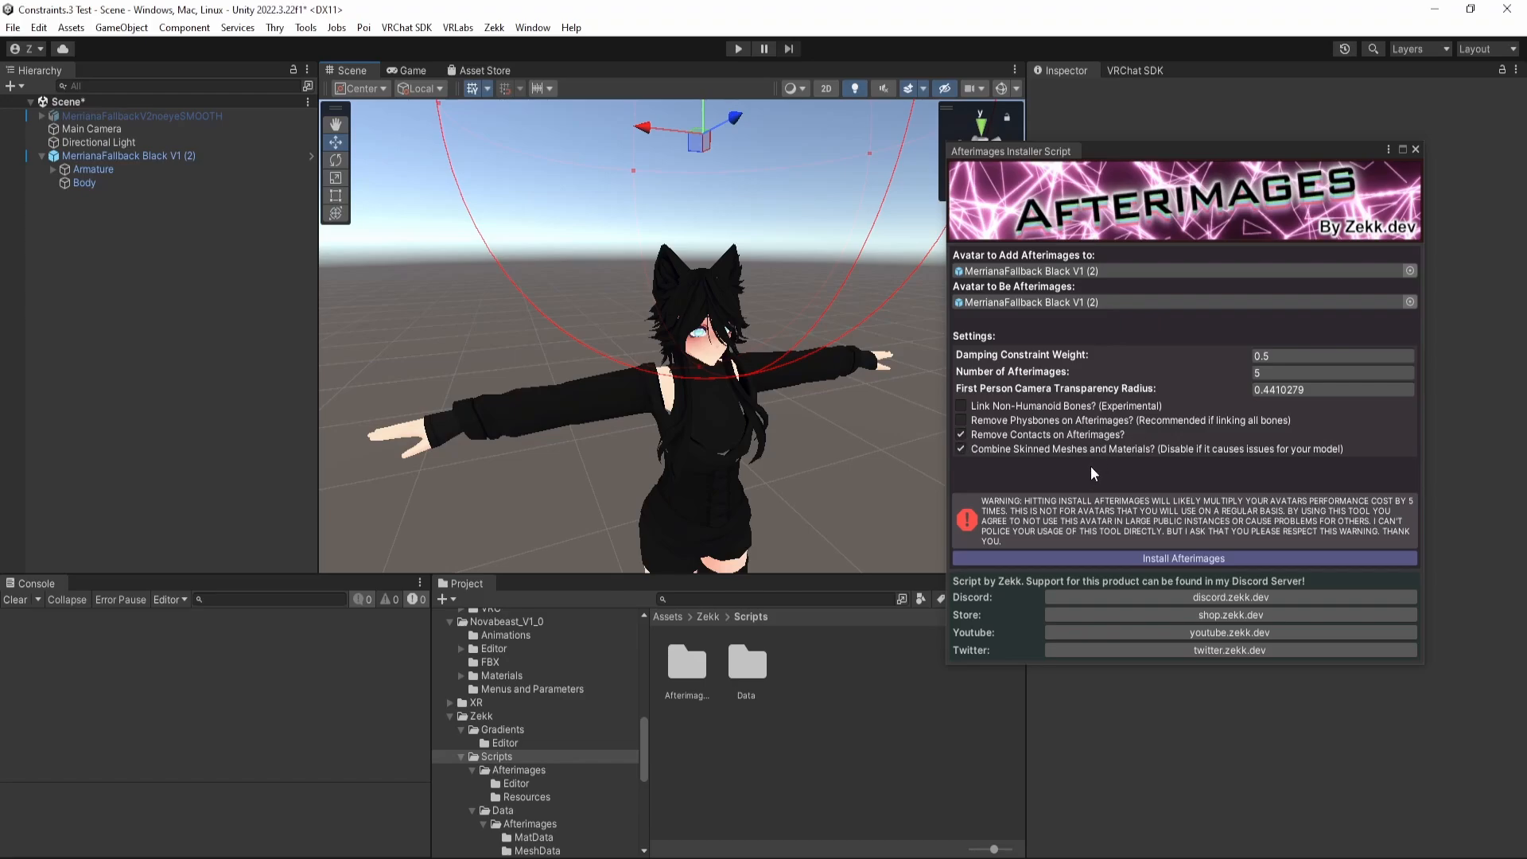
pyautogui.moveTo(1084, 434)
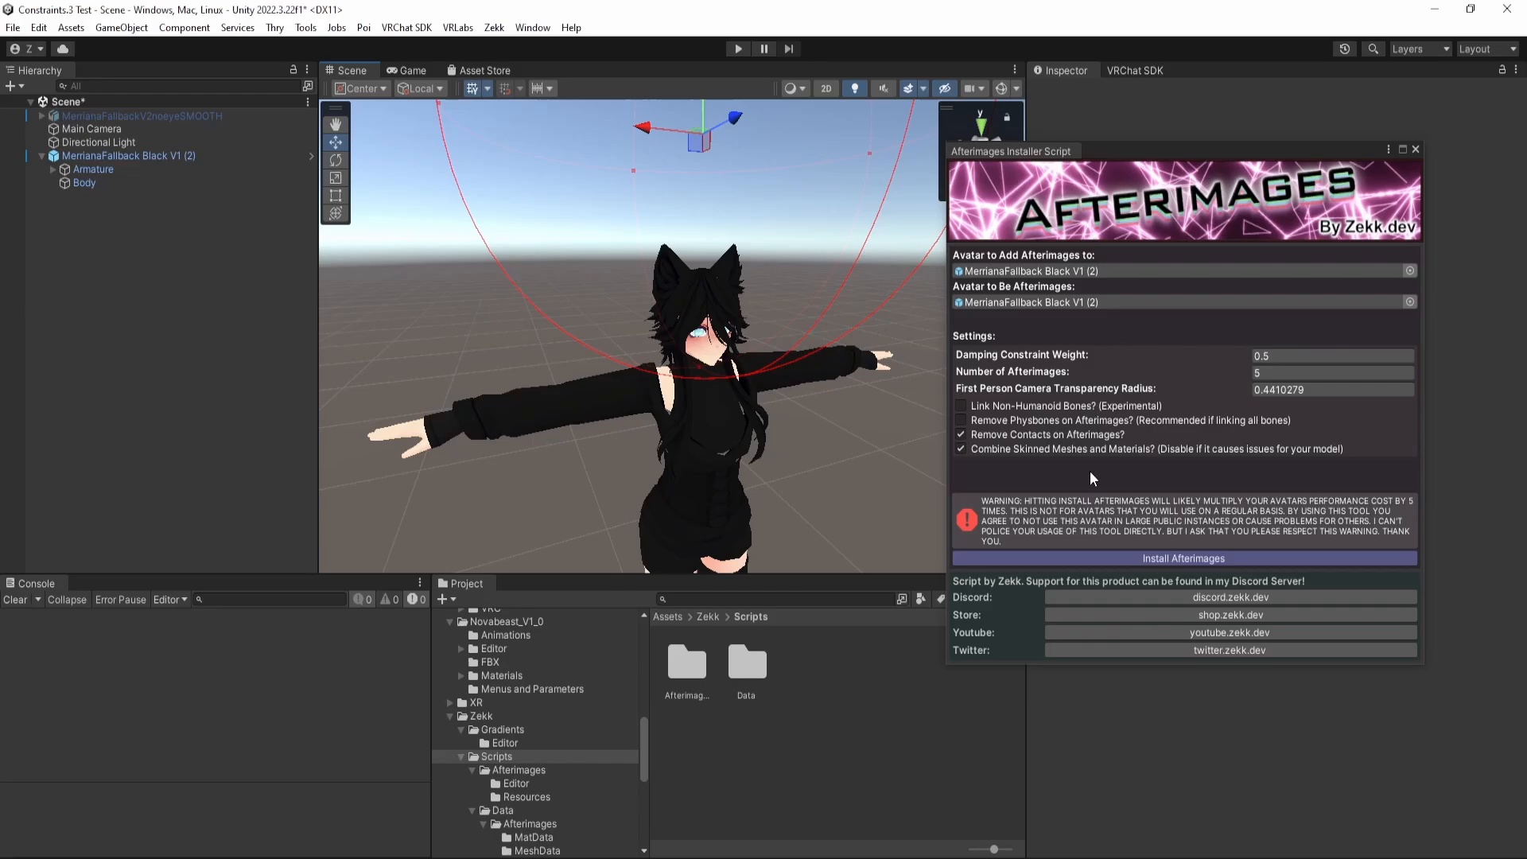
pyautogui.moveTo(1125, 488)
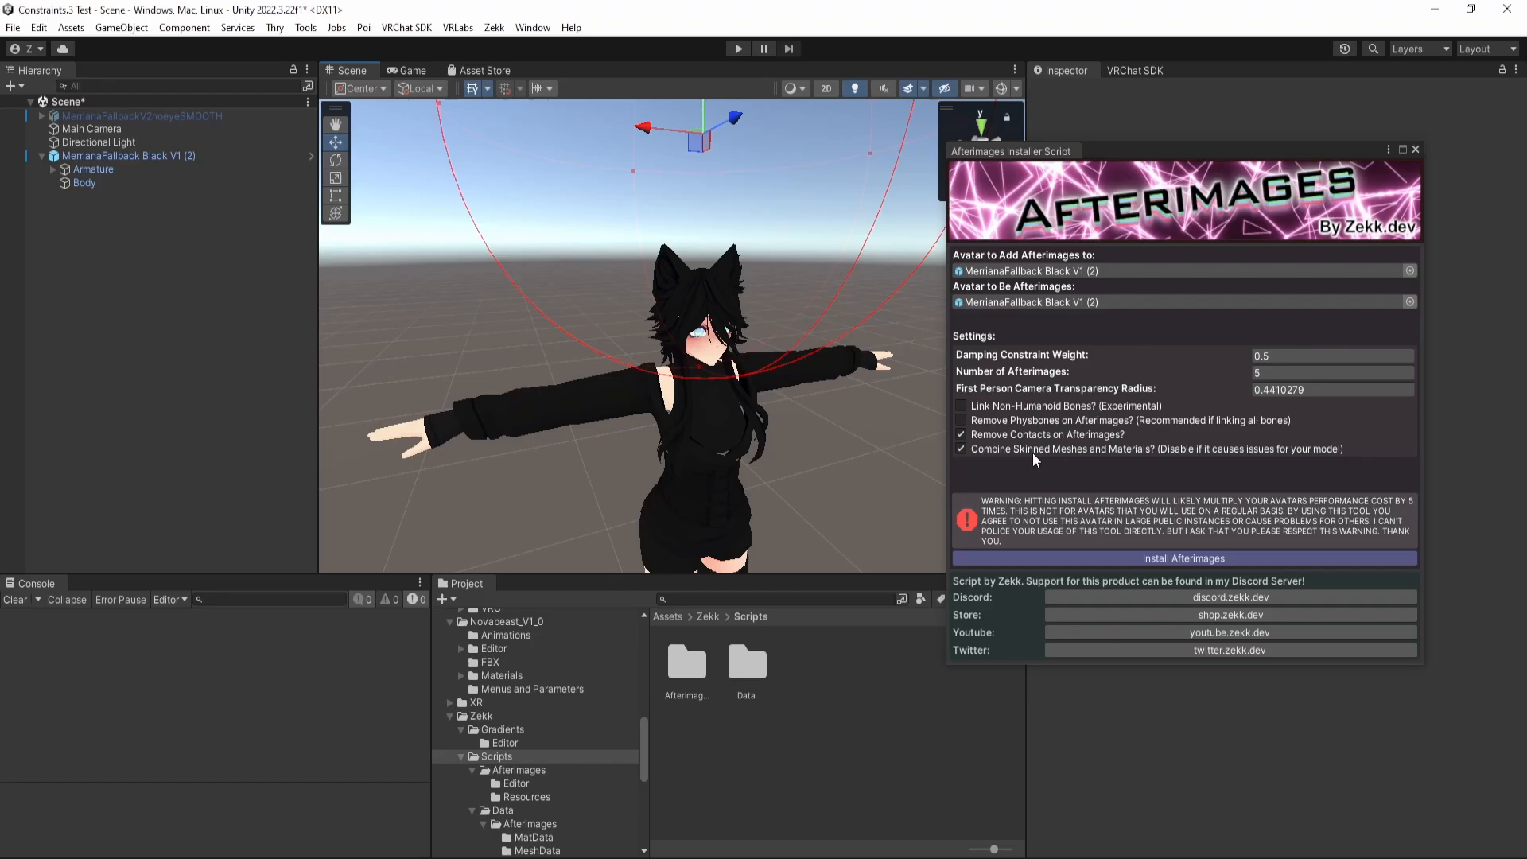
pyautogui.moveTo(1098, 493)
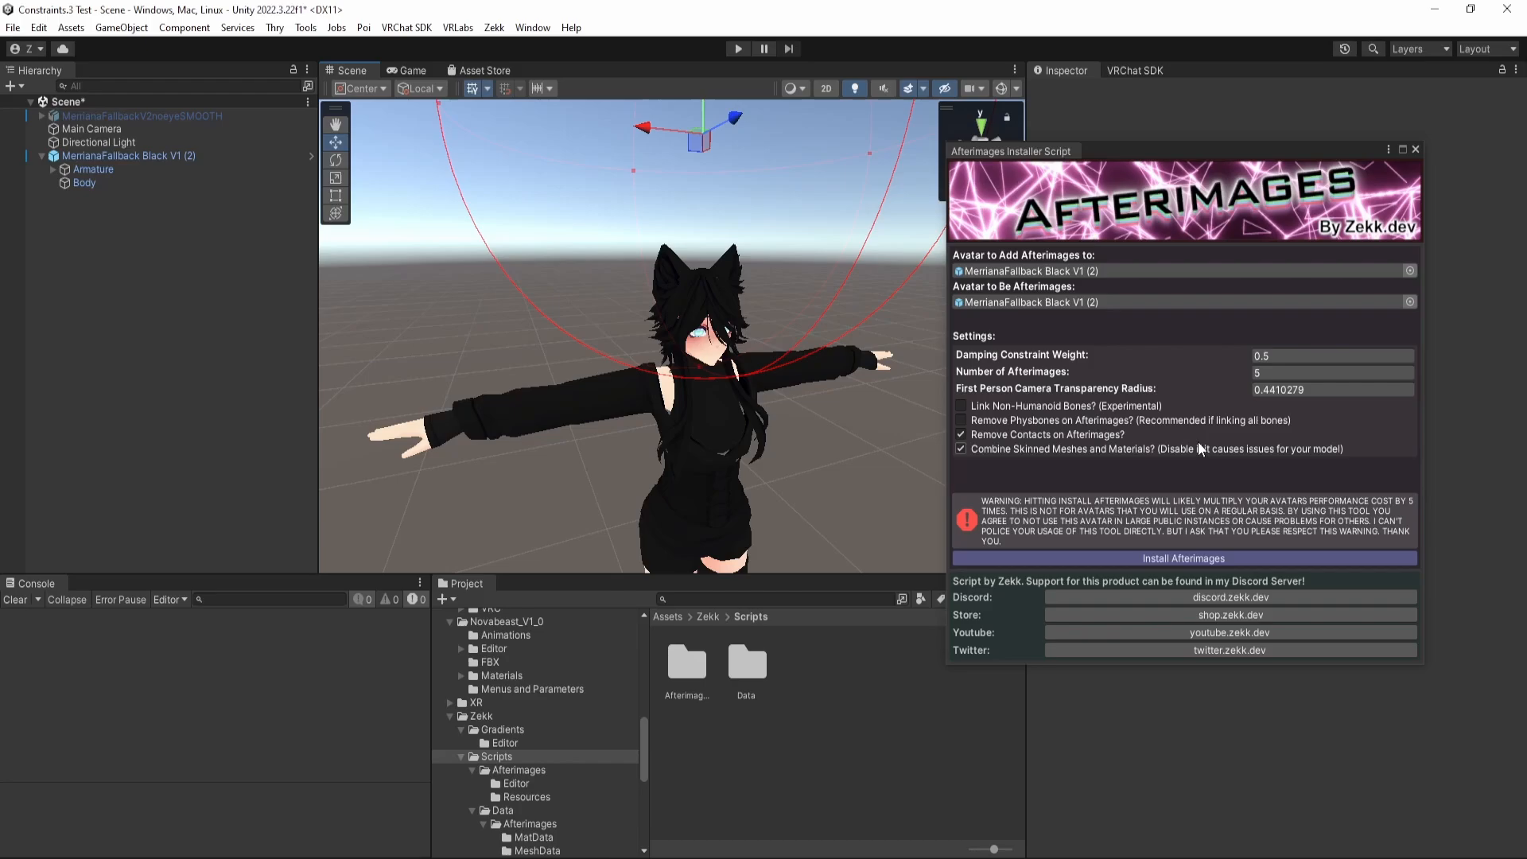
pyautogui.moveTo(1251, 480)
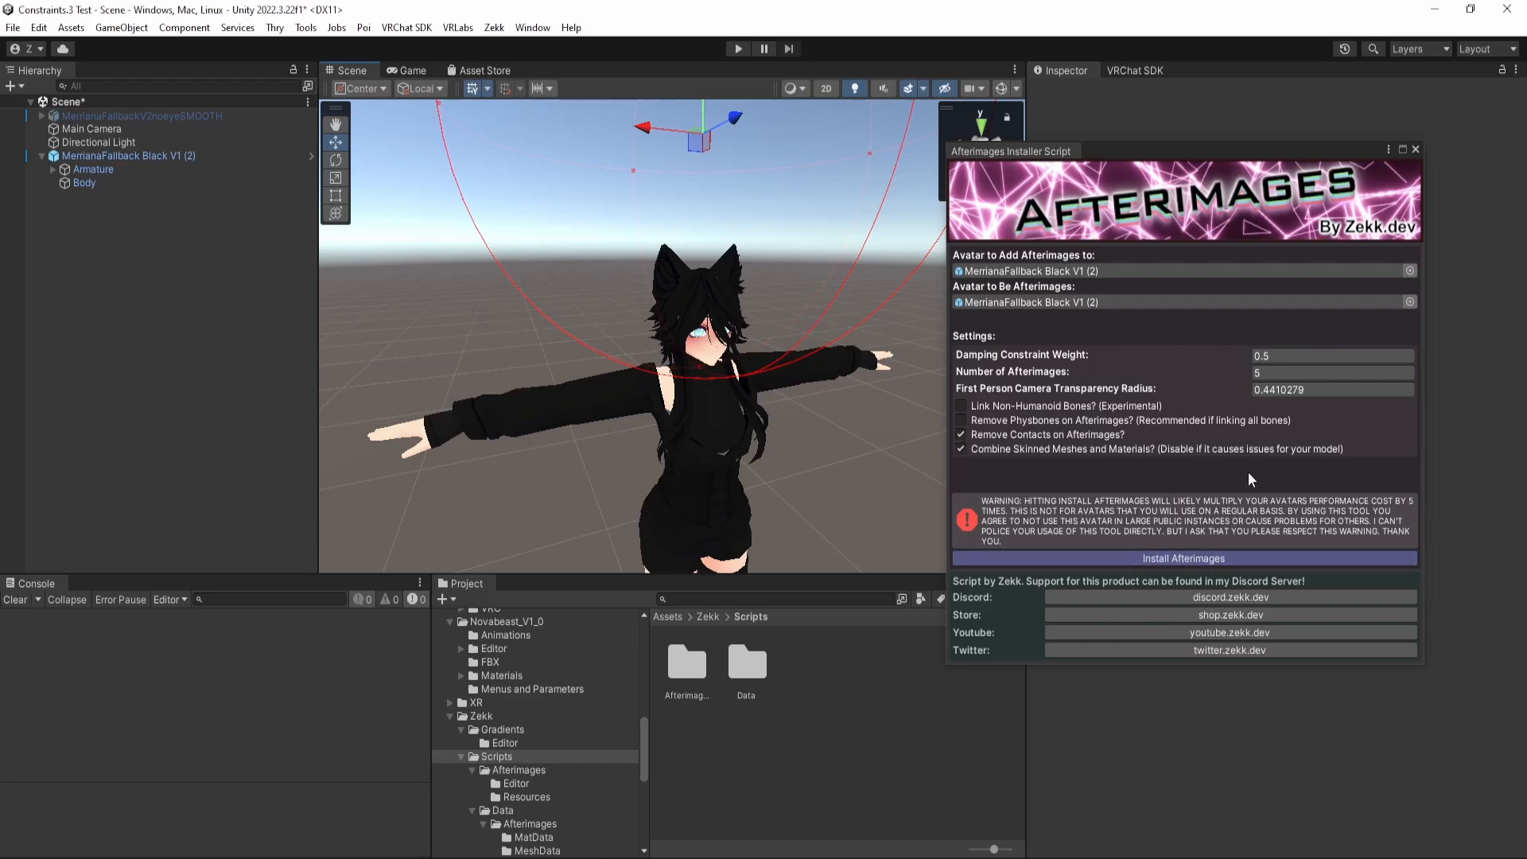
pyautogui.moveTo(1215, 465)
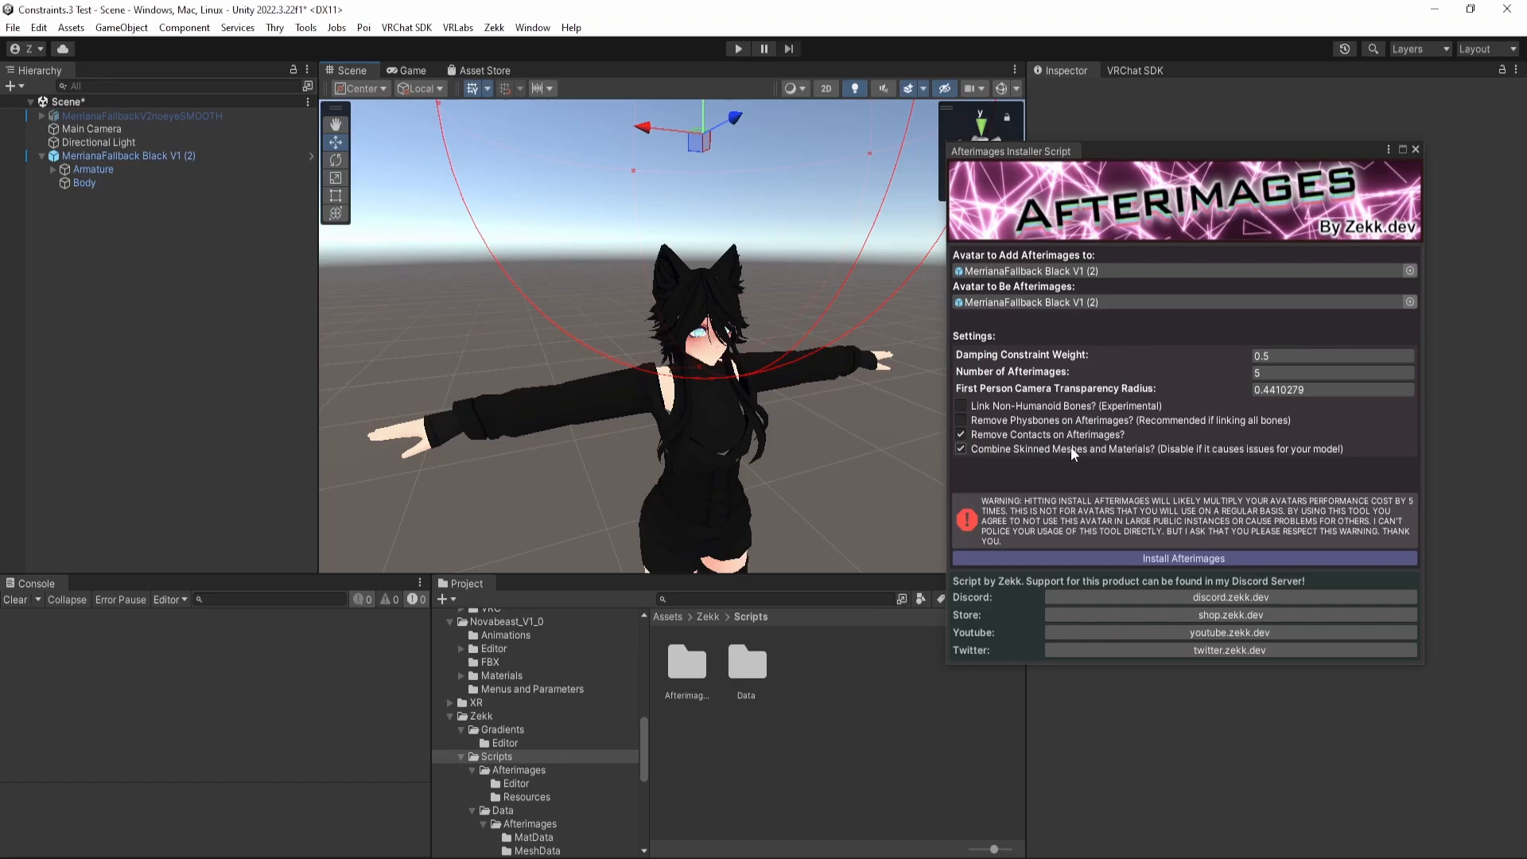
pyautogui.moveTo(1075, 452)
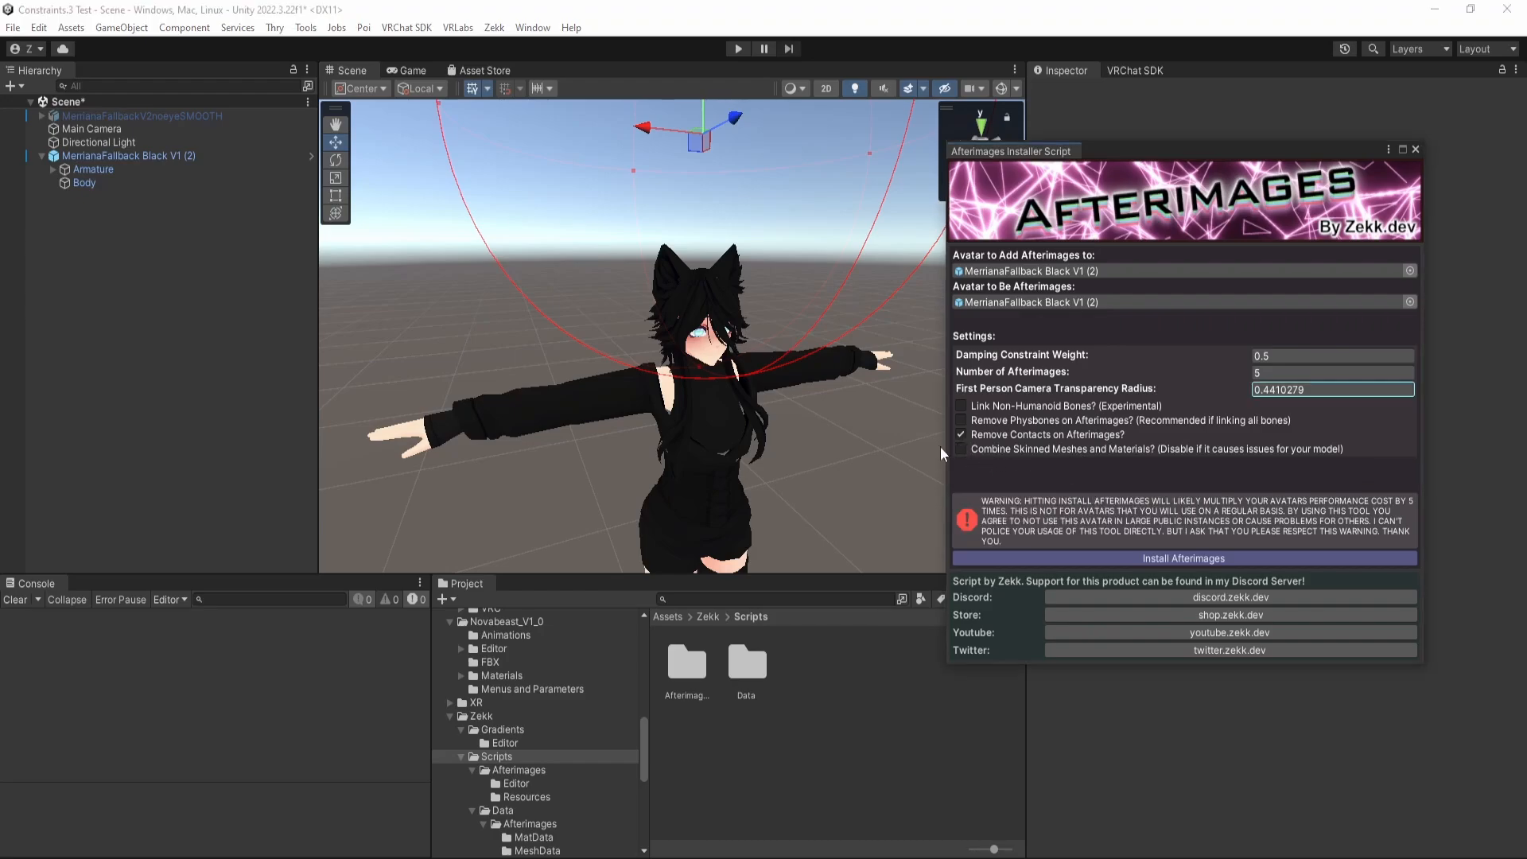
pyautogui.click(961, 449)
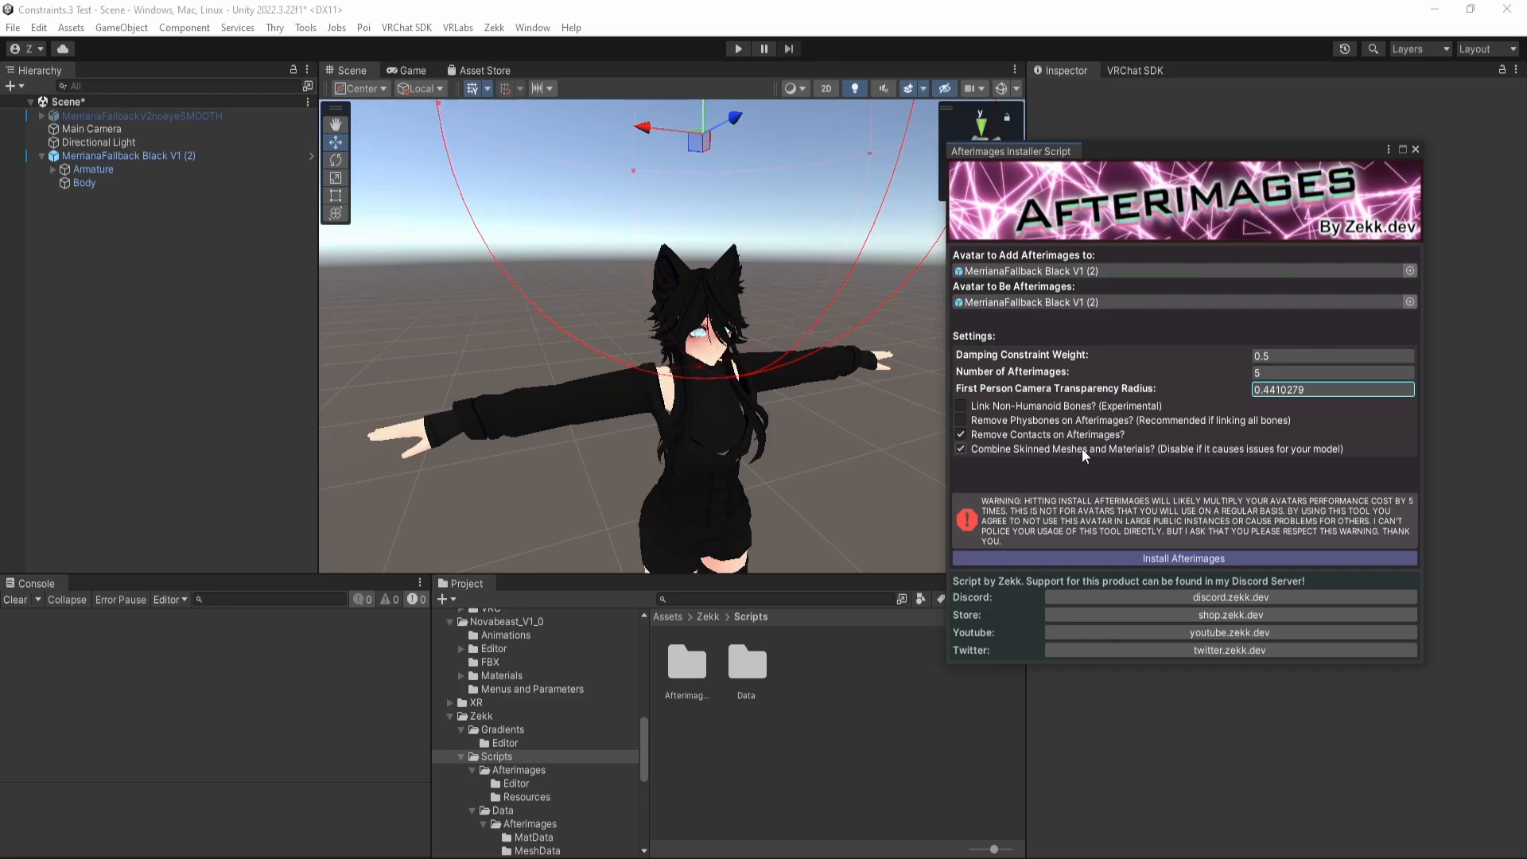
pyautogui.moveTo(1104, 481)
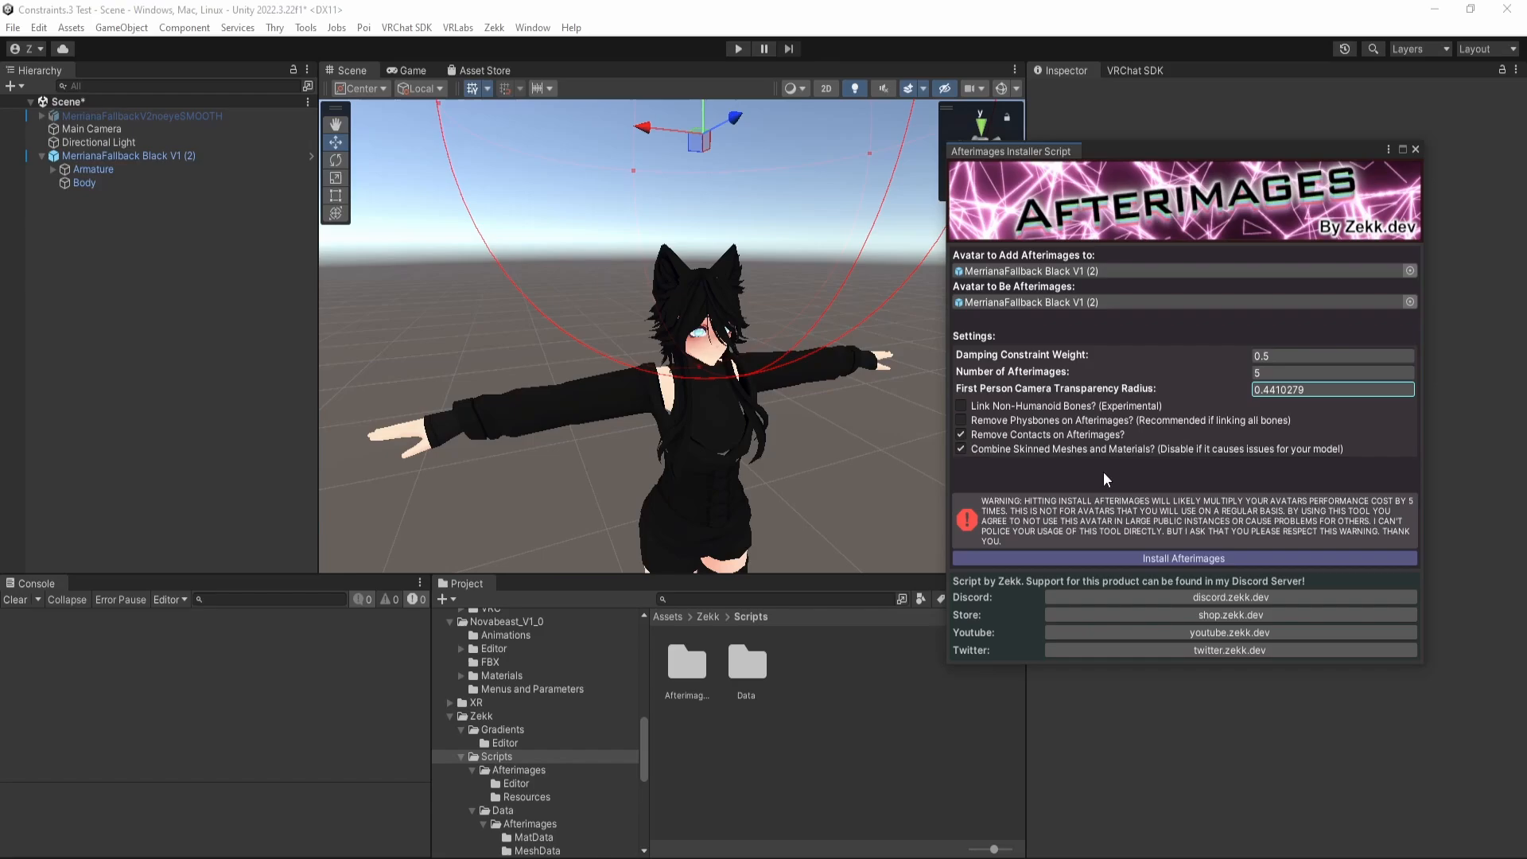
pyautogui.moveTo(1077, 474)
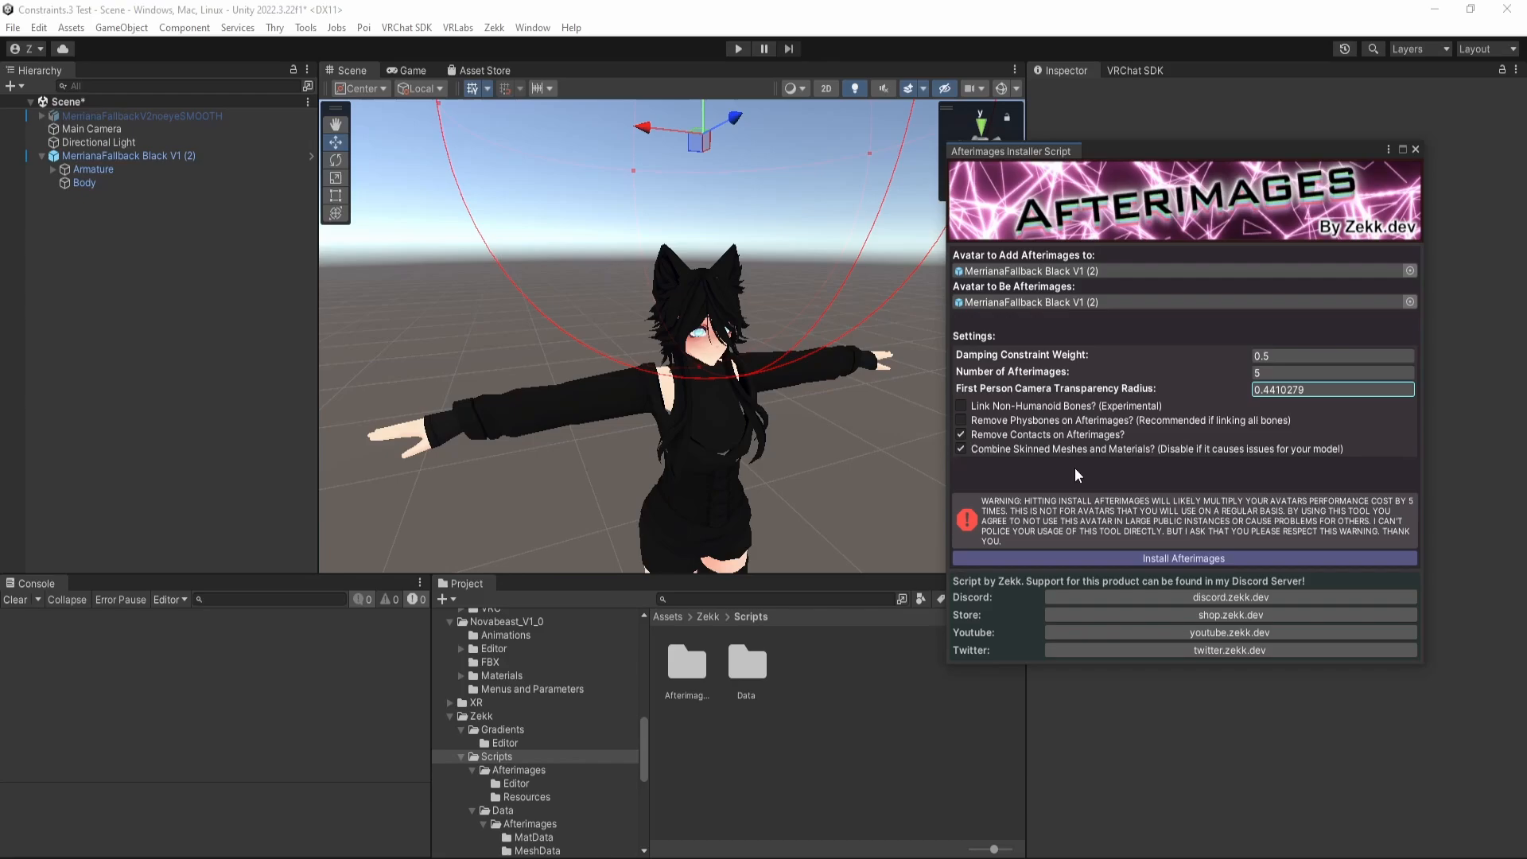
pyautogui.moveTo(1068, 448)
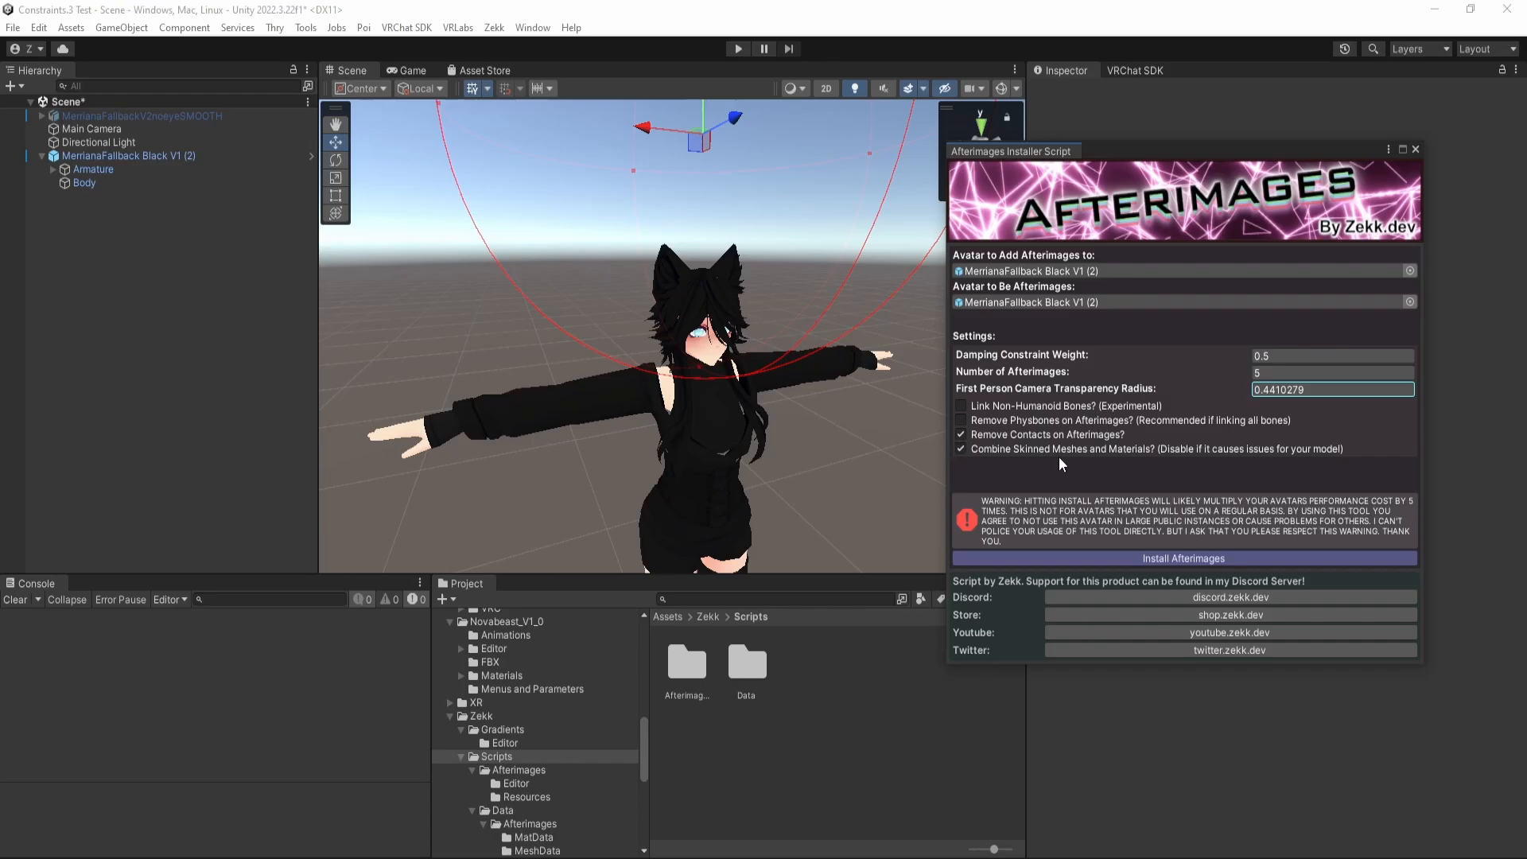
pyautogui.moveTo(1209, 507)
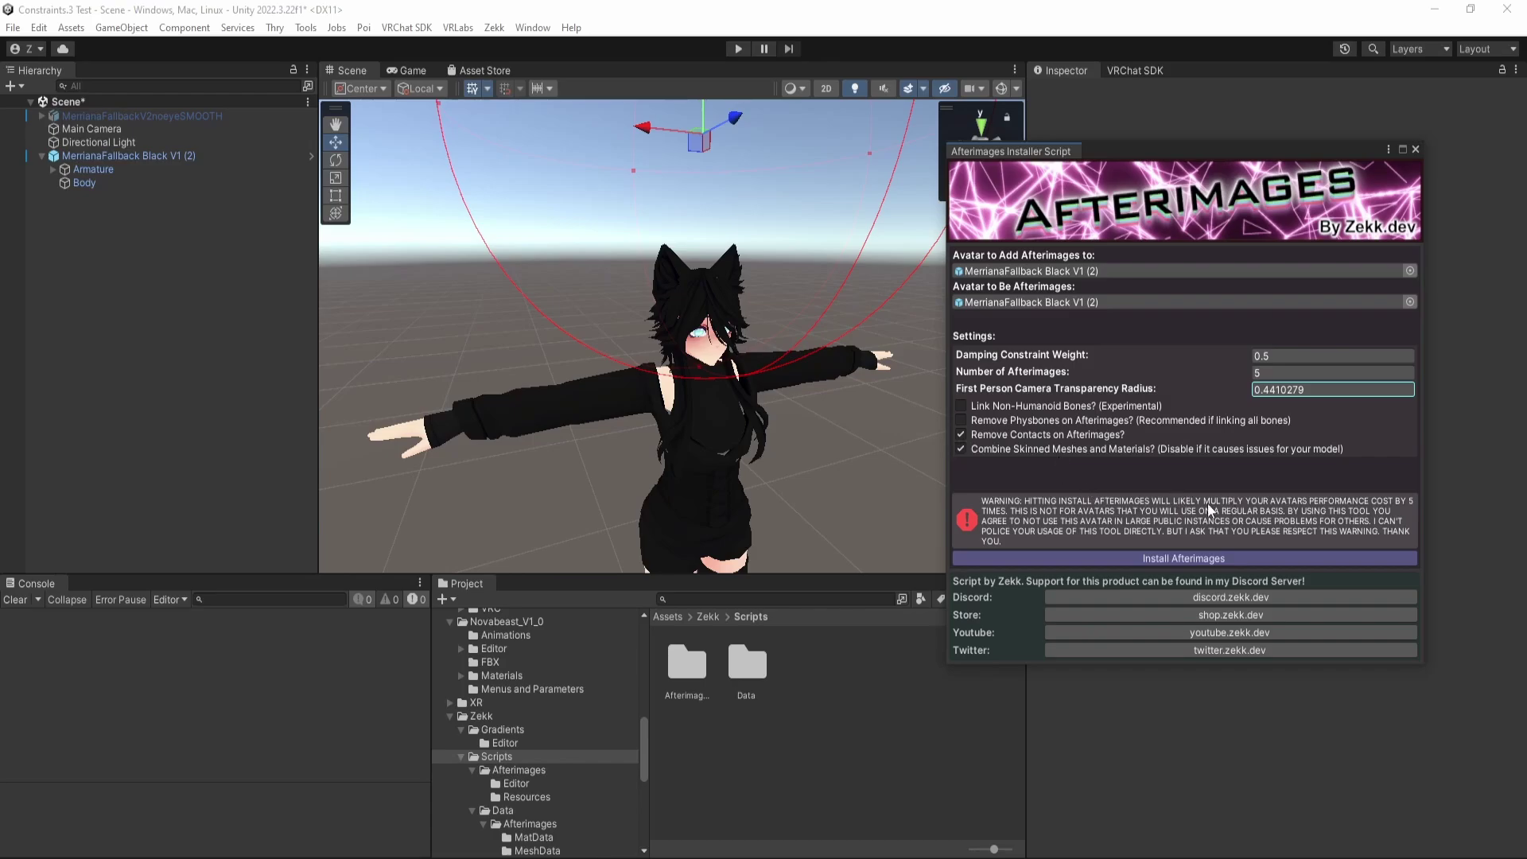
pyautogui.moveTo(945, 255)
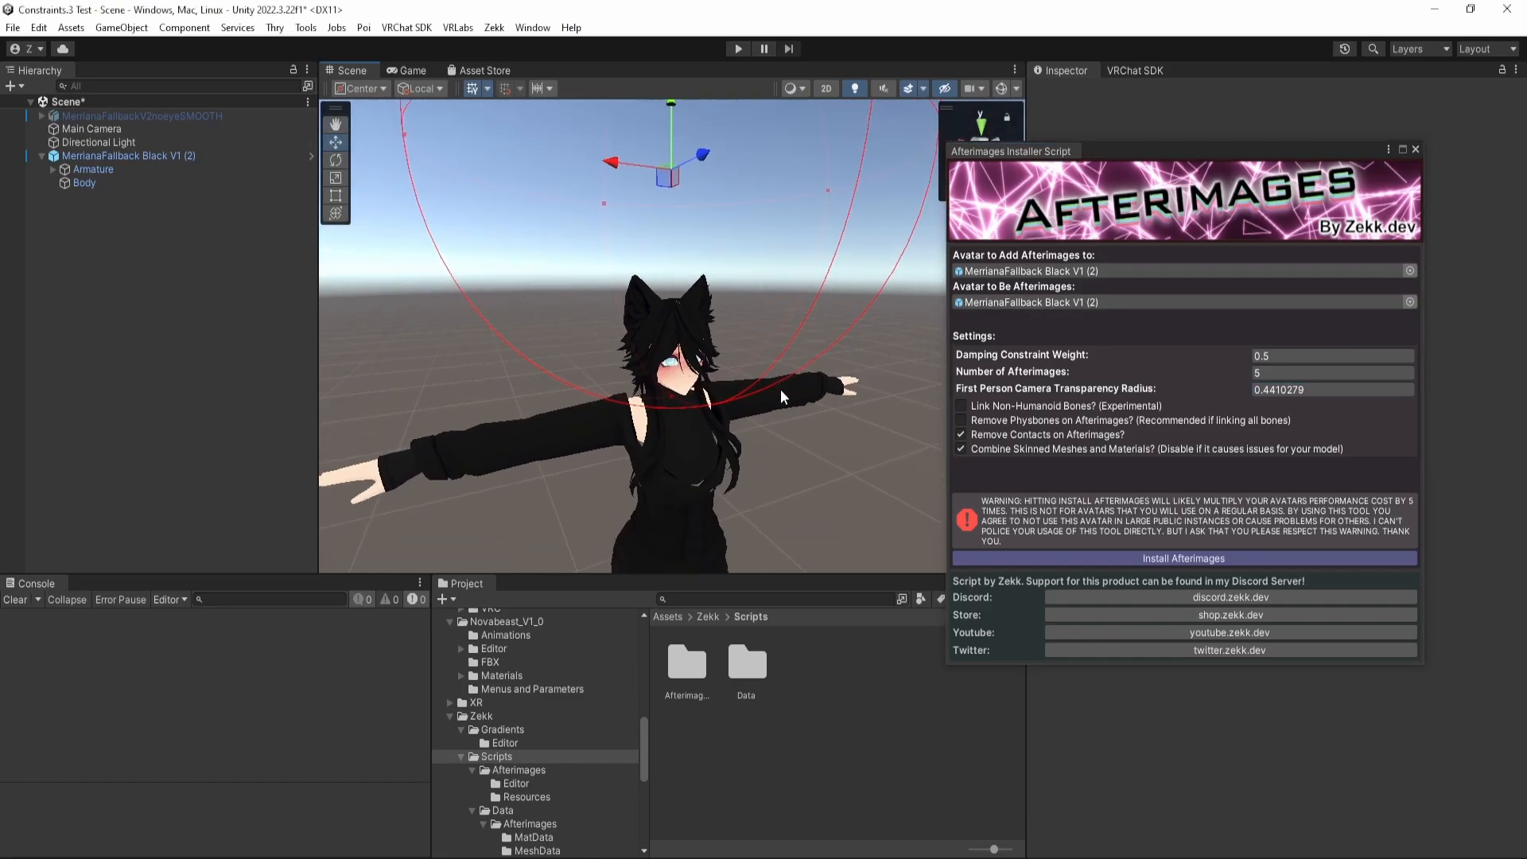
# Install the five afterimage clones, settle Stencil Value at 107 and untick Preview Afterimages.
pyautogui.click(1184, 558)
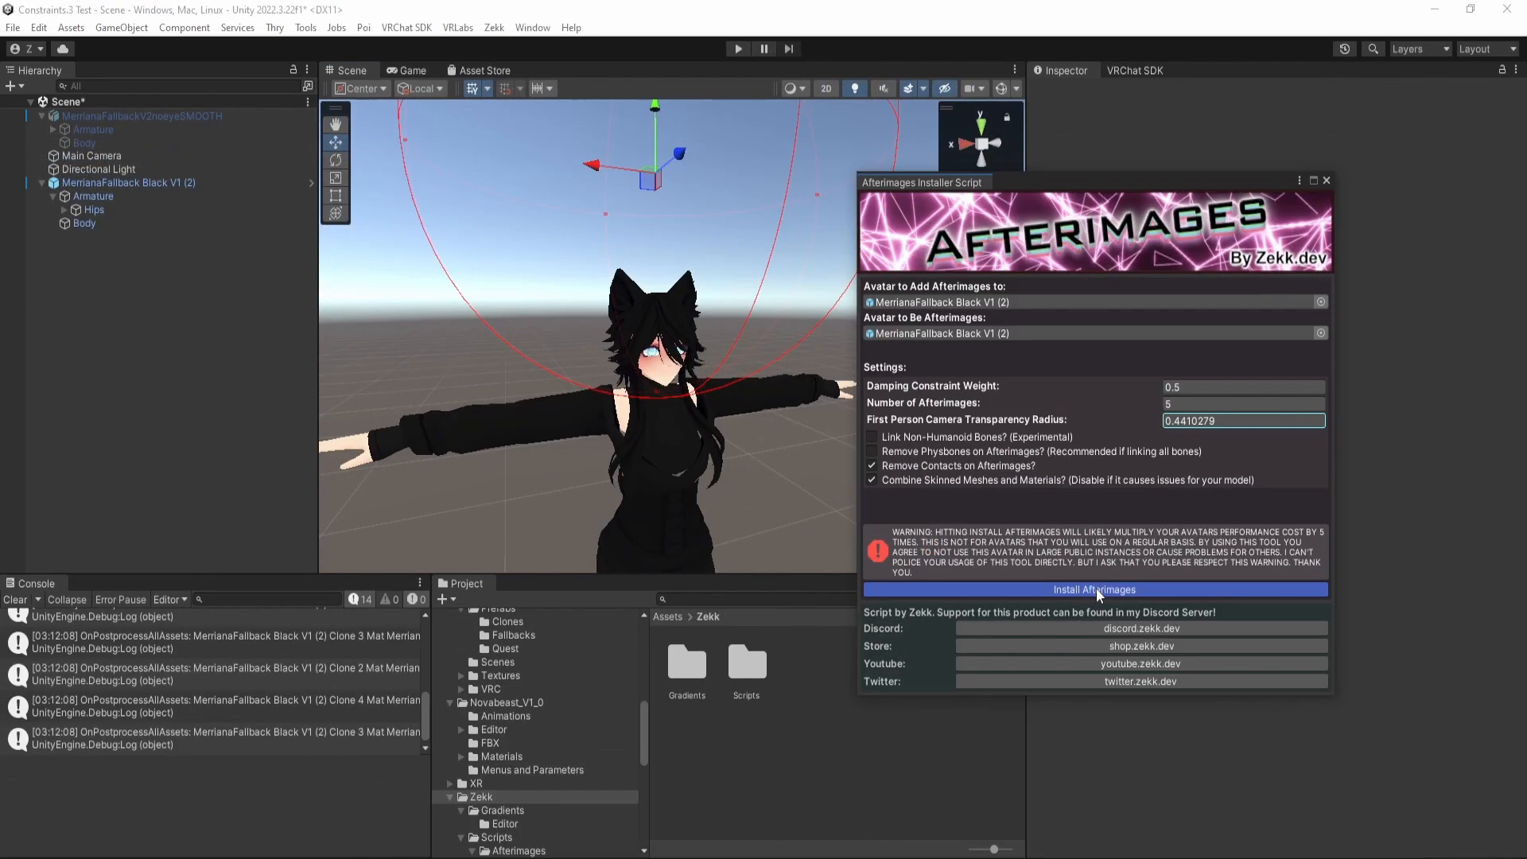
pyautogui.click(1095, 588)
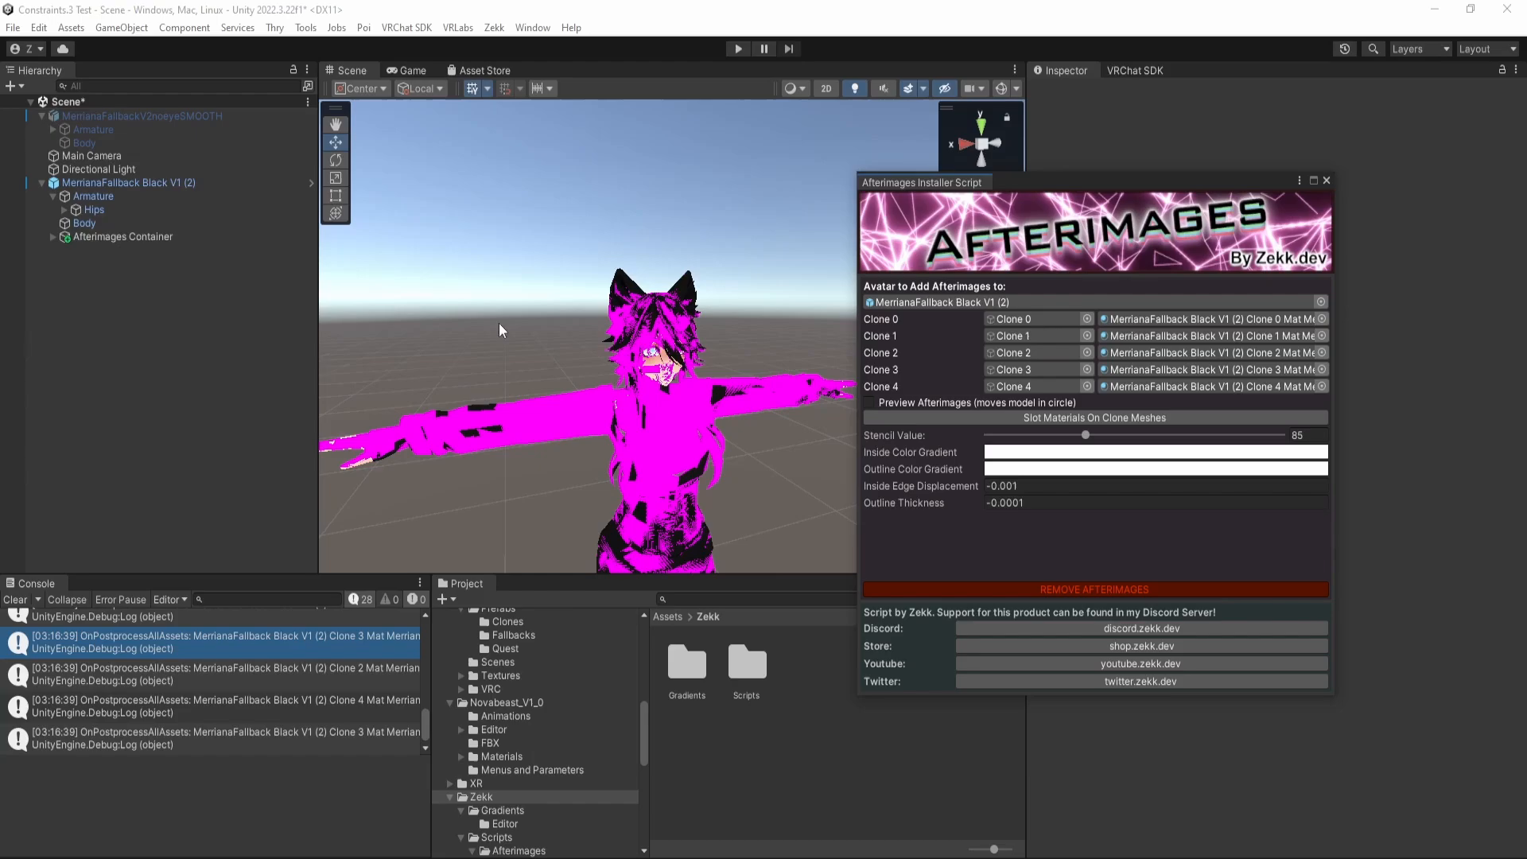
pyautogui.moveTo(1083, 434); pyautogui.dragTo(1099, 434)
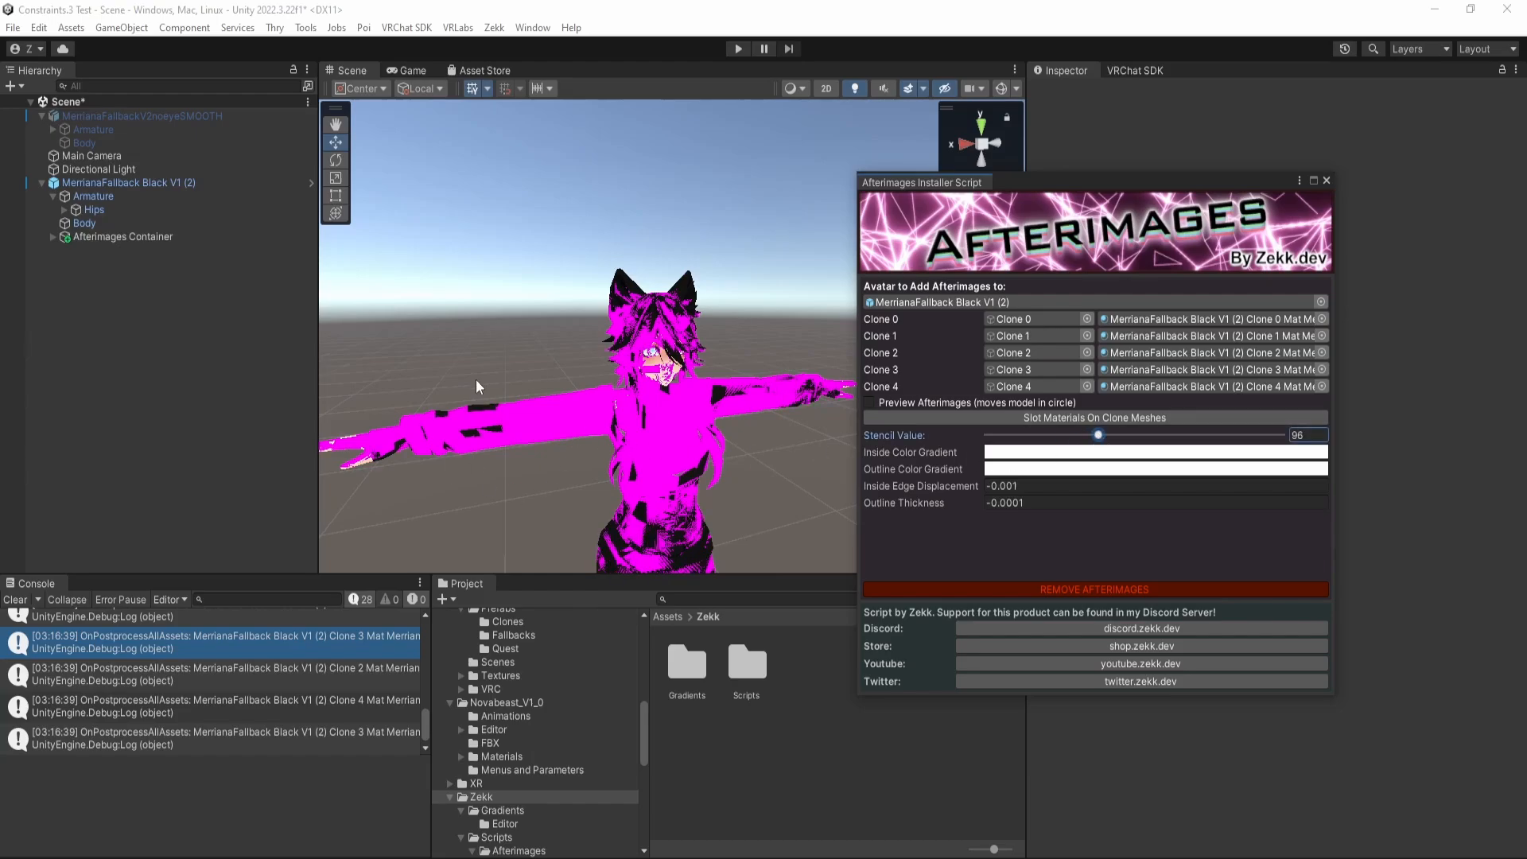
pyautogui.moveTo(606, 432)
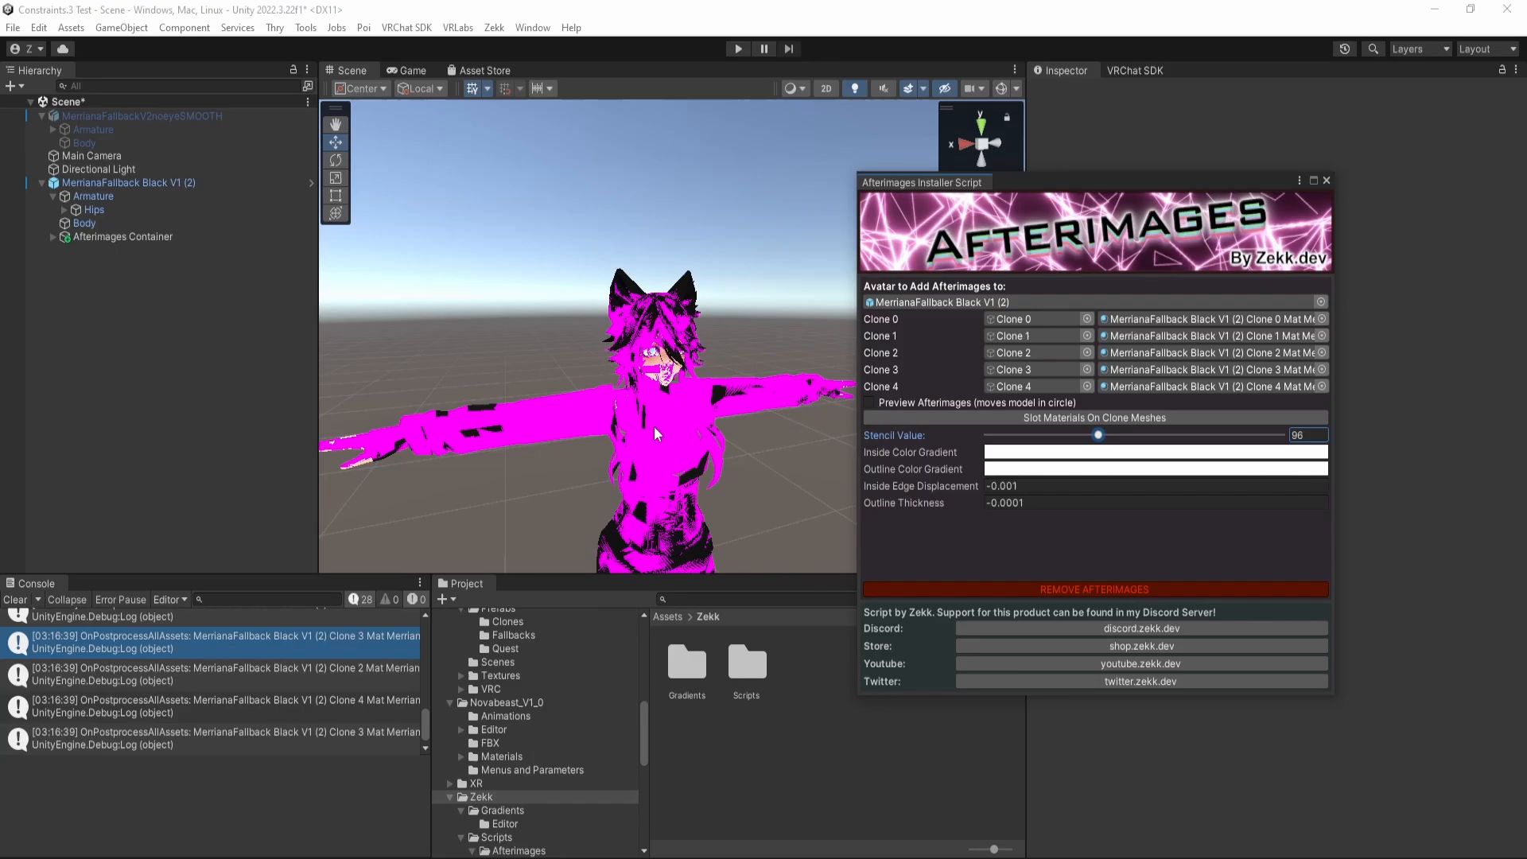
pyautogui.moveTo(888, 474)
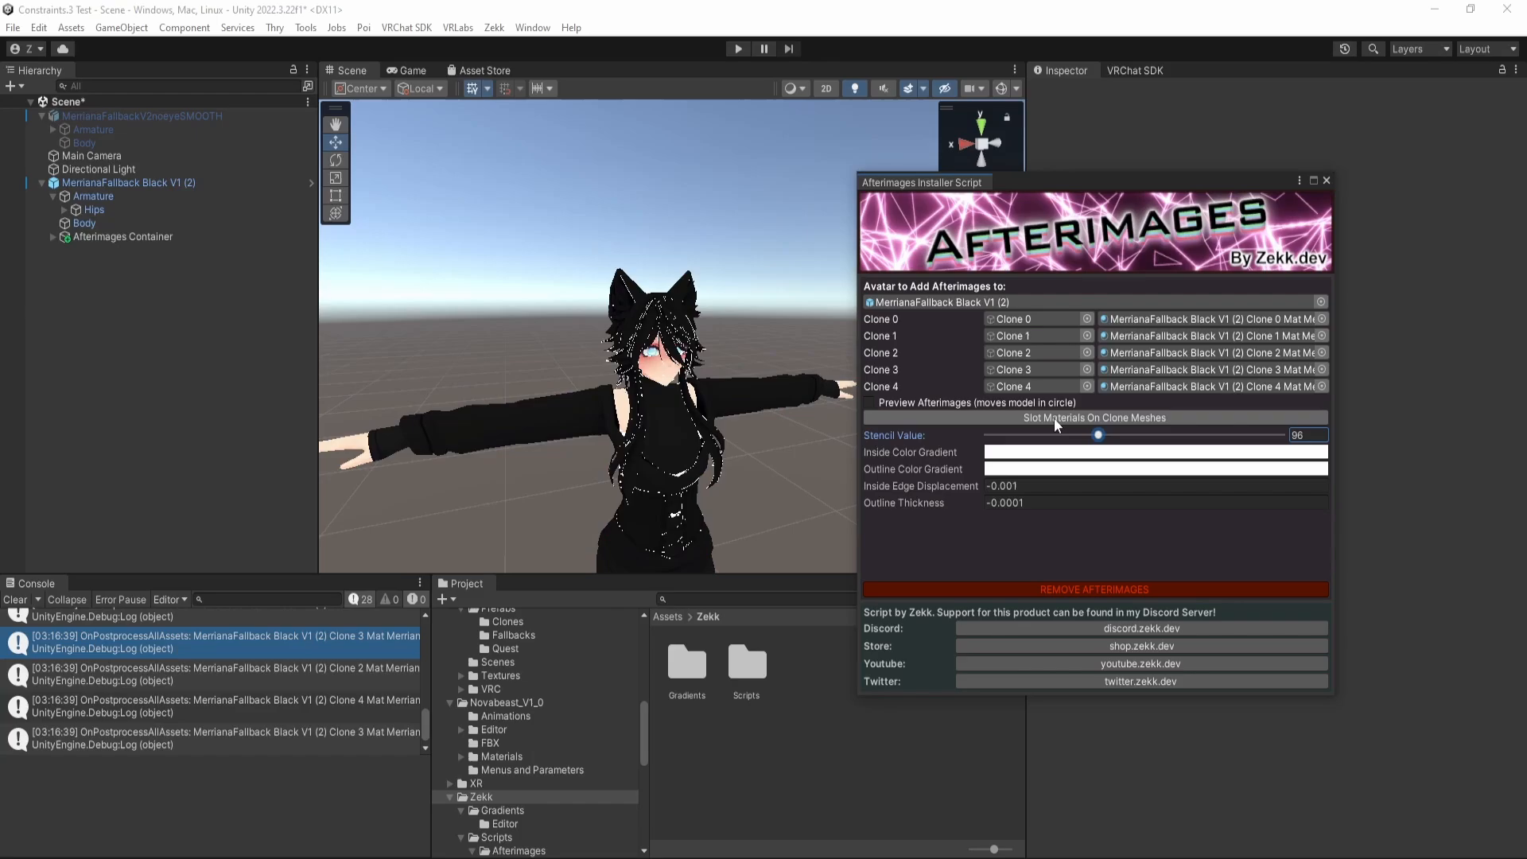
pyautogui.moveTo(1100, 436); pyautogui.dragTo(1117, 436)
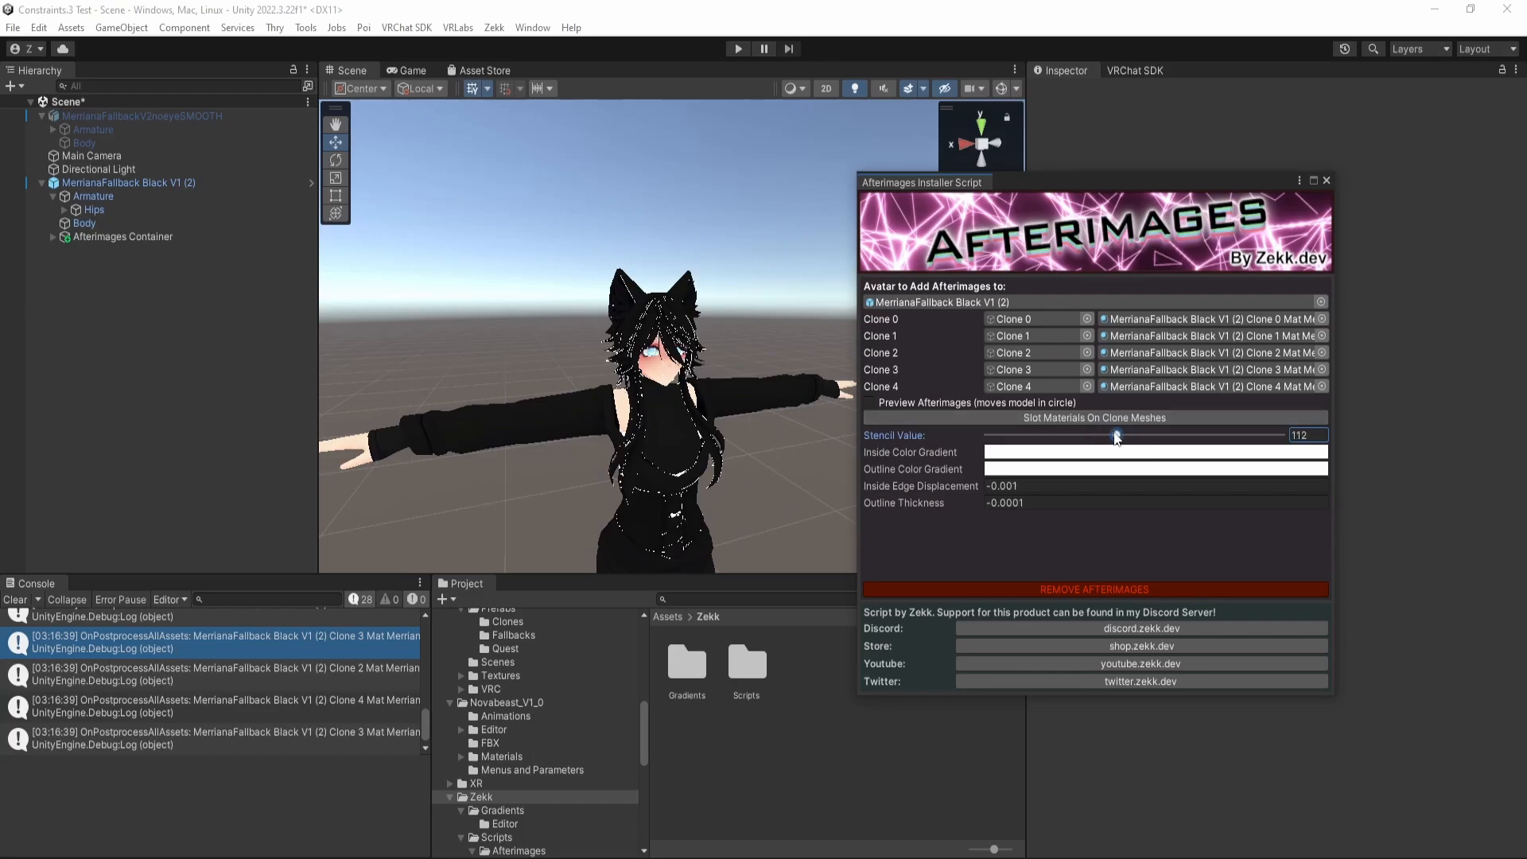
pyautogui.moveTo(1115, 436); pyautogui.dragTo(1111, 436)
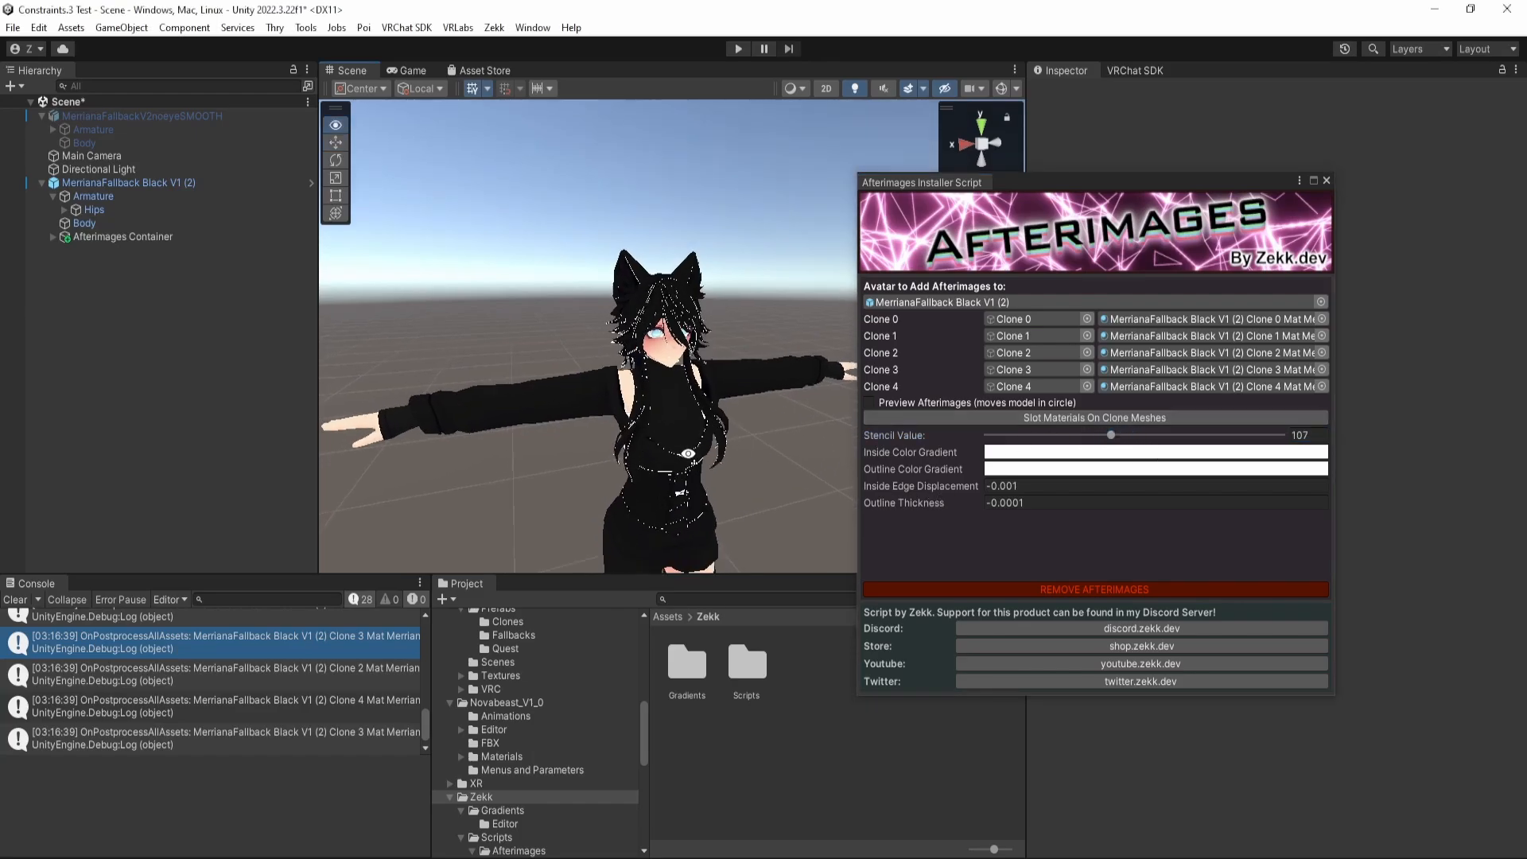
pyautogui.click(868, 402)
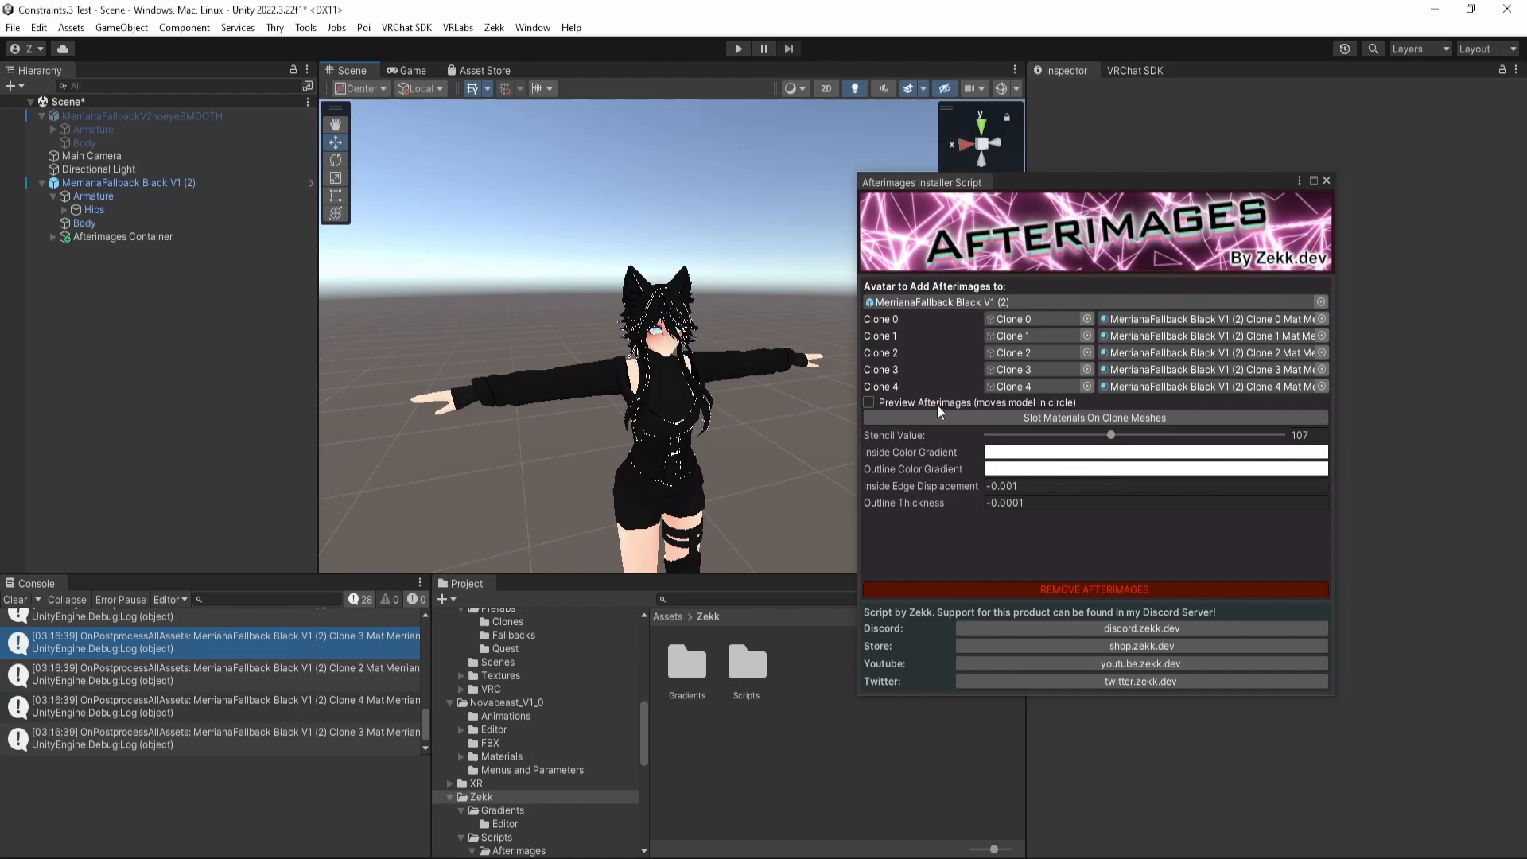
pyautogui.moveTo(899, 406)
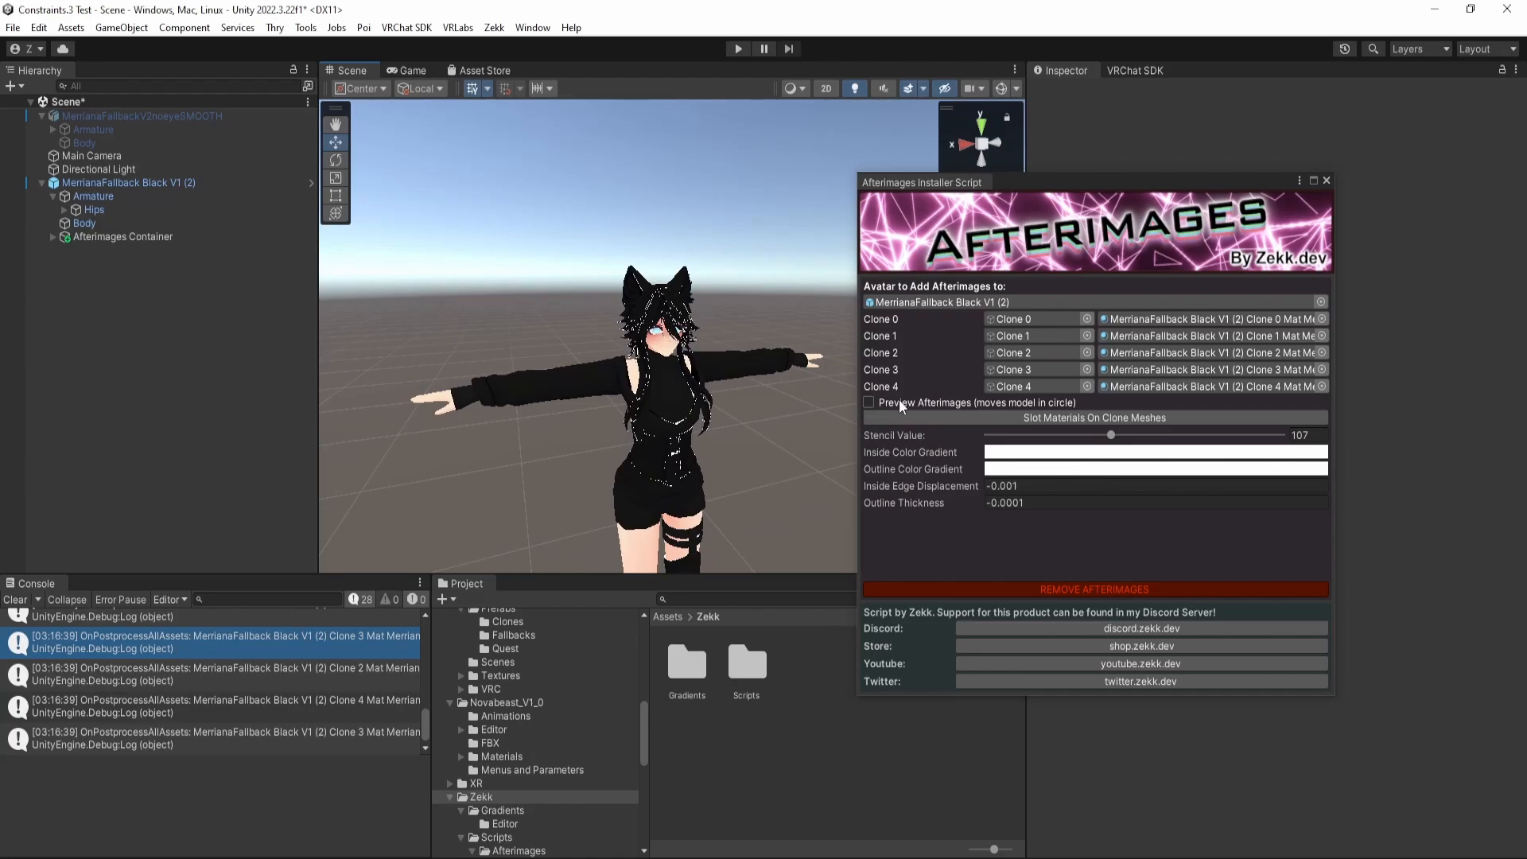
# Preview the clones and browse the default and Afterimage Gradients preset libraries.
pyautogui.click(869, 403)
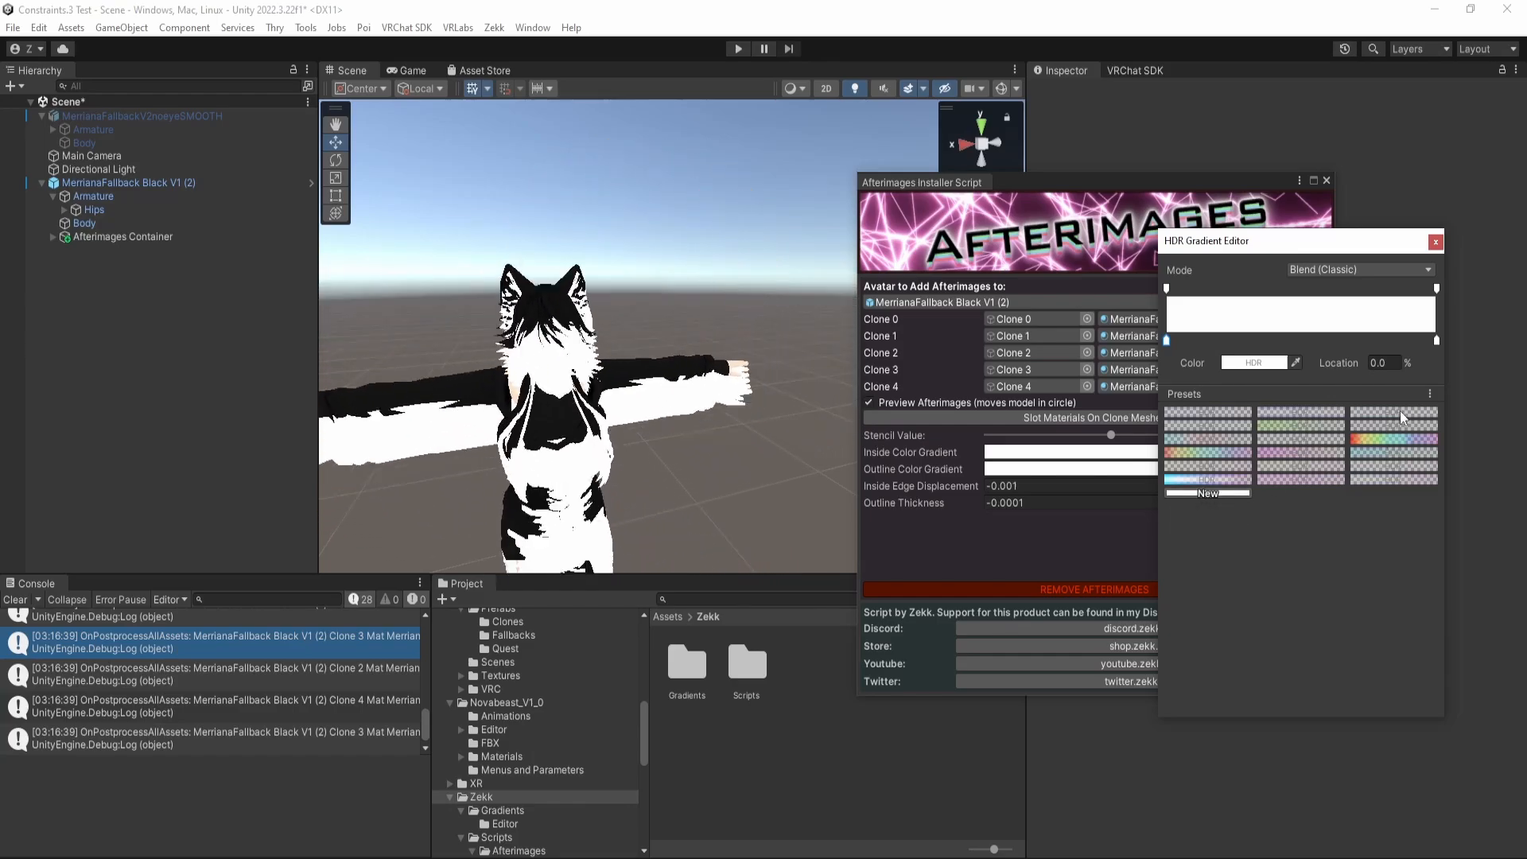
pyautogui.click(1429, 394)
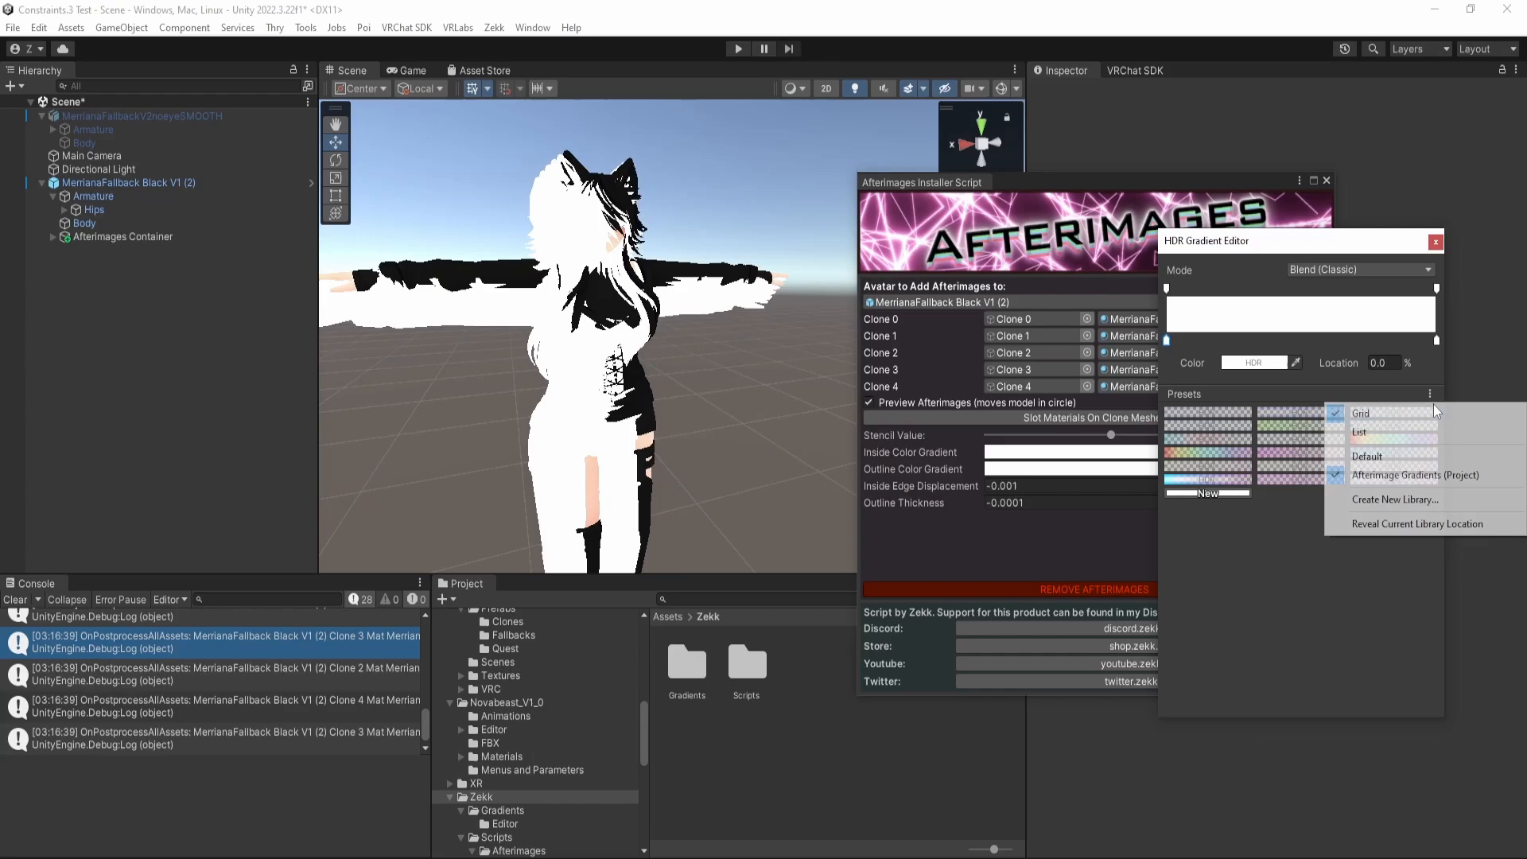
pyautogui.click(1416, 474)
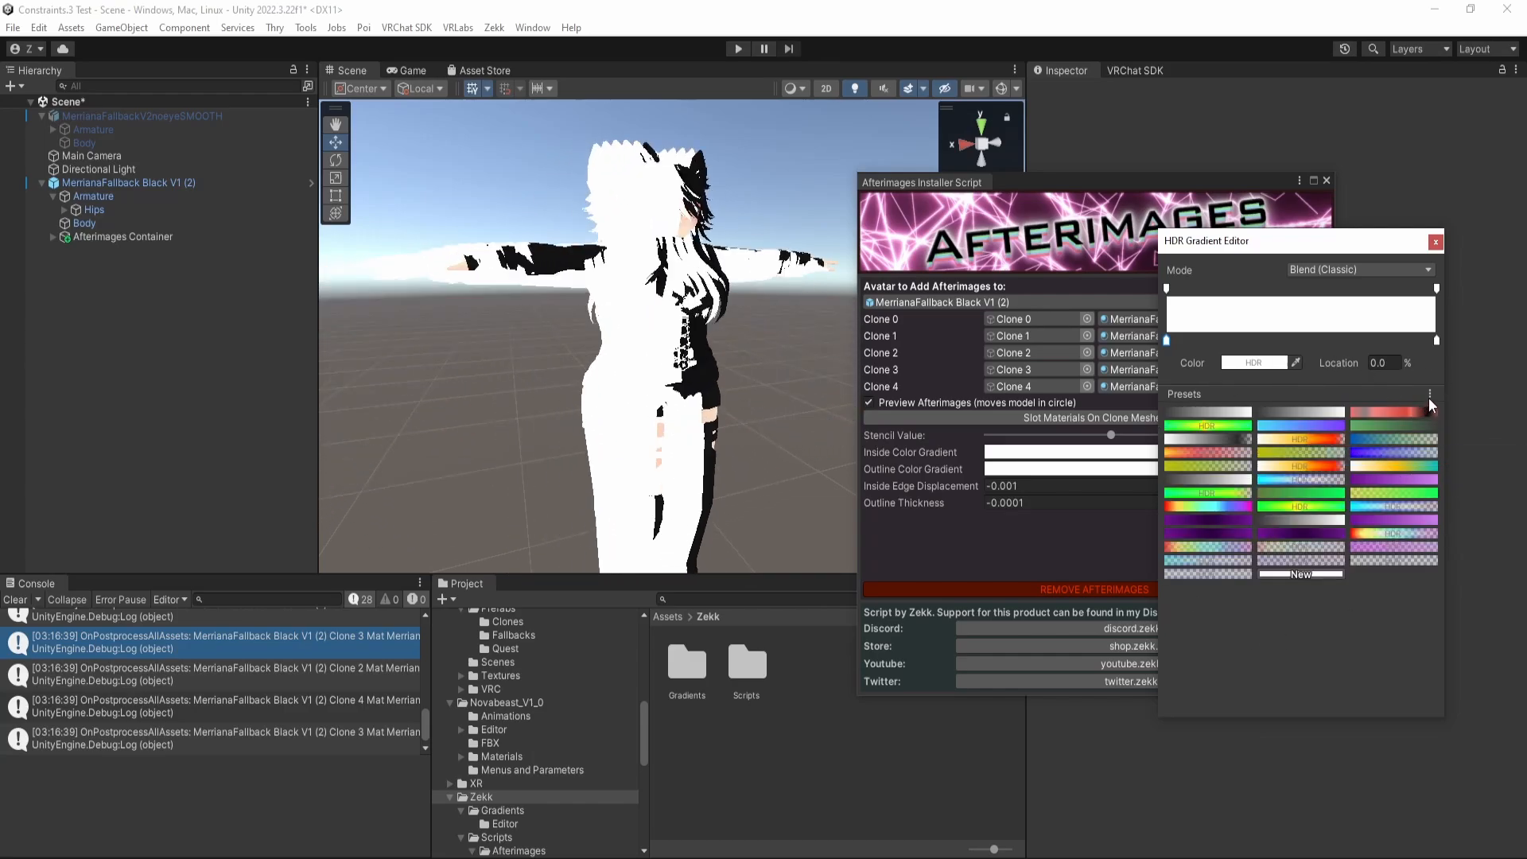
pyautogui.click(1428, 395)
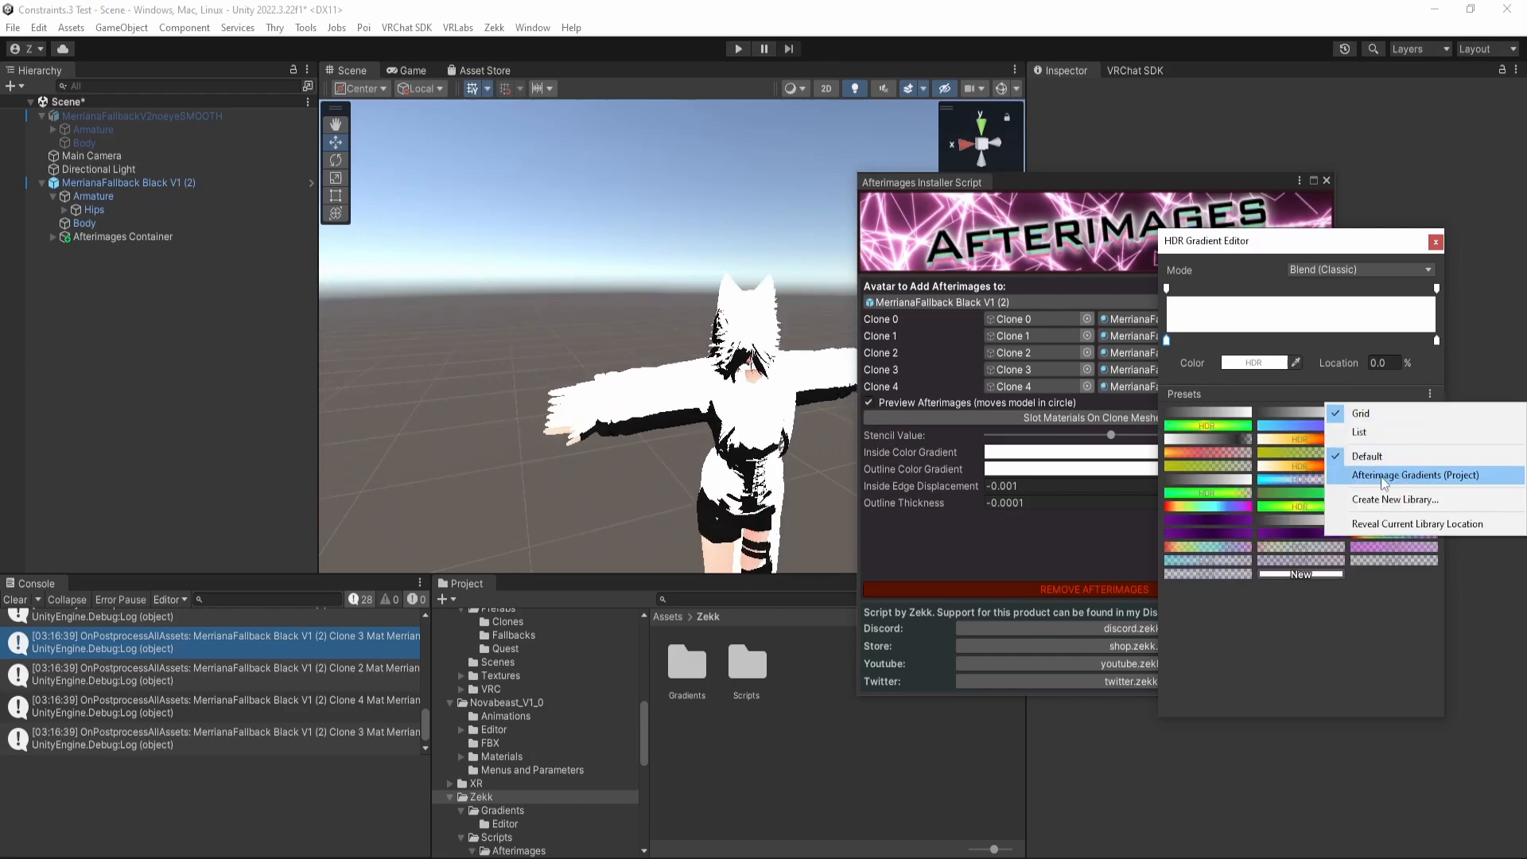
pyautogui.click(1424, 475)
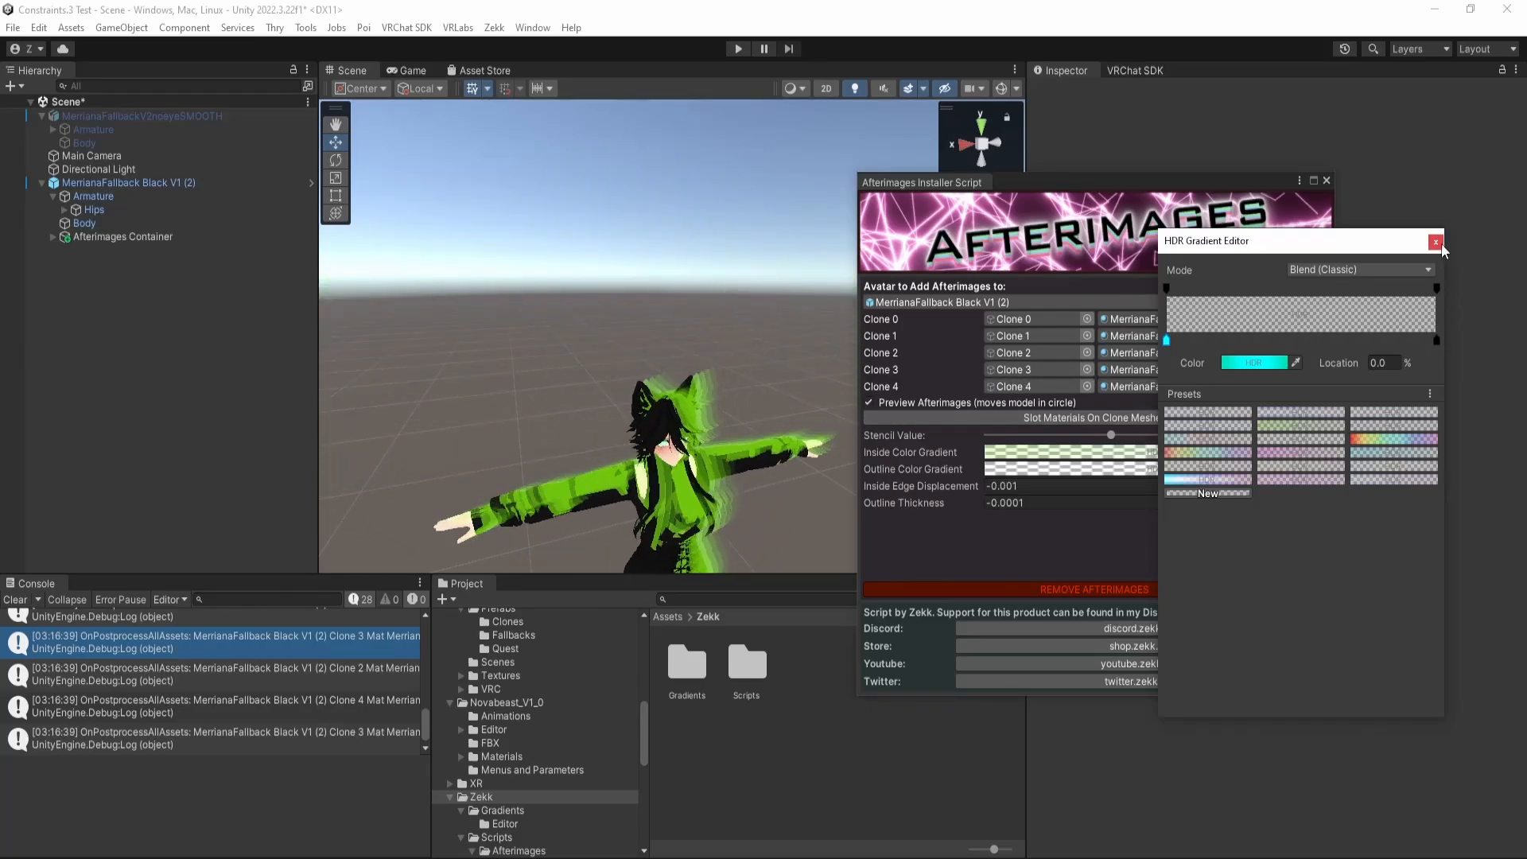
# Give the Inside Color Gradient a green-to-cyan ramp with a cyan middle key.
pyautogui.click(1435, 242)
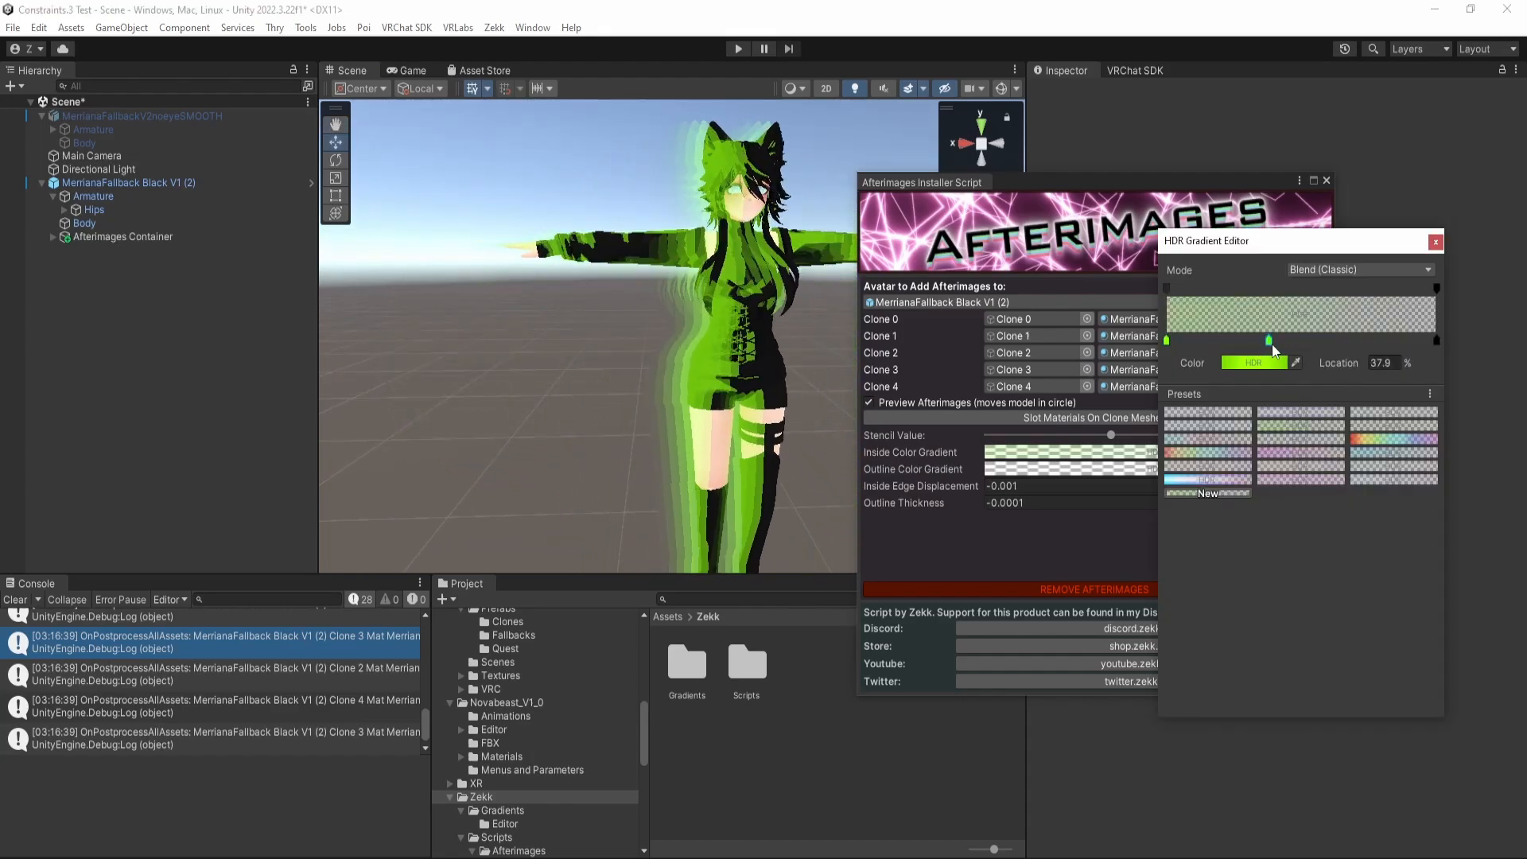
pyautogui.click(1253, 363)
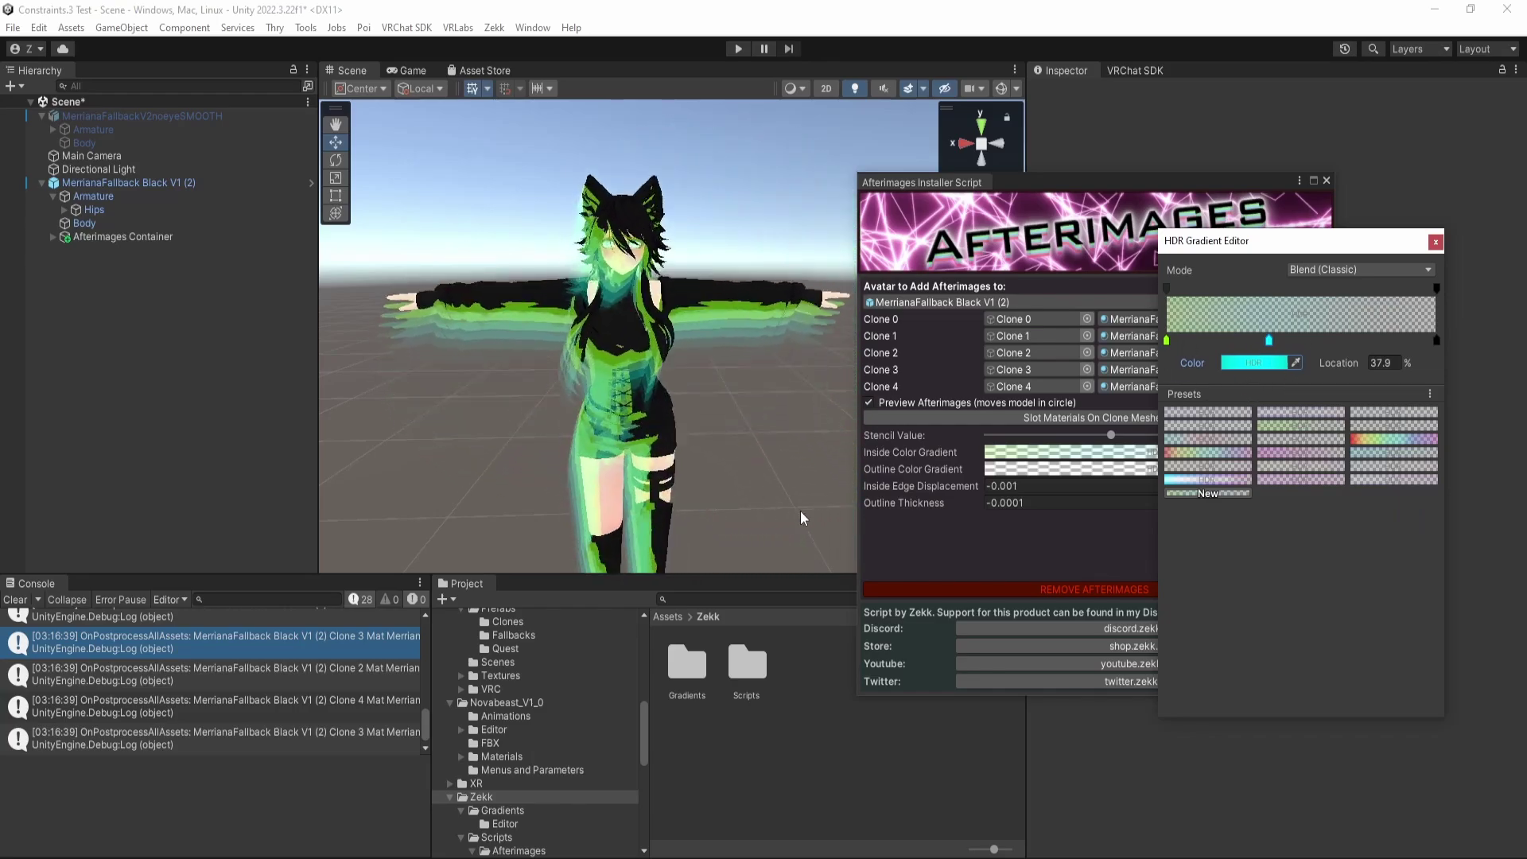
pyautogui.click(1435, 242)
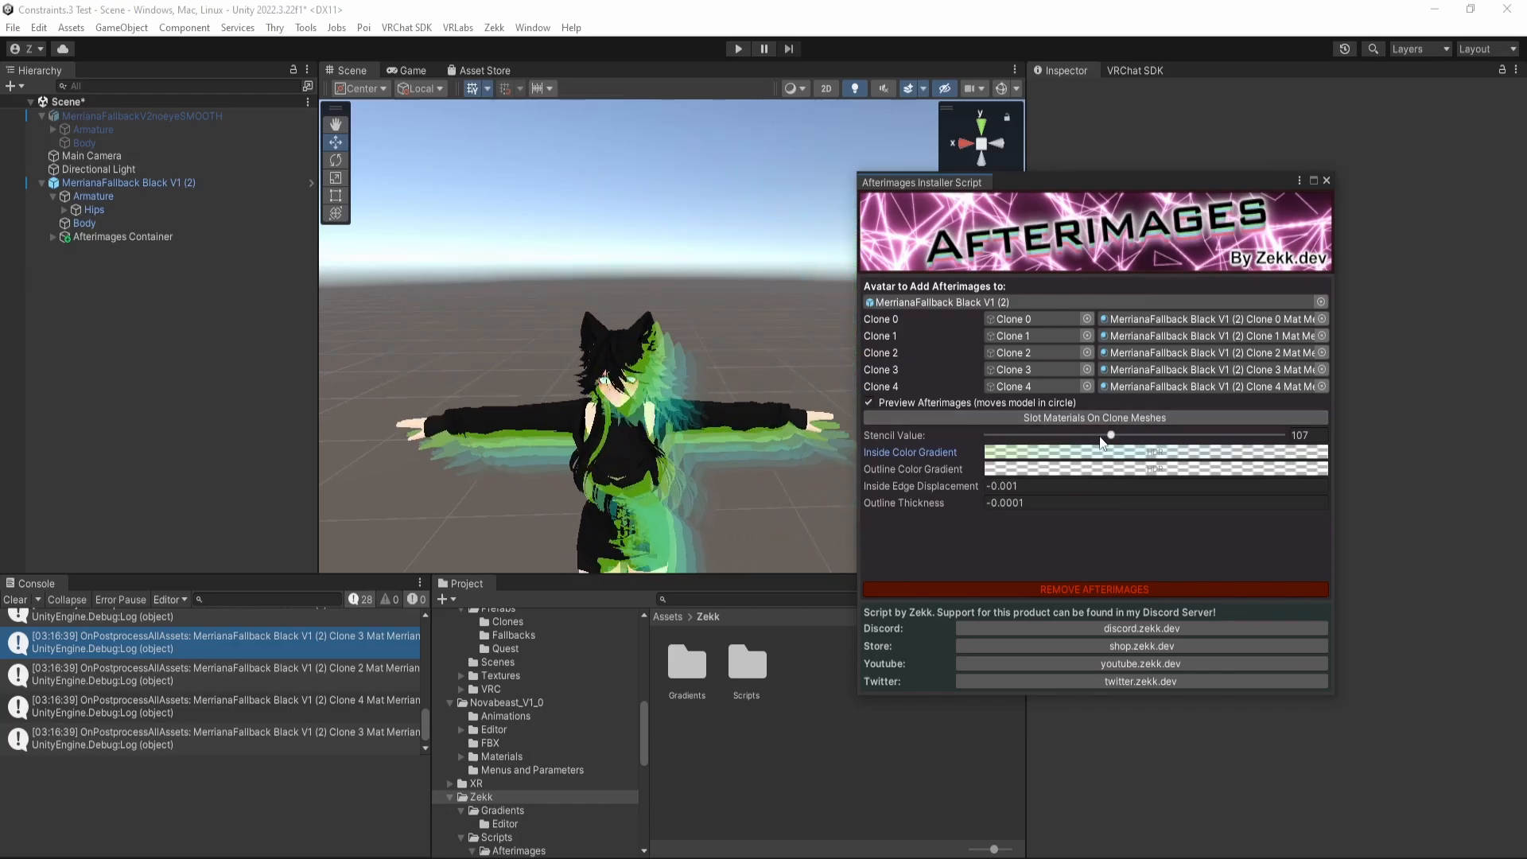
# Set Stencil Value to 123, Outline Thickness 0 and a cyan-white Outline Color Gradient.
pyautogui.moveTo(1113, 436); pyautogui.dragTo(1146, 436)
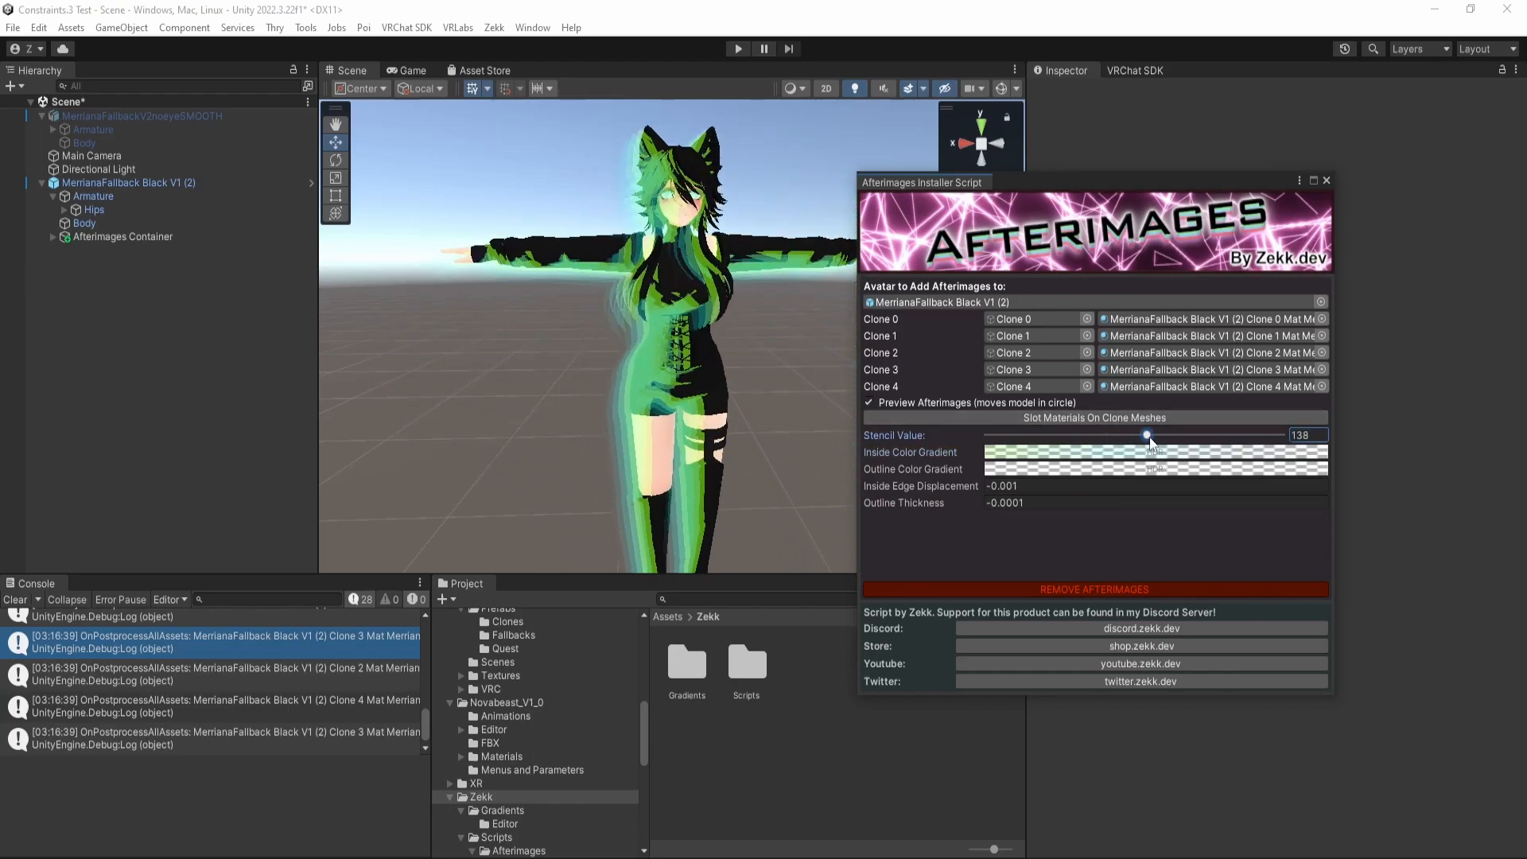
pyautogui.moveTo(1147, 436); pyautogui.dragTo(1129, 436)
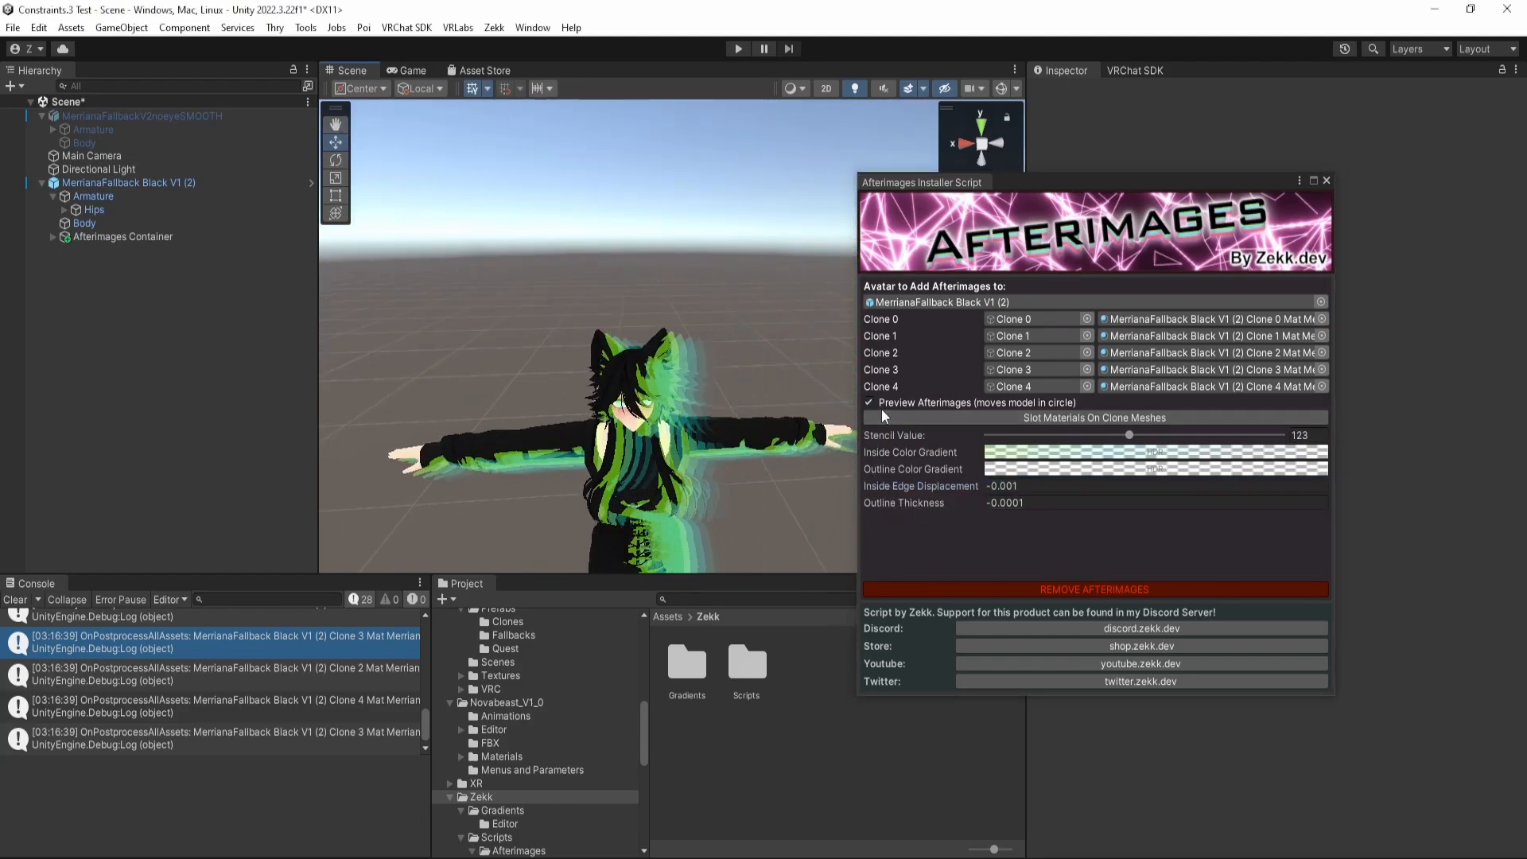
pyautogui.click(869, 402)
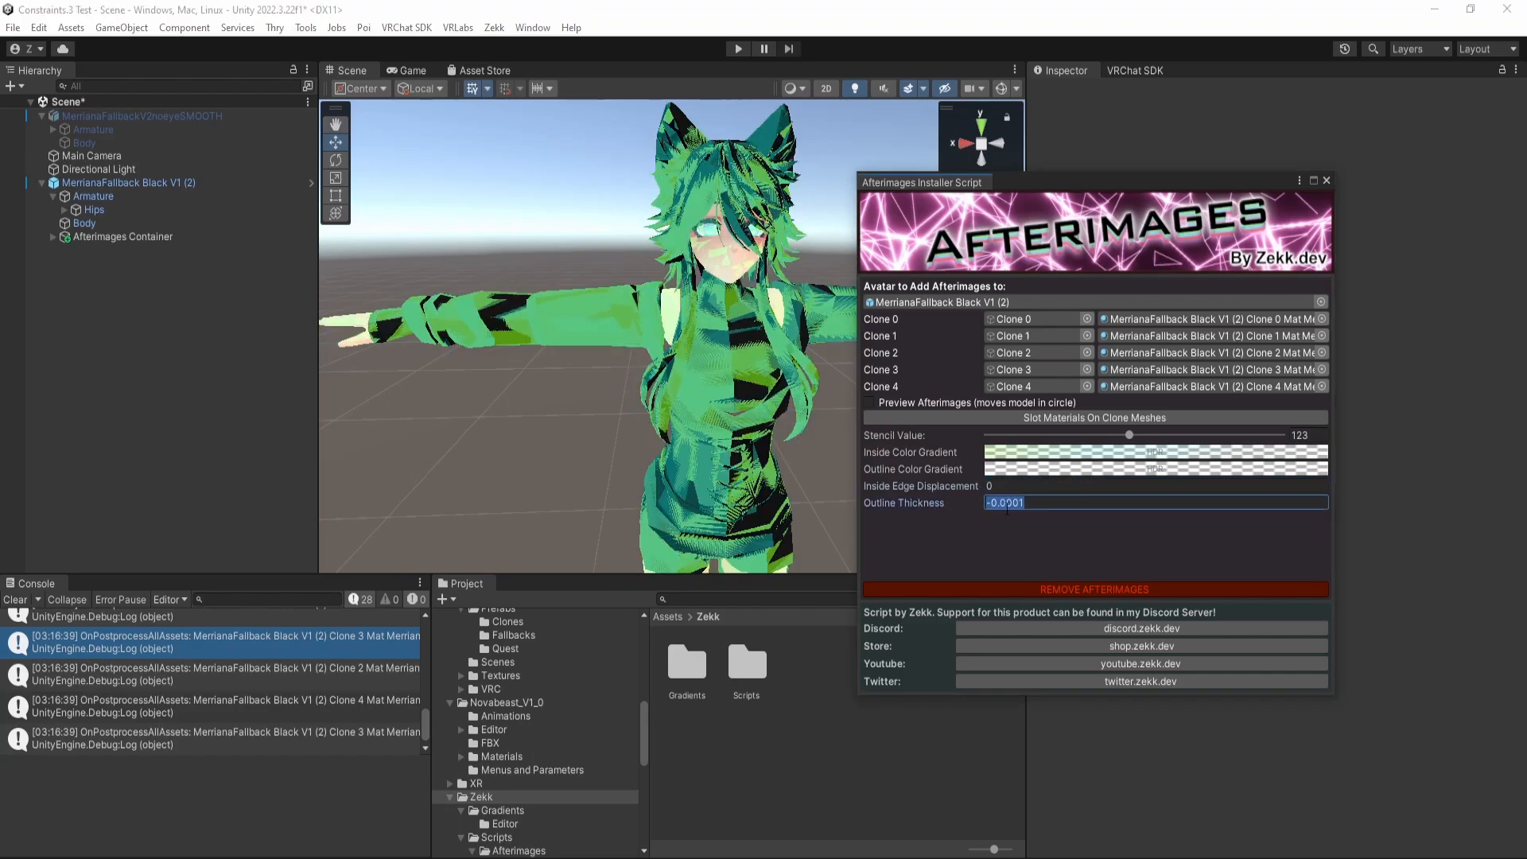
pyautogui.write('.01')
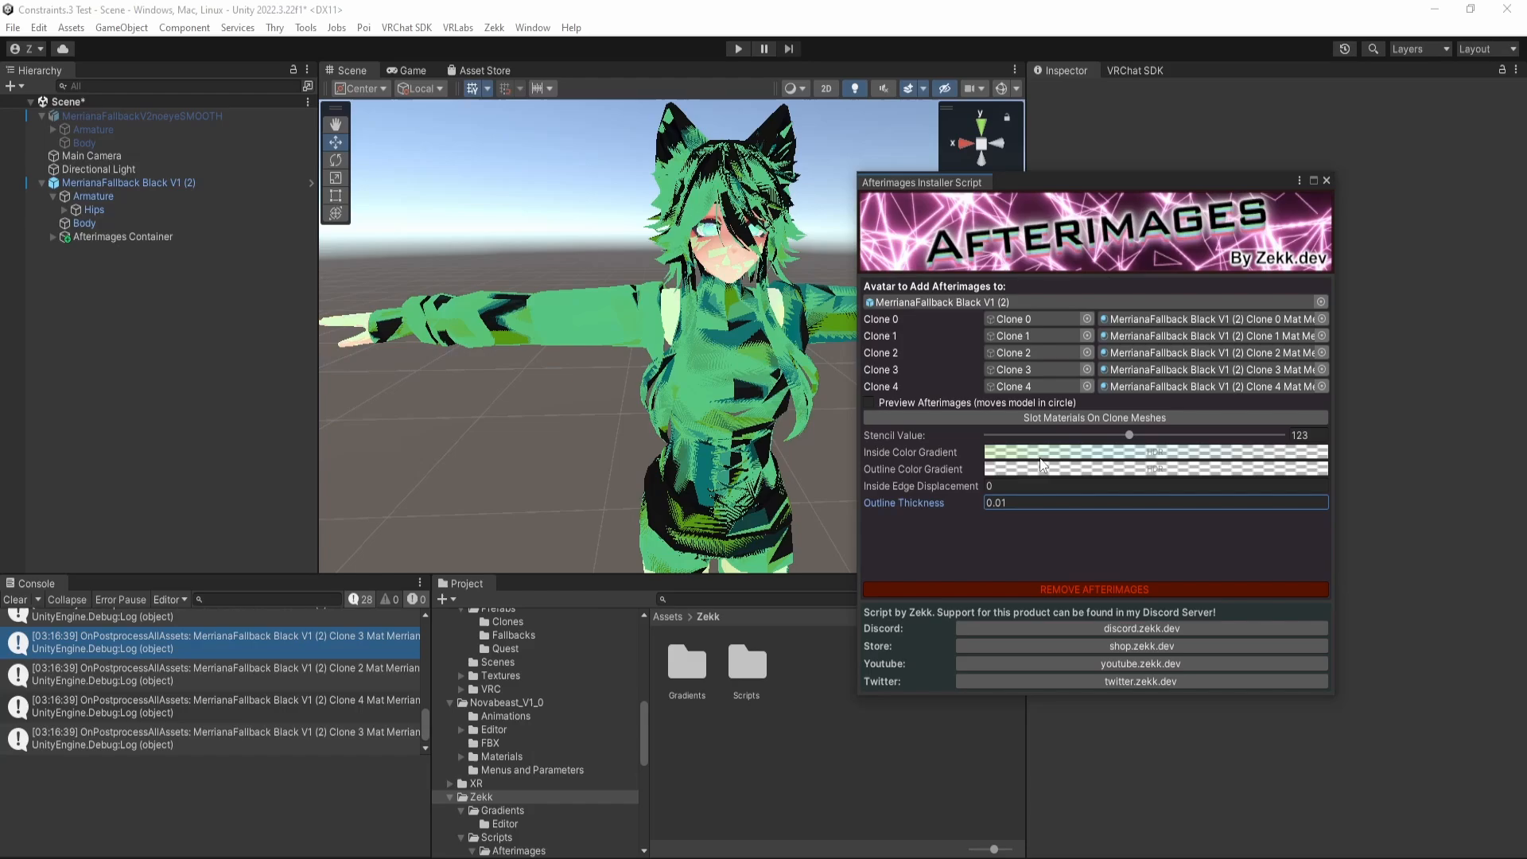
pyautogui.click(1042, 470)
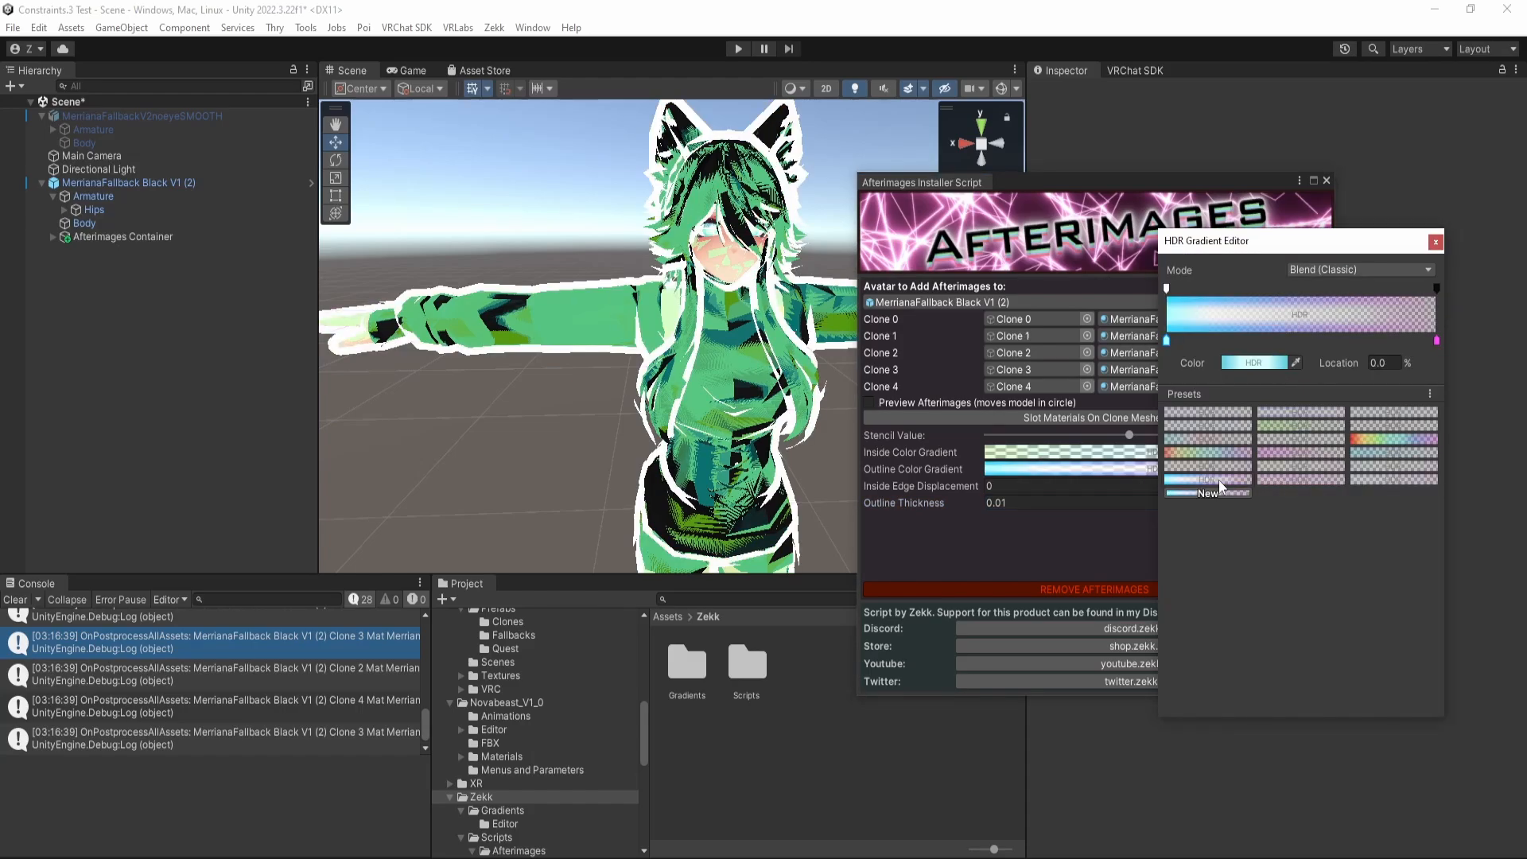
pyautogui.click(1435, 241)
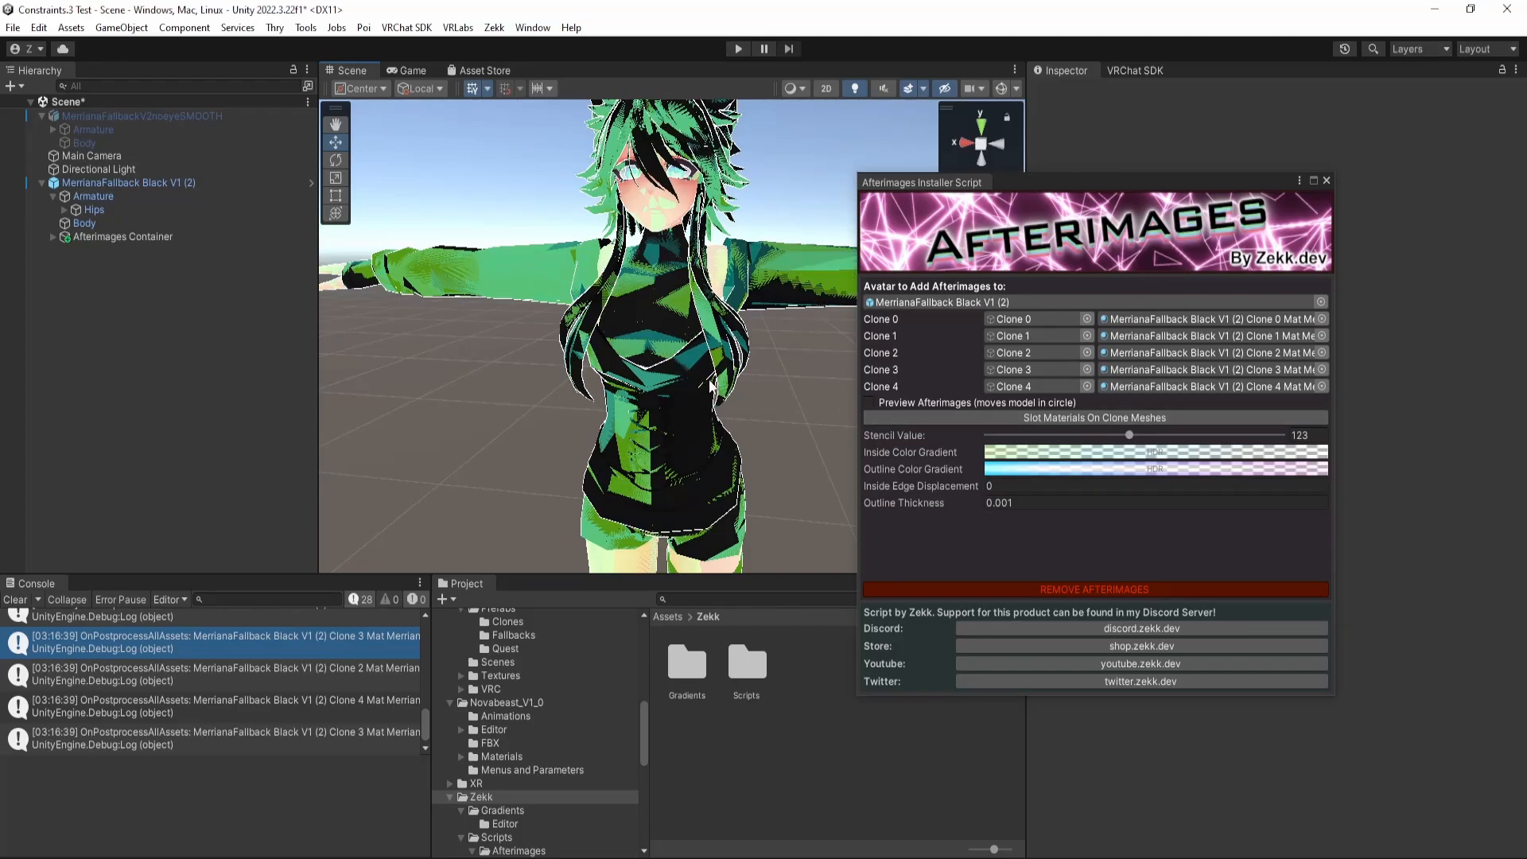
# Set Inside Edge Displacement to -0.001 and re-enable Preview Afterimages.
pyautogui.click(869, 402)
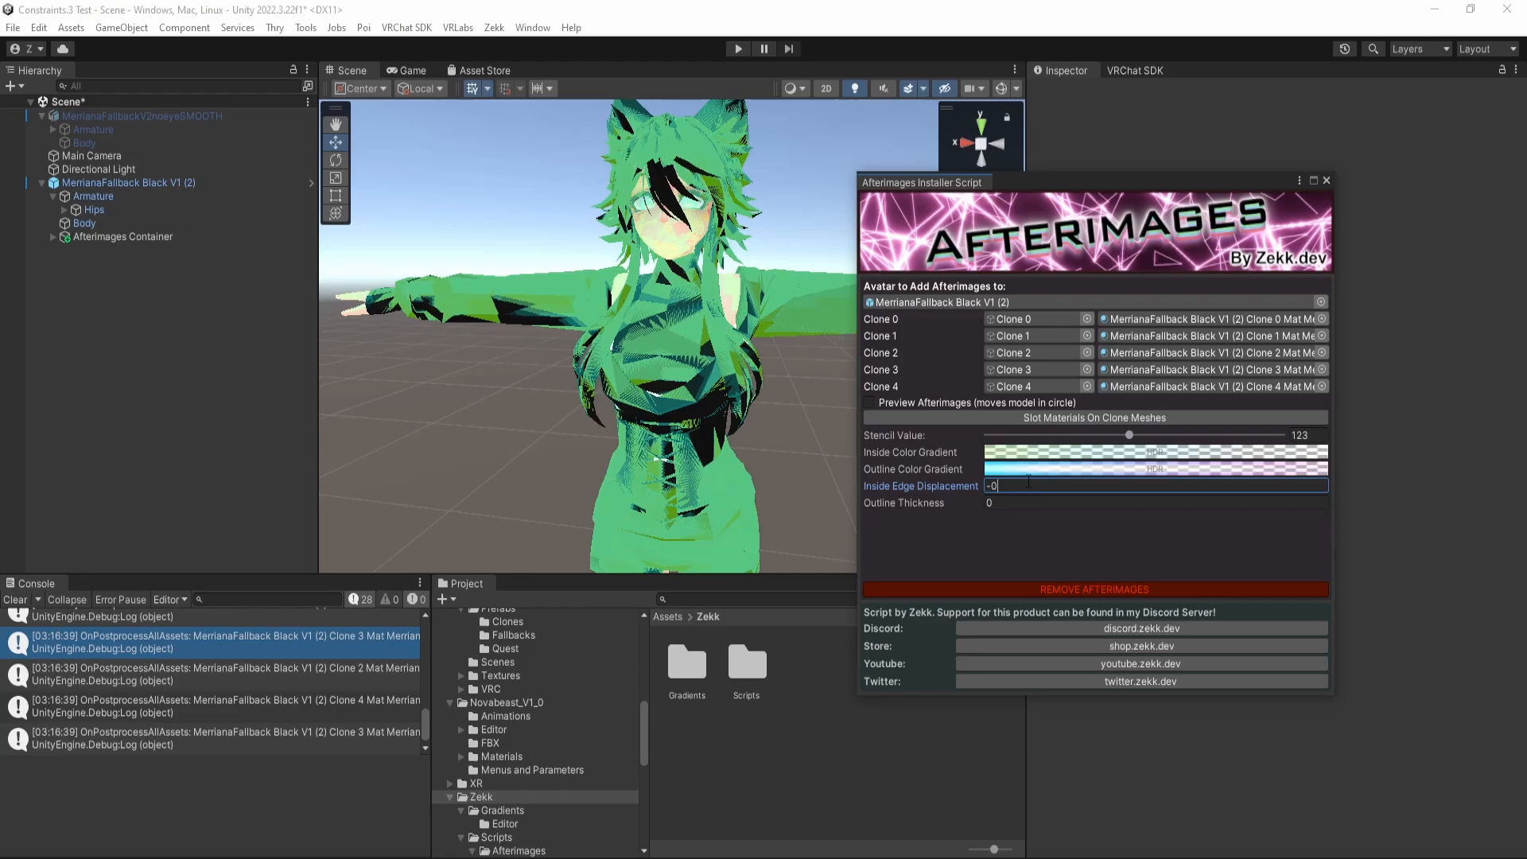
pyautogui.write('-0.001')
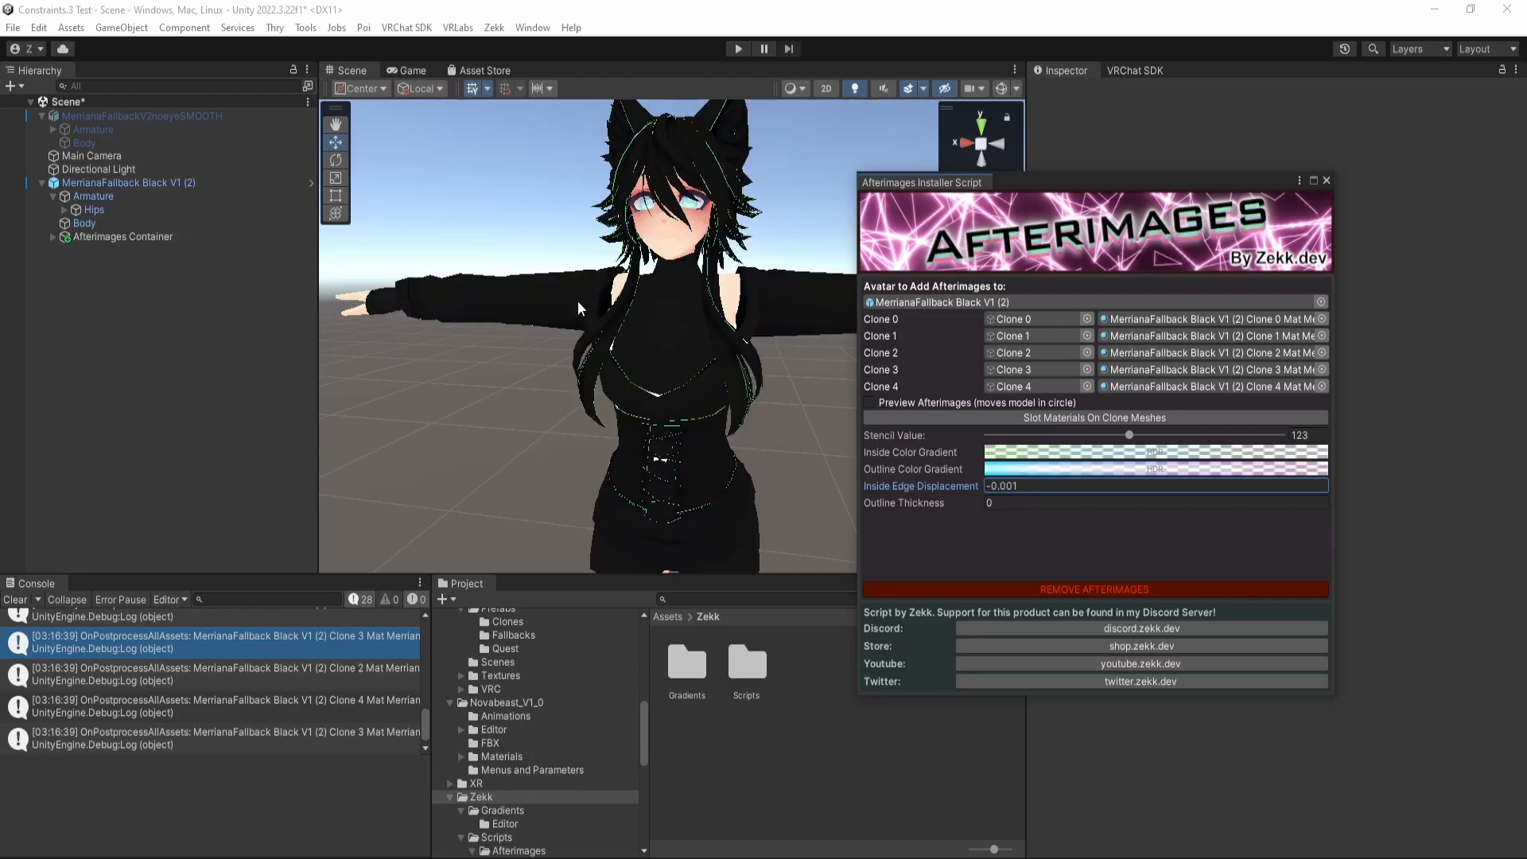
pyautogui.click(868, 403)
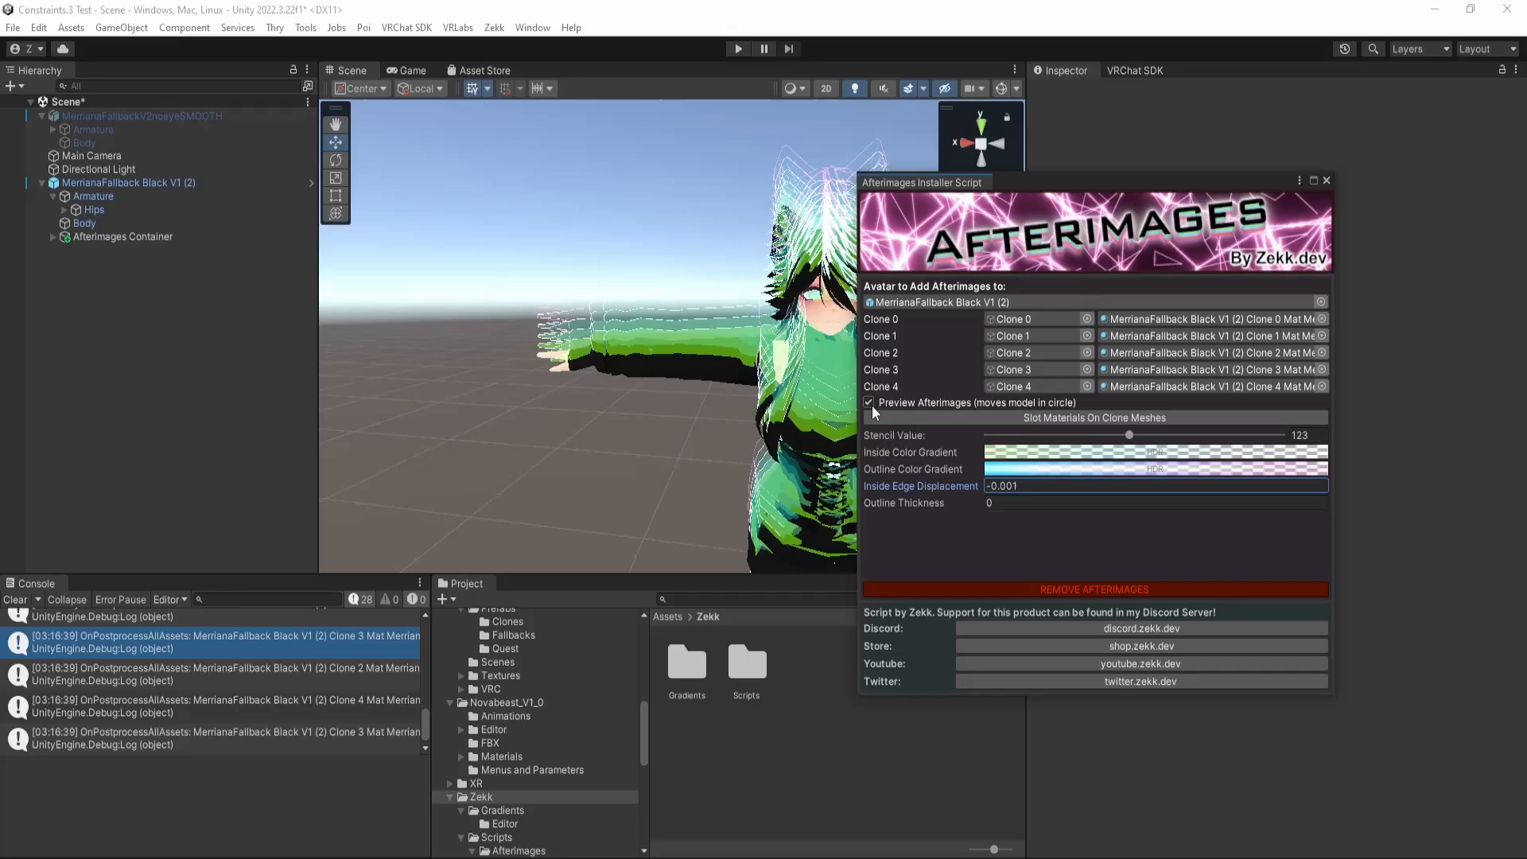
pyautogui.click(869, 403)
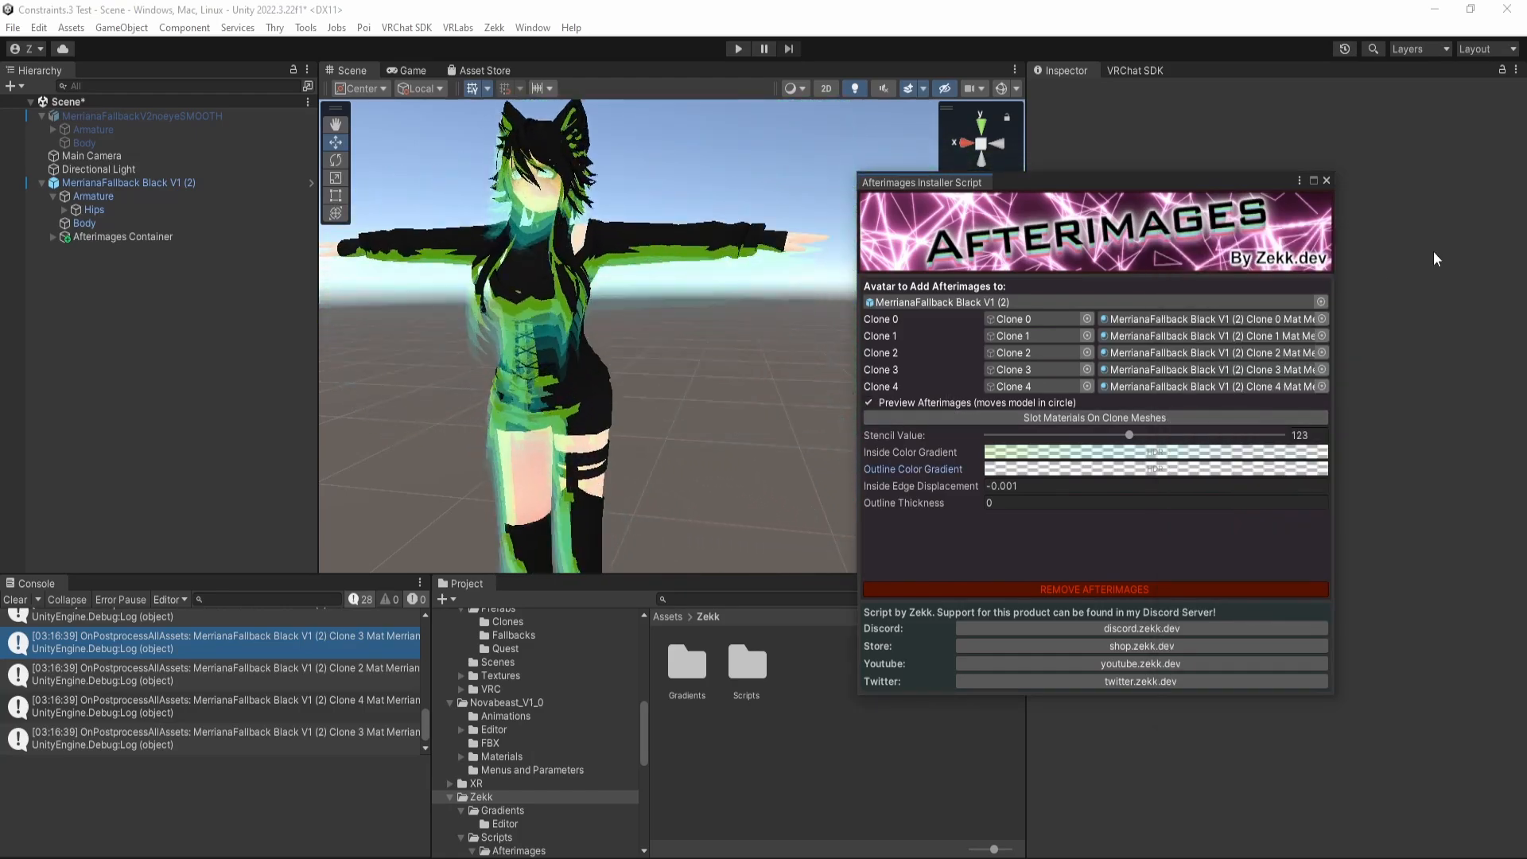
# Close the installer and expand Afterimages Container down to Clone 4's combined mesh.
pyautogui.click(1327, 179)
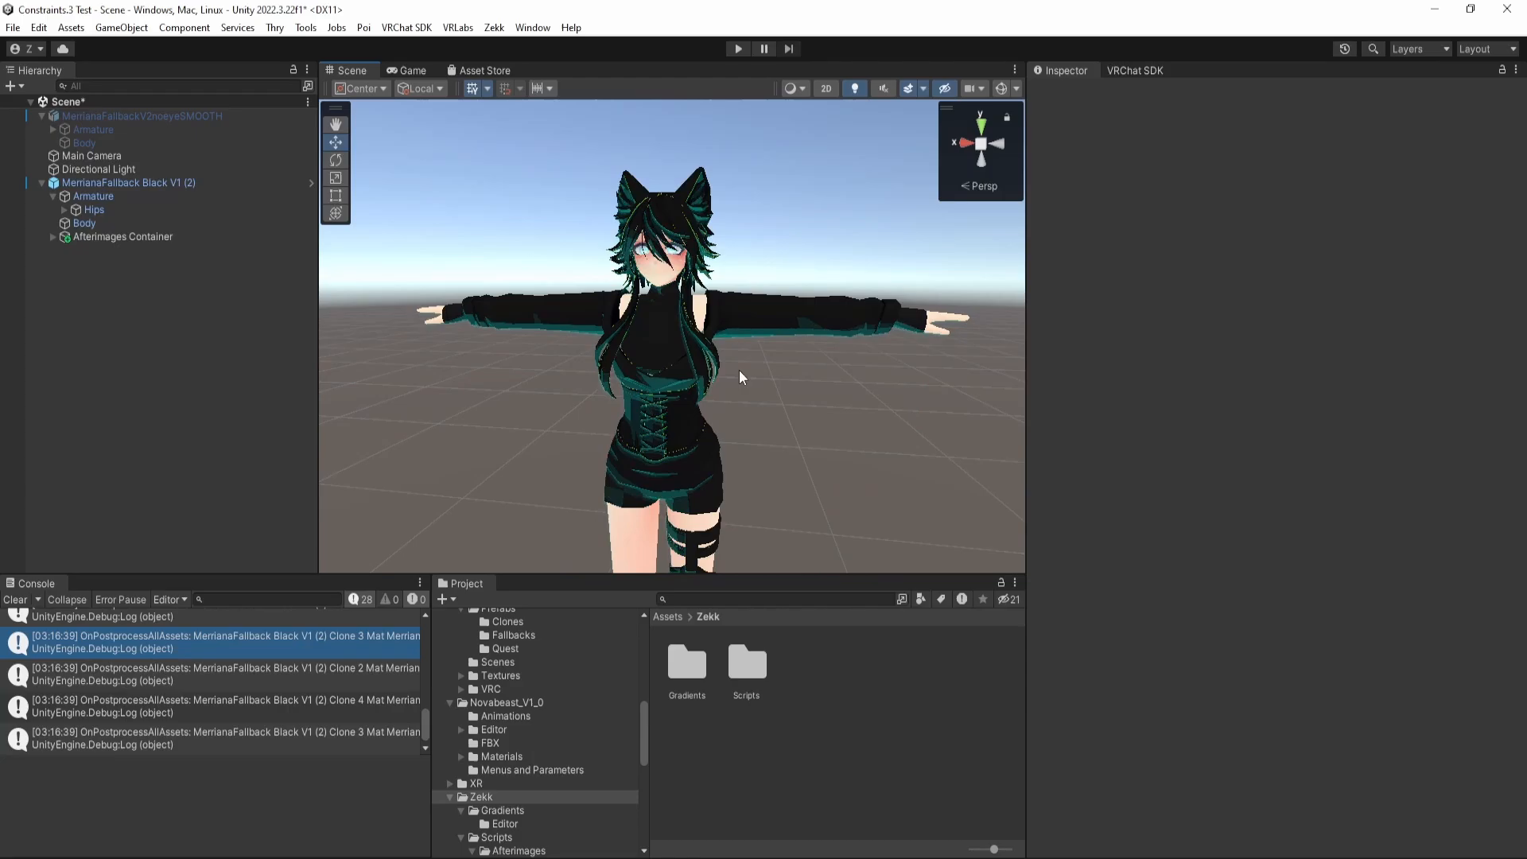
pyautogui.click(46, 235)
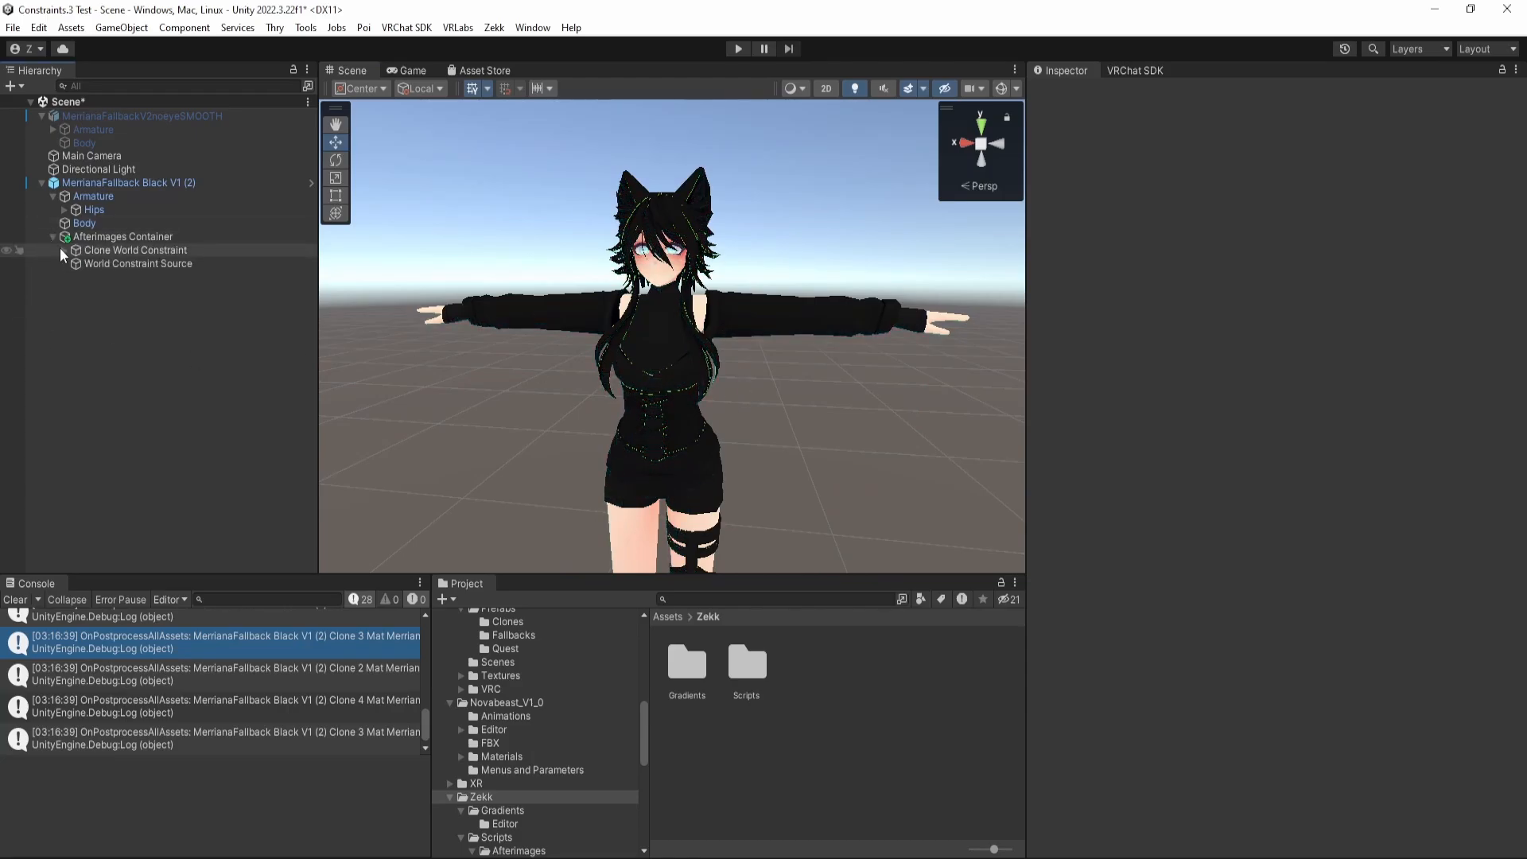
pyautogui.click(124, 235)
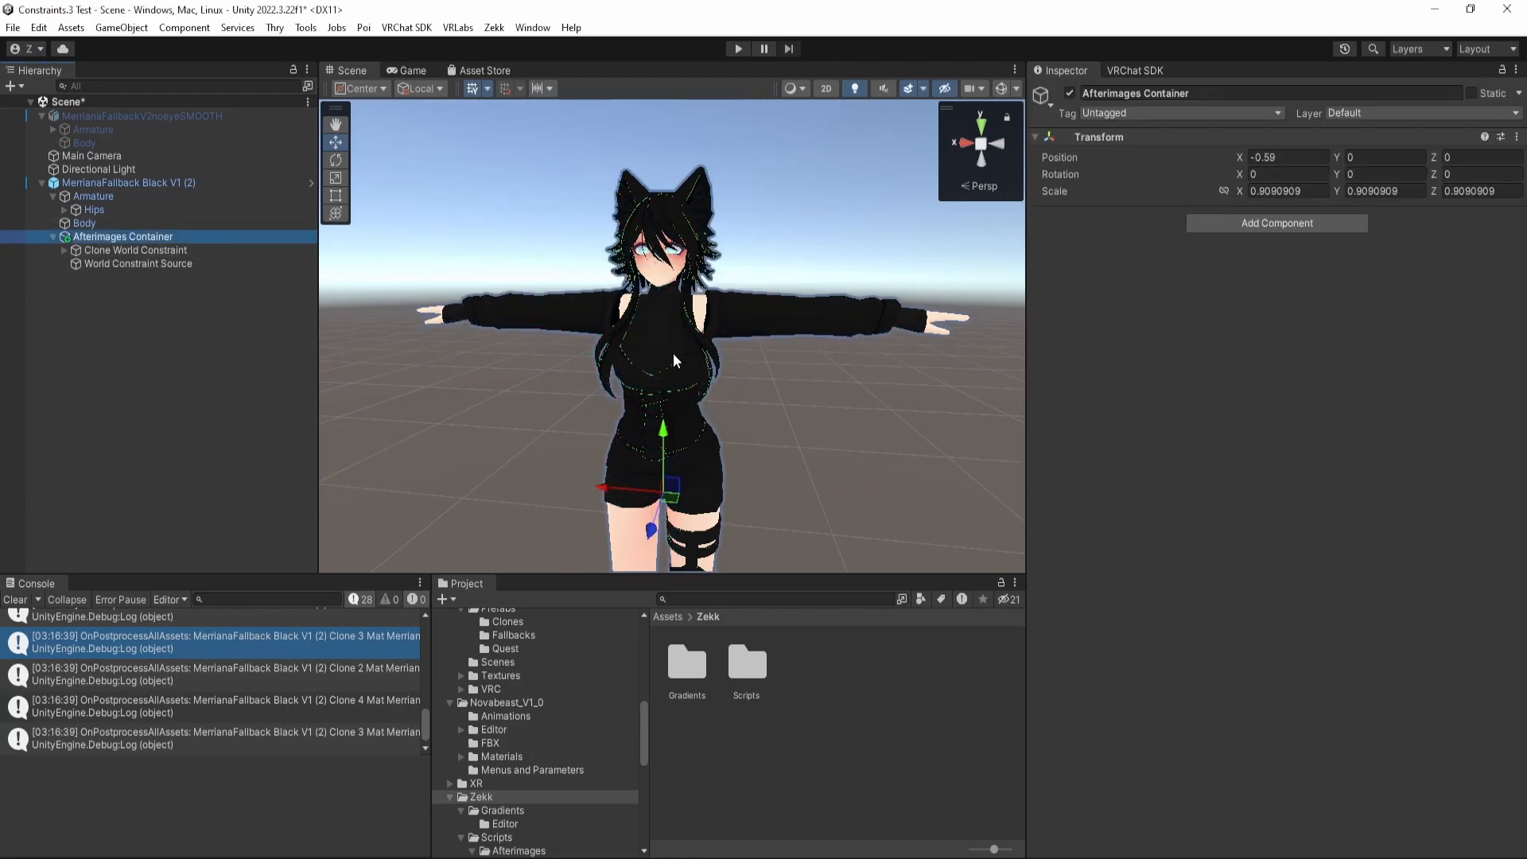
pyautogui.click(127, 181)
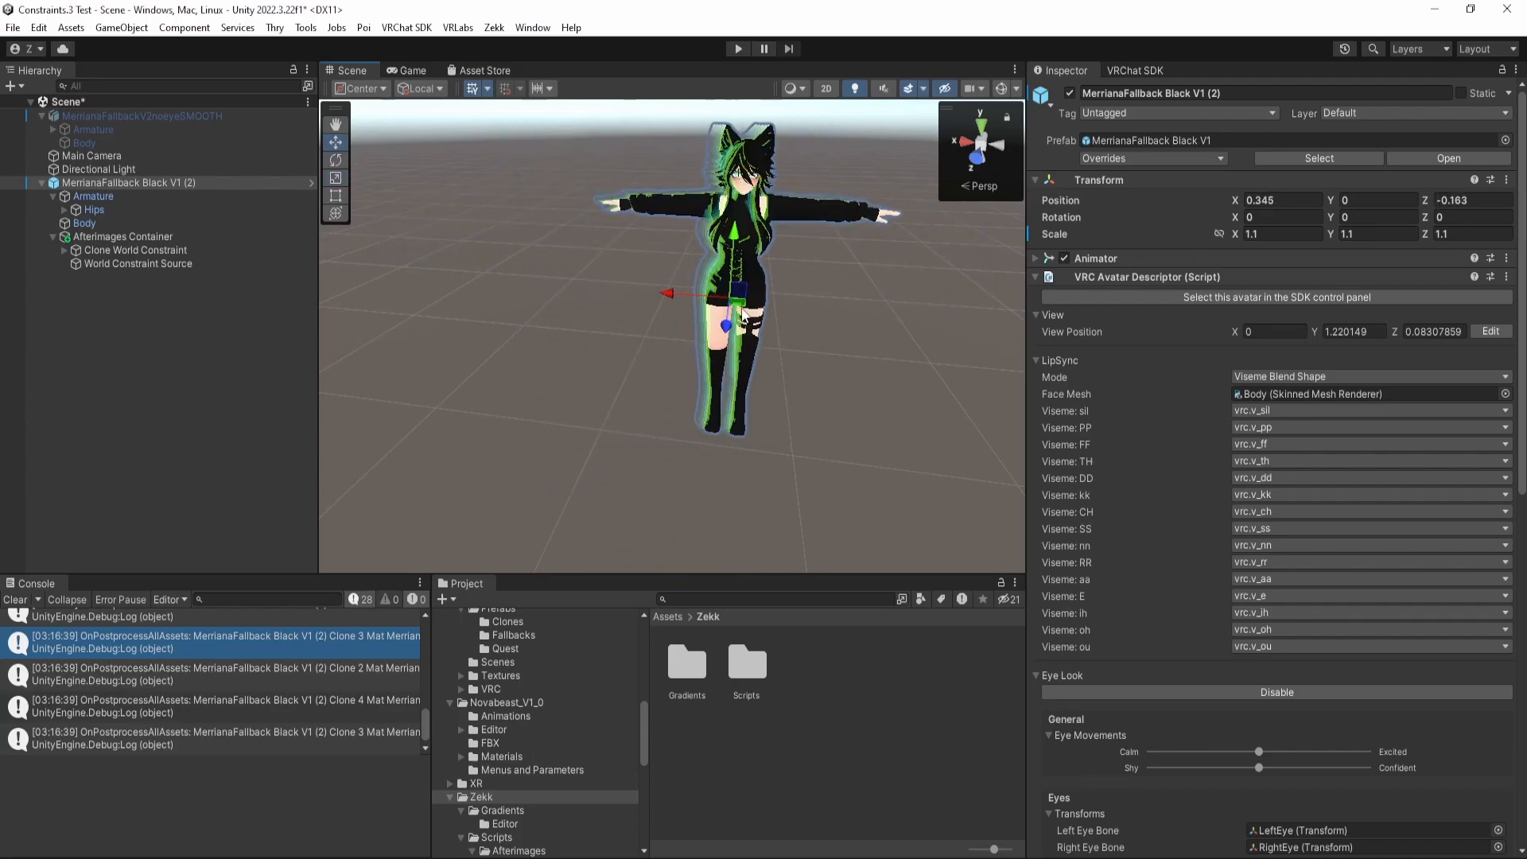
pyautogui.click(142, 343)
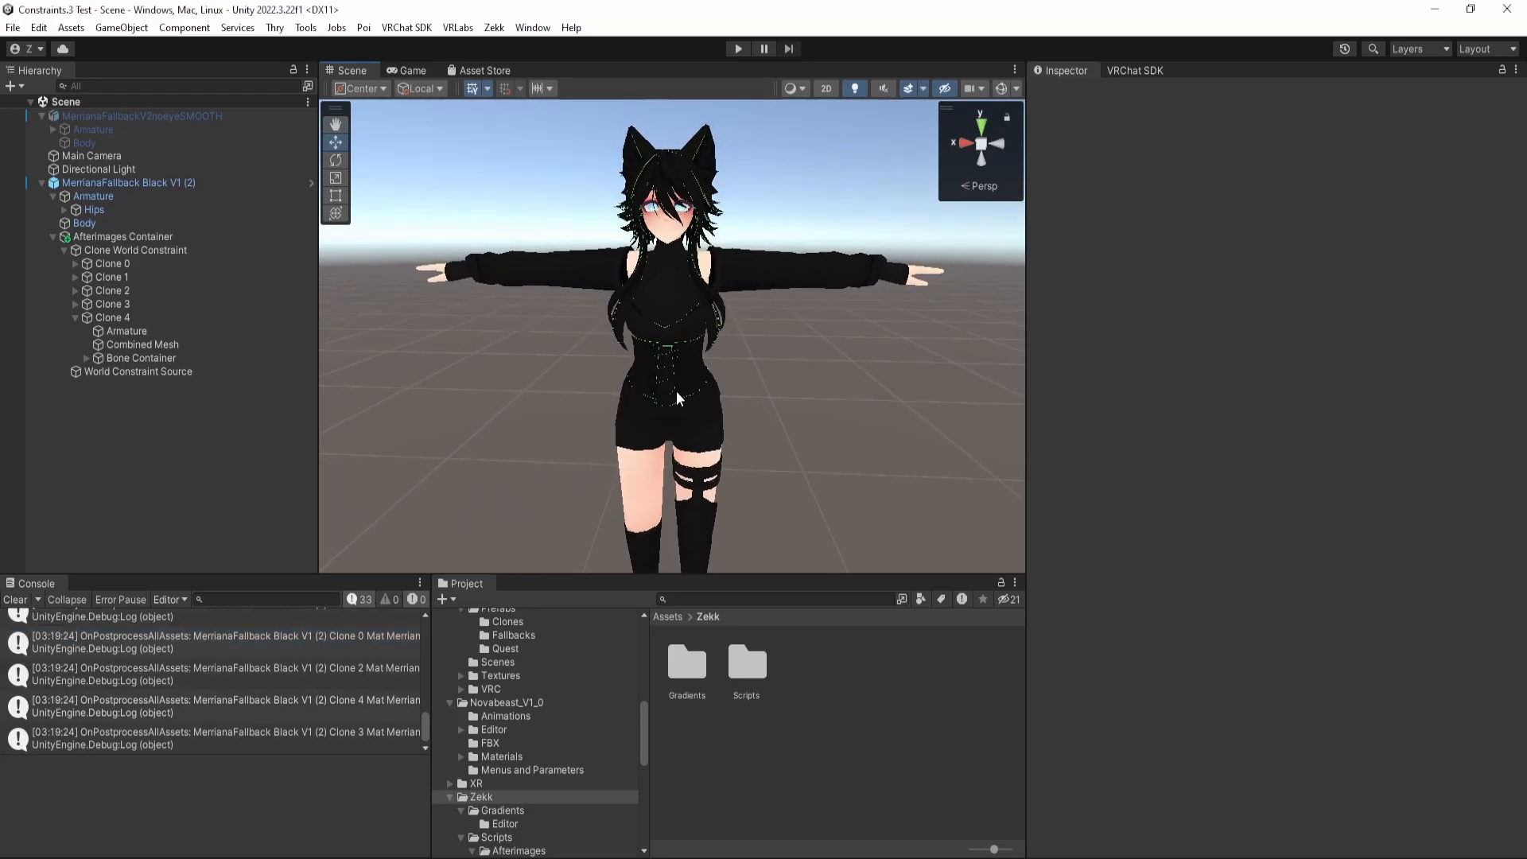
pyautogui.moveTo(644, 398)
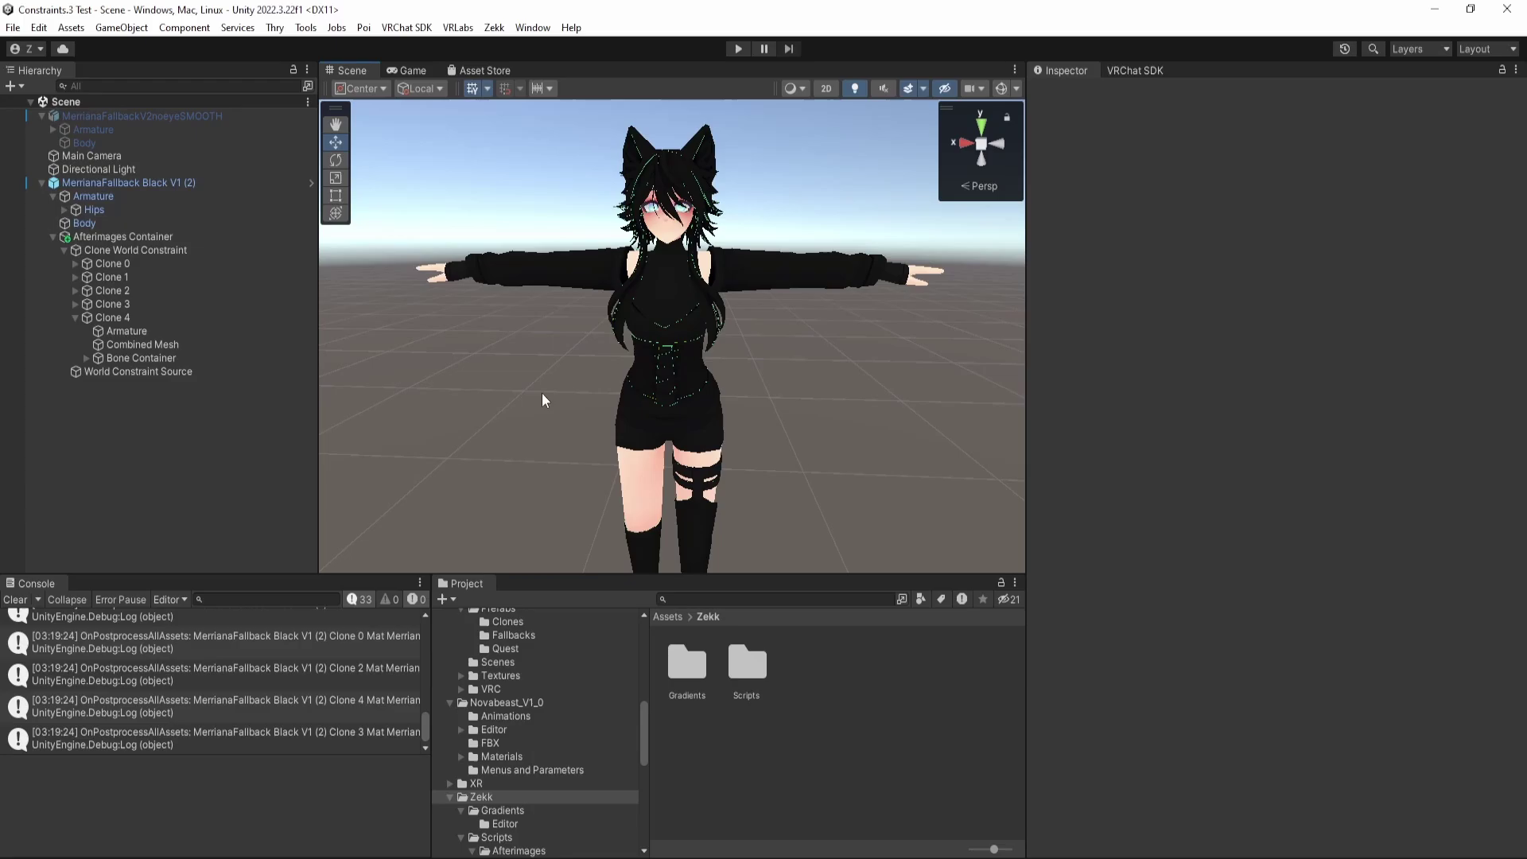
# Unlock the Body material's Poiyomi shader and expand its Rendering settings.
pyautogui.click(84, 223)
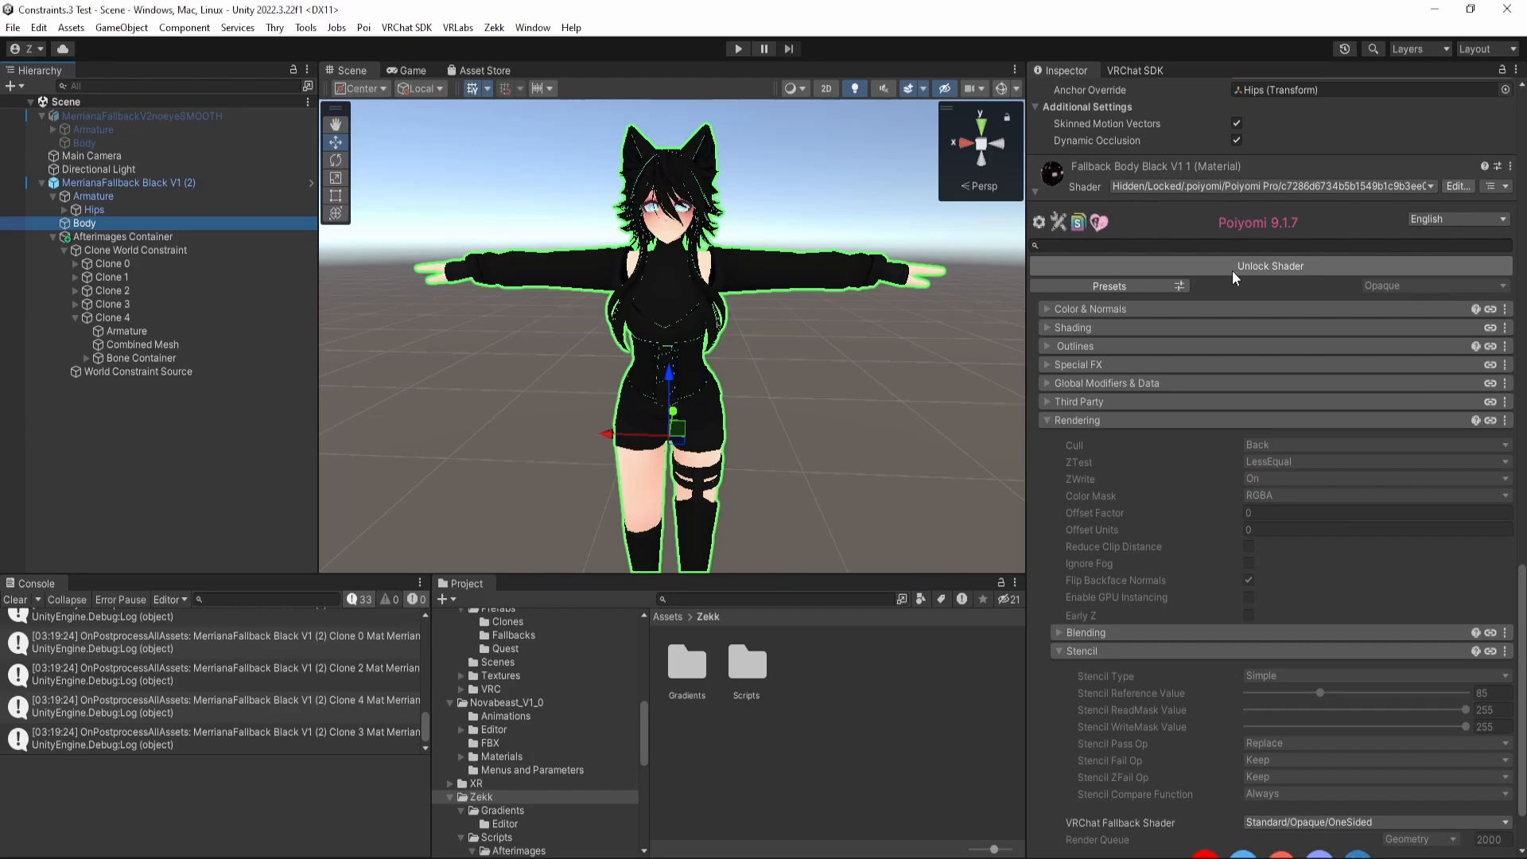
pyautogui.click(1270, 266)
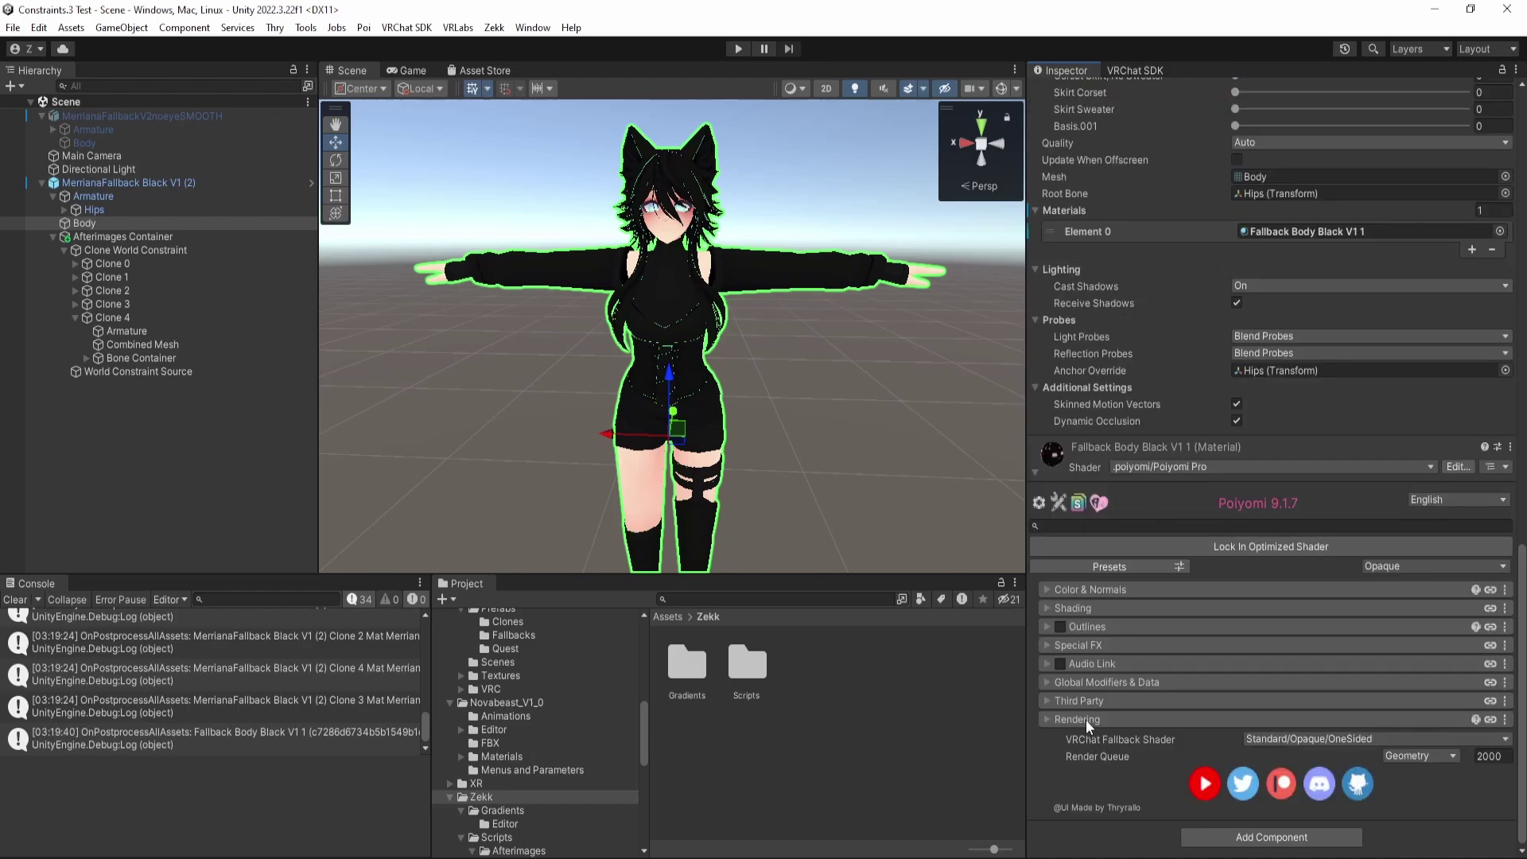
pyautogui.click(1075, 719)
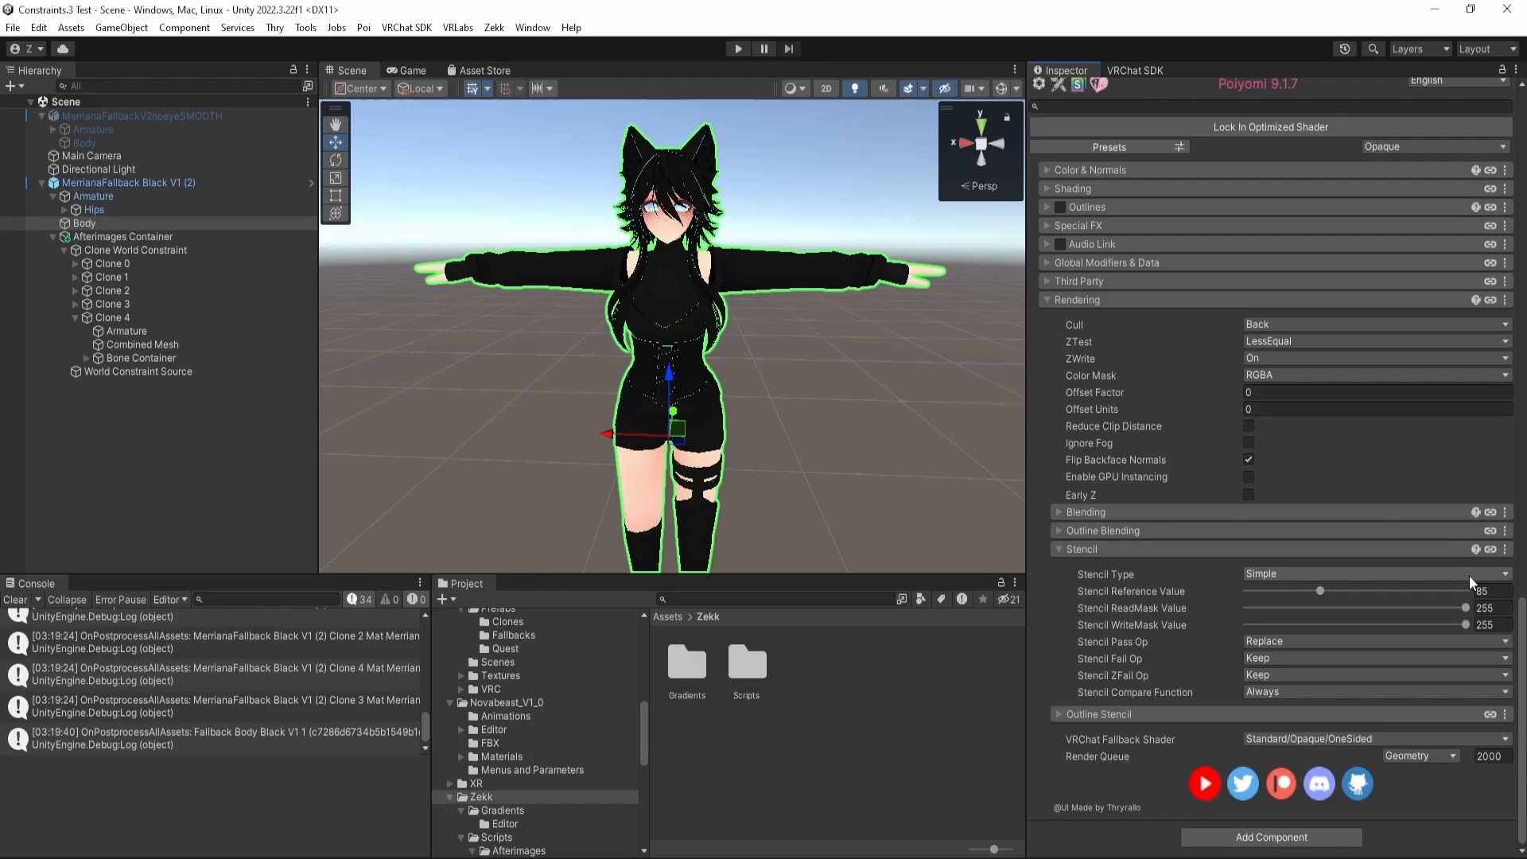
pyautogui.moveTo(1397, 582)
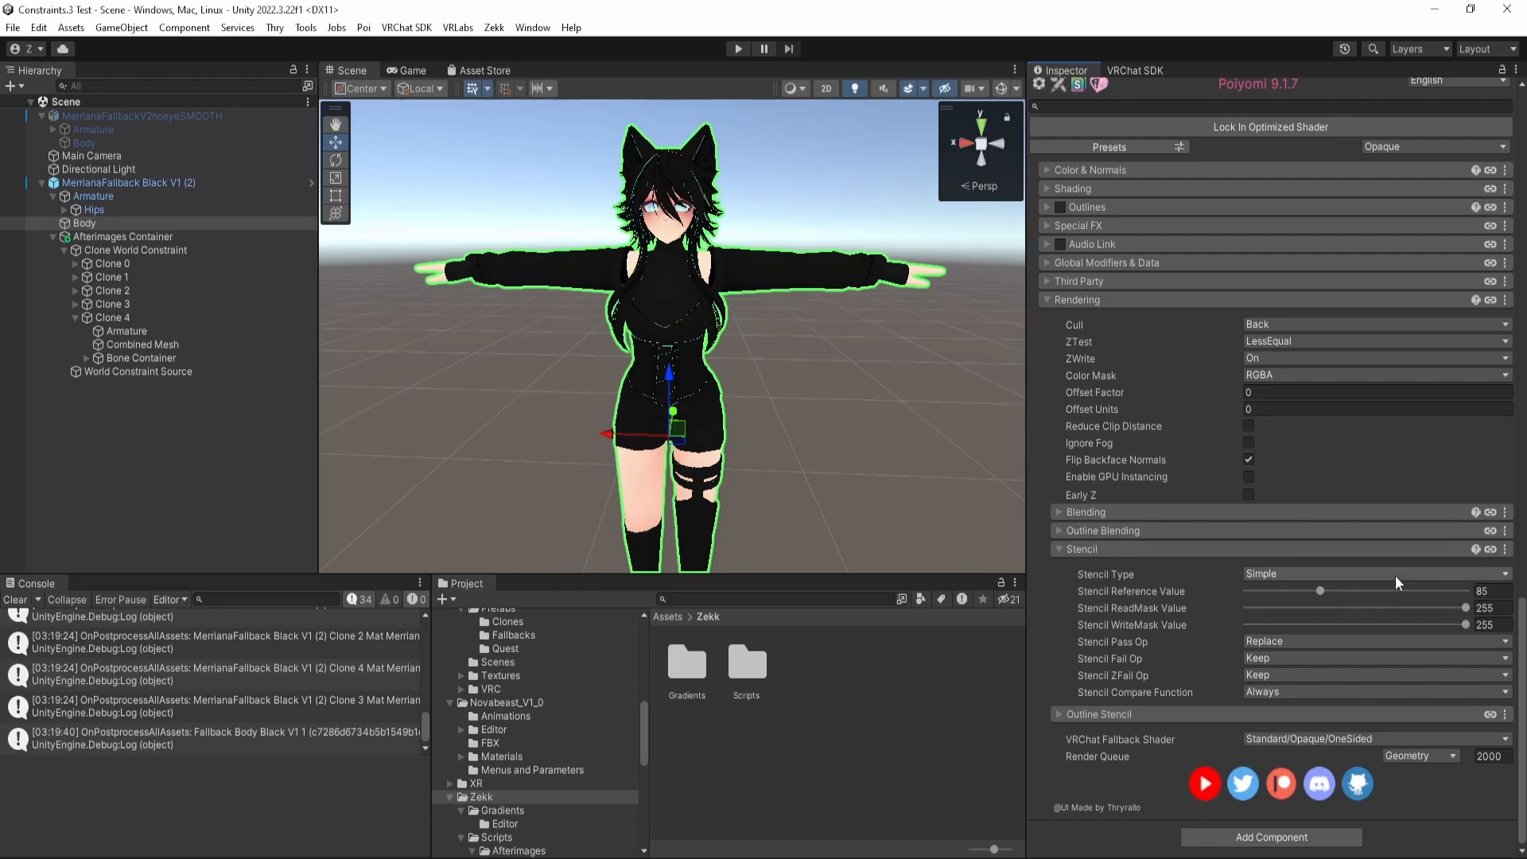
# Set the Body's Stencil Reference Value to 123 with a Keep stencil operation.
pyautogui.click(1486, 590)
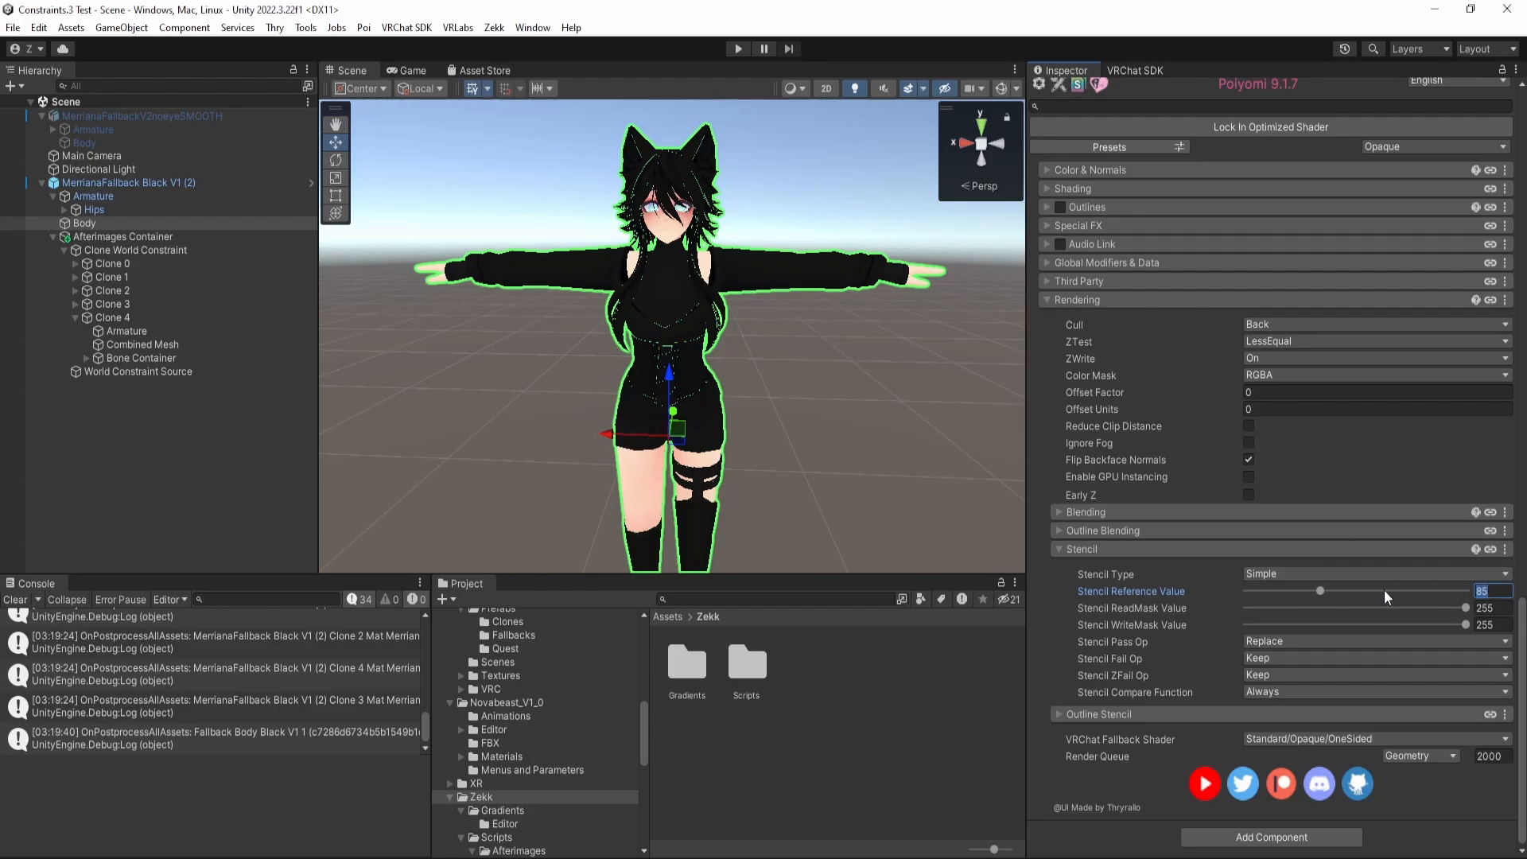
pyautogui.moveTo(1320, 592); pyautogui.dragTo(1352, 592)
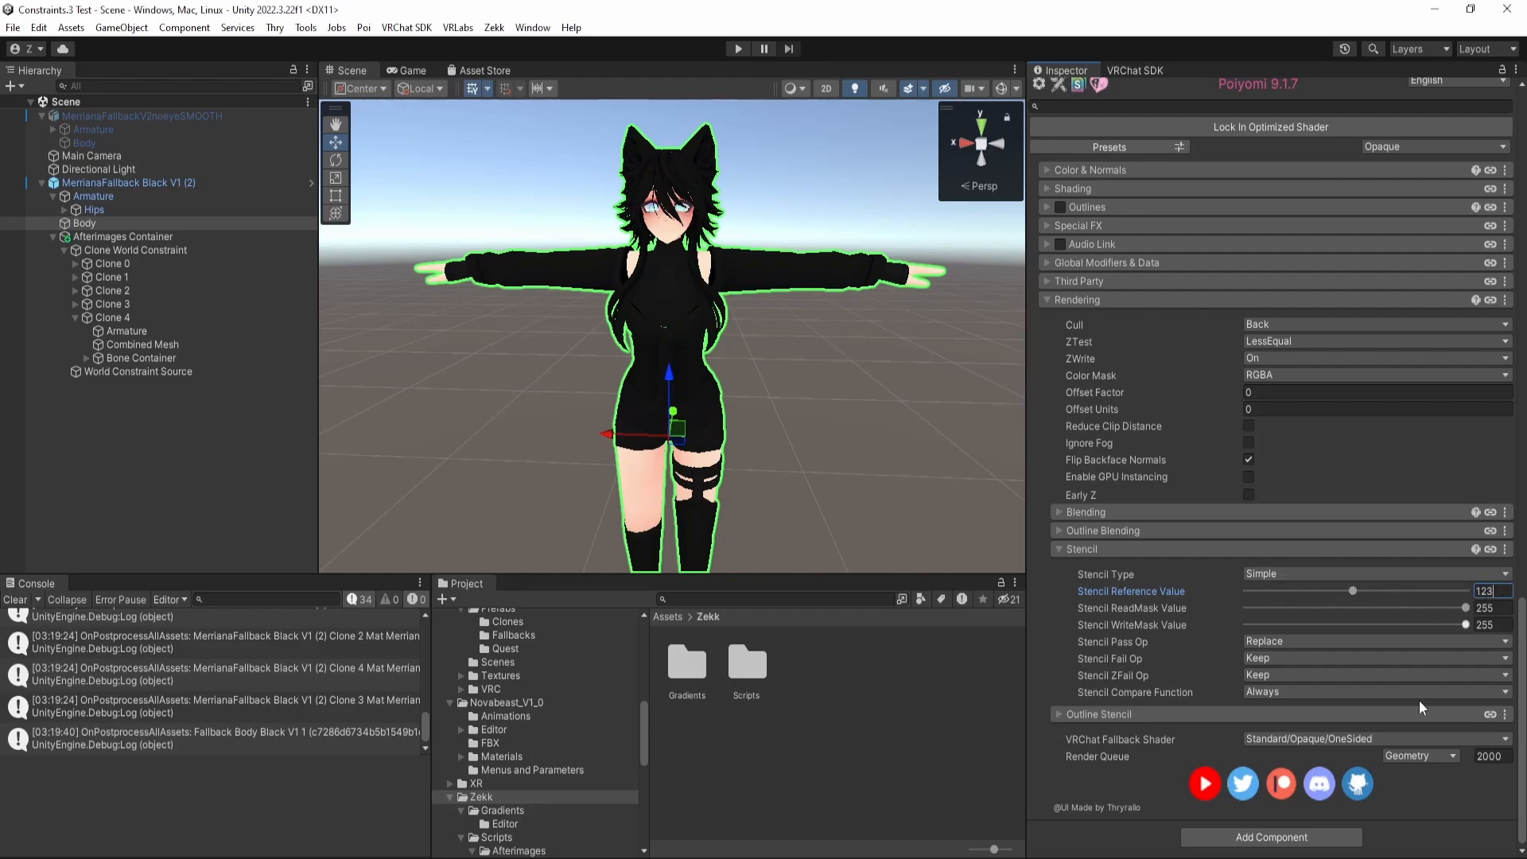
pyautogui.click(1376, 641)
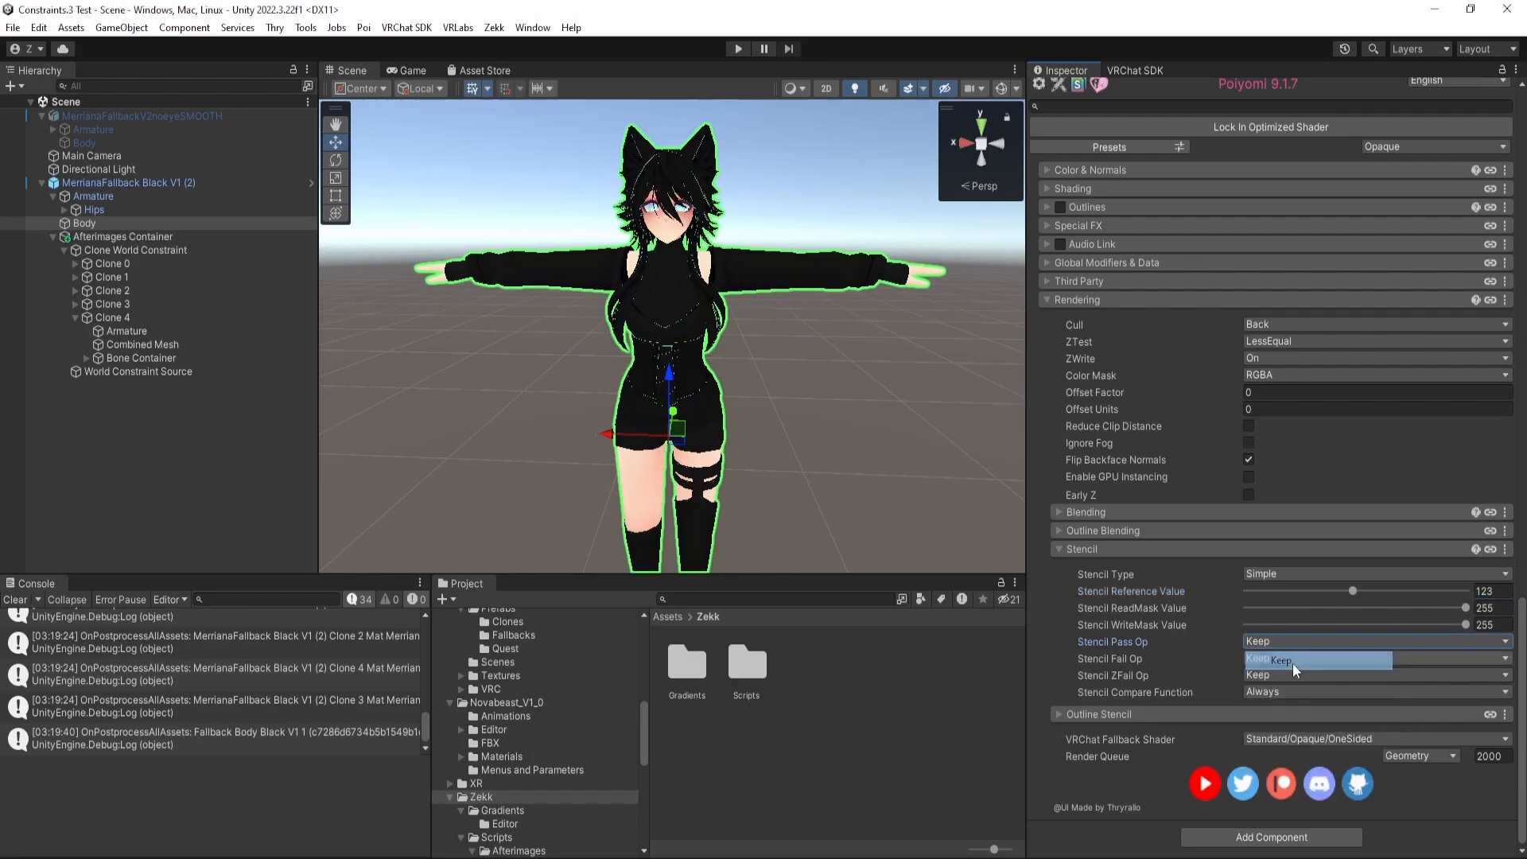
pyautogui.click(1294, 660)
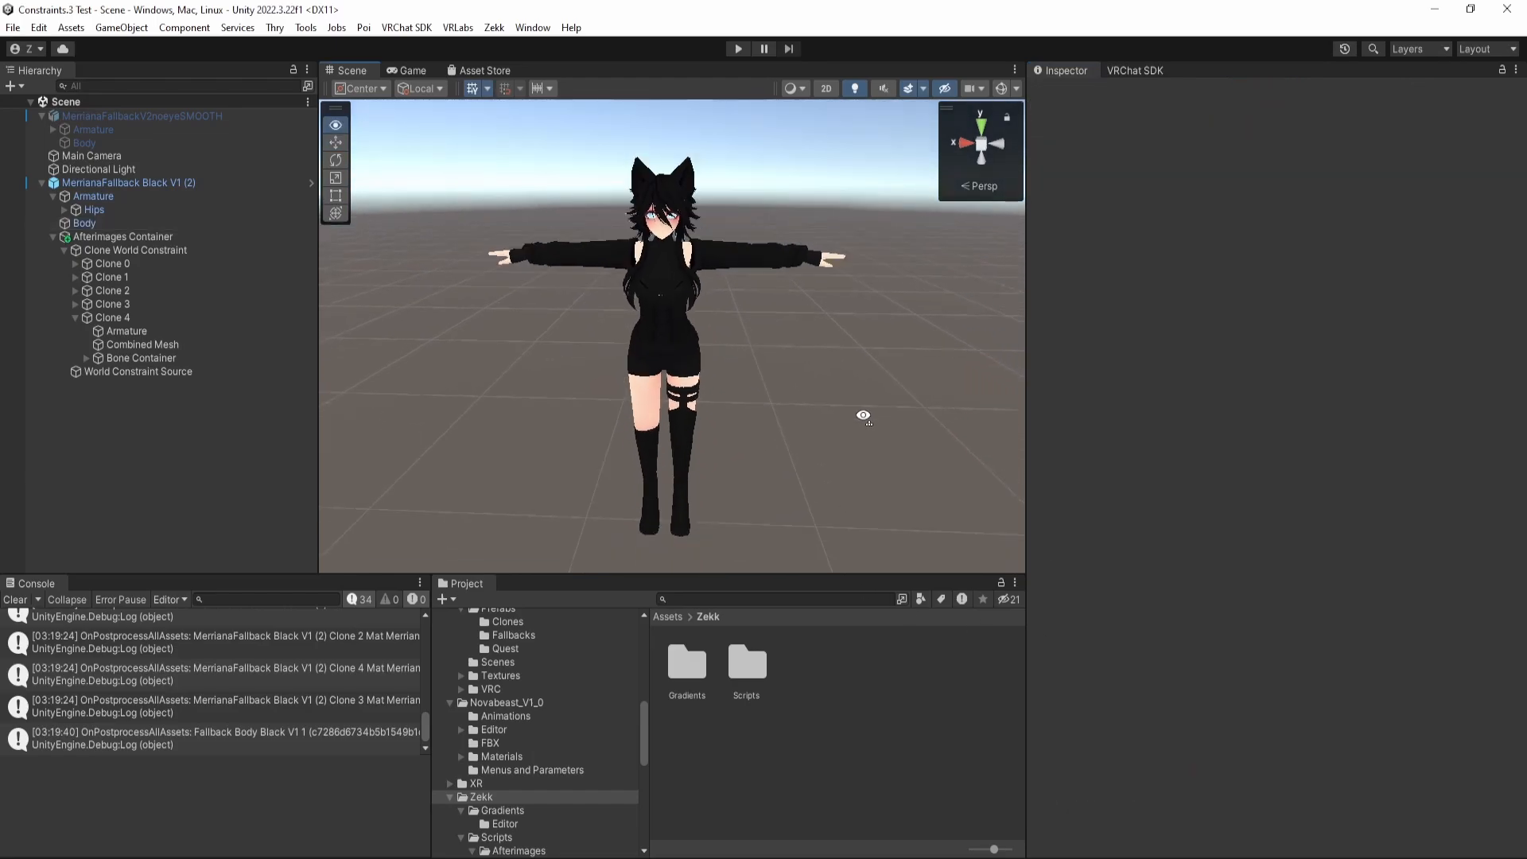
# Collapse the clones and review the Micro Uzi and Walkie Talkie parent constraints on the Holo avatar.
pyautogui.click(128, 182)
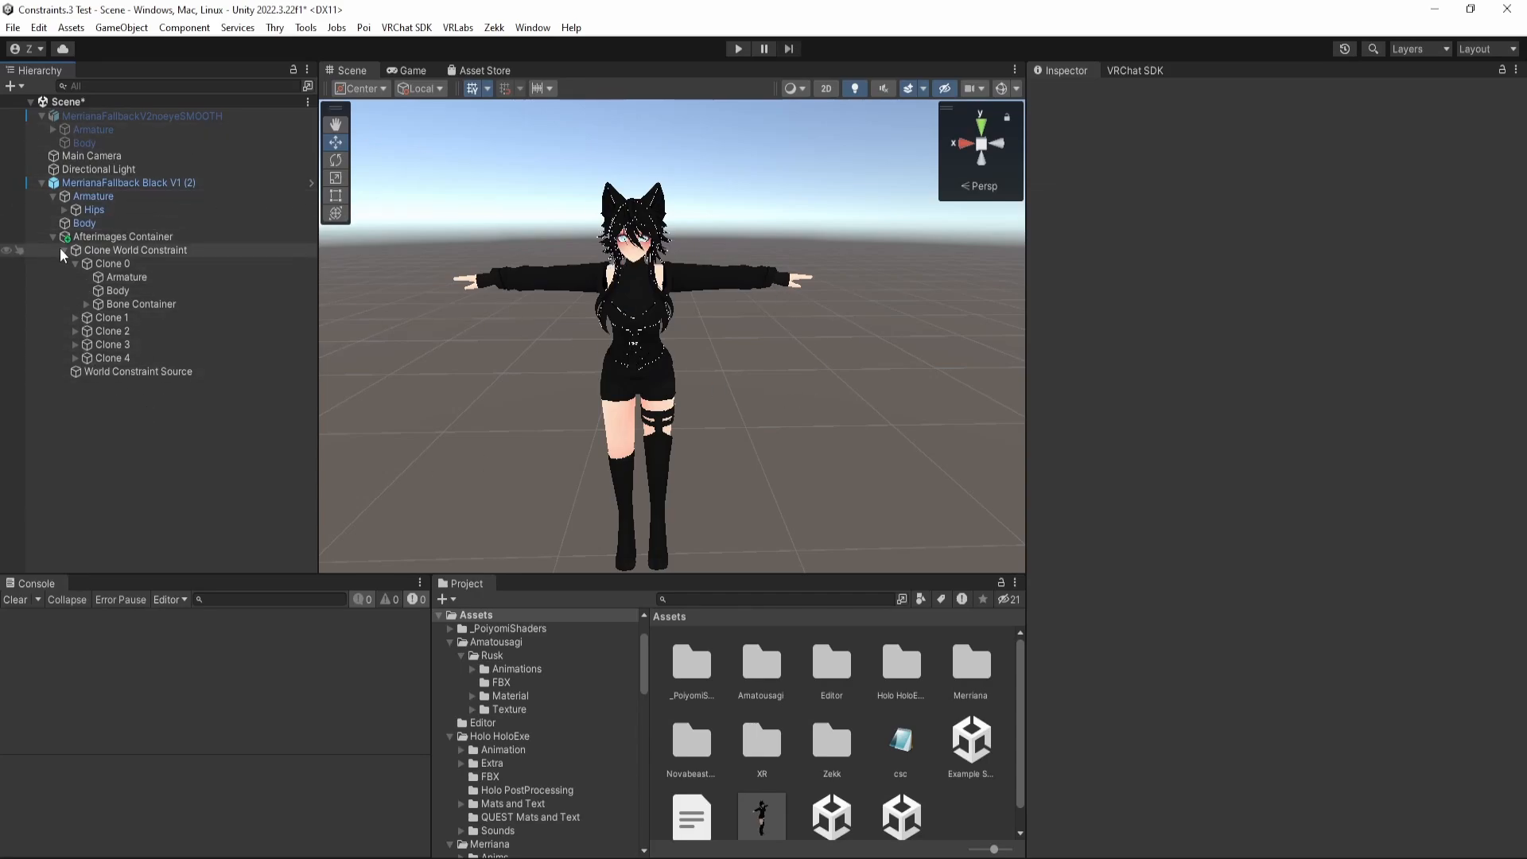
pyautogui.click(56, 235)
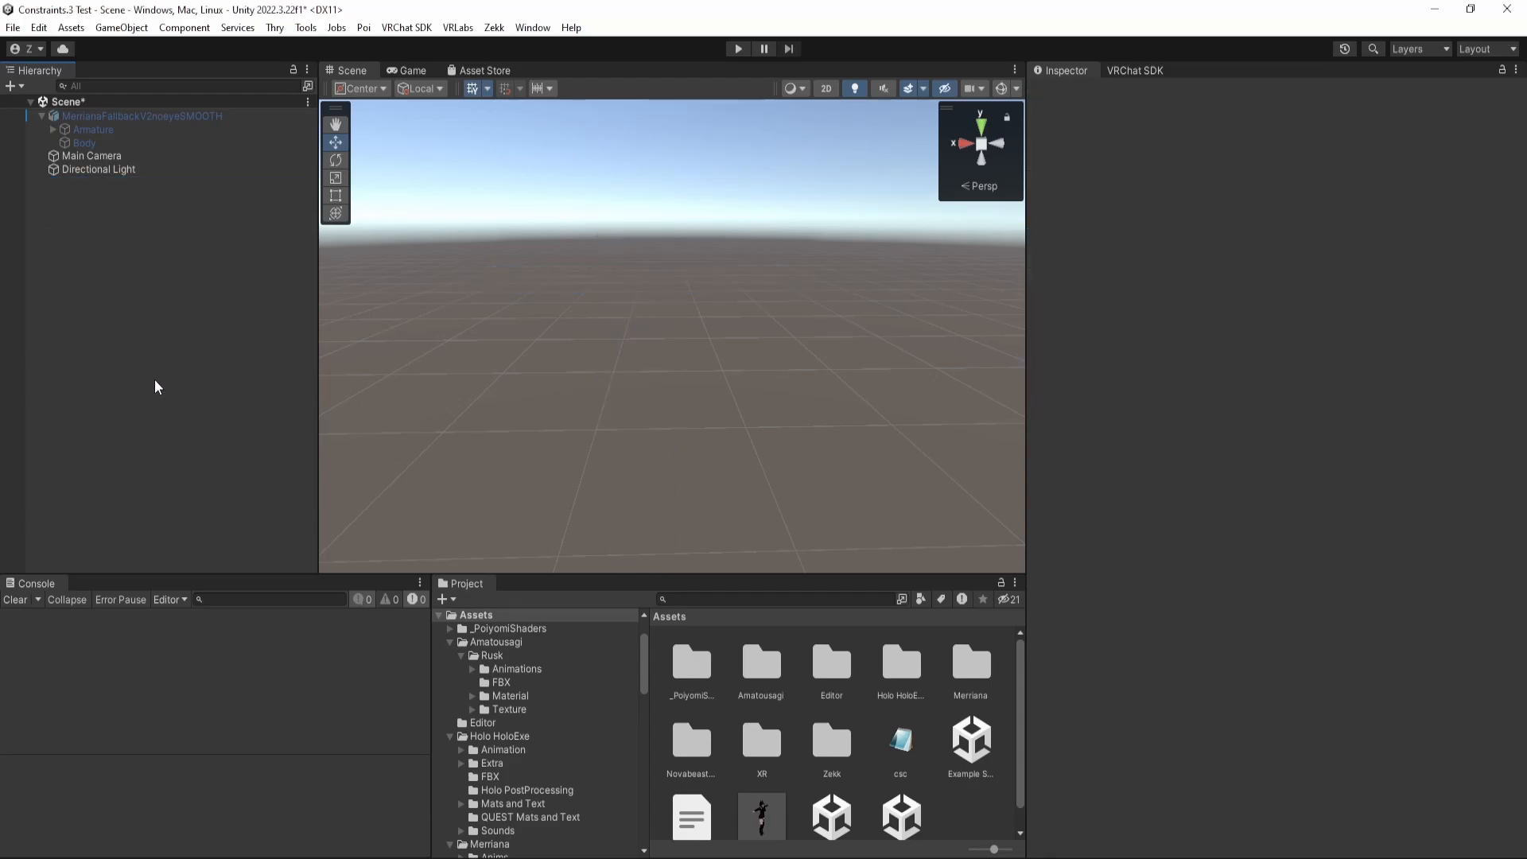
pyautogui.moveTo(985, 667)
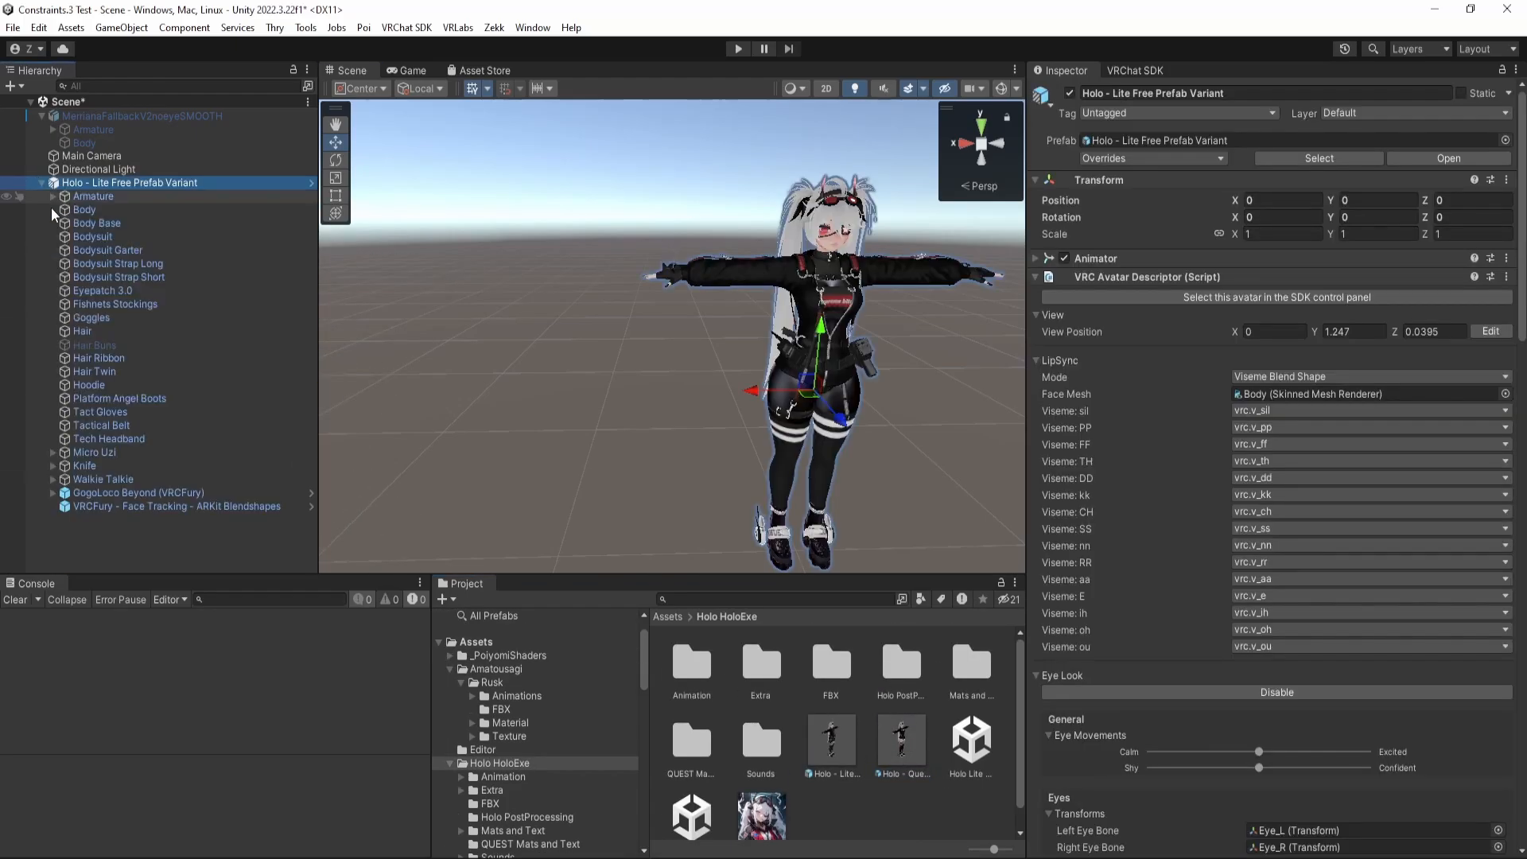
pyautogui.click(94, 452)
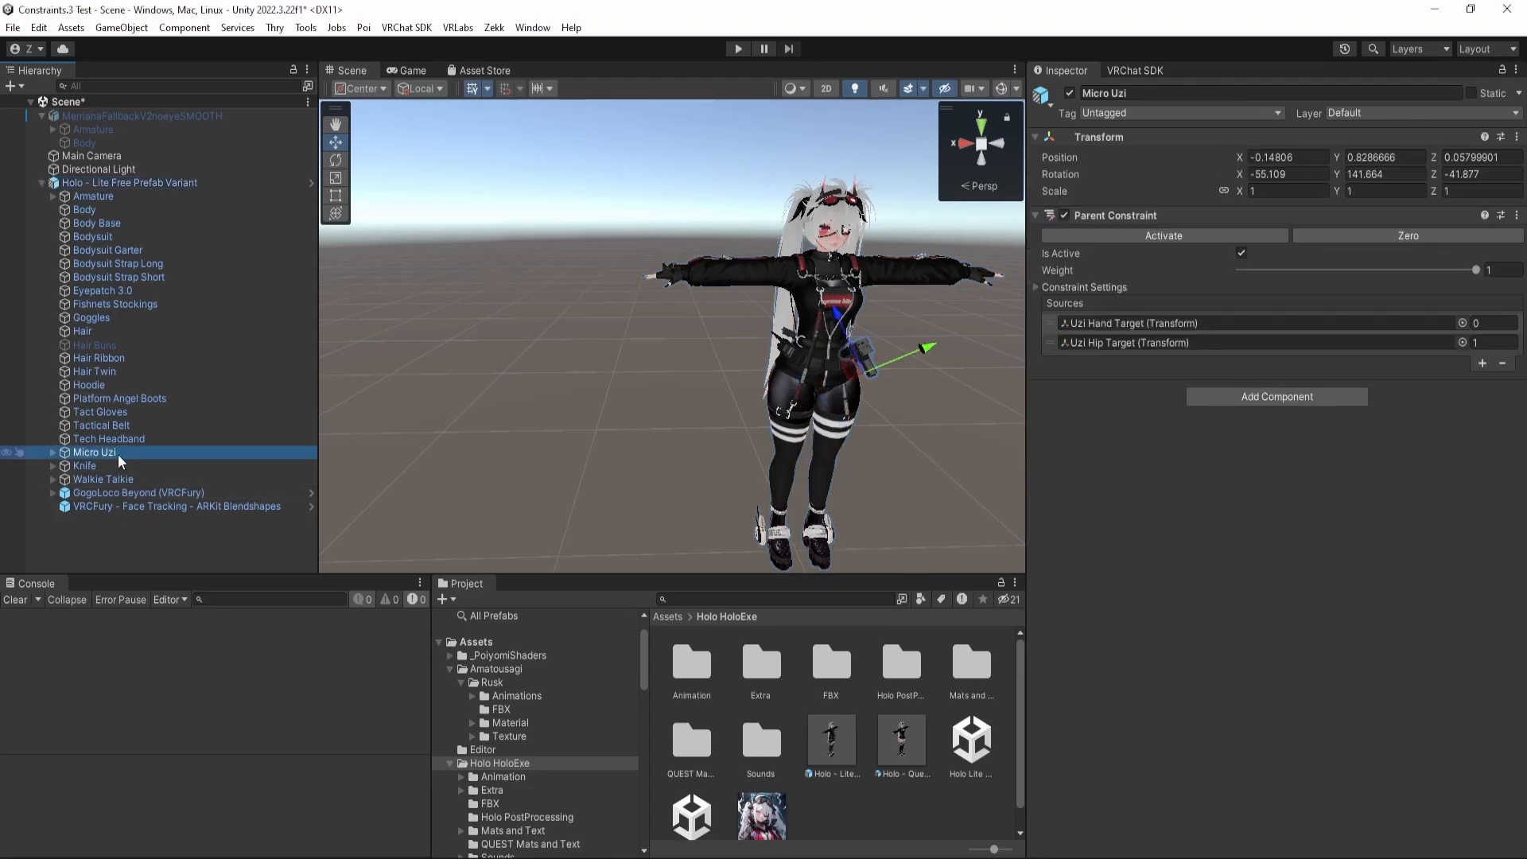
pyautogui.click(102, 479)
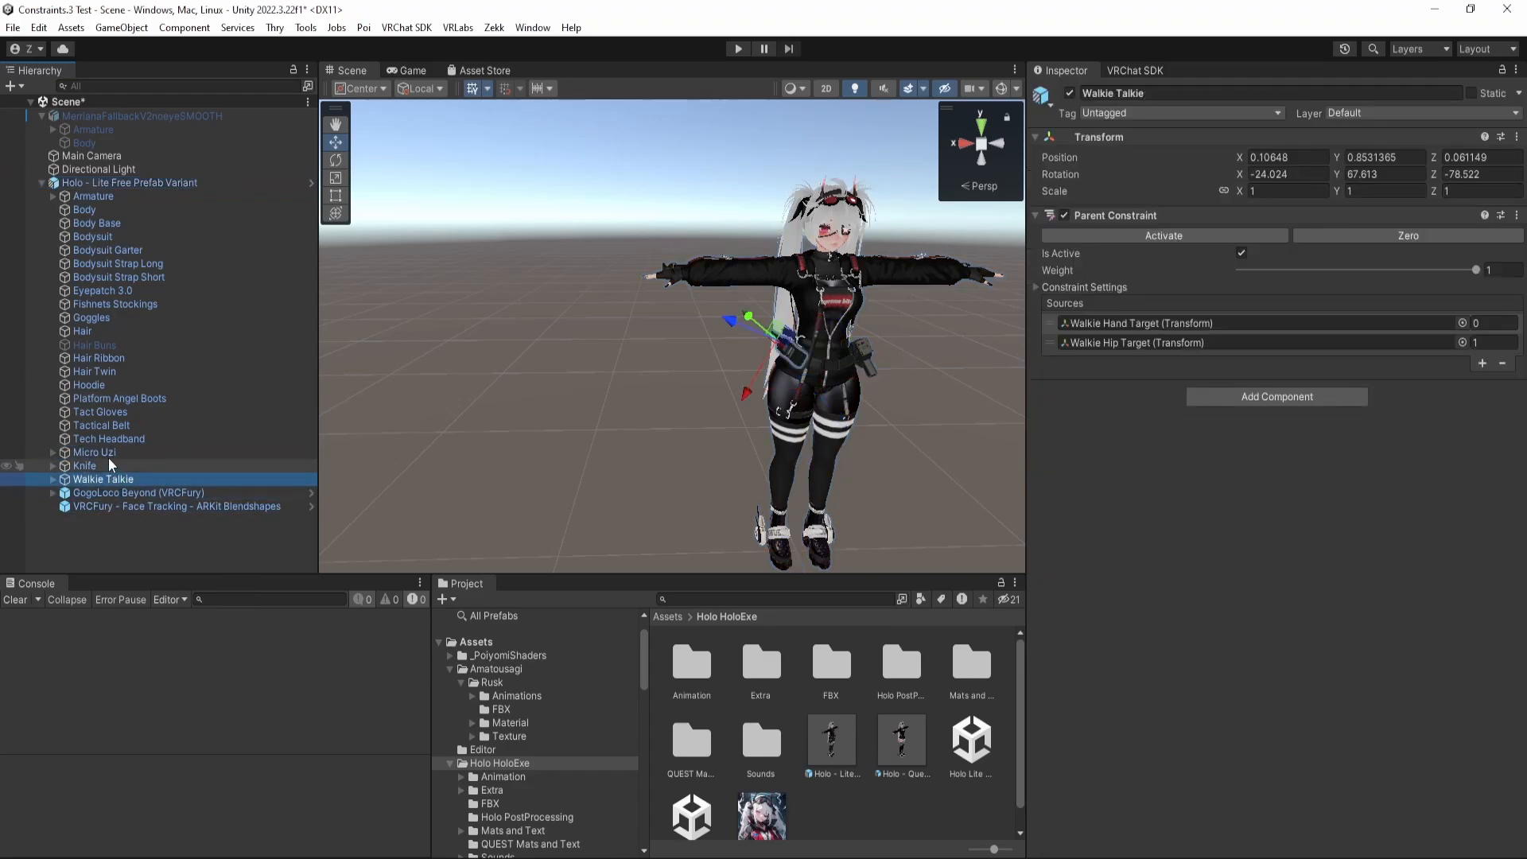
# Inspect the GogoLoco Beyond and VRCFury objects' missing-script warnings.
pyautogui.click(135, 493)
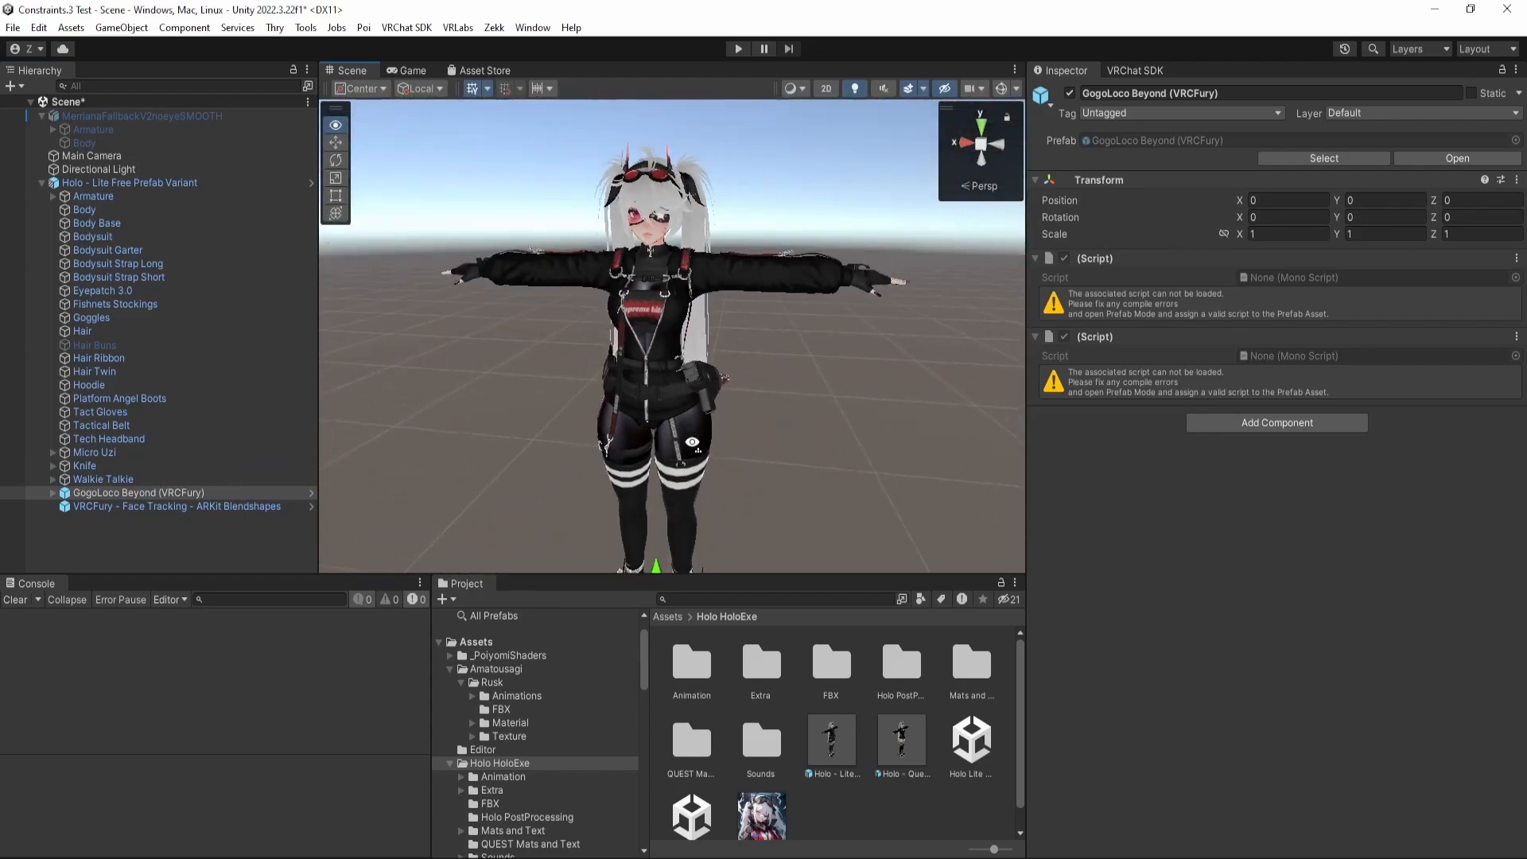
pyautogui.click(176, 506)
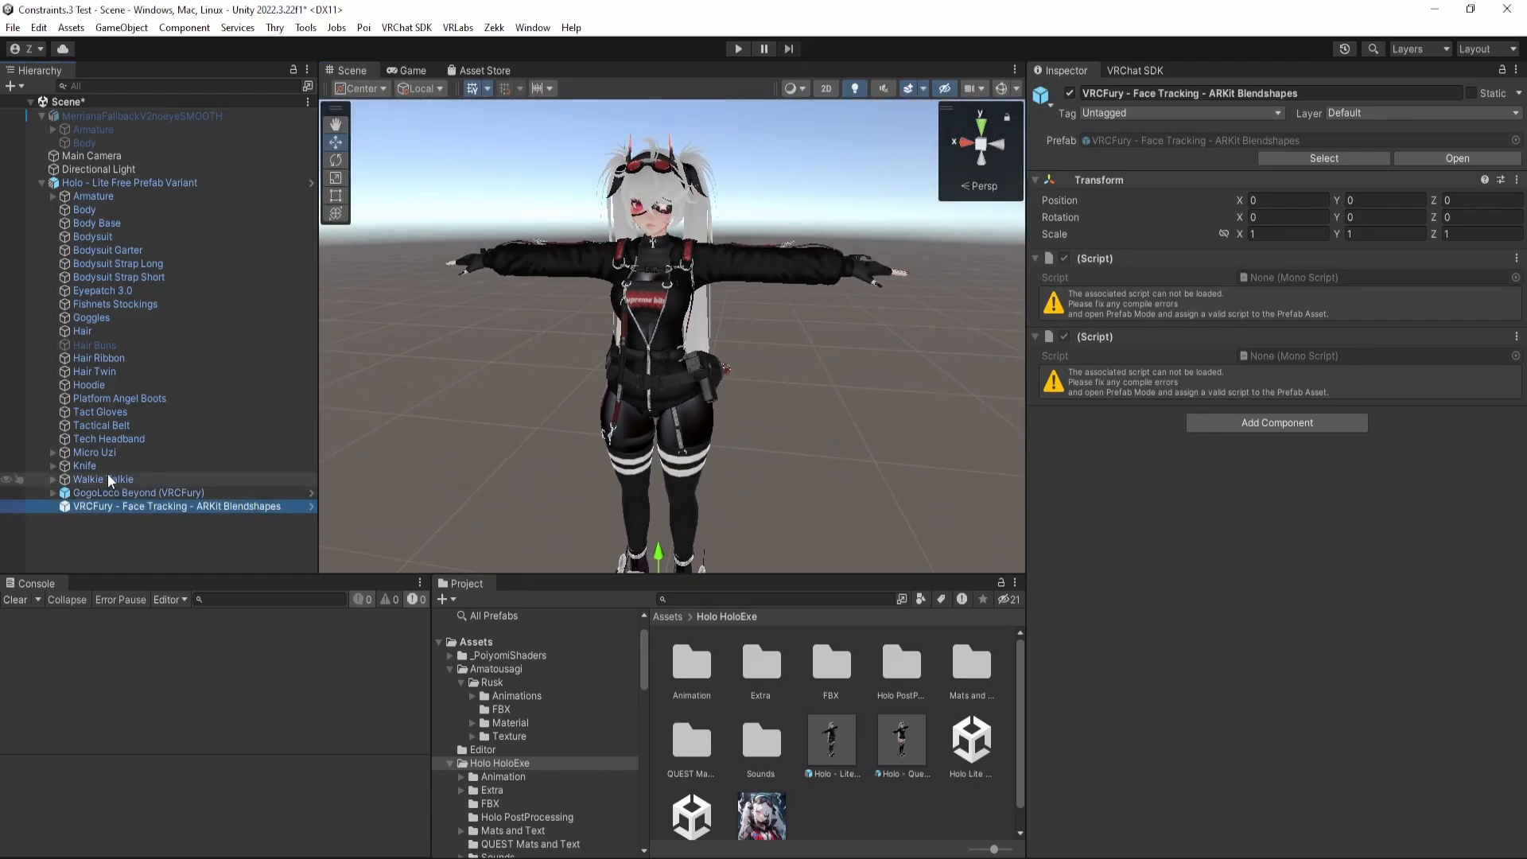
pyautogui.click(94, 452)
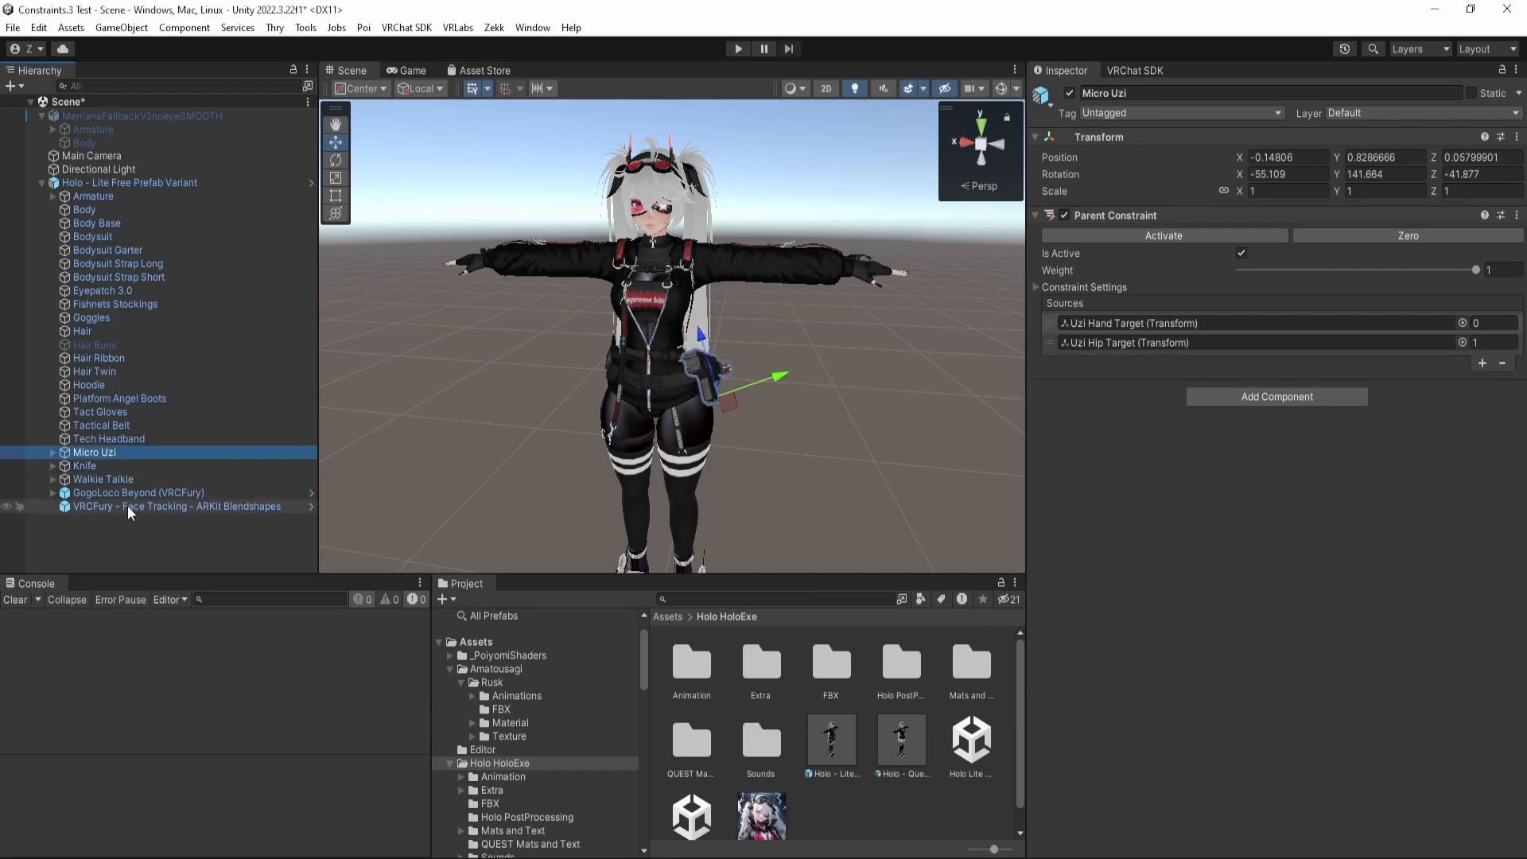
pyautogui.click(120, 494)
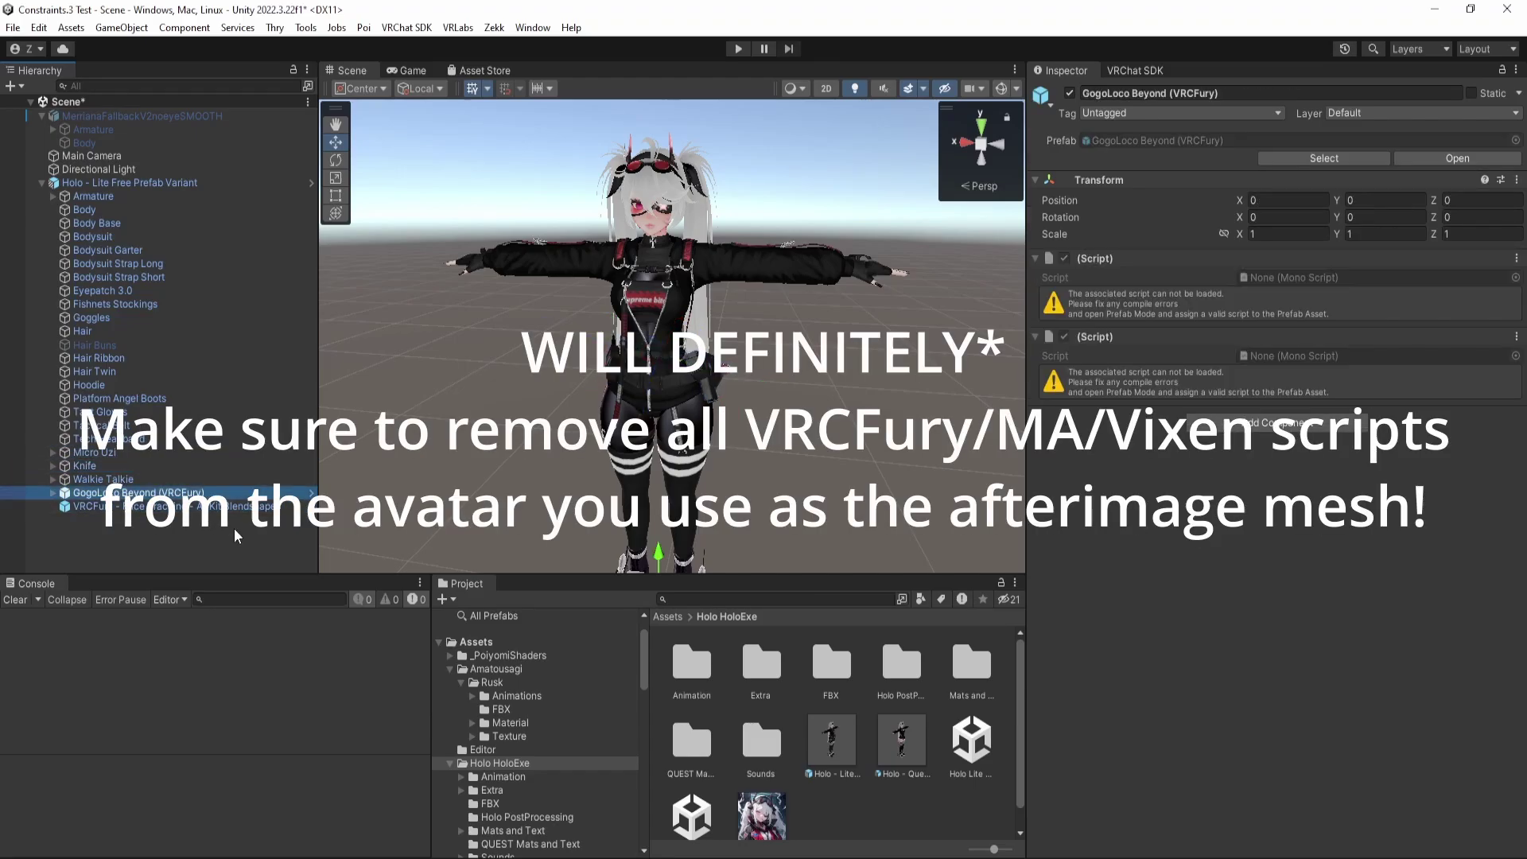
pyautogui.click(96, 506)
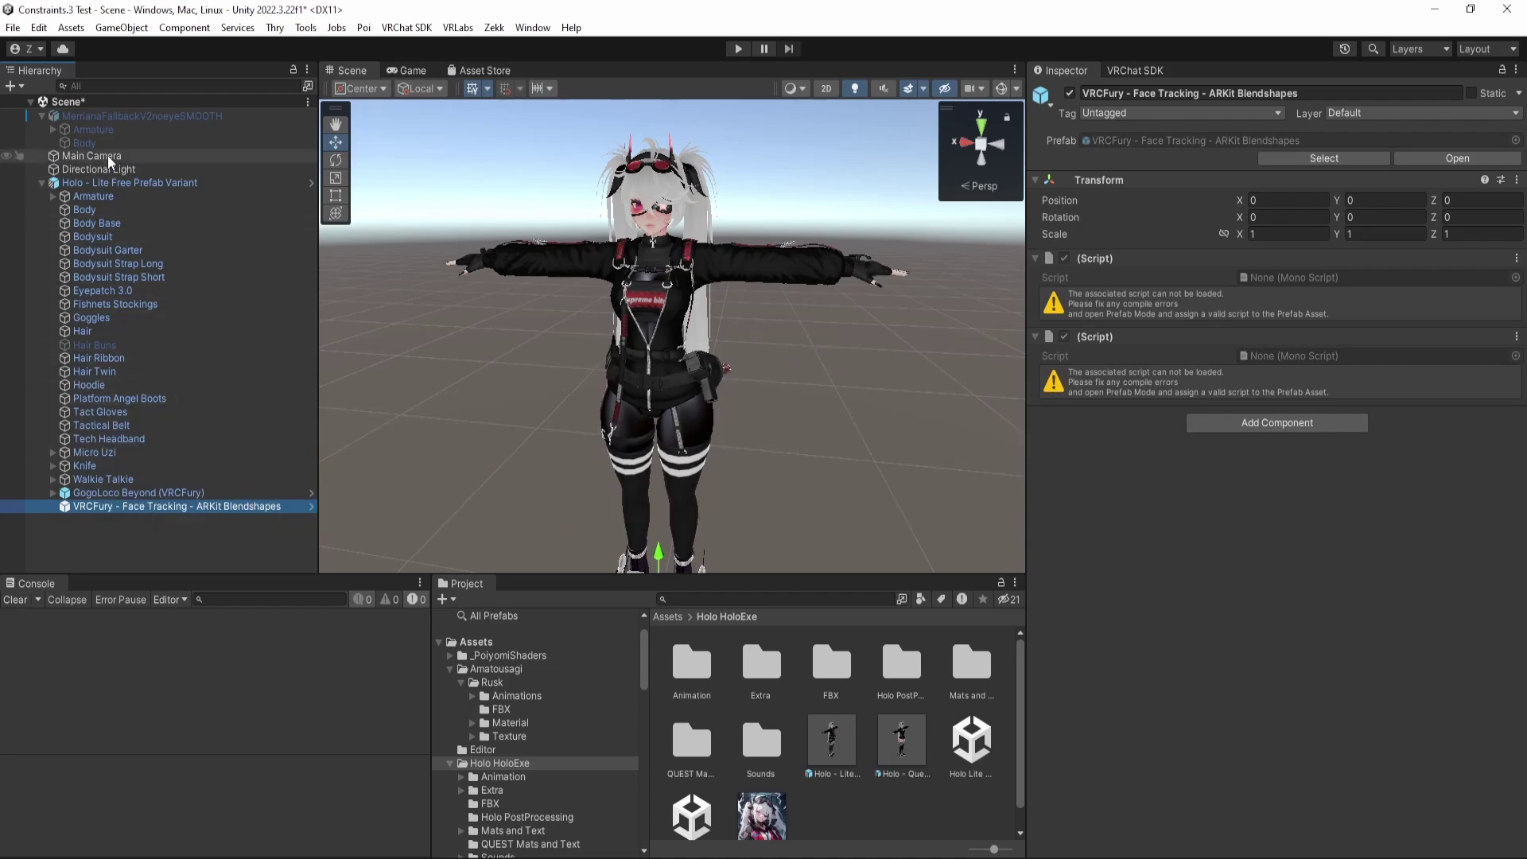
# Reopen the Afterimages Installer and assign the Holo avatar root as the target.
pyautogui.click(533, 27)
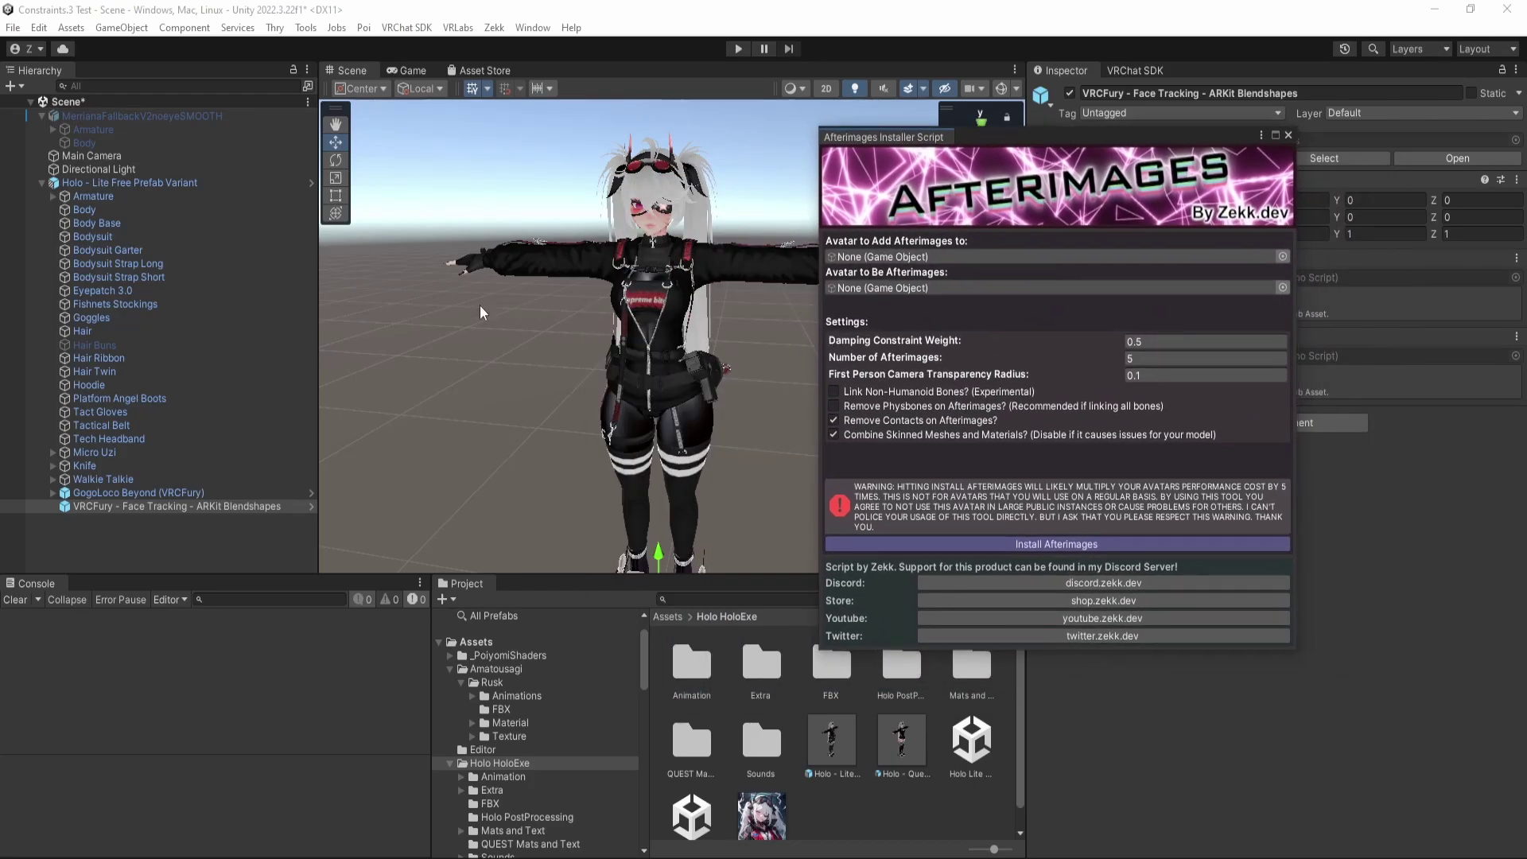
pyautogui.click(130, 181)
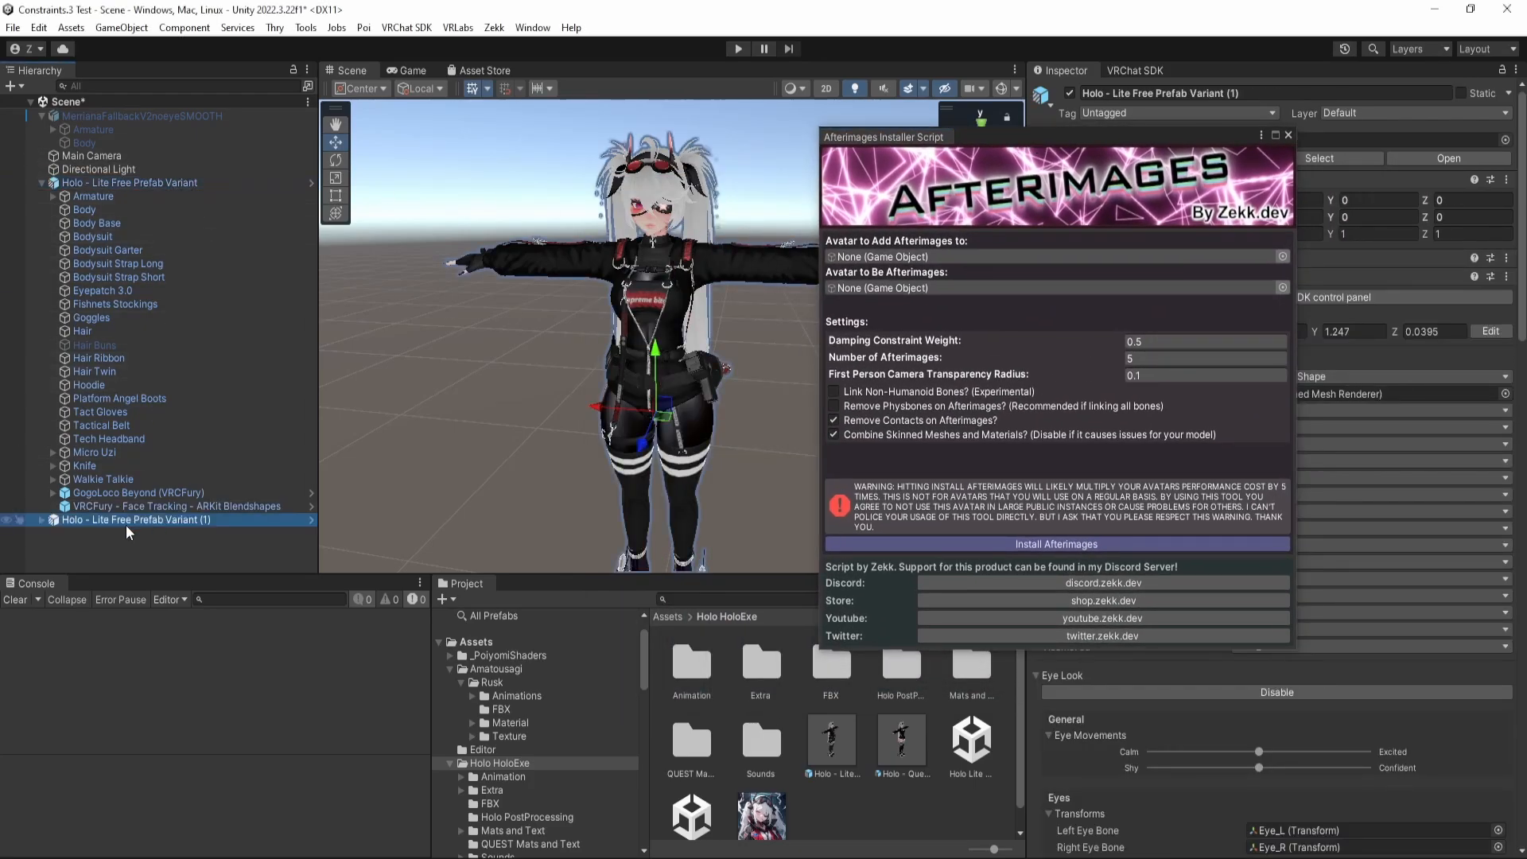
pyautogui.scroll(-3)
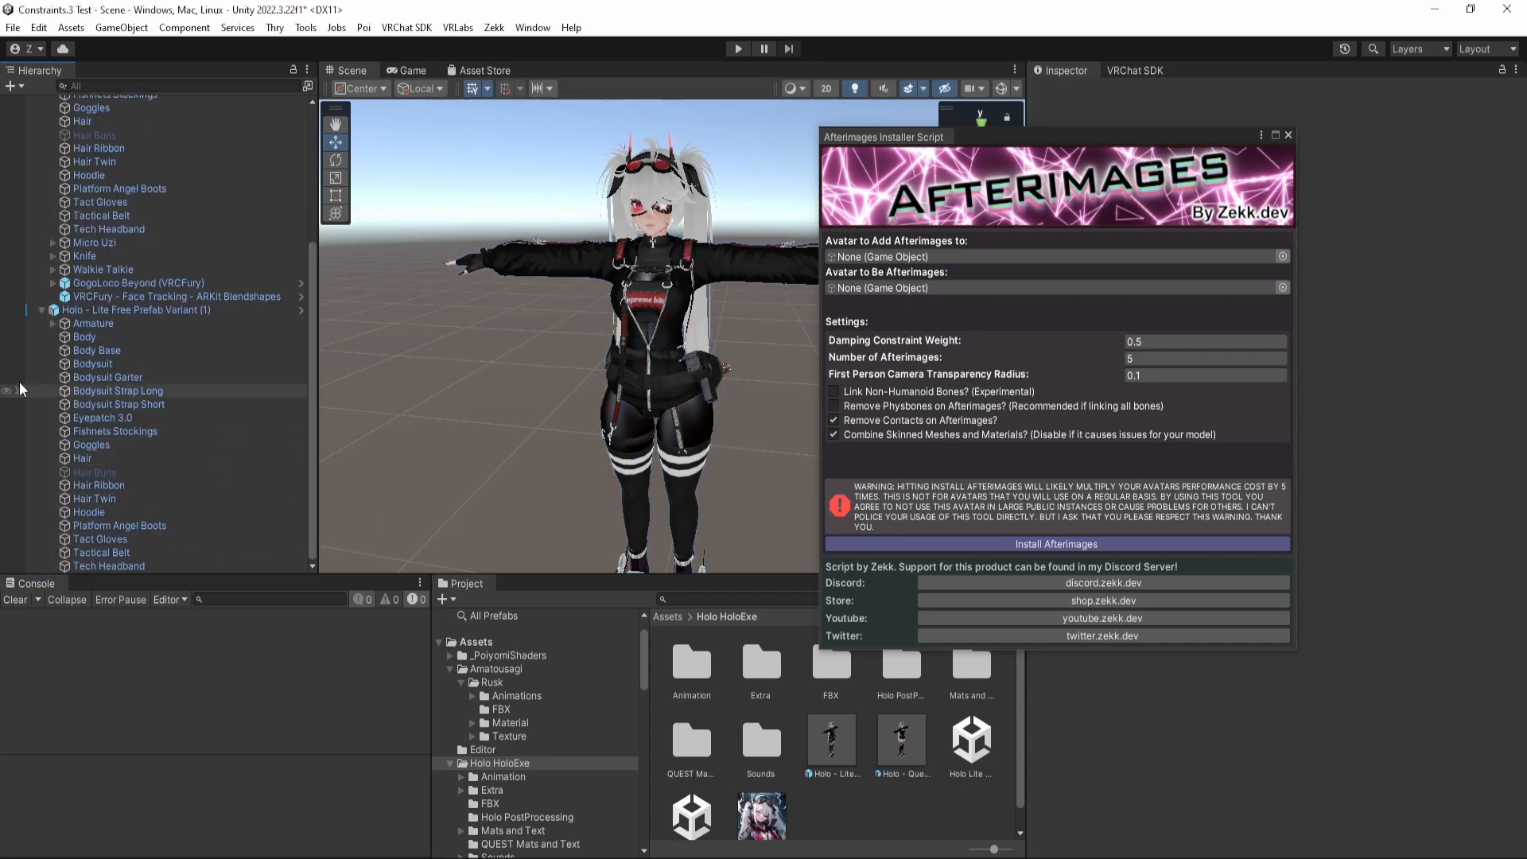
pyautogui.scroll(3)
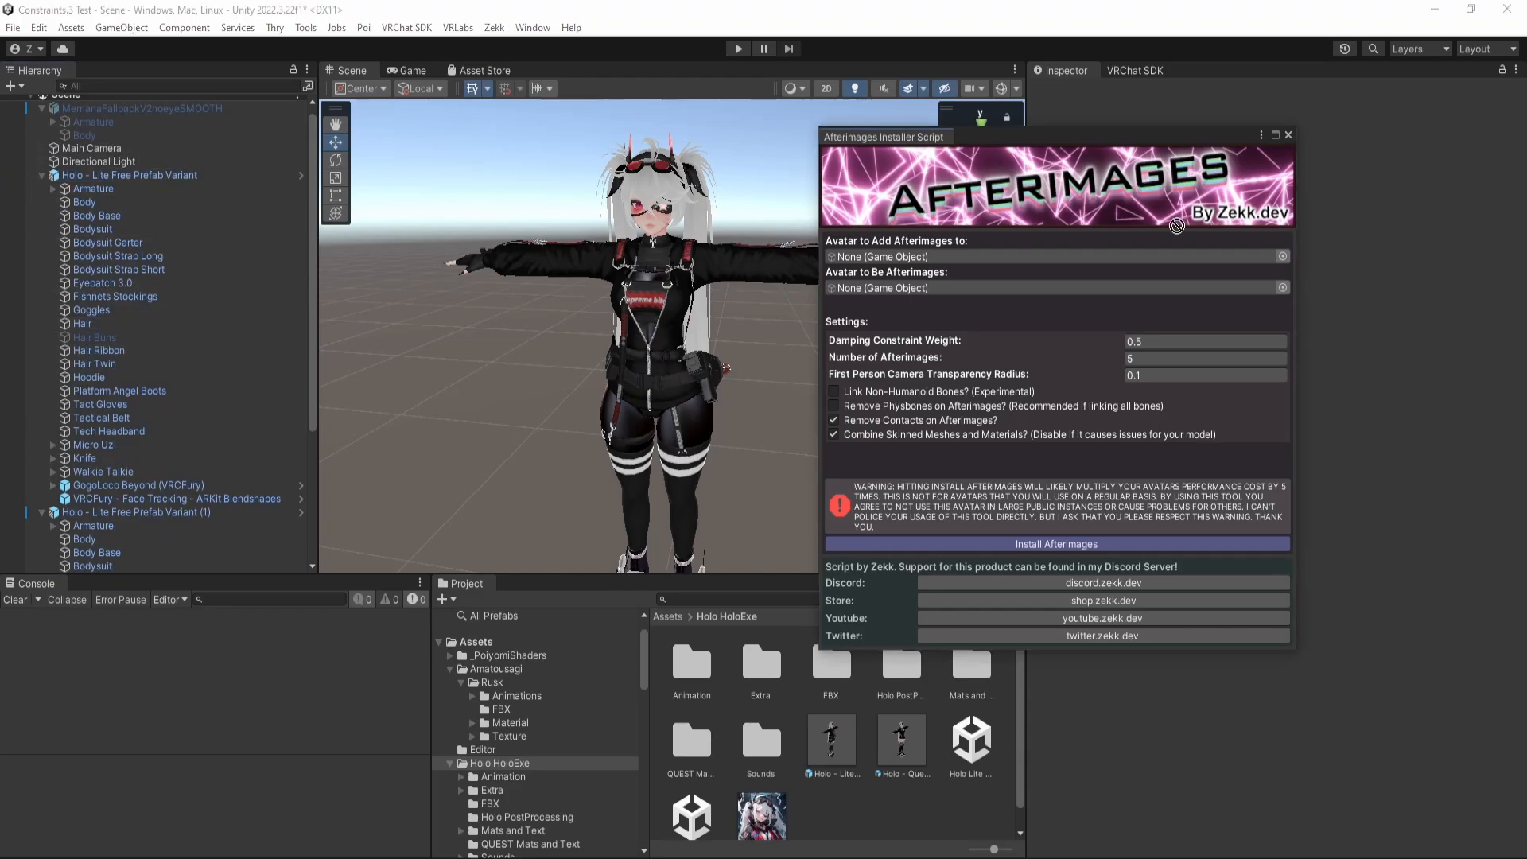
pyautogui.click(130, 513)
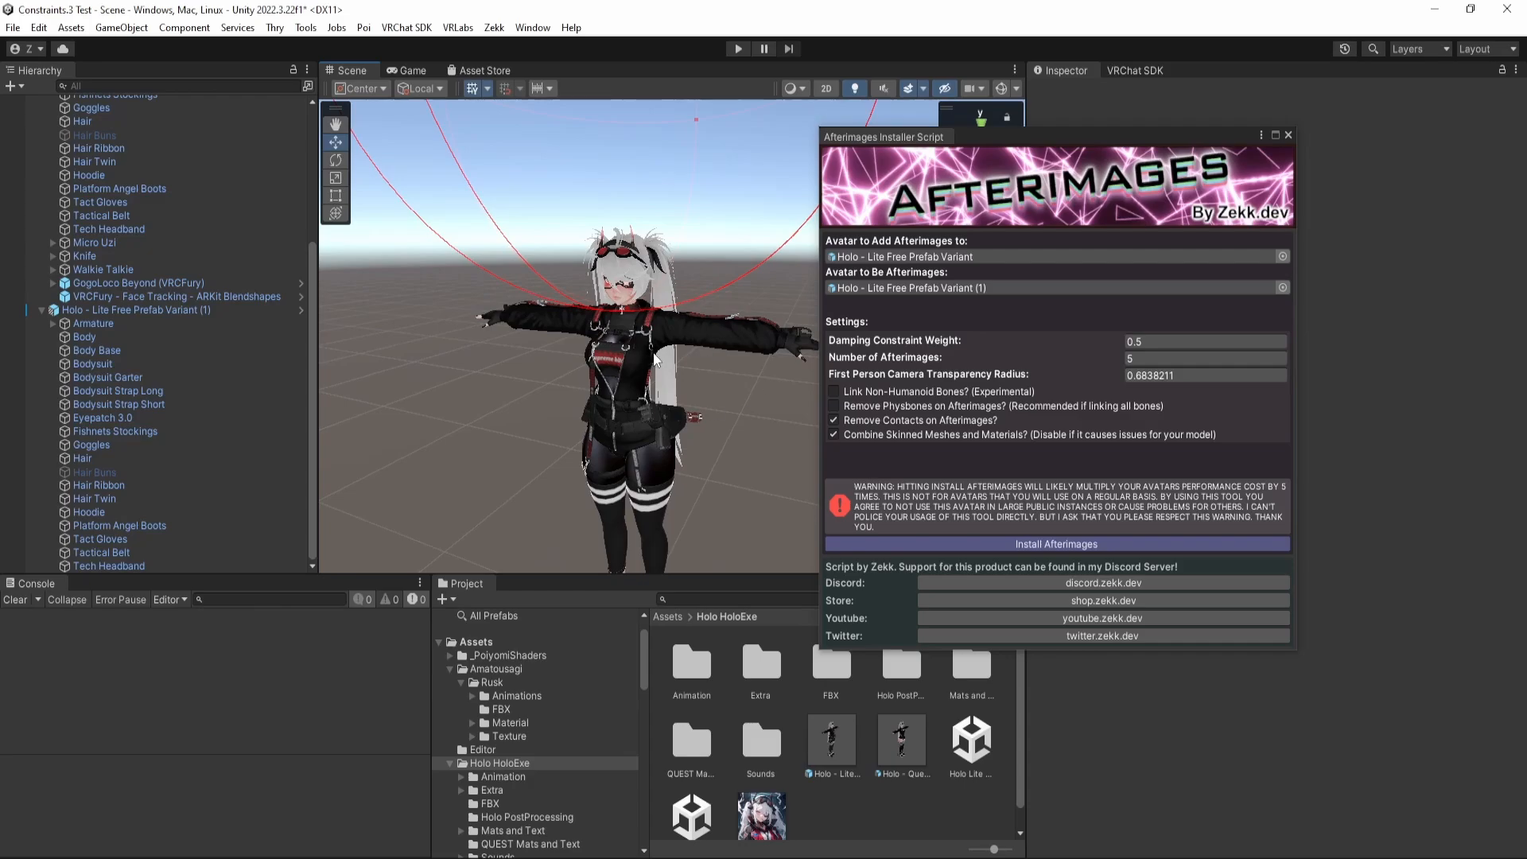
pyautogui.moveTo(648, 369)
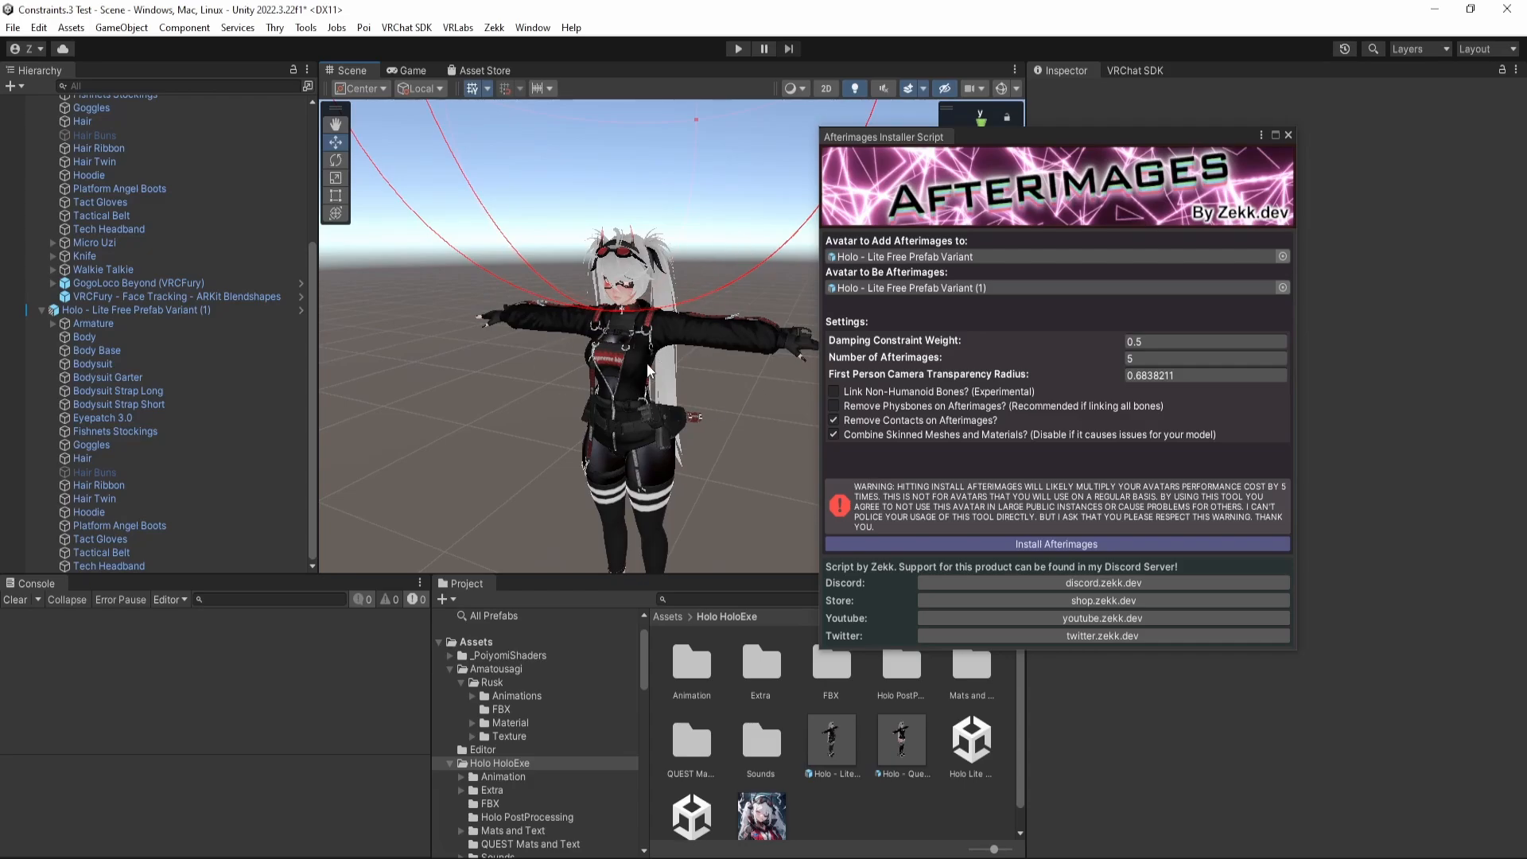
pyautogui.moveTo(772, 308)
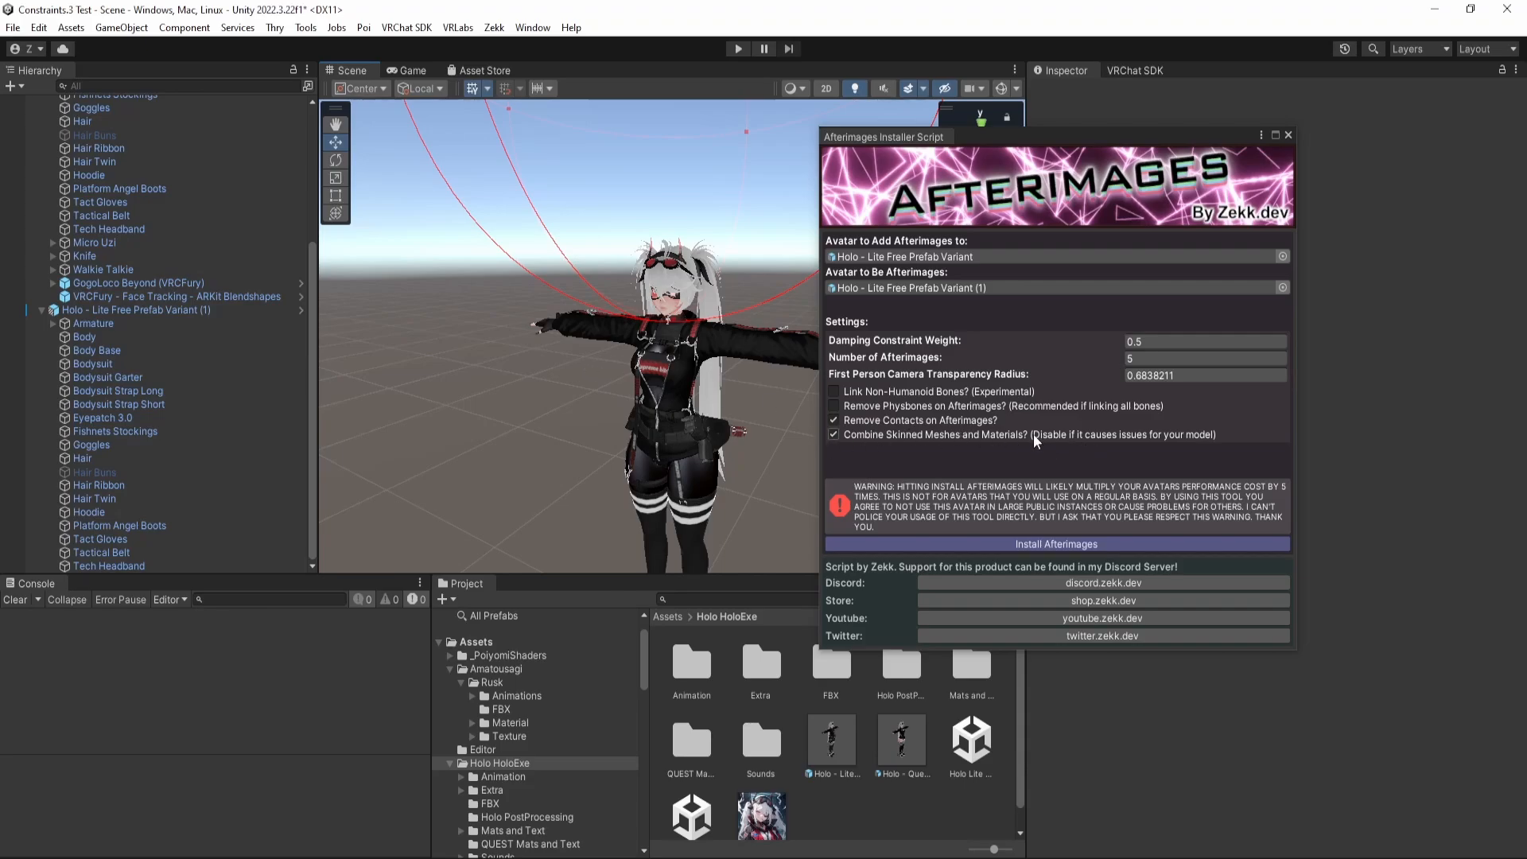
pyautogui.moveTo(1088, 470)
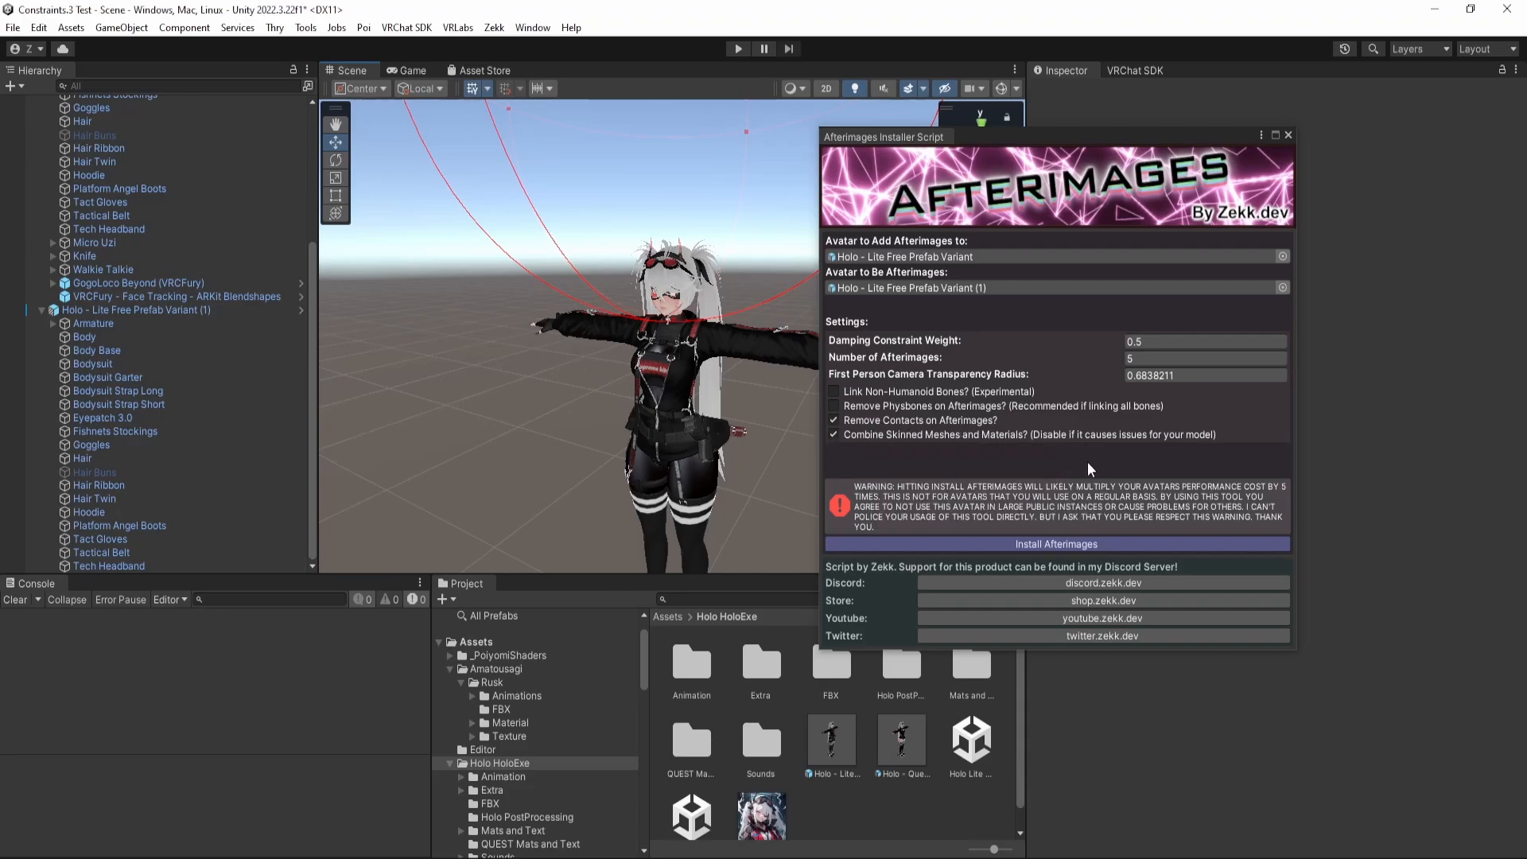
# Assign the duplicate Holo as the afterimage mesh and enable Combine Skinned Meshes.
pyautogui.click(84, 337)
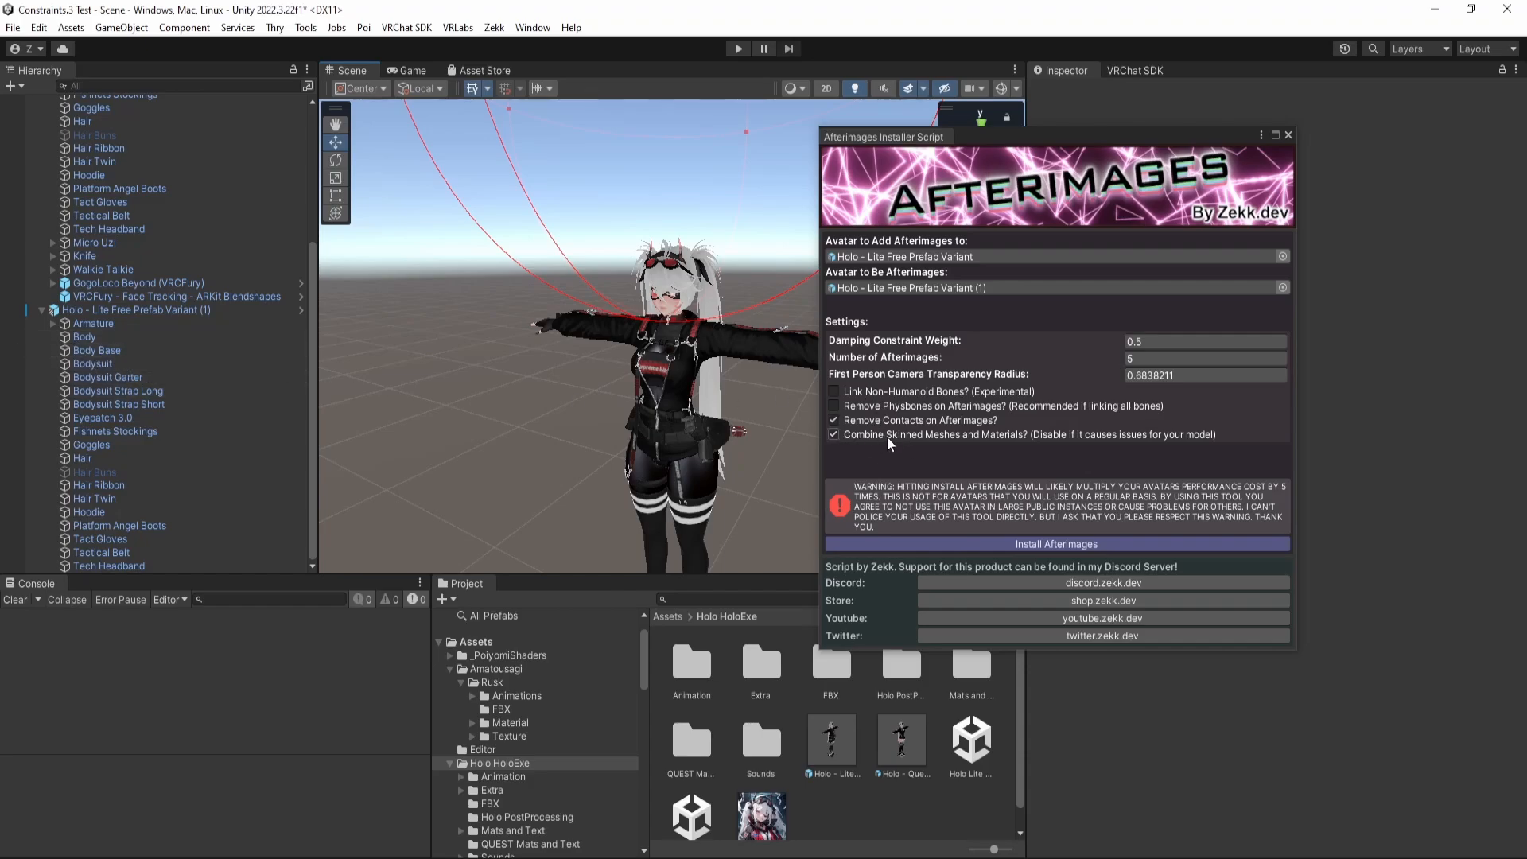
pyautogui.moveTo(892, 437)
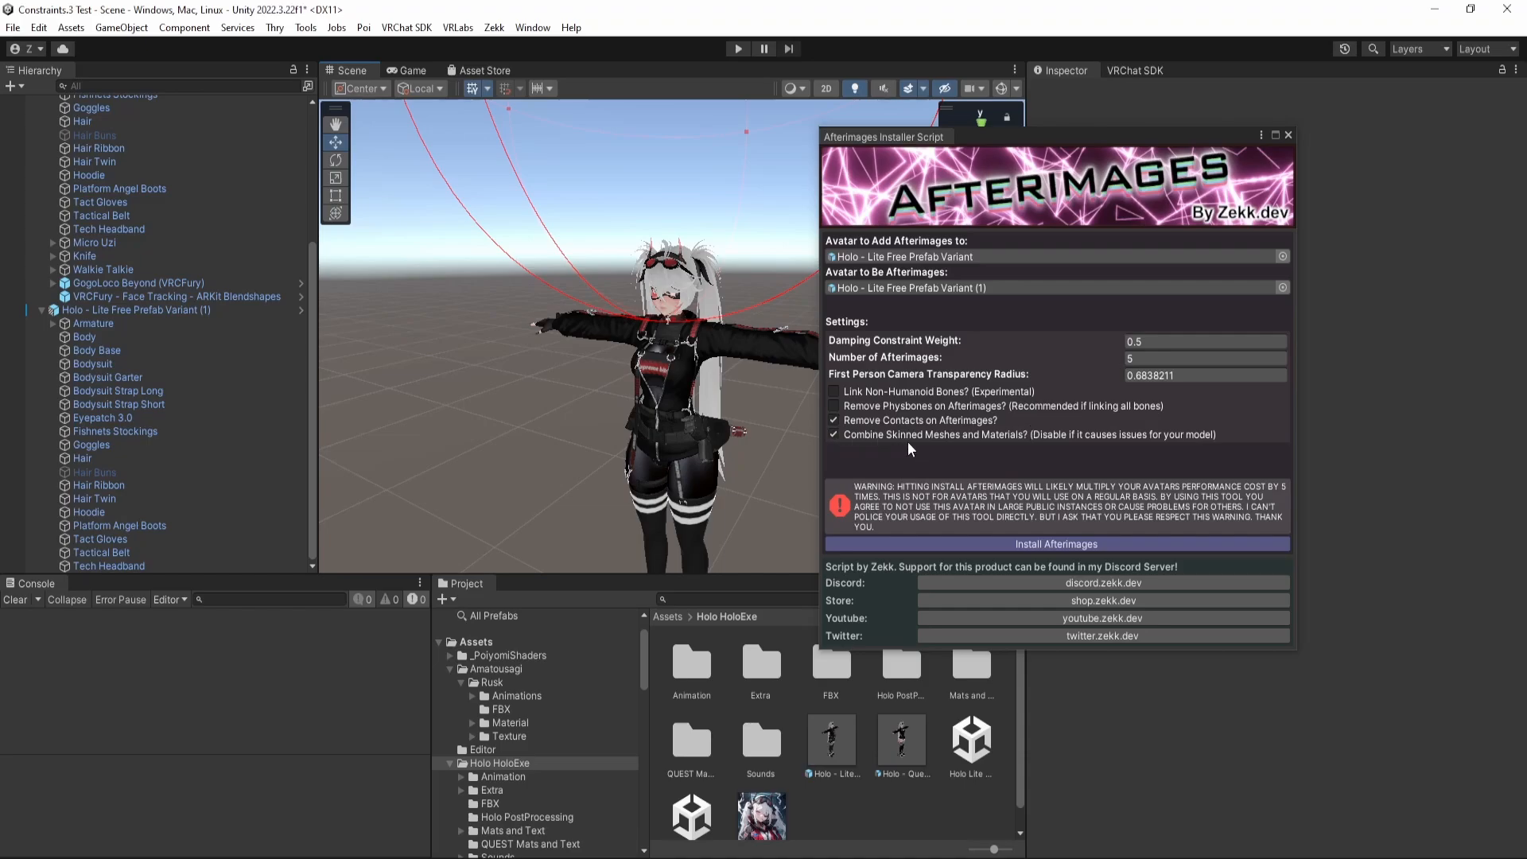
pyautogui.click(834, 420)
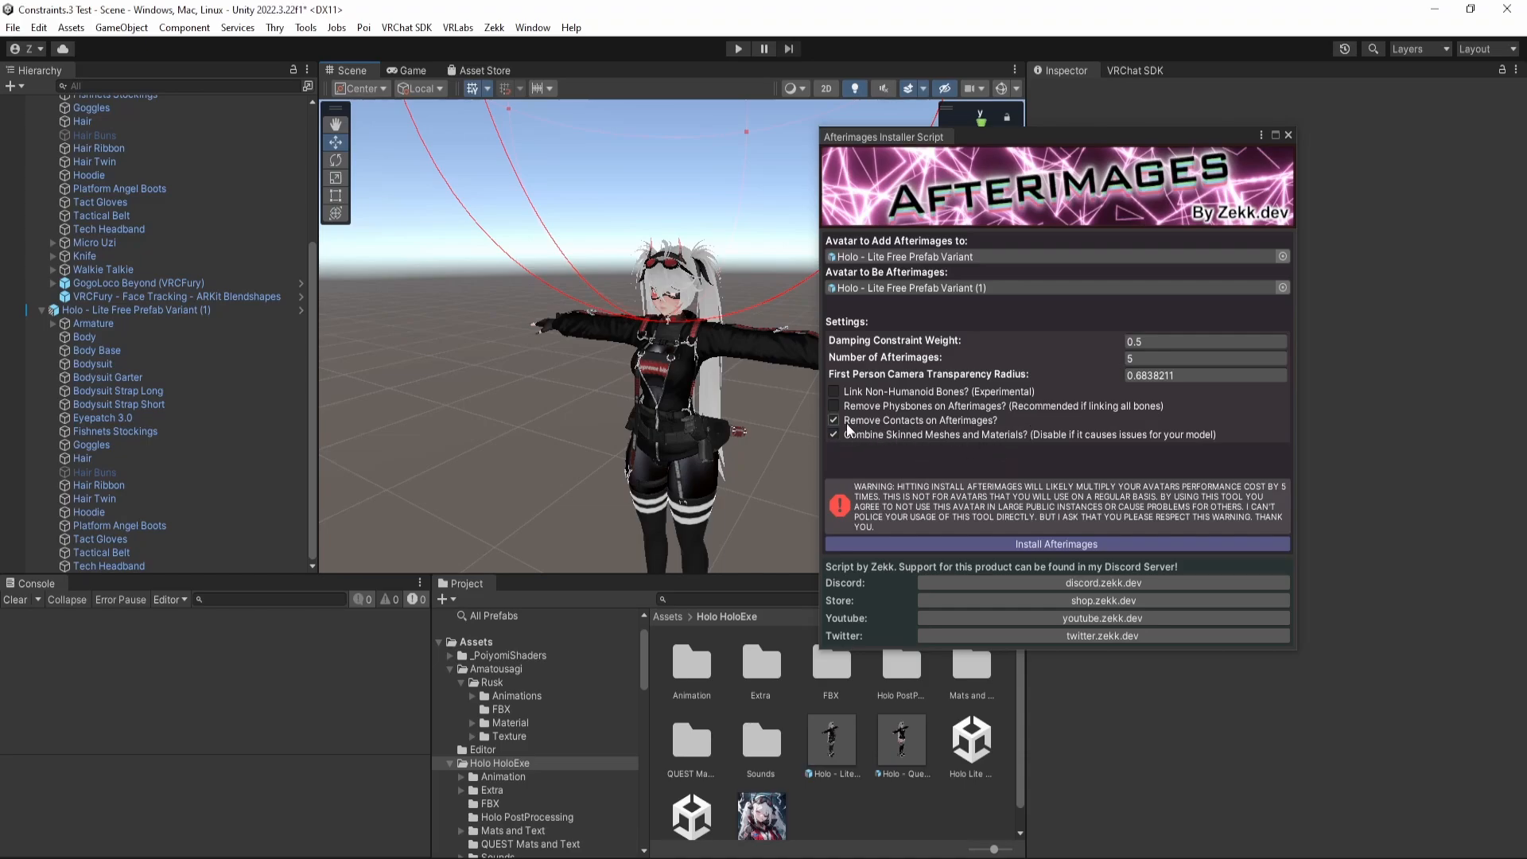
pyautogui.click(833, 420)
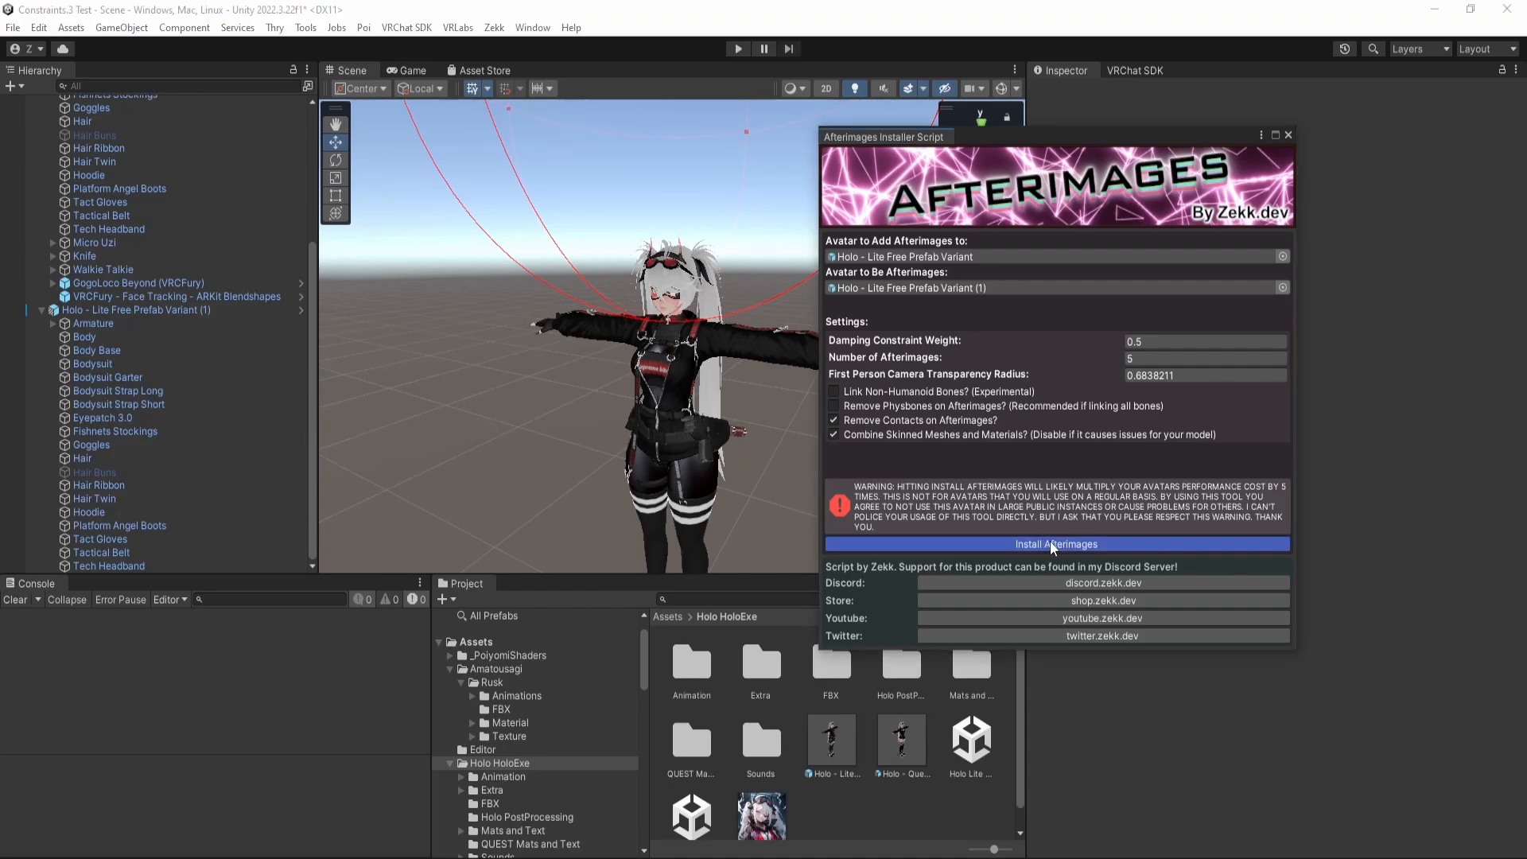
# Install five previewed clones on Holo with rainbow gradients, then close the installer.
pyautogui.click(1056, 544)
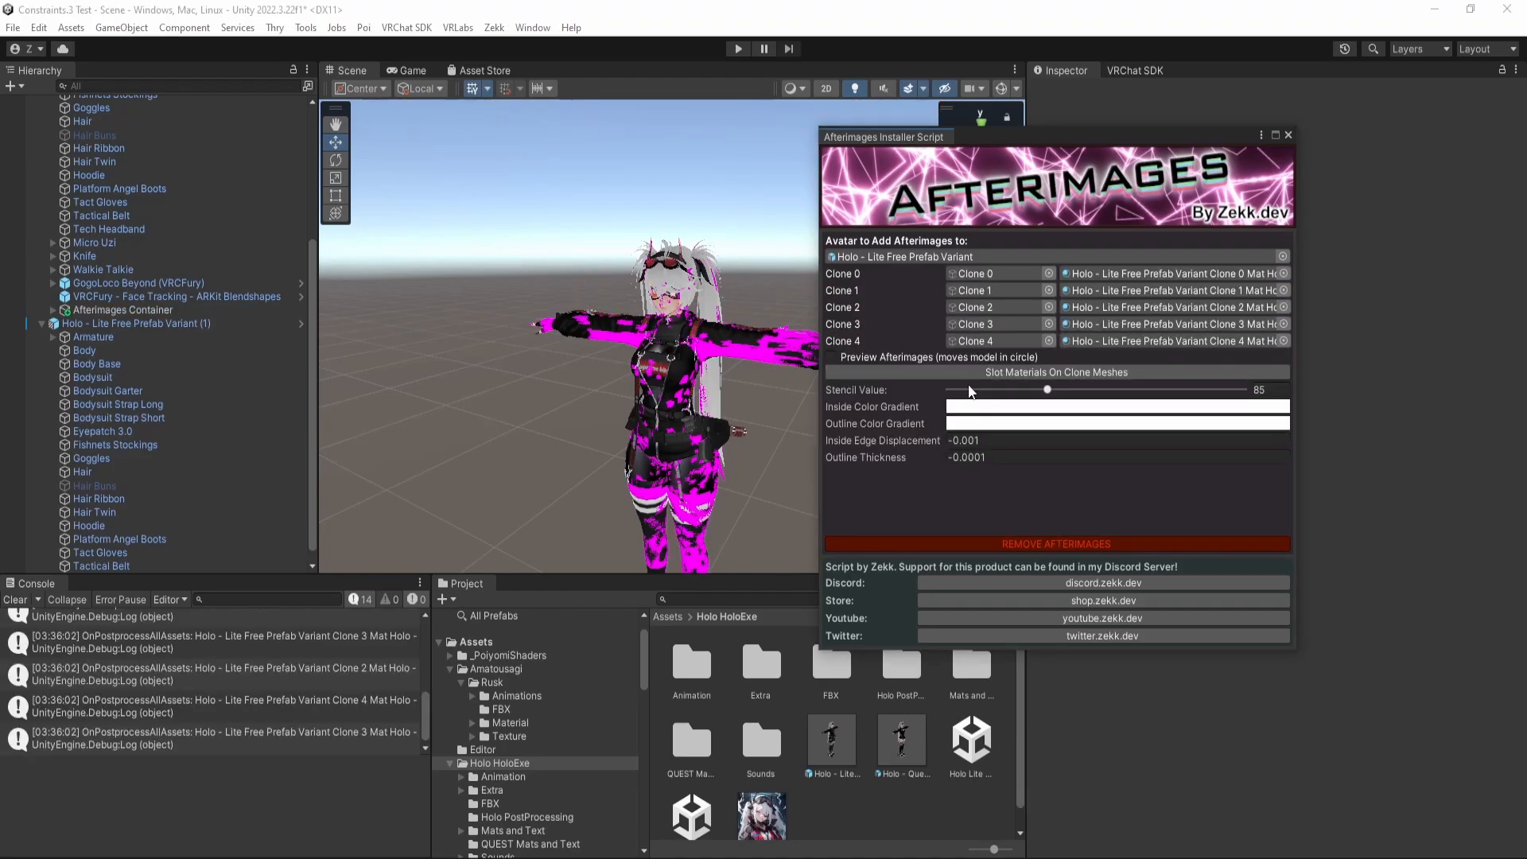
pyautogui.click(830, 356)
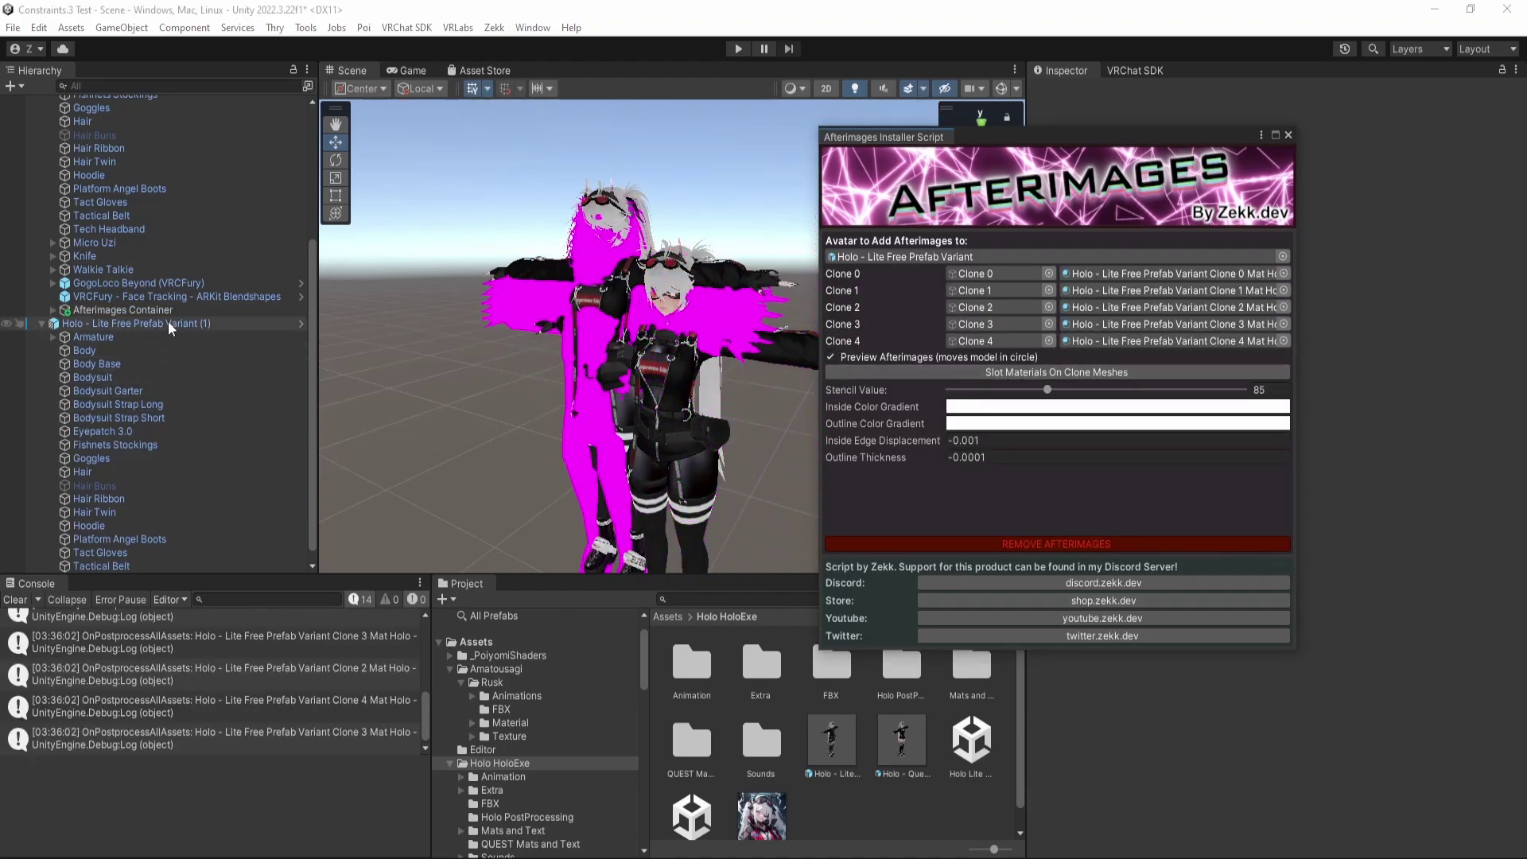
pyautogui.click(136, 323)
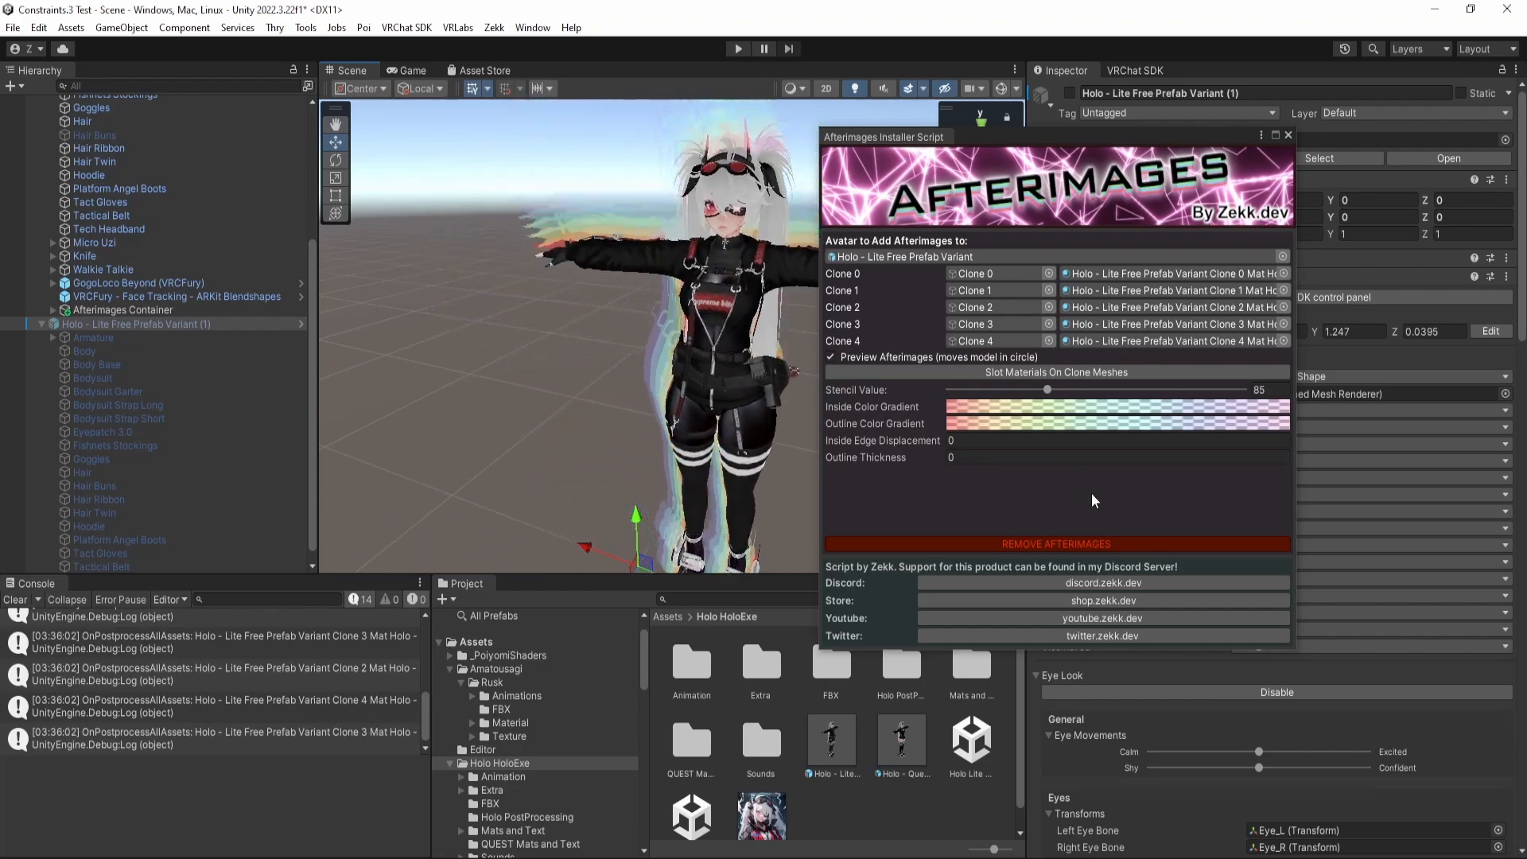
pyautogui.click(1289, 133)
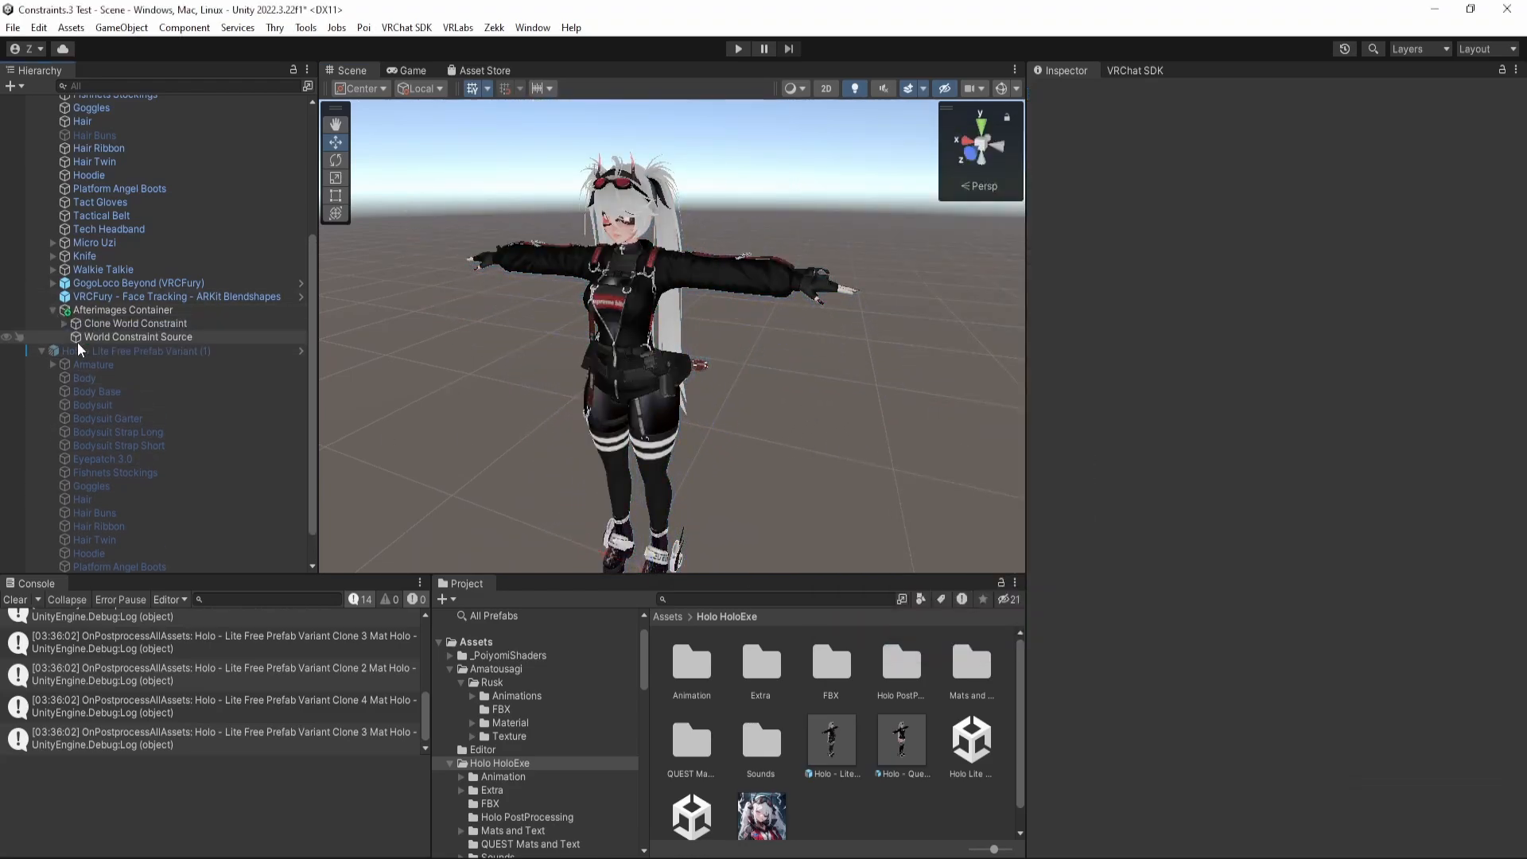
# Select the Holo prefab and review the VRChat SDK Builder validation warnings.
pyautogui.click(137, 323)
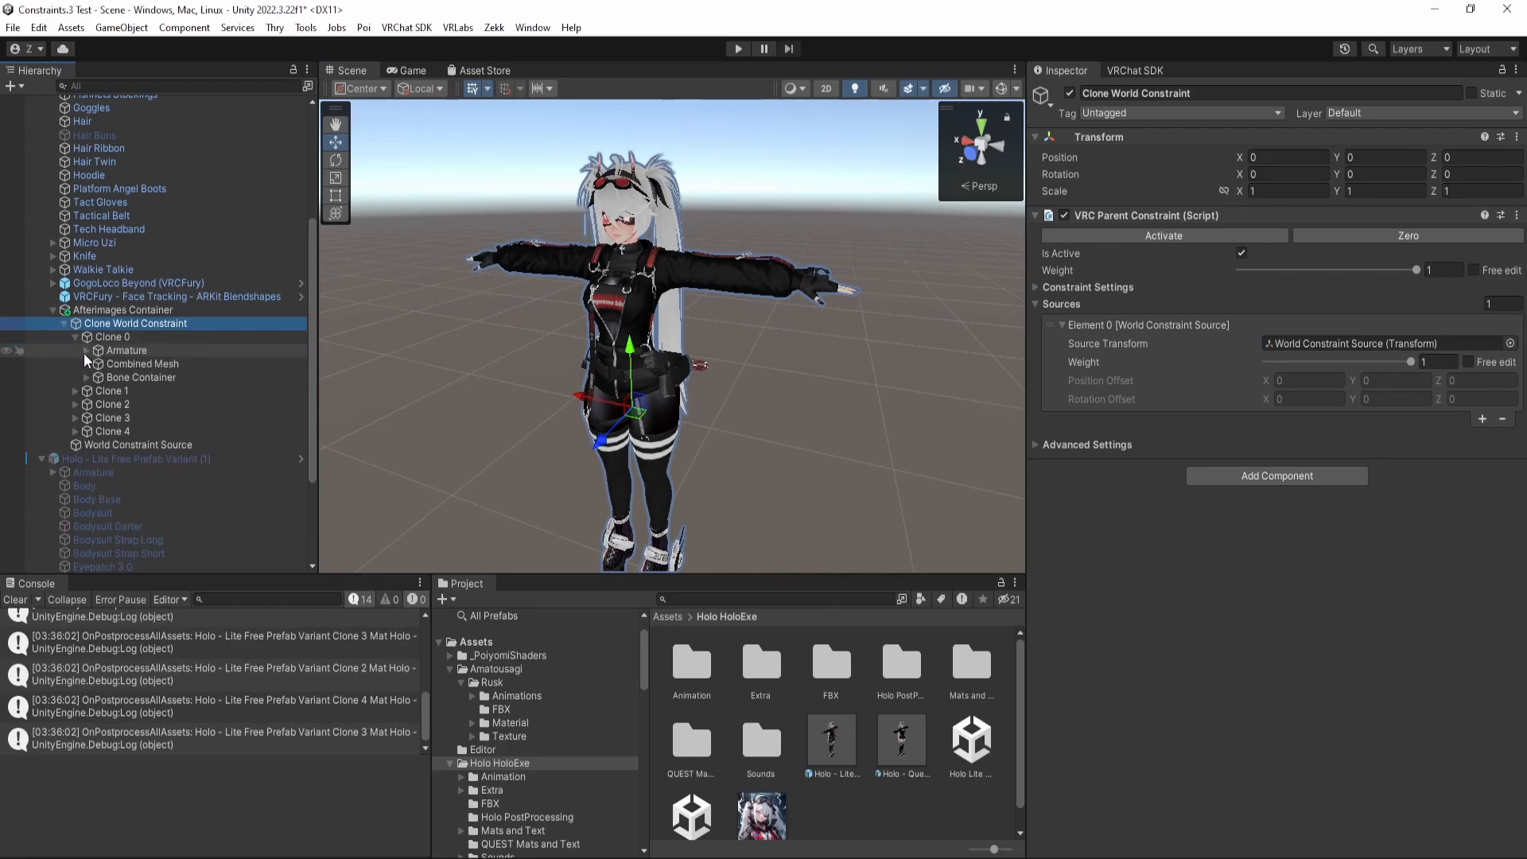
pyautogui.click(142, 363)
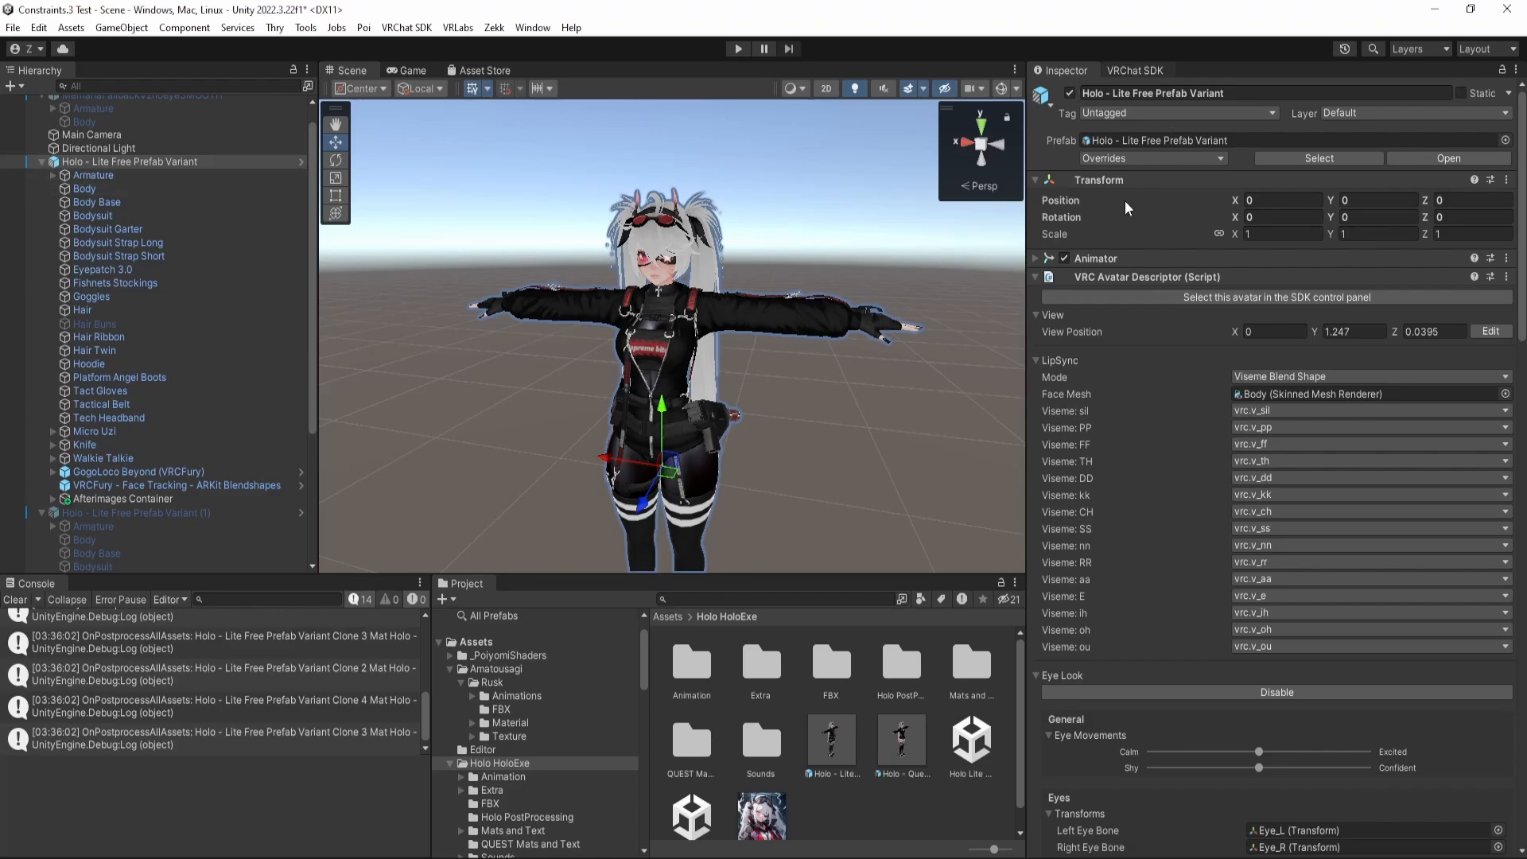
pyautogui.click(1136, 71)
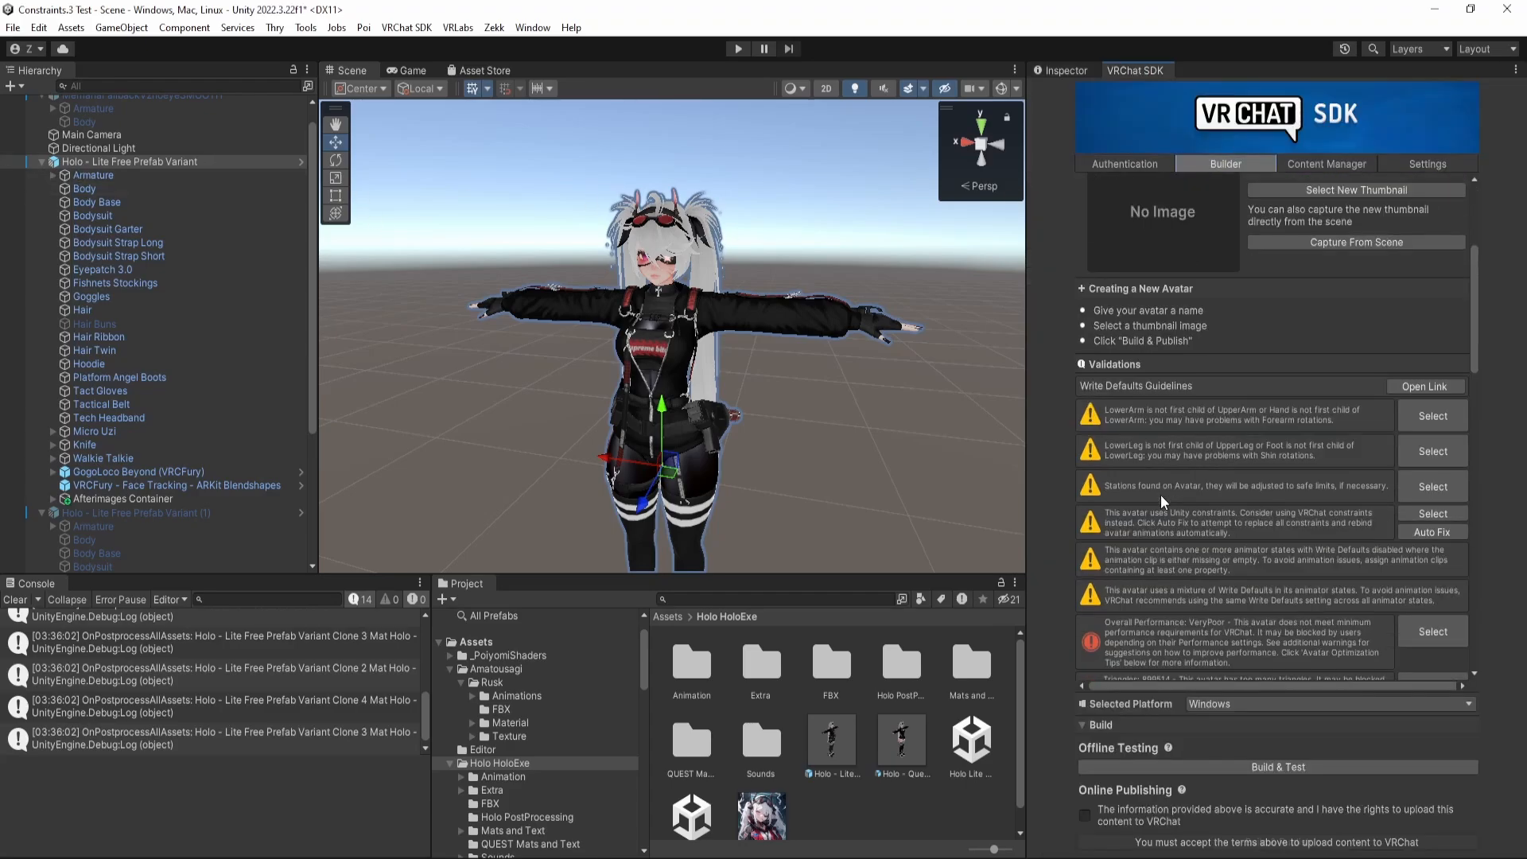
pyautogui.scroll(-3)
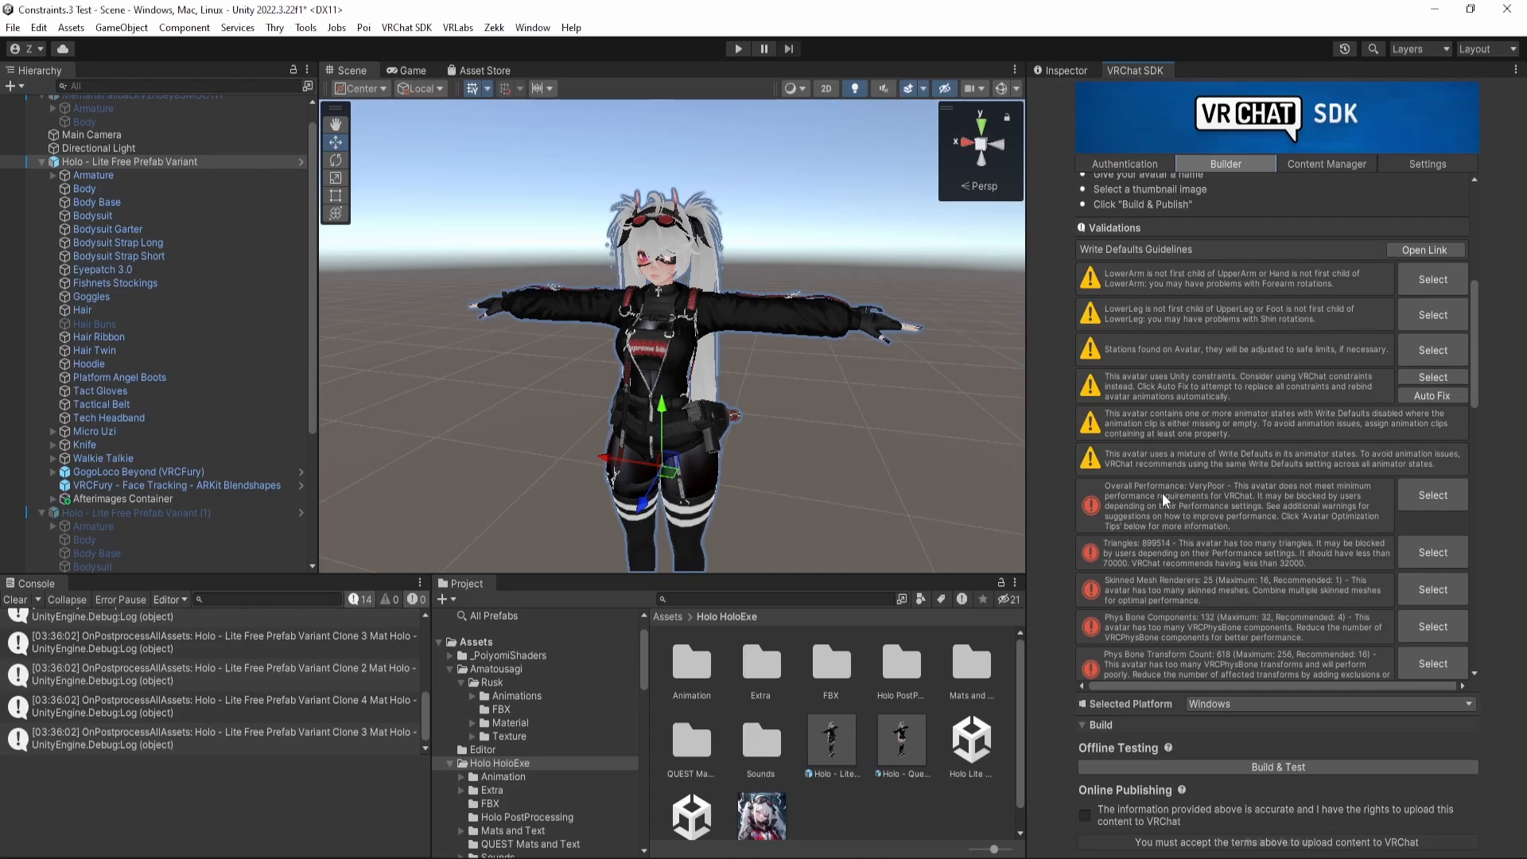
pyautogui.moveTo(1161, 549)
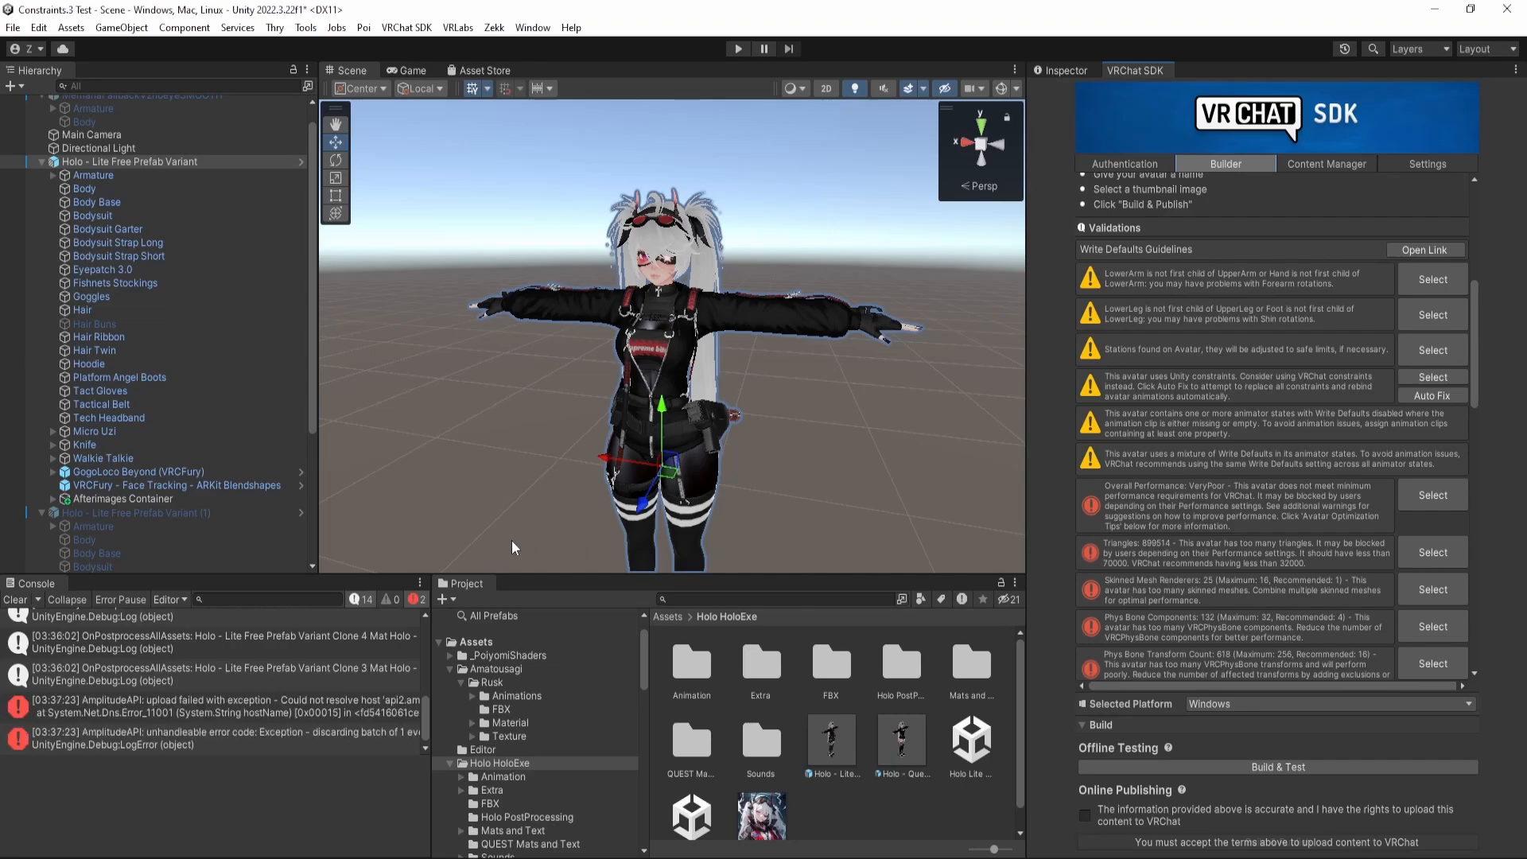
pyautogui.moveTo(847, 402)
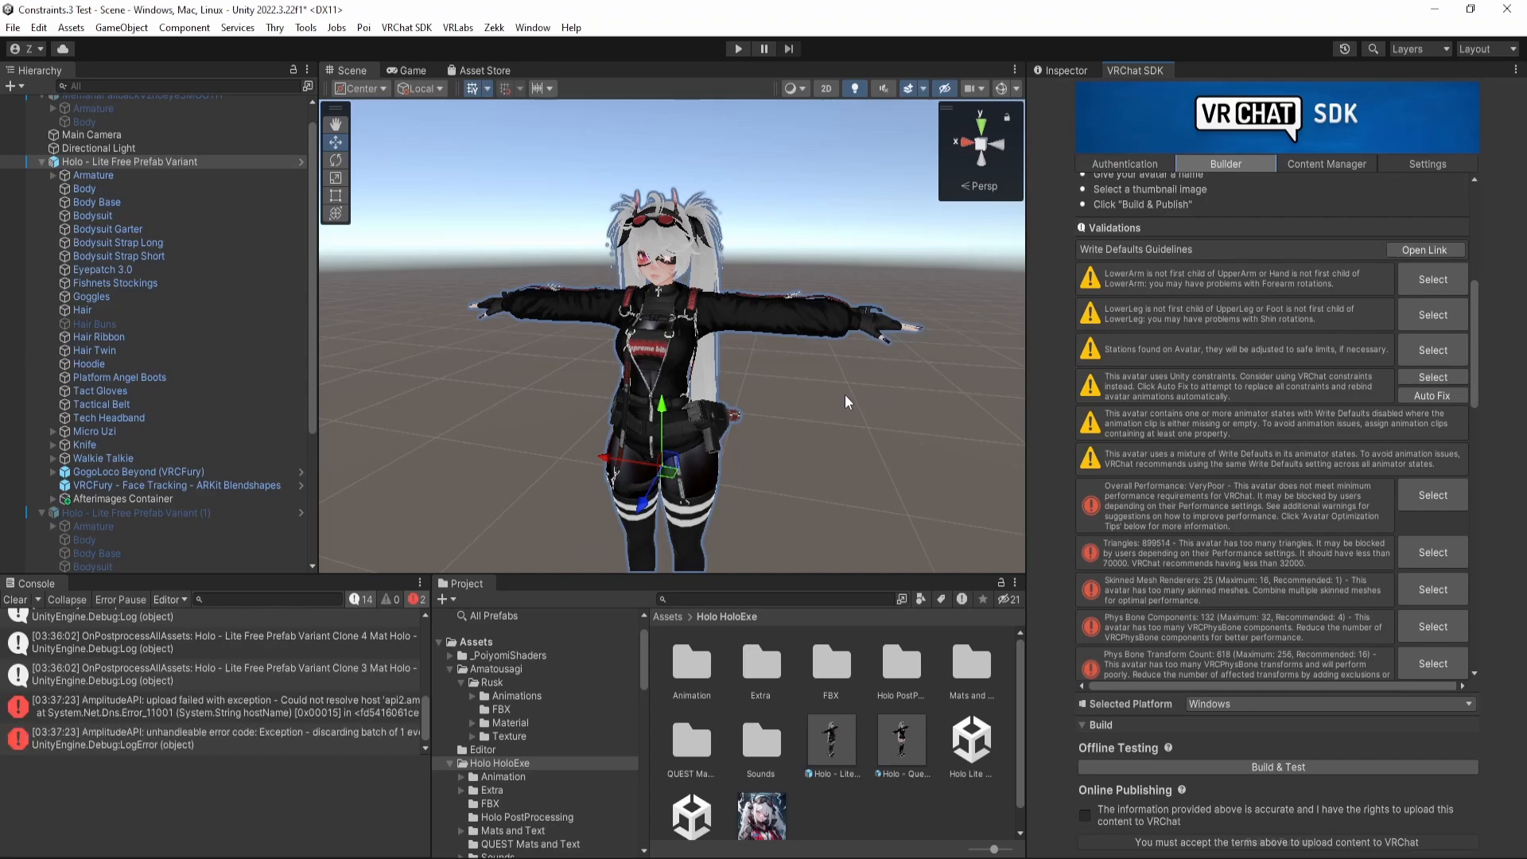